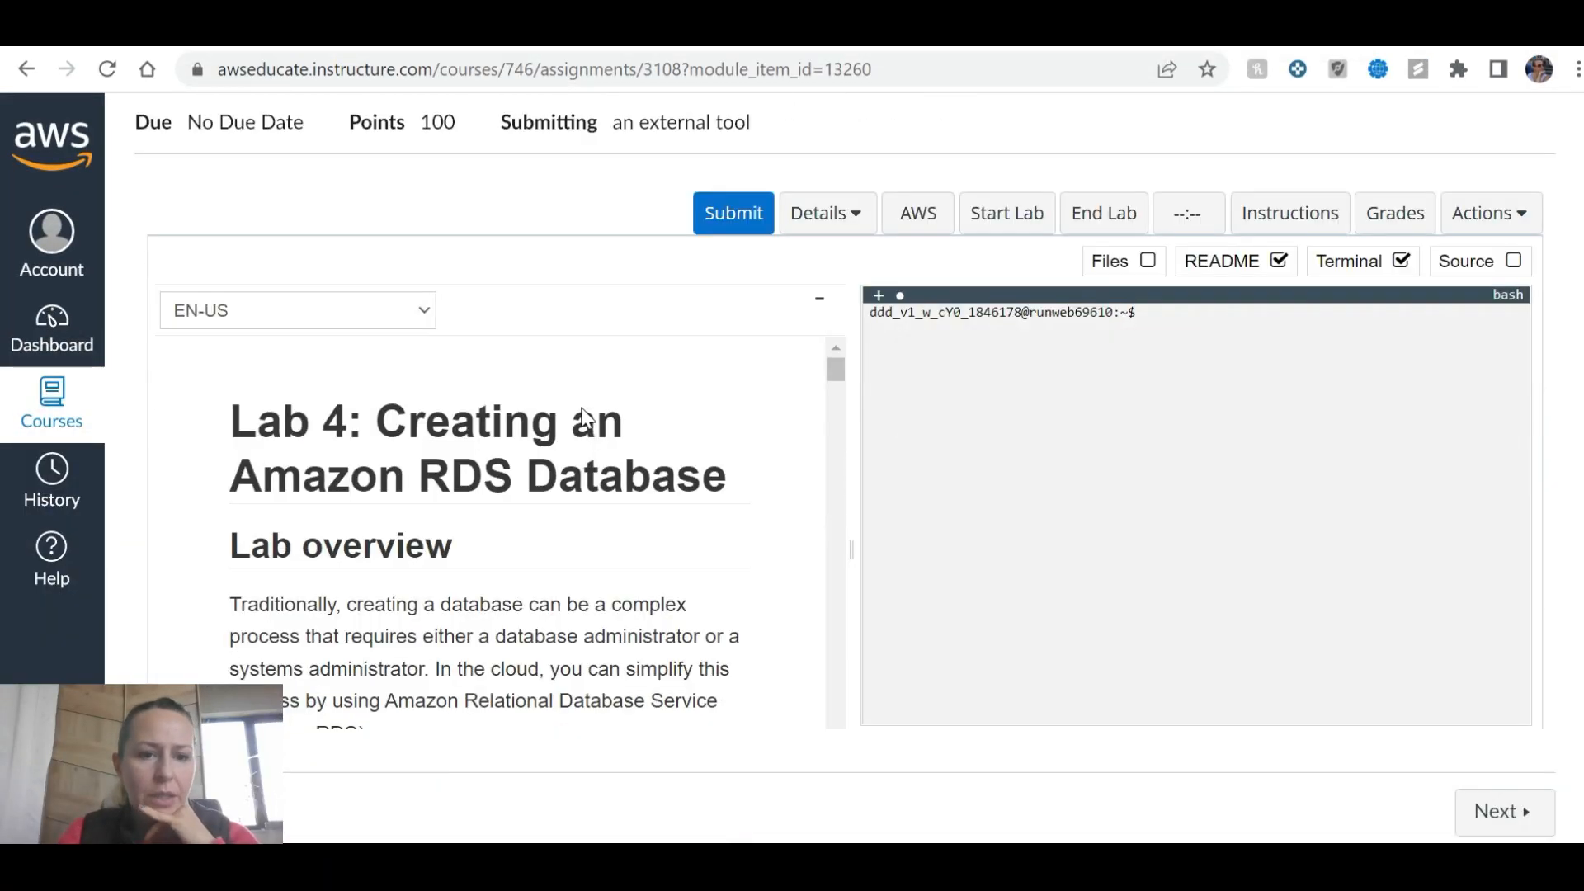
{"action": "mouse_move", "coordinate": [713, 385]}
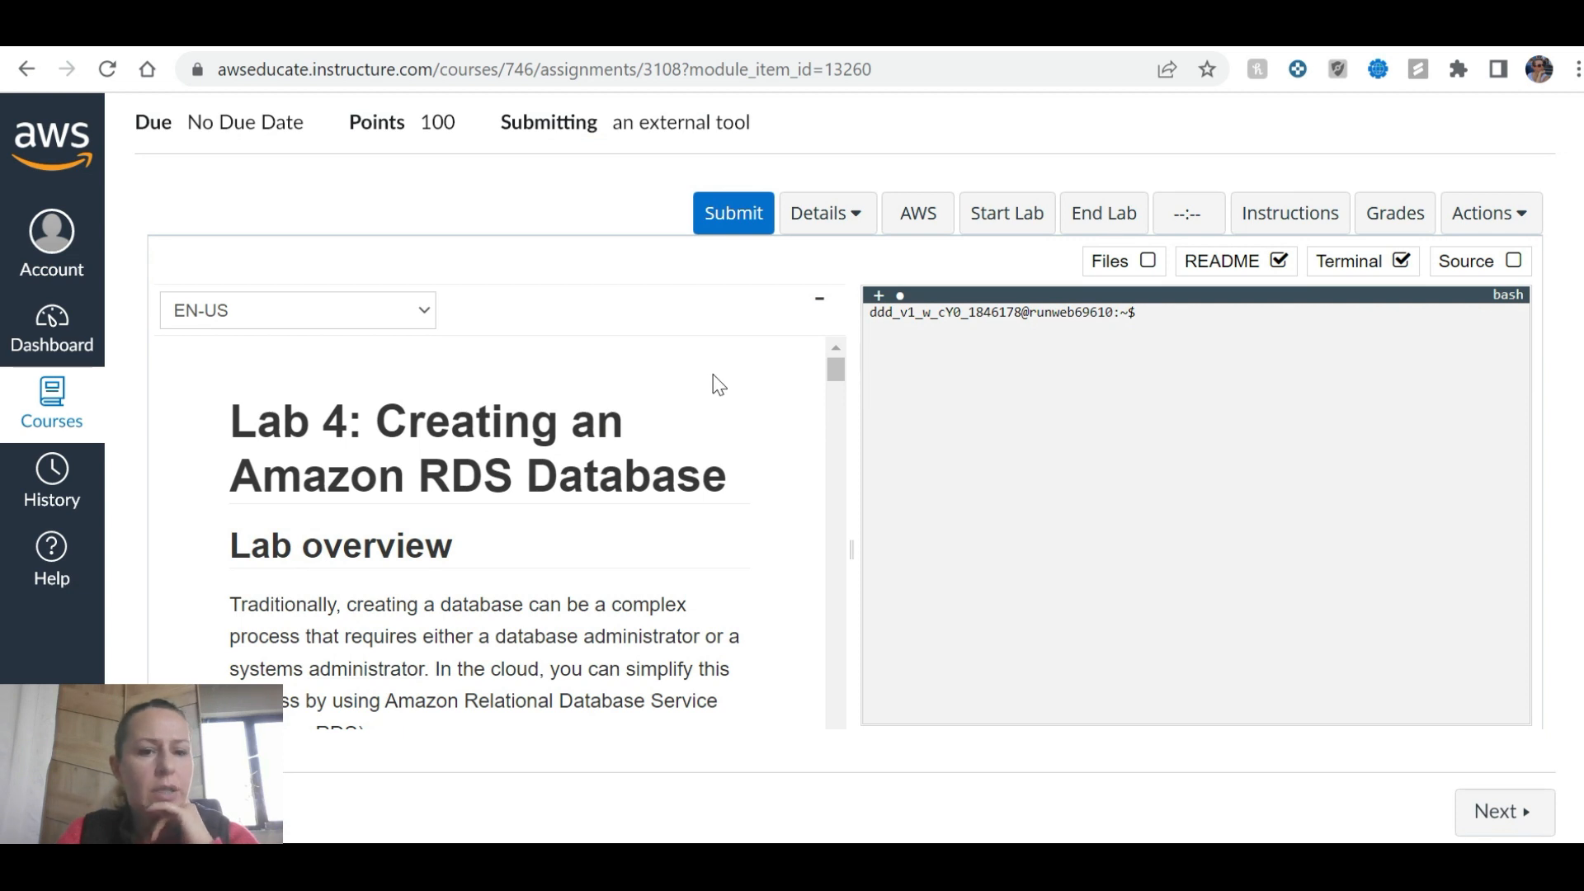
Read the lab overview and mark the objective about launching a database with Amazon RDS.
{"action": "scroll", "scroll_direction": "down", "scroll_amount": 3}
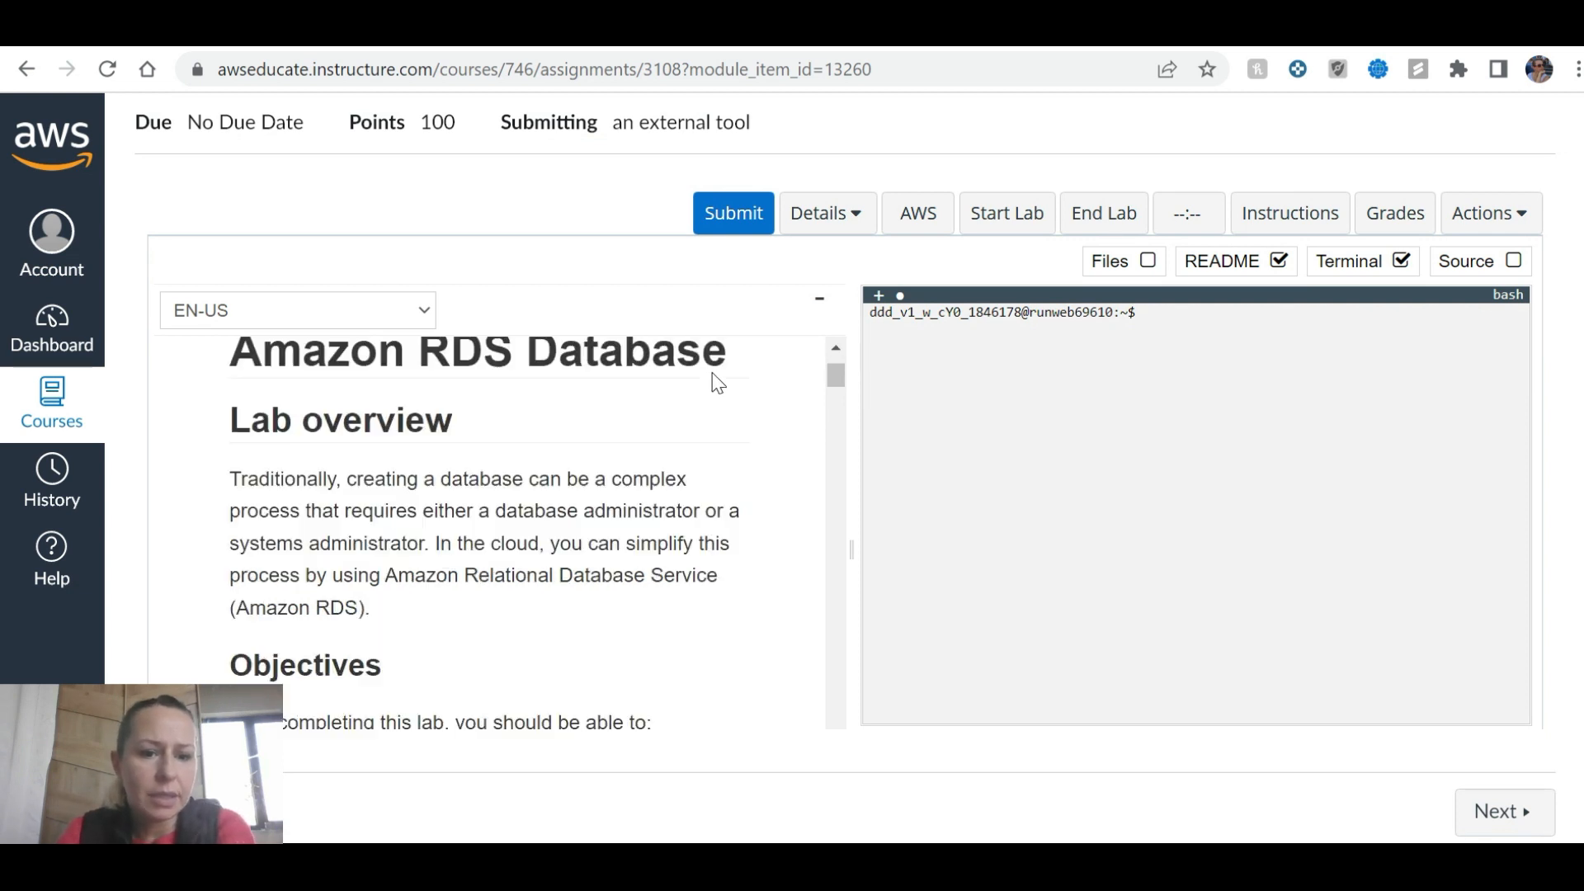
{"action": "scroll", "scroll_direction": "down", "scroll_amount": 3}
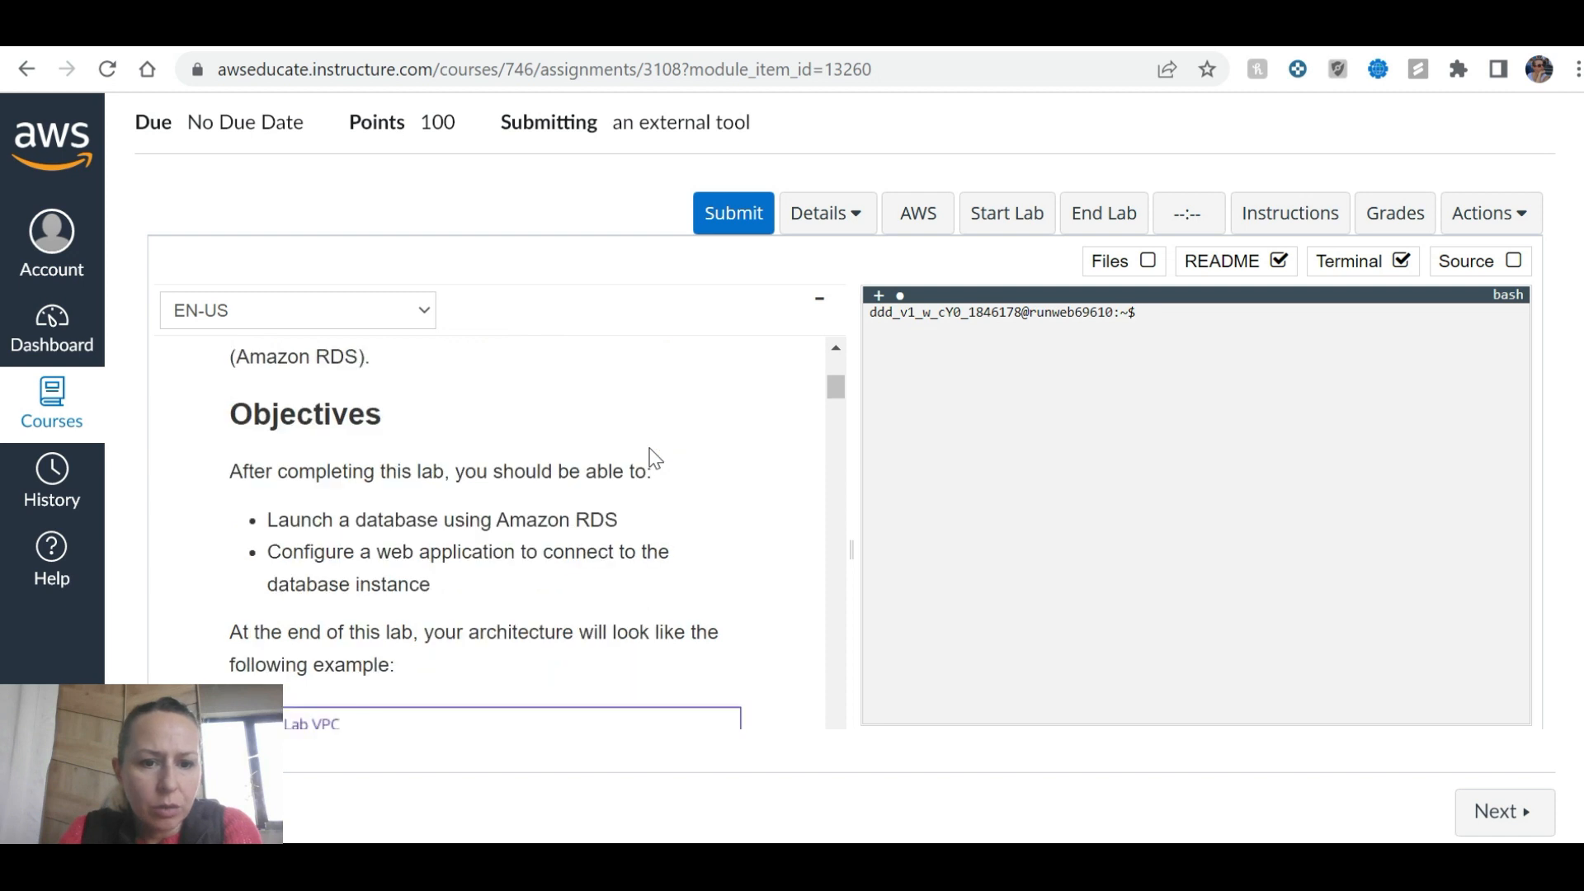
{"action": "double_click", "coordinate": [440, 520]}
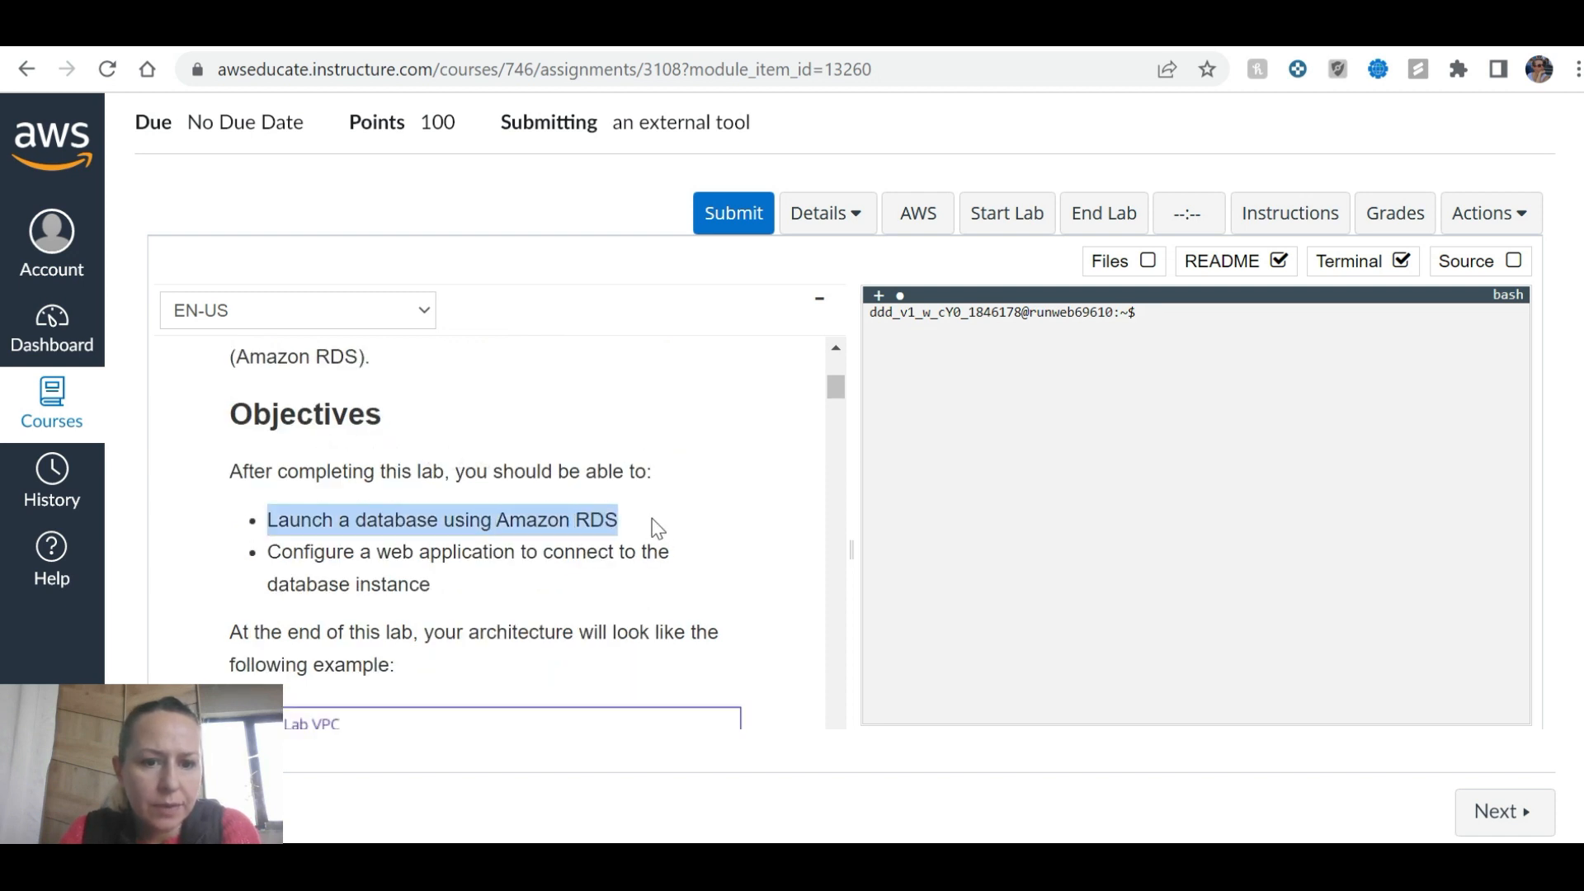
{"action": "scroll", "scroll_direction": "down", "scroll_amount": 3}
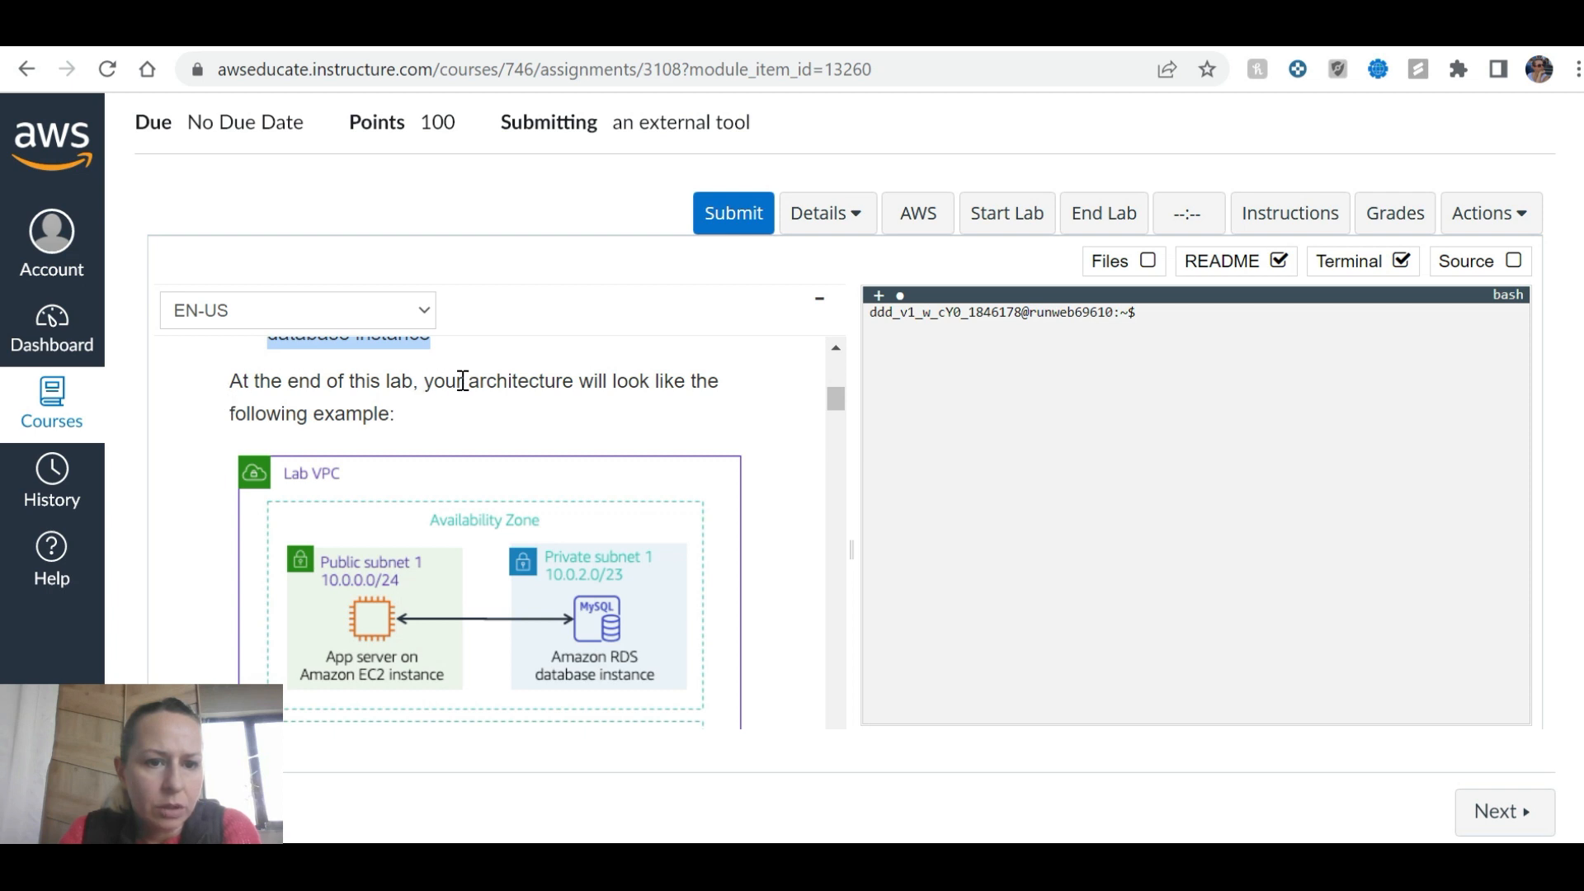
{"action": "mouse_move", "coordinate": [736, 398]}
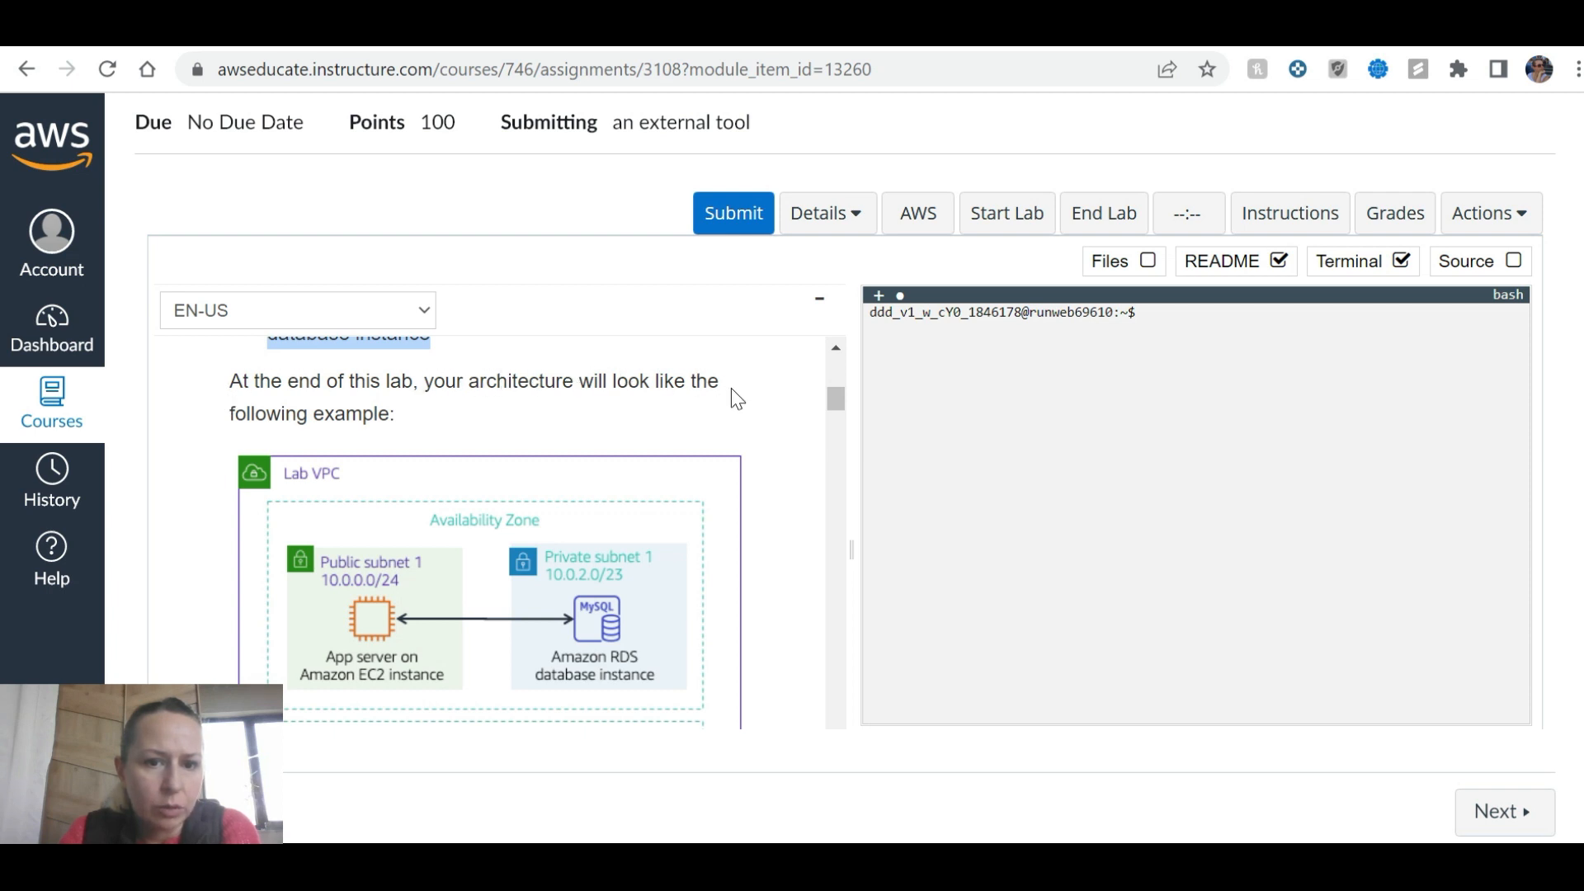
{"action": "mouse_move", "coordinate": [424, 433]}
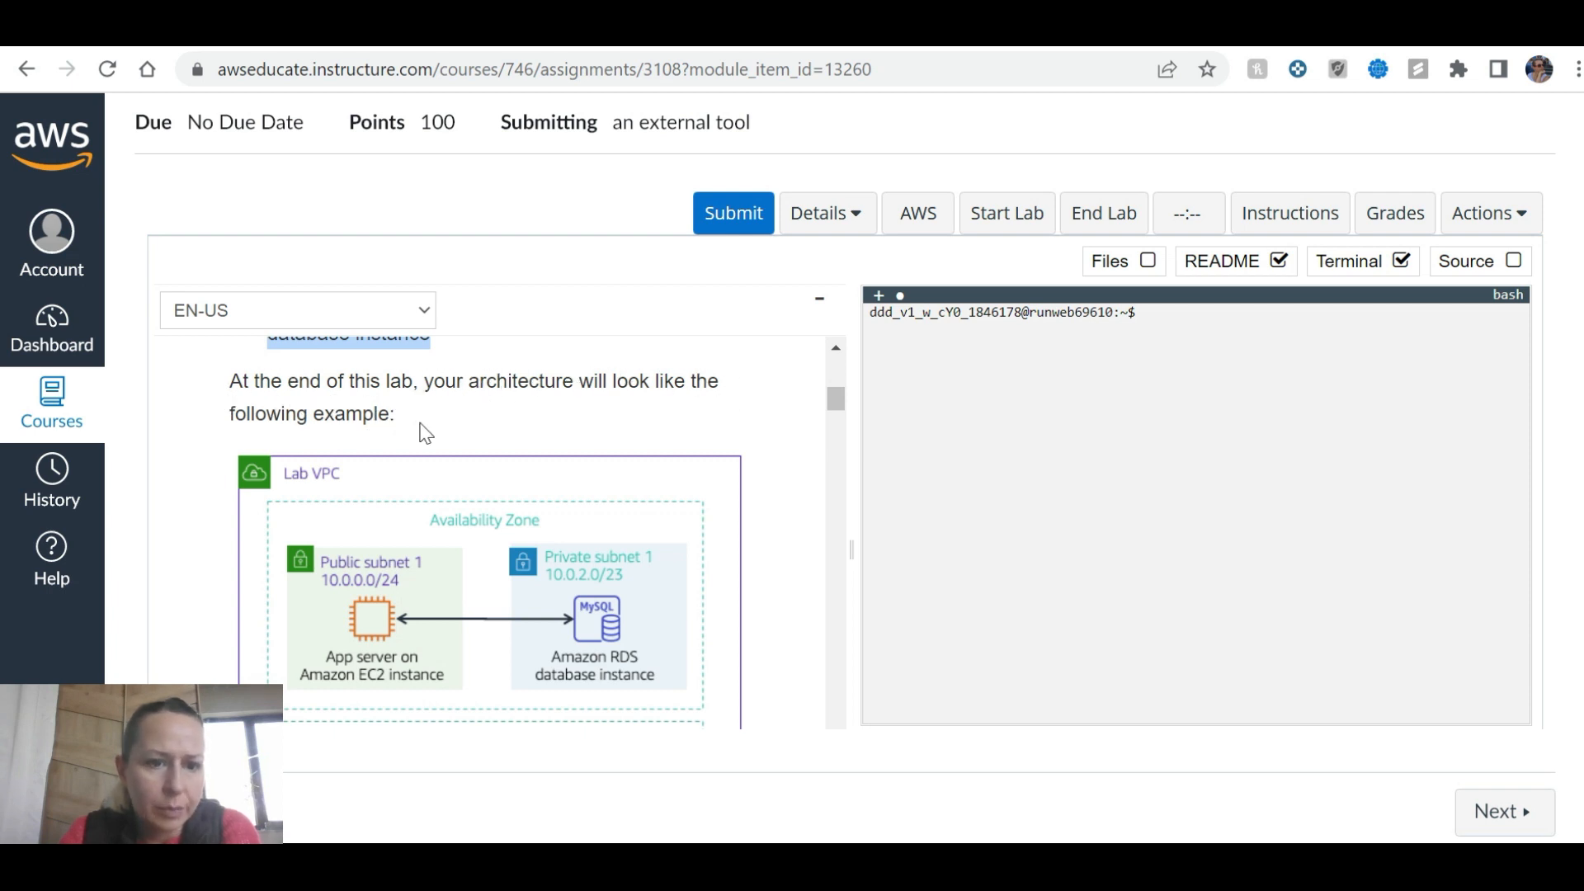
{"action": "scroll", "scroll_direction": "down", "scroll_amount": 3}
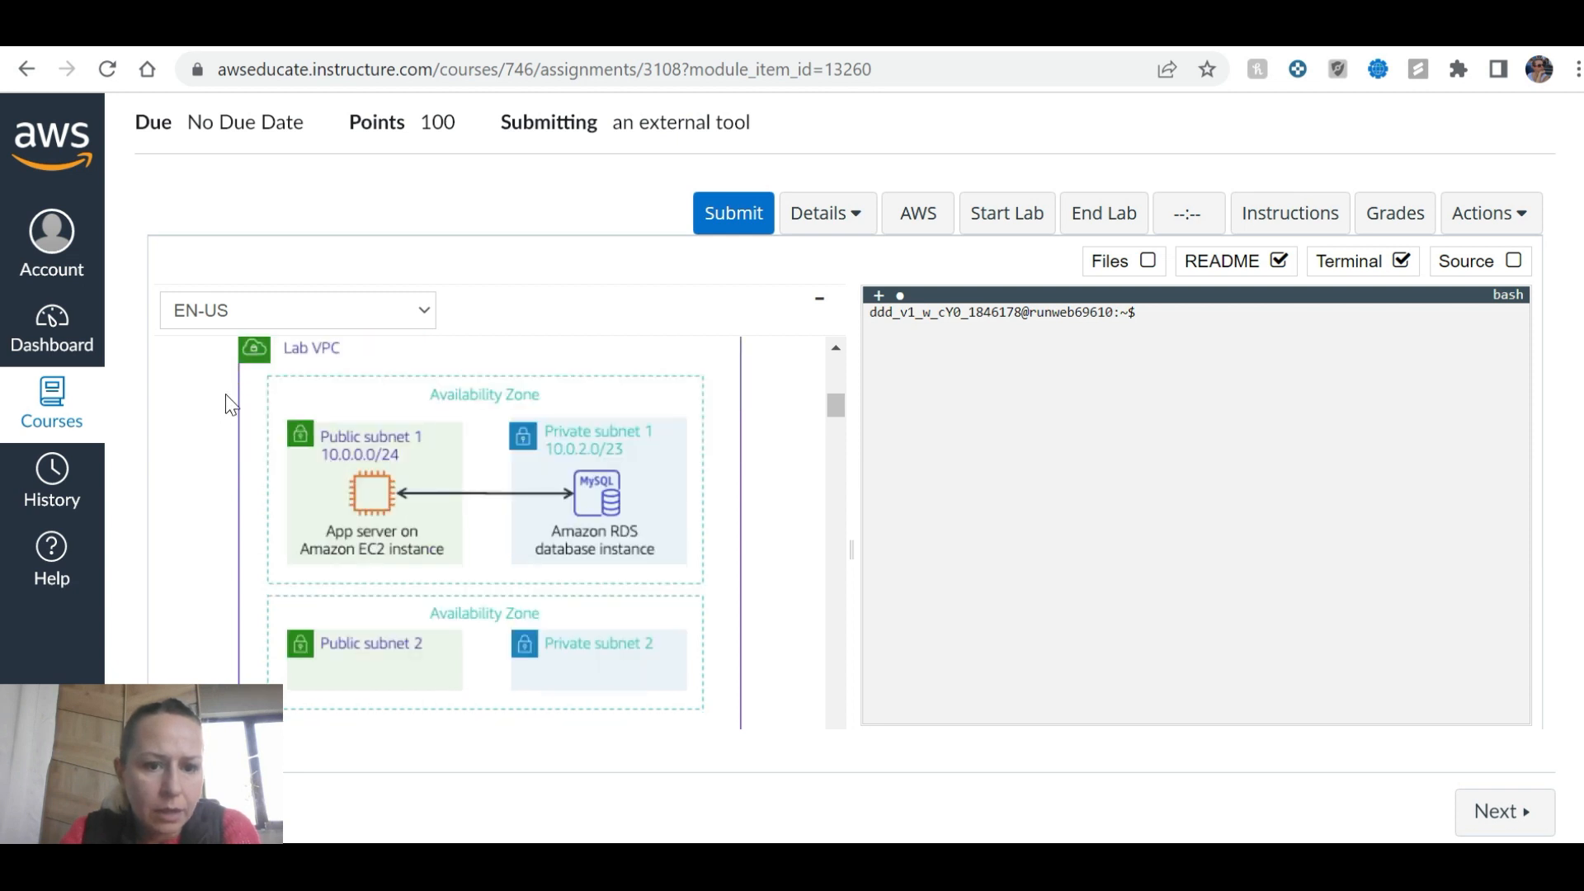
{"action": "mouse_move", "coordinate": [746, 436]}
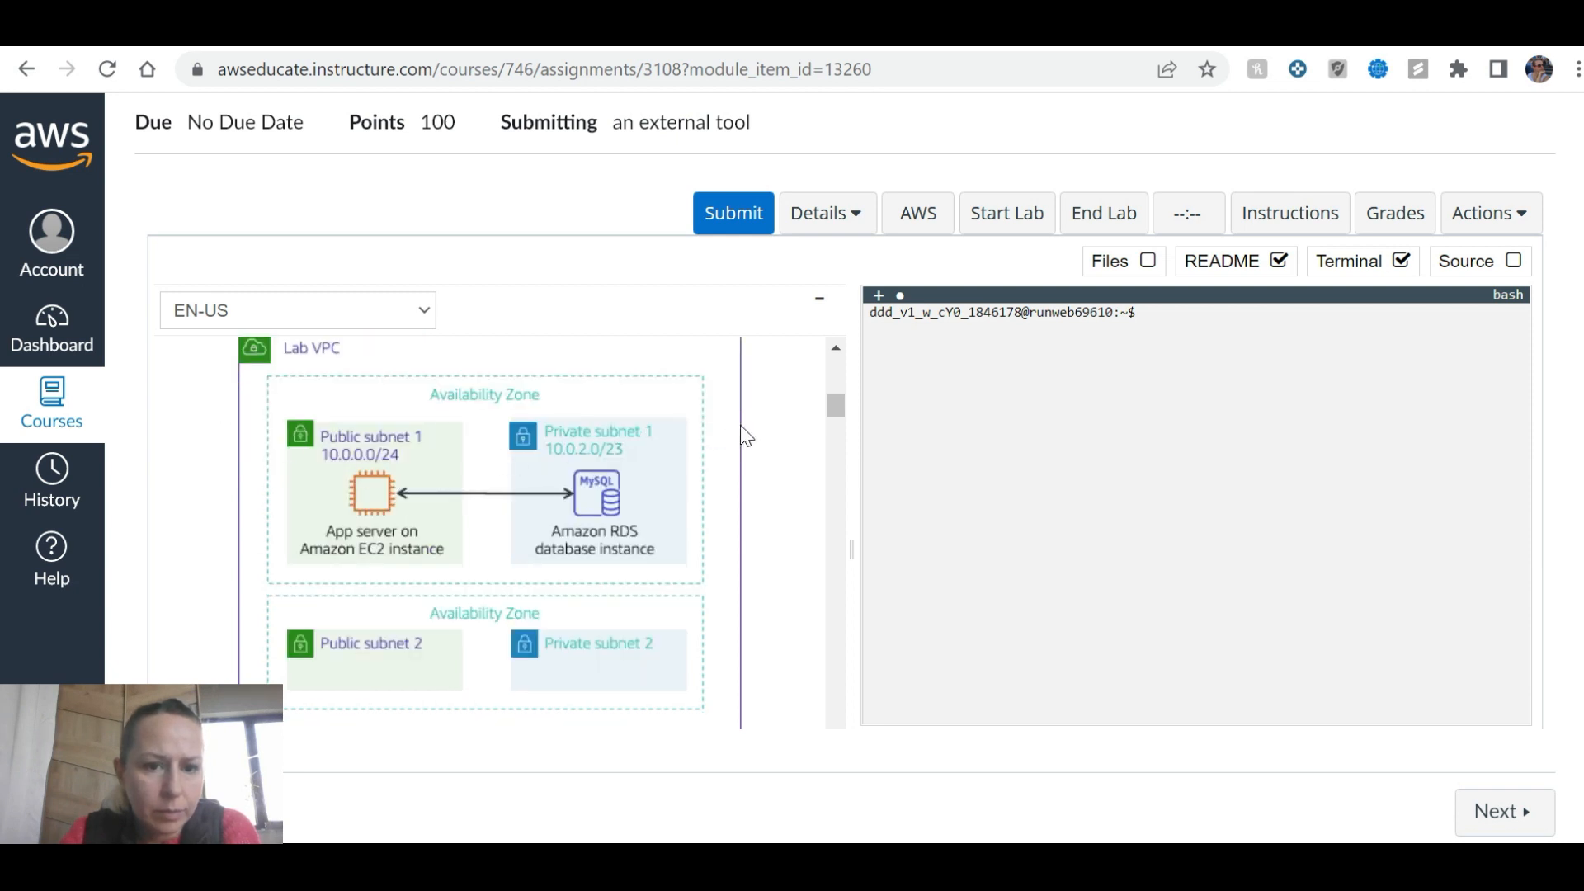
{"action": "mouse_move", "coordinate": [411, 467]}
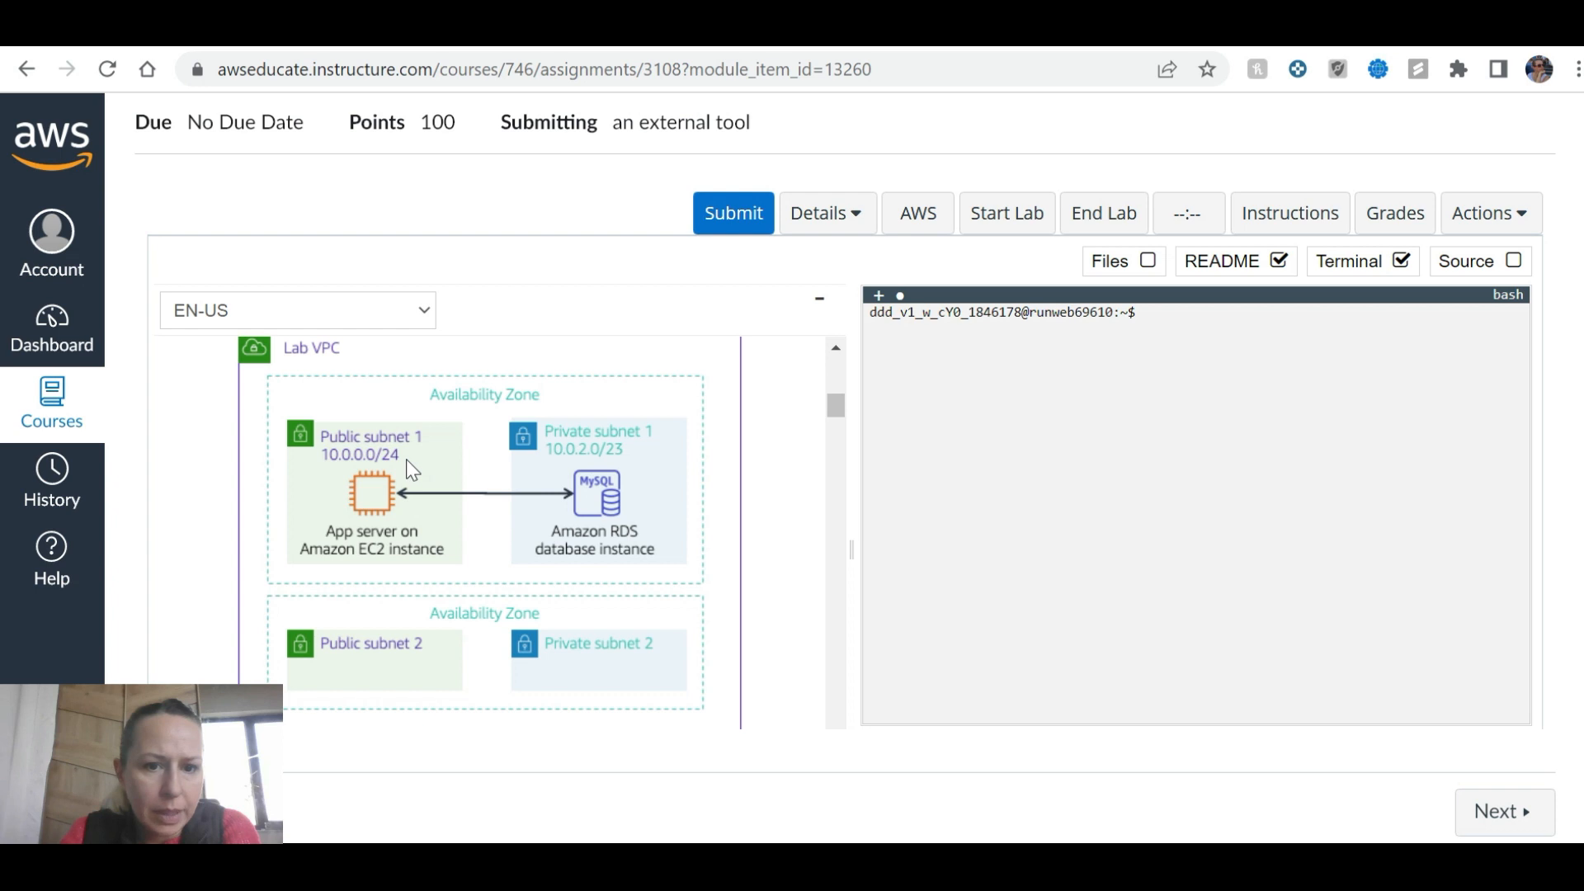
{"action": "mouse_move", "coordinate": [646, 665]}
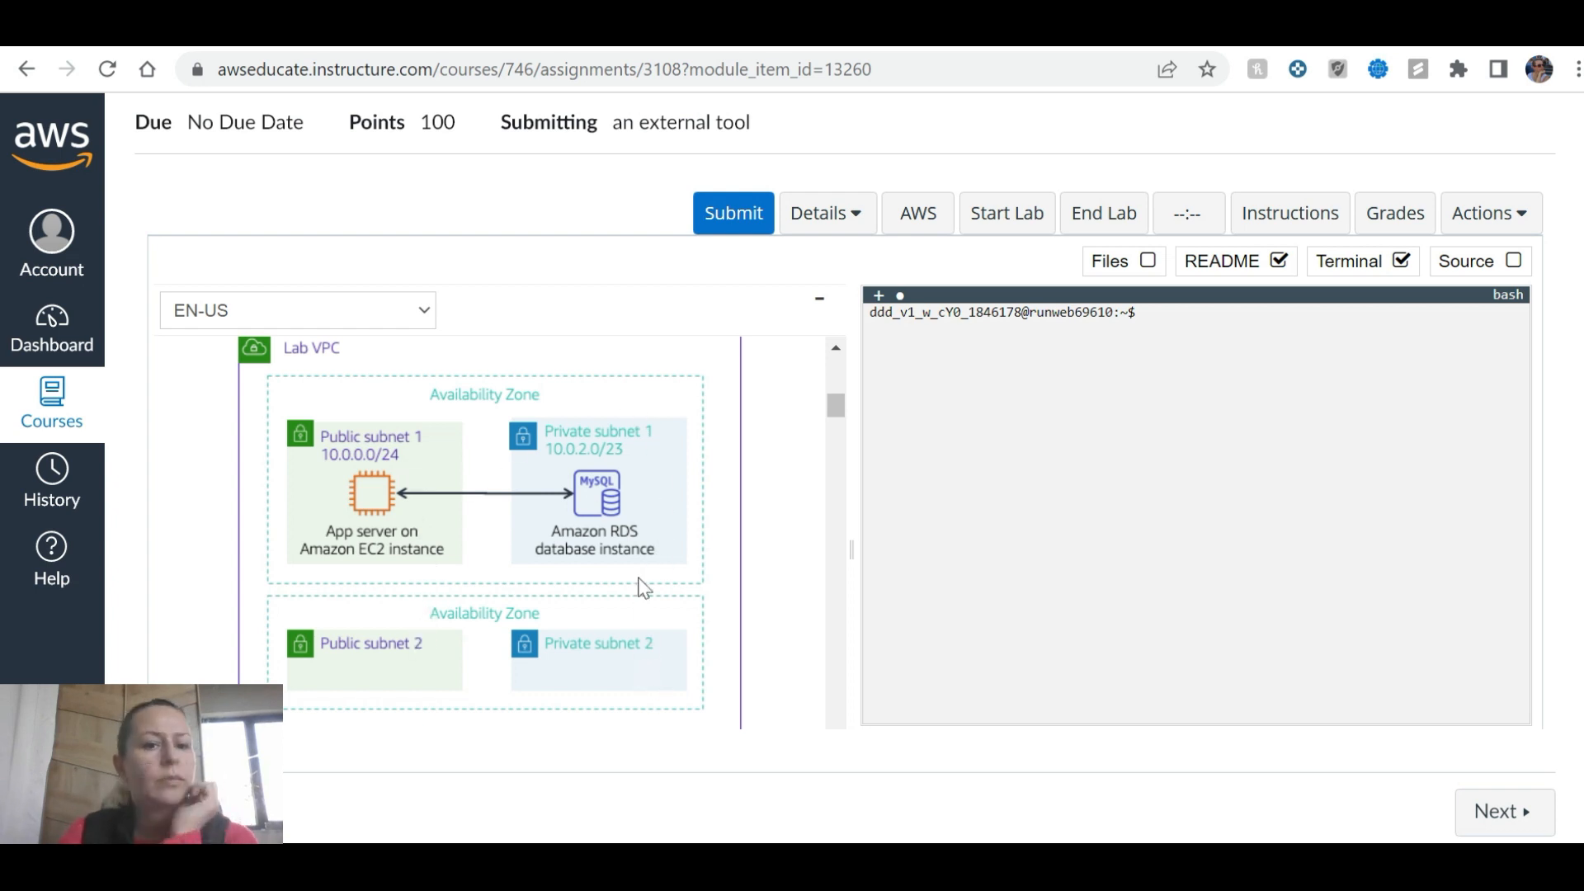
{"action": "mouse_move", "coordinate": [546, 509]}
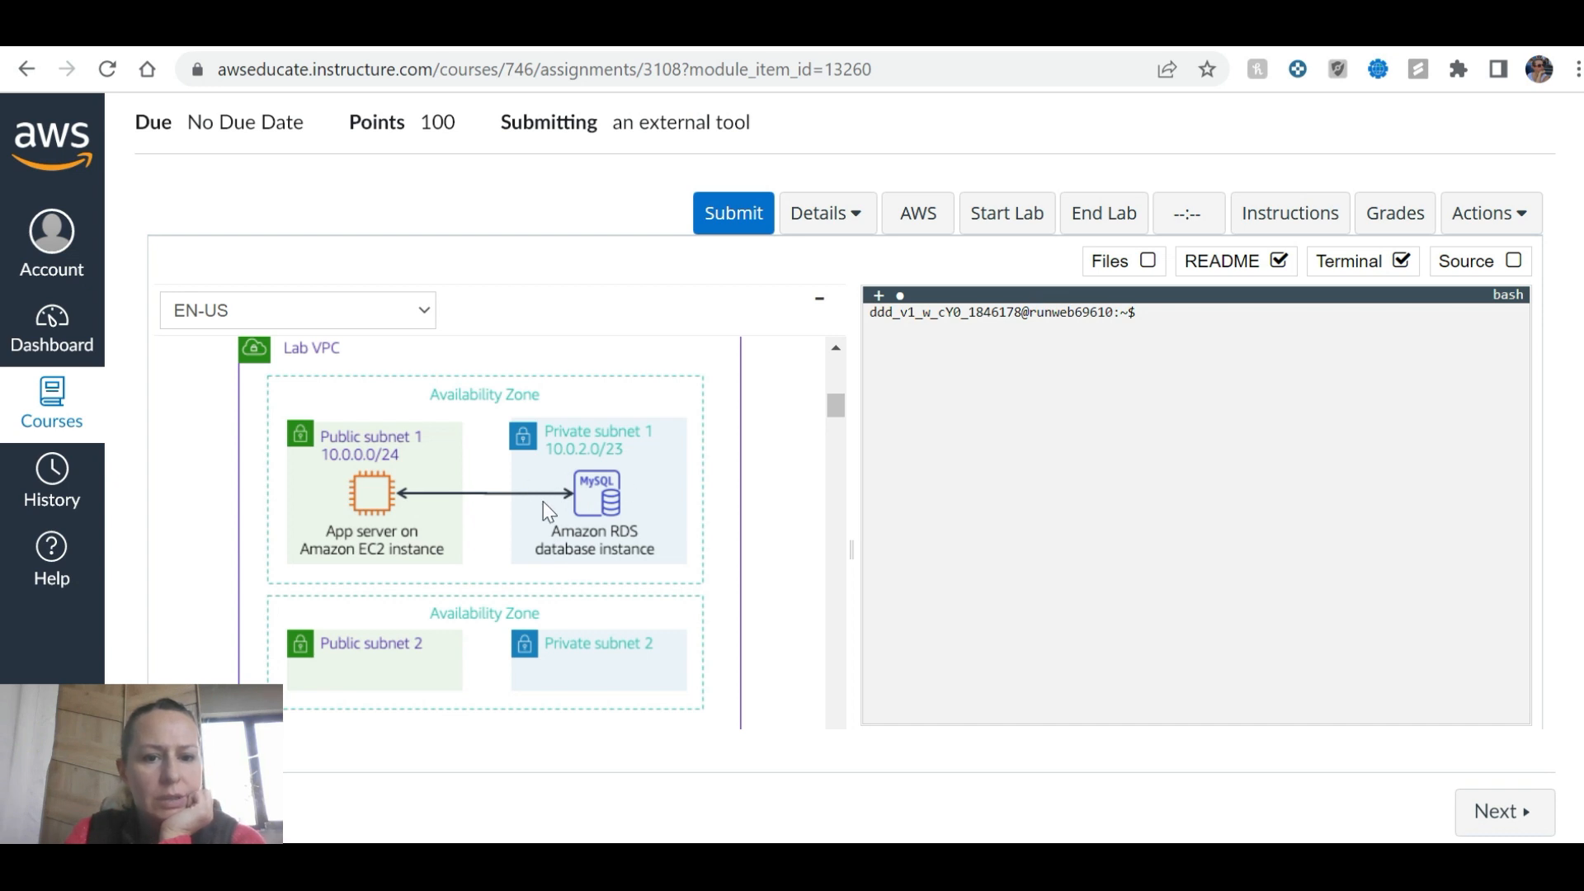
{"action": "mouse_move", "coordinate": [652, 493]}
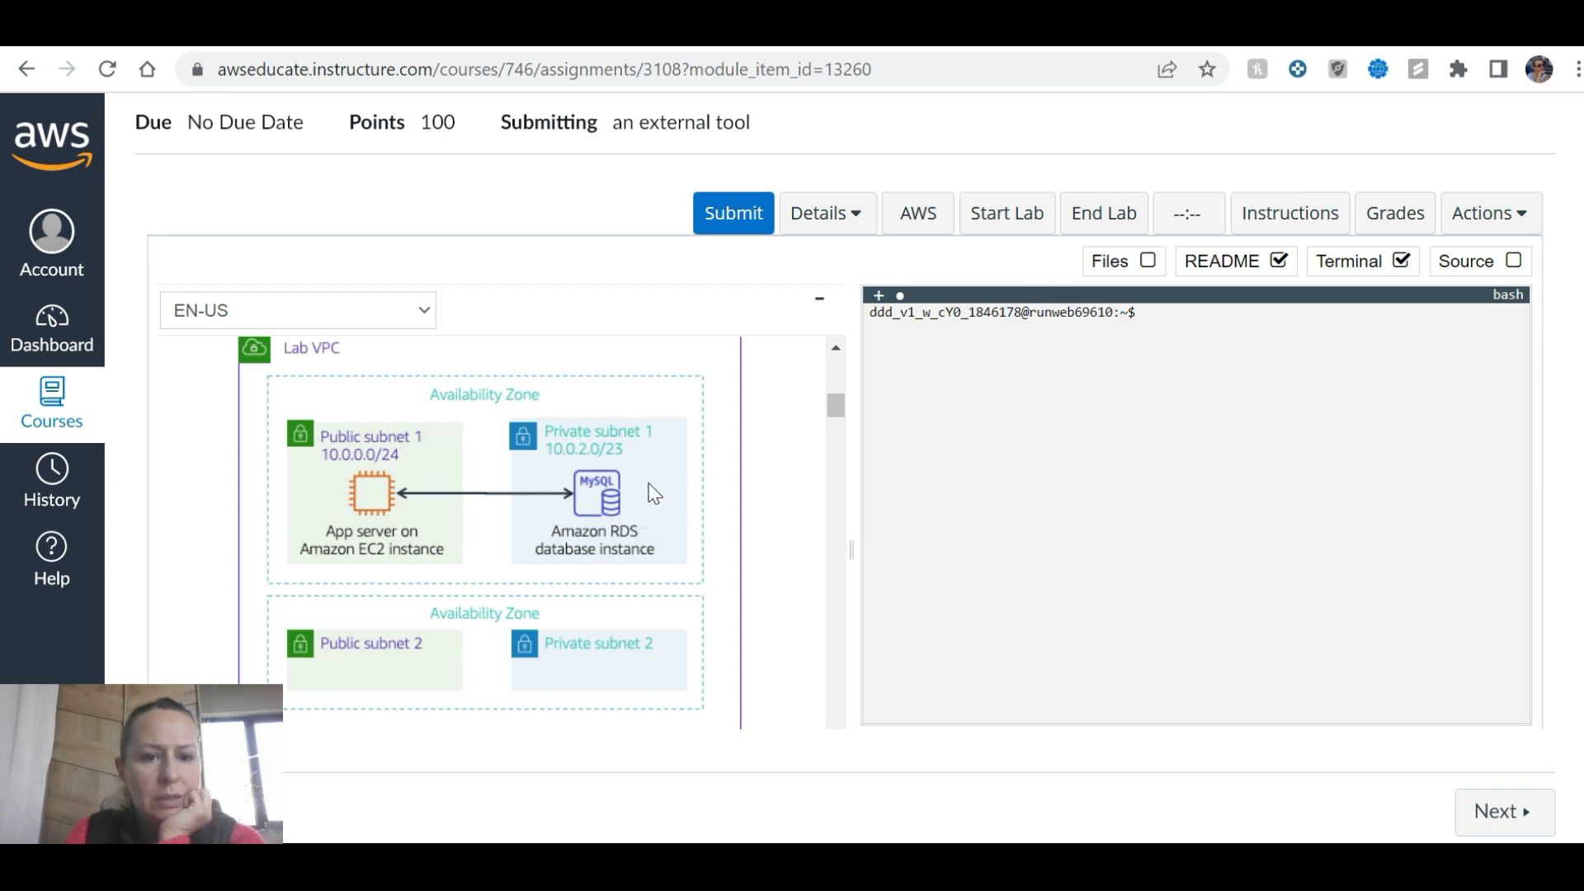
Scroll the README through console access to the RDS steps: Services > RDS, Create database, MySQL.
{"action": "scroll", "scroll_direction": "down", "scroll_amount": 3}
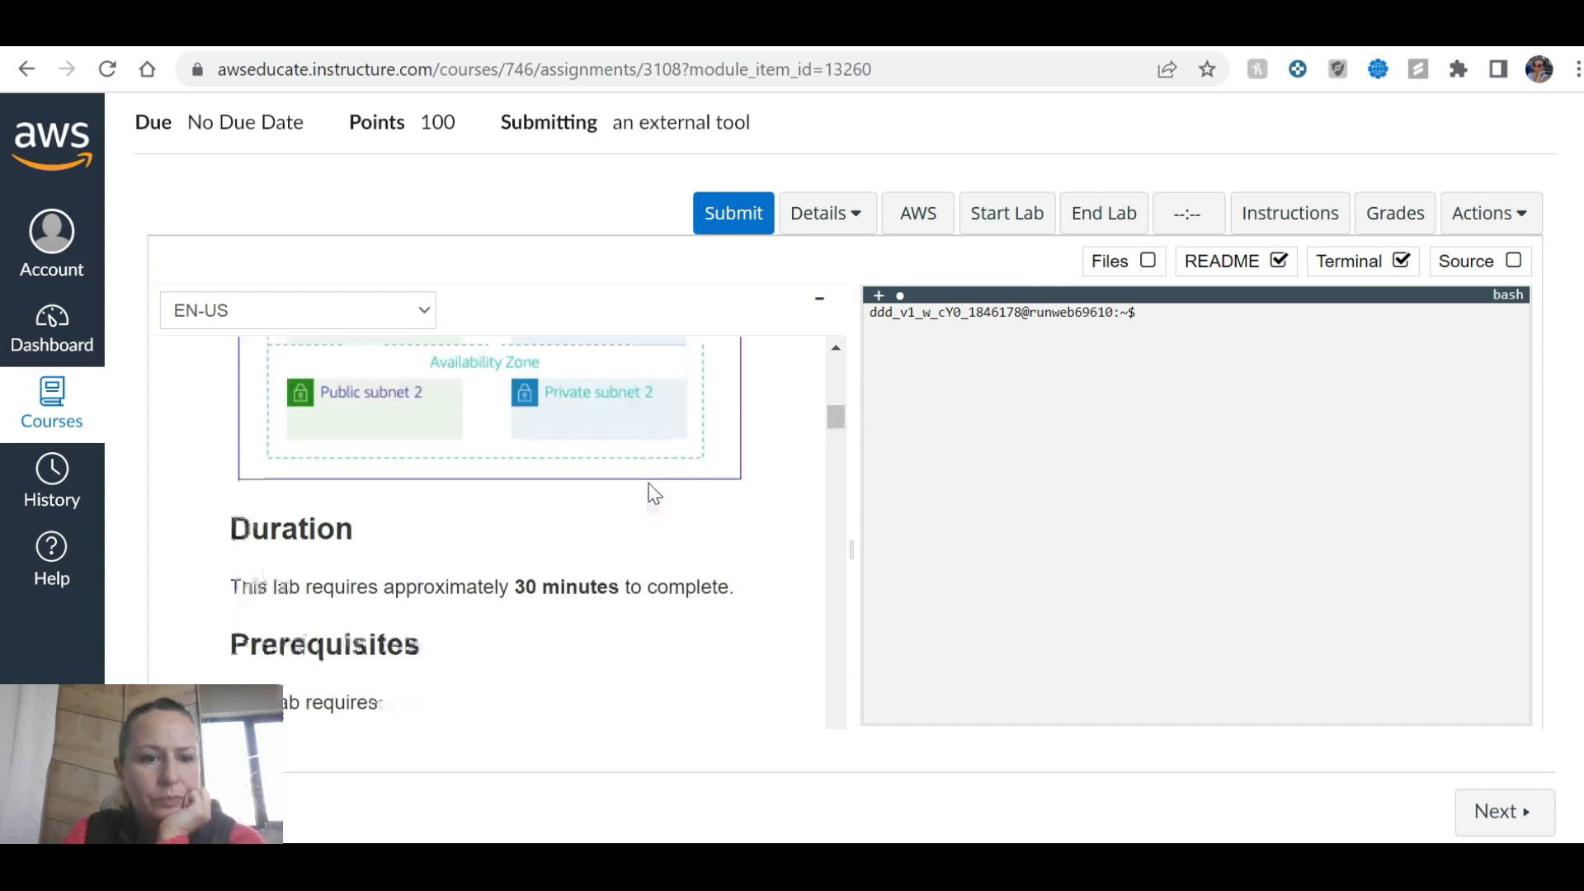
{"action": "scroll", "scroll_direction": "down", "scroll_amount": 3}
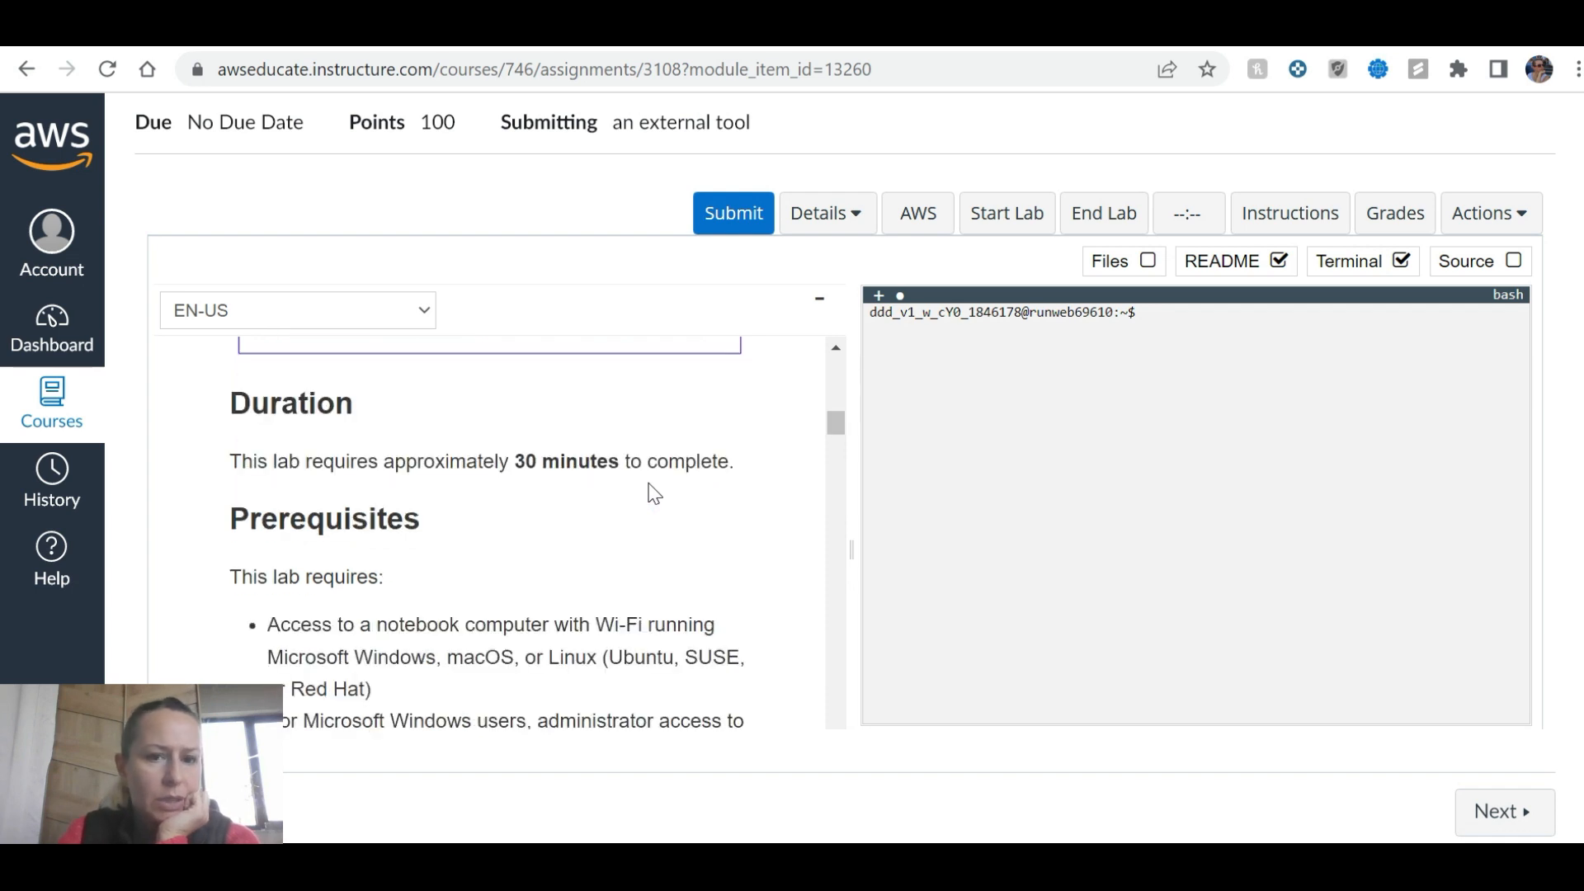
{"action": "scroll", "scroll_direction": "down", "scroll_amount": 3}
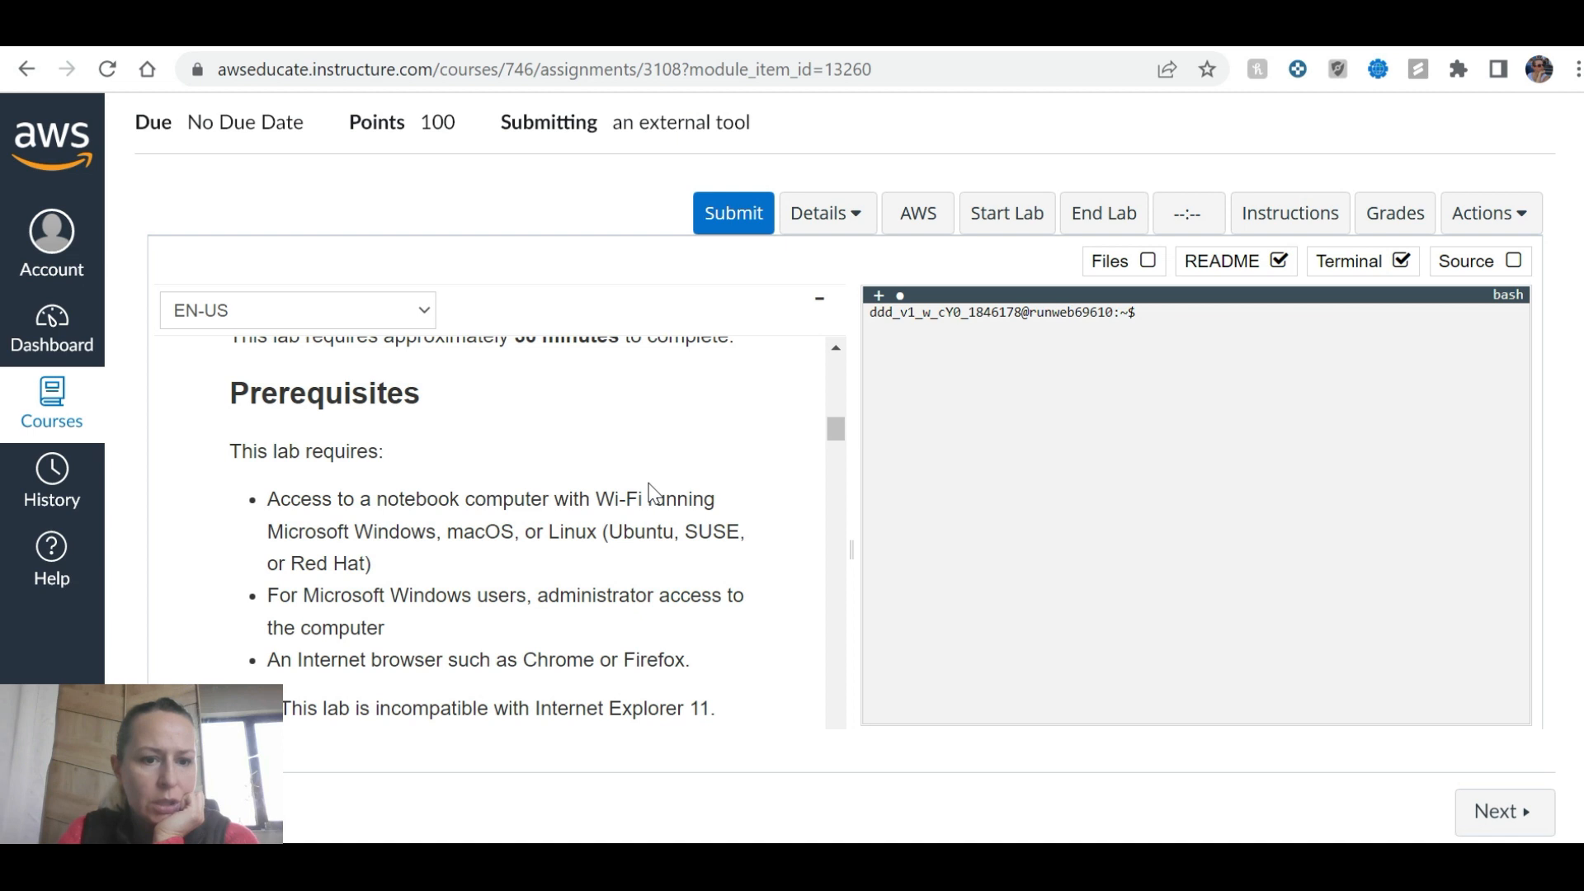
{"action": "mouse_move", "coordinate": [377, 444]}
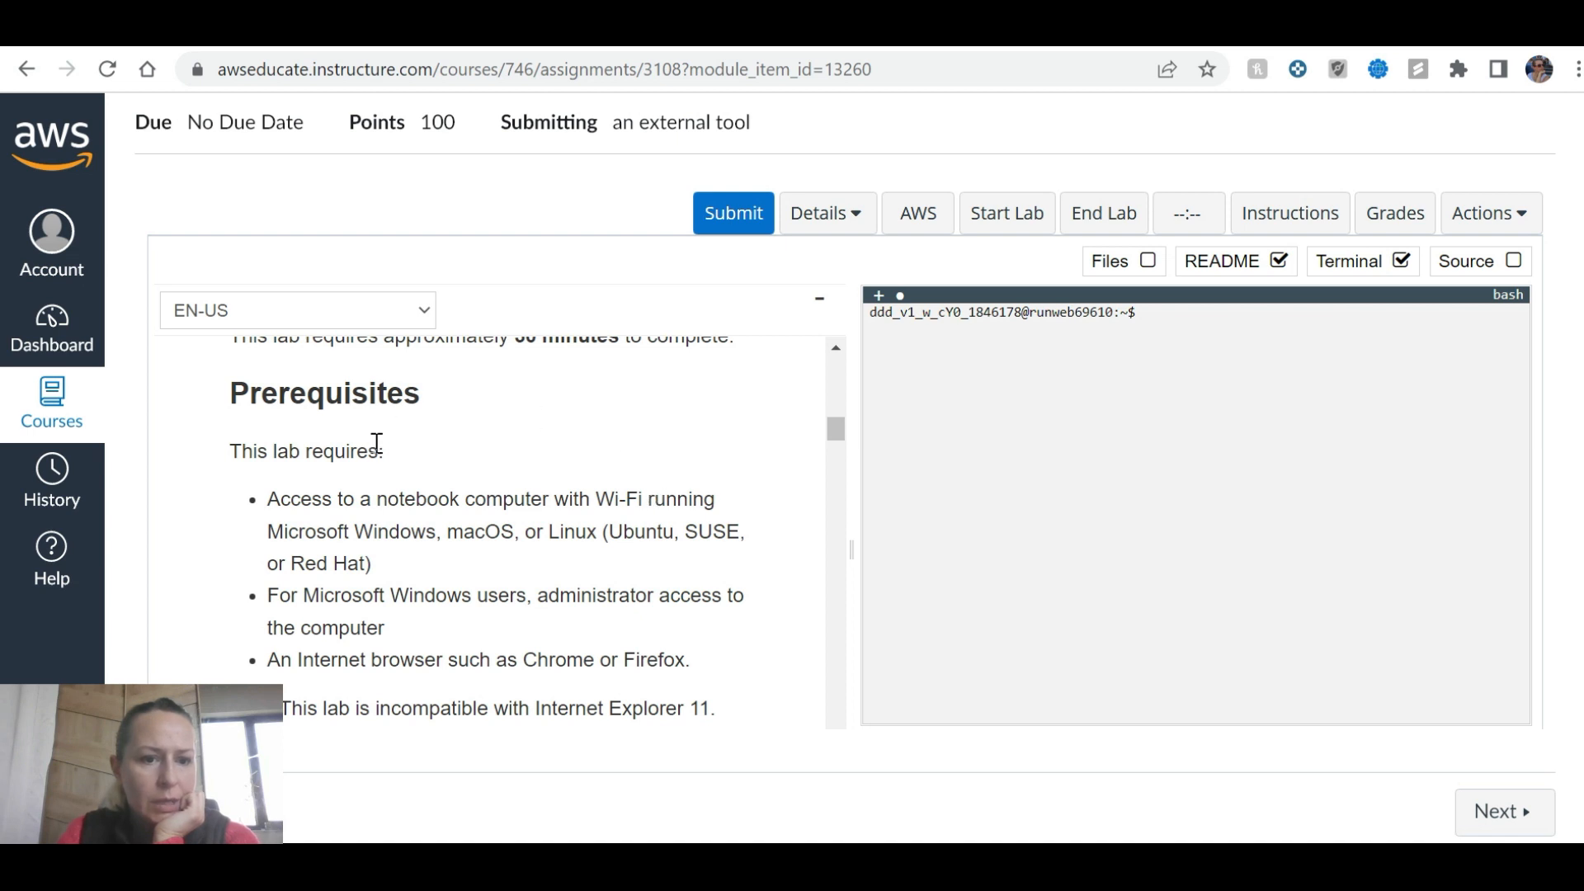
{"action": "scroll", "scroll_direction": "down", "scroll_amount": 3}
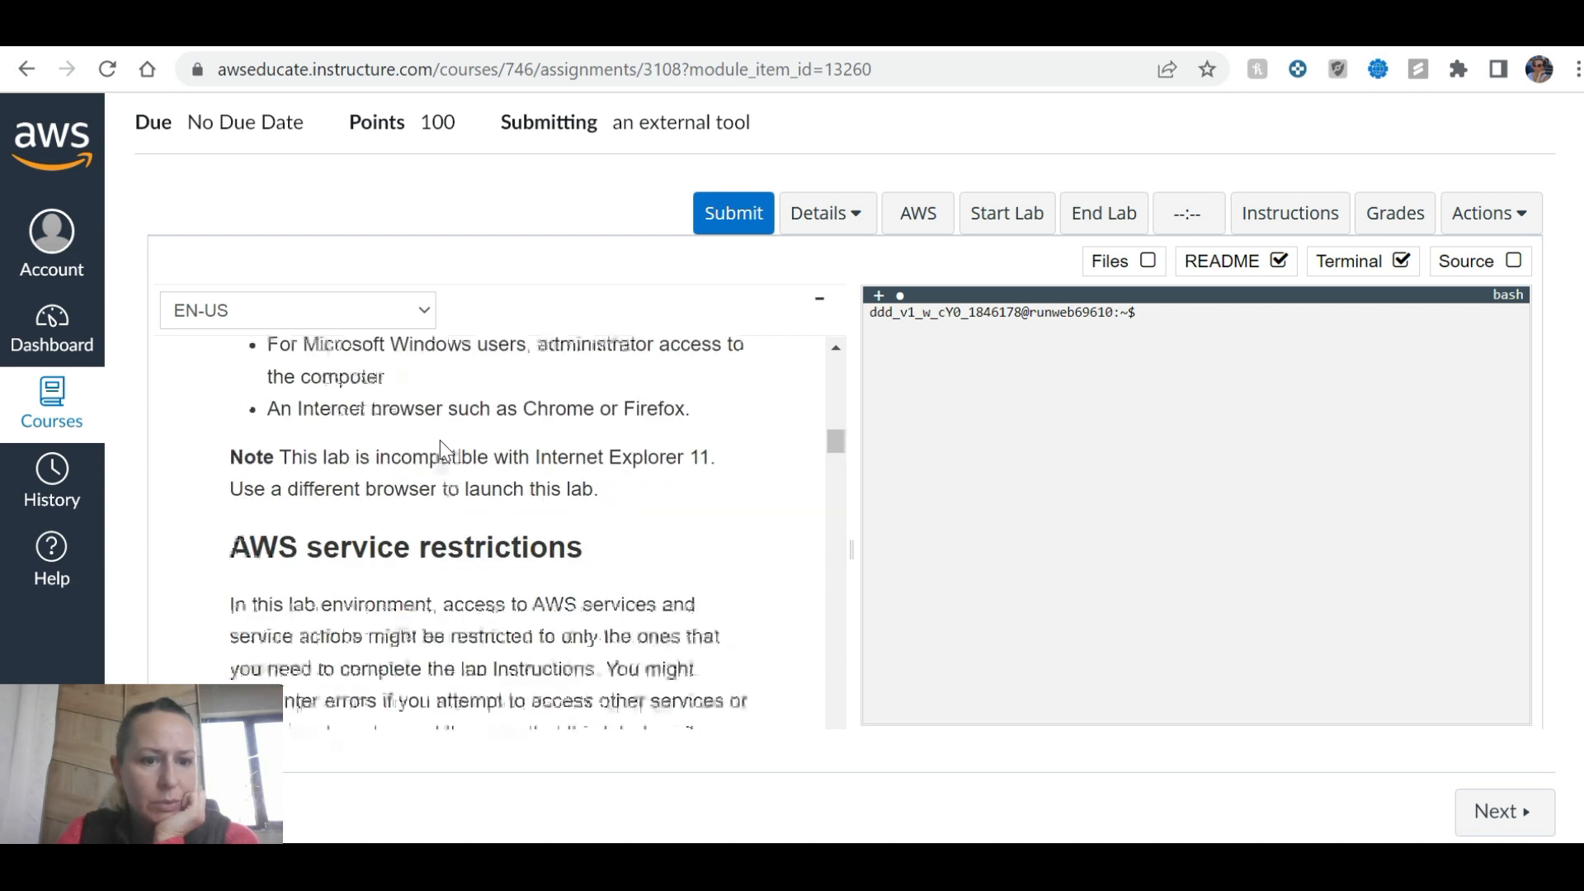
{"action": "scroll", "scroll_direction": "down", "scroll_amount": 3}
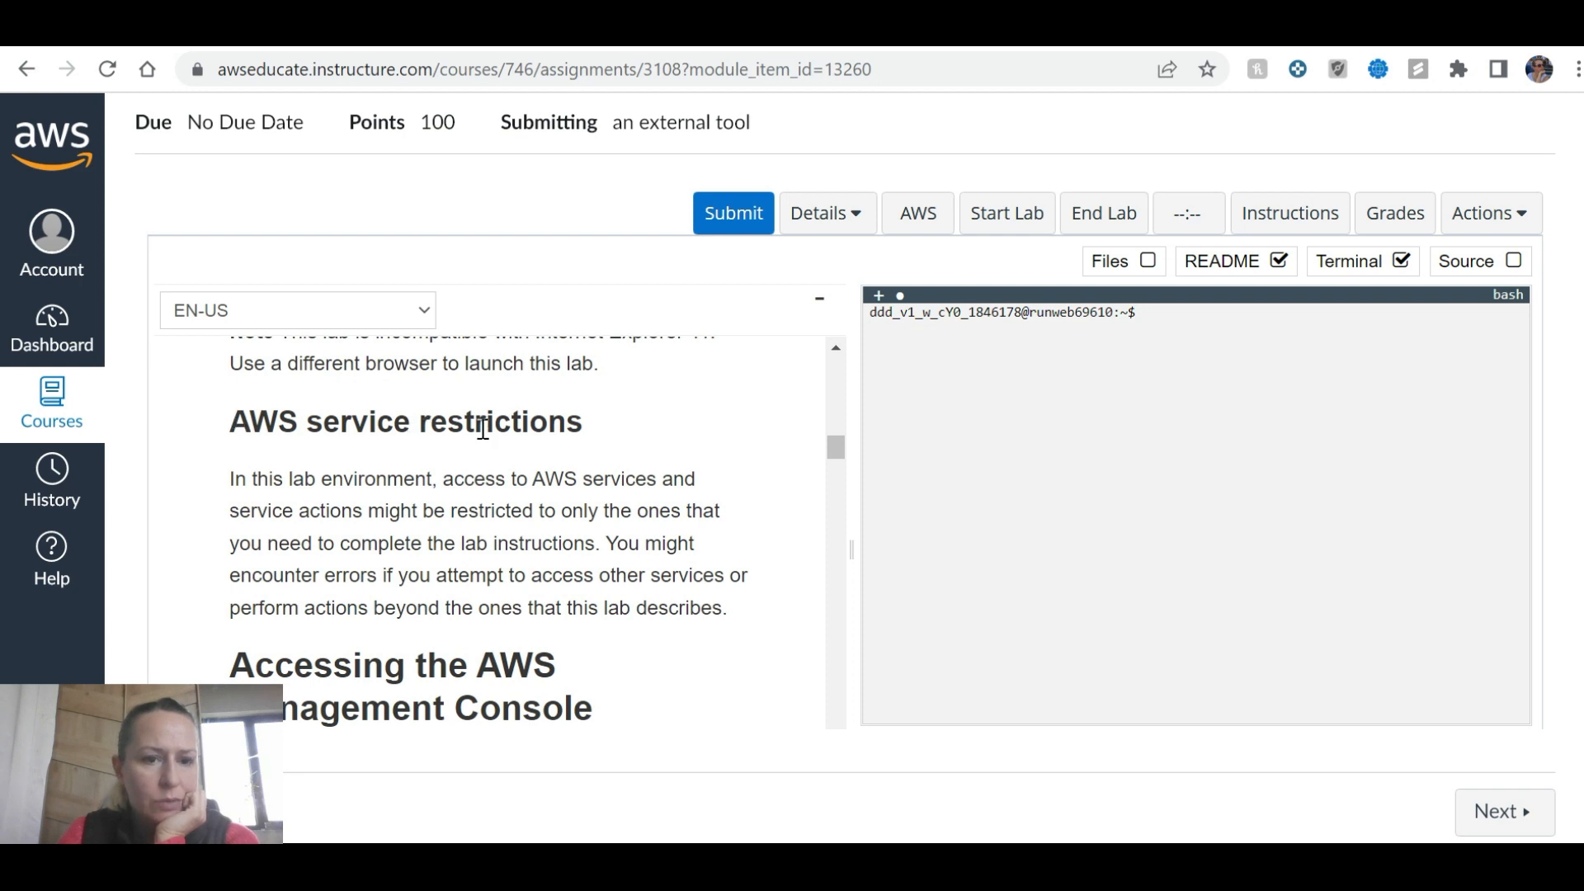
{"action": "scroll", "scroll_direction": "down", "scroll_amount": 3}
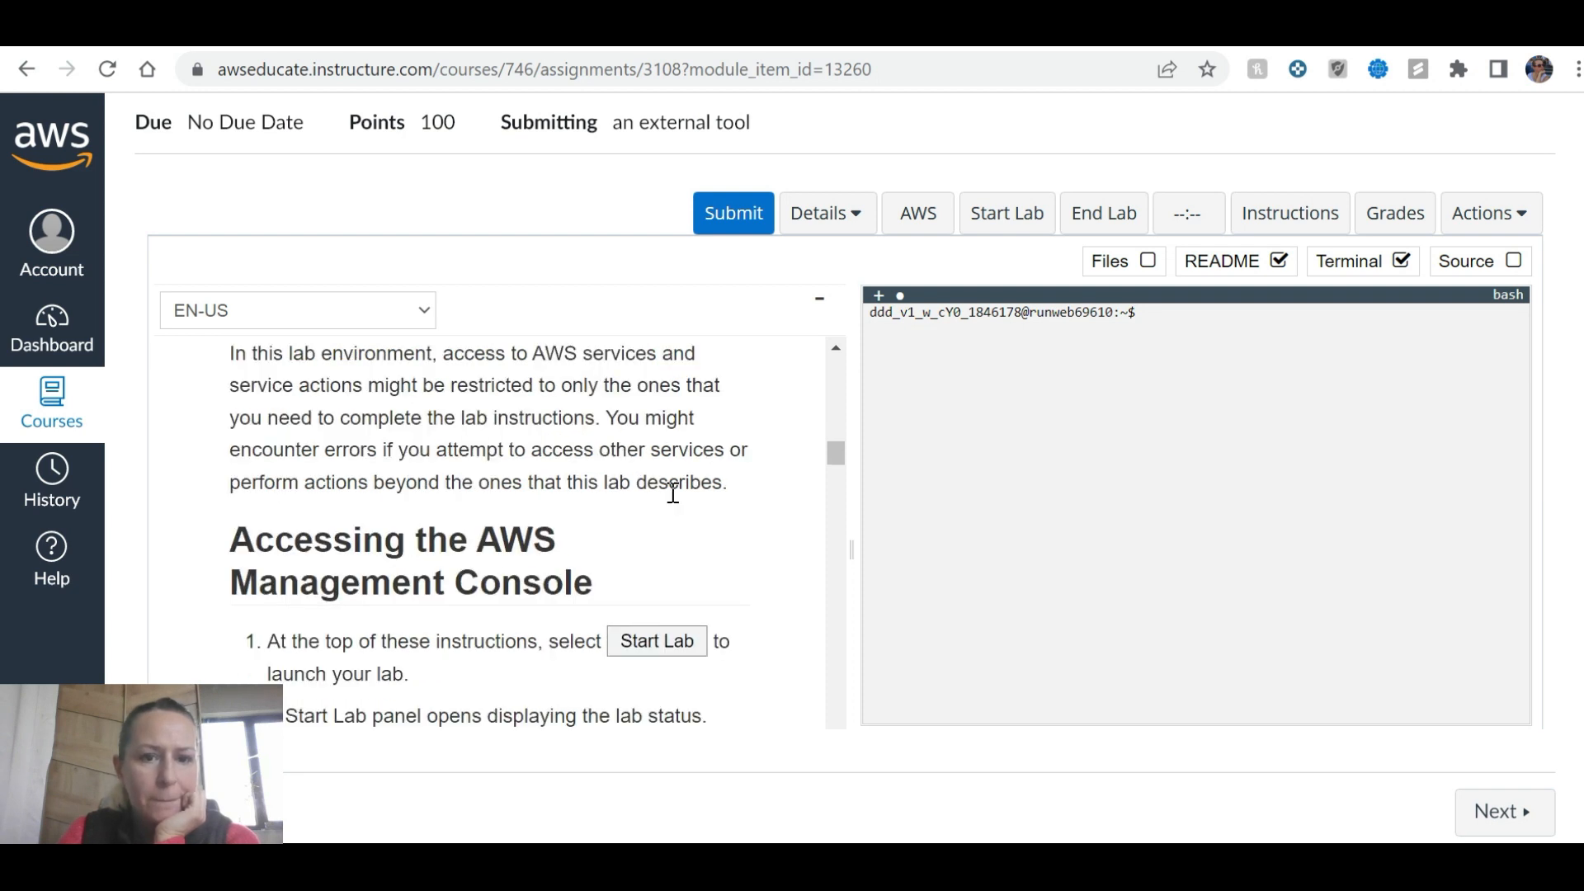
{"action": "mouse_move", "coordinate": [687, 444]}
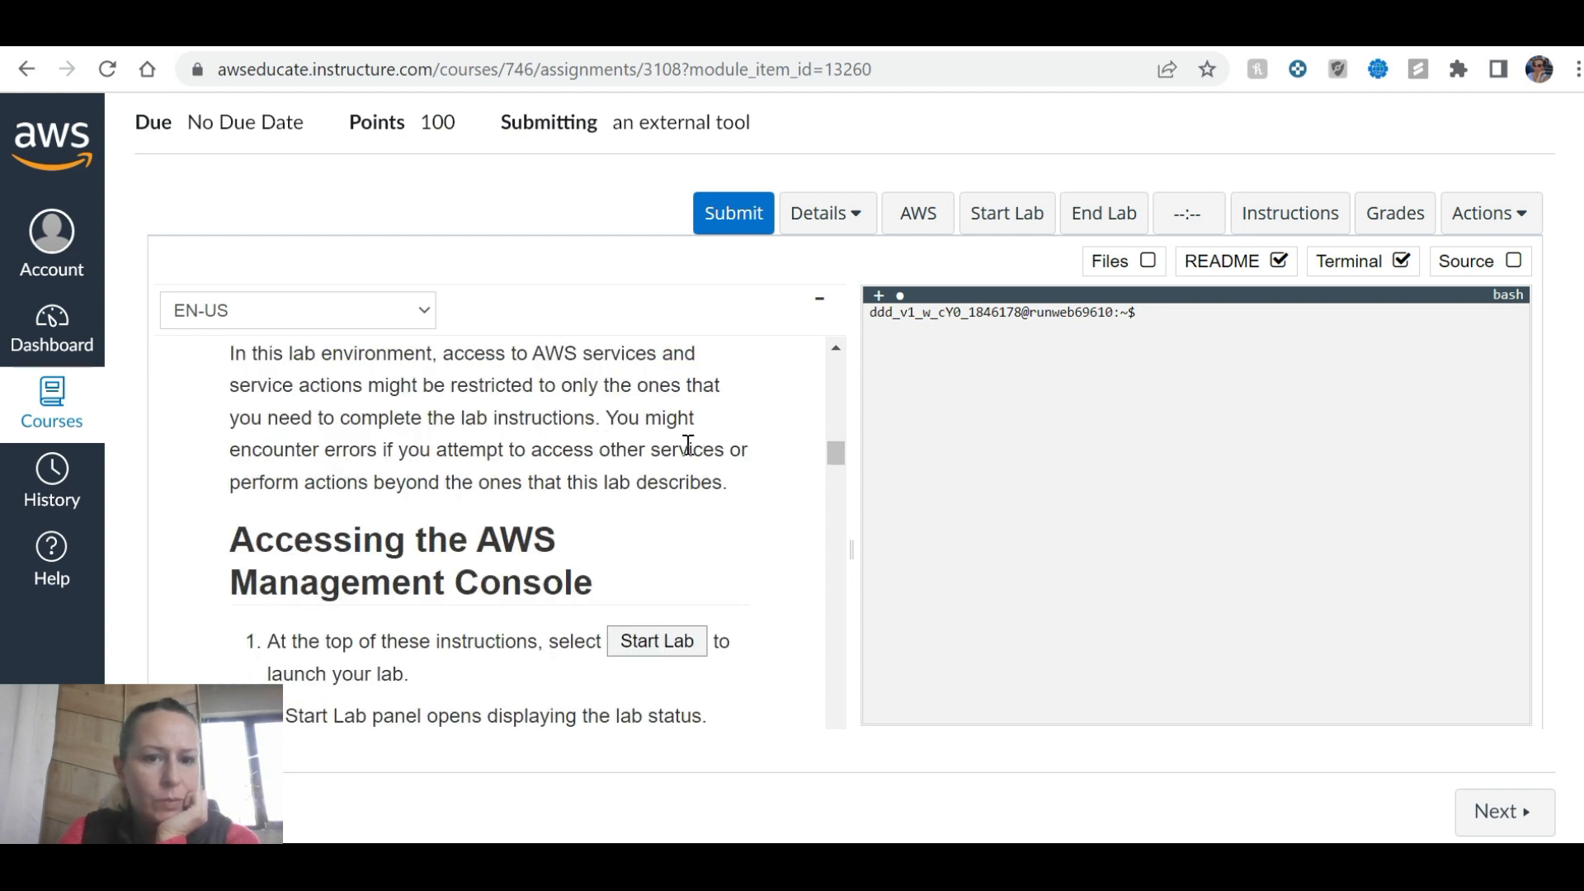
{"action": "scroll", "scroll_direction": "down", "scroll_amount": 3}
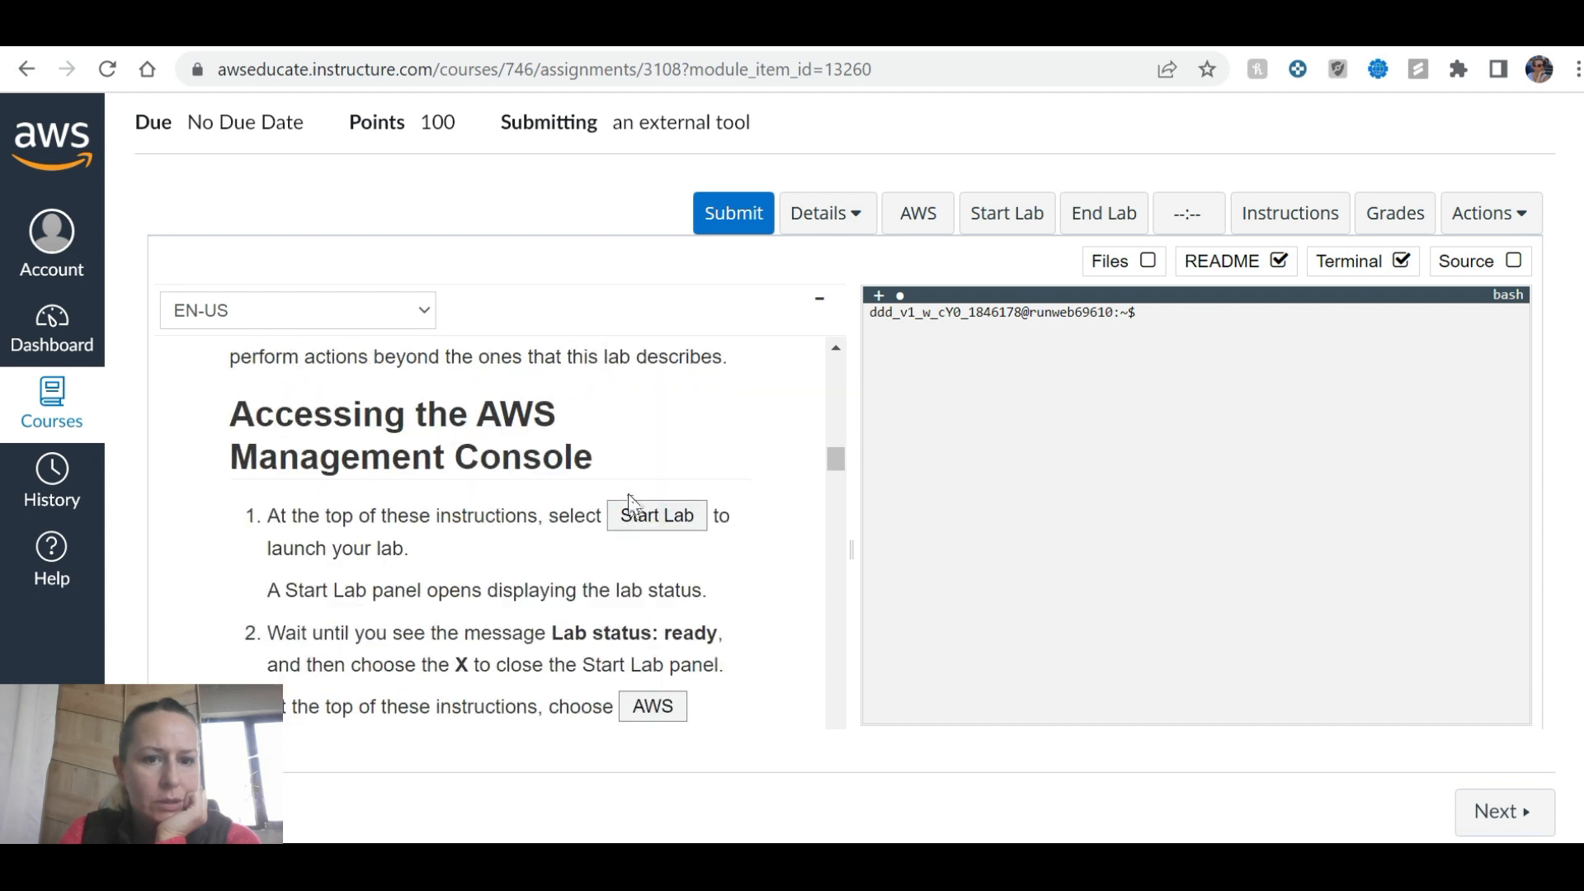
{"action": "scroll", "scroll_direction": "down", "scroll_amount": 3}
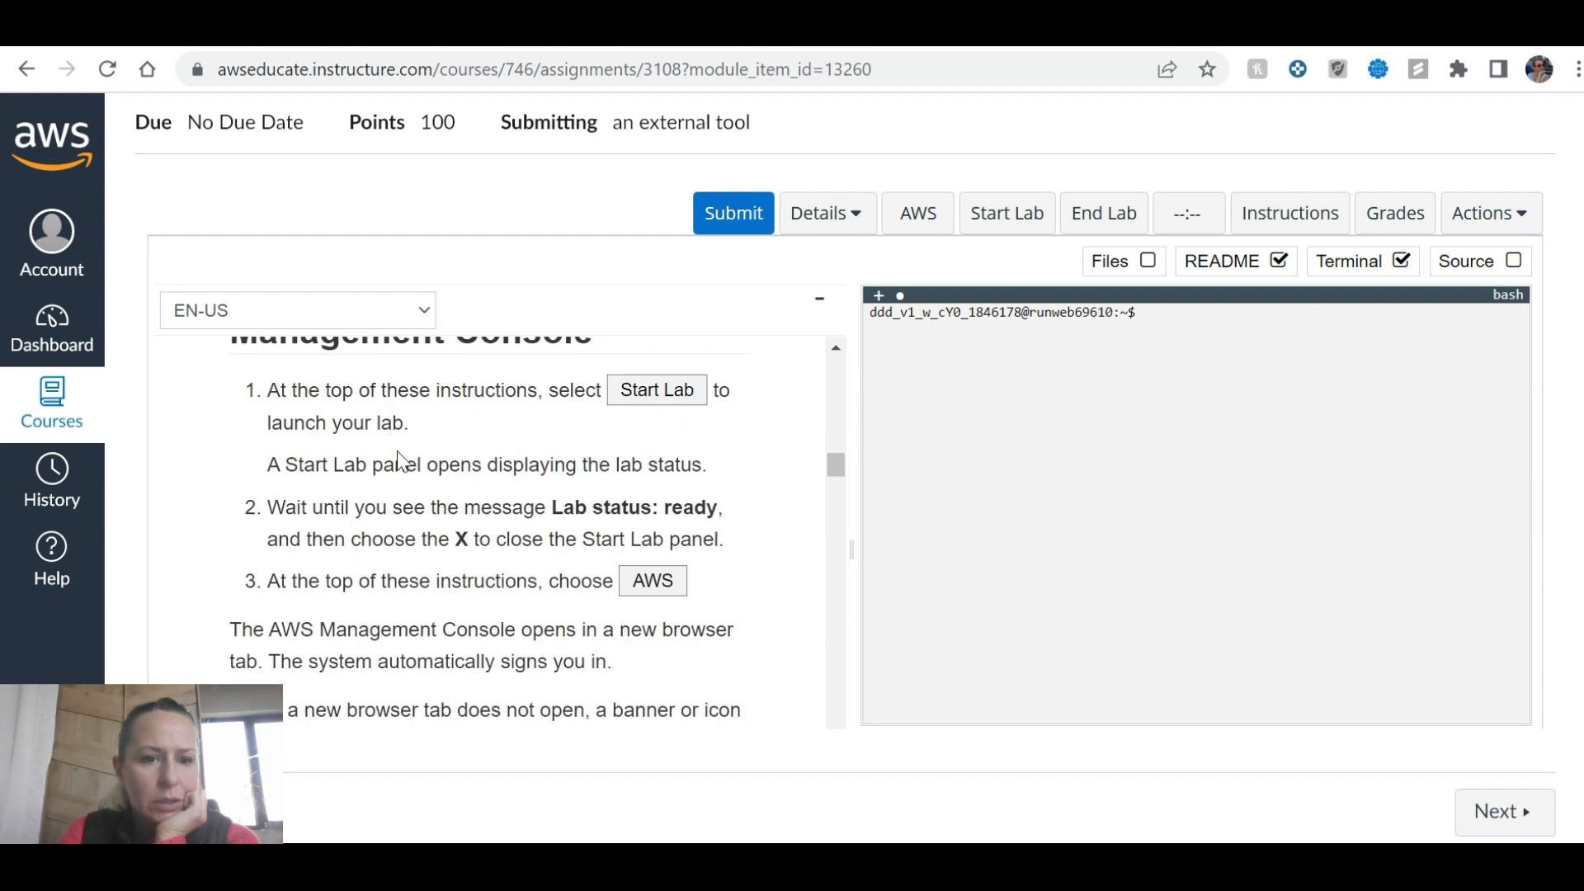
{"action": "mouse_move", "coordinate": [495, 400]}
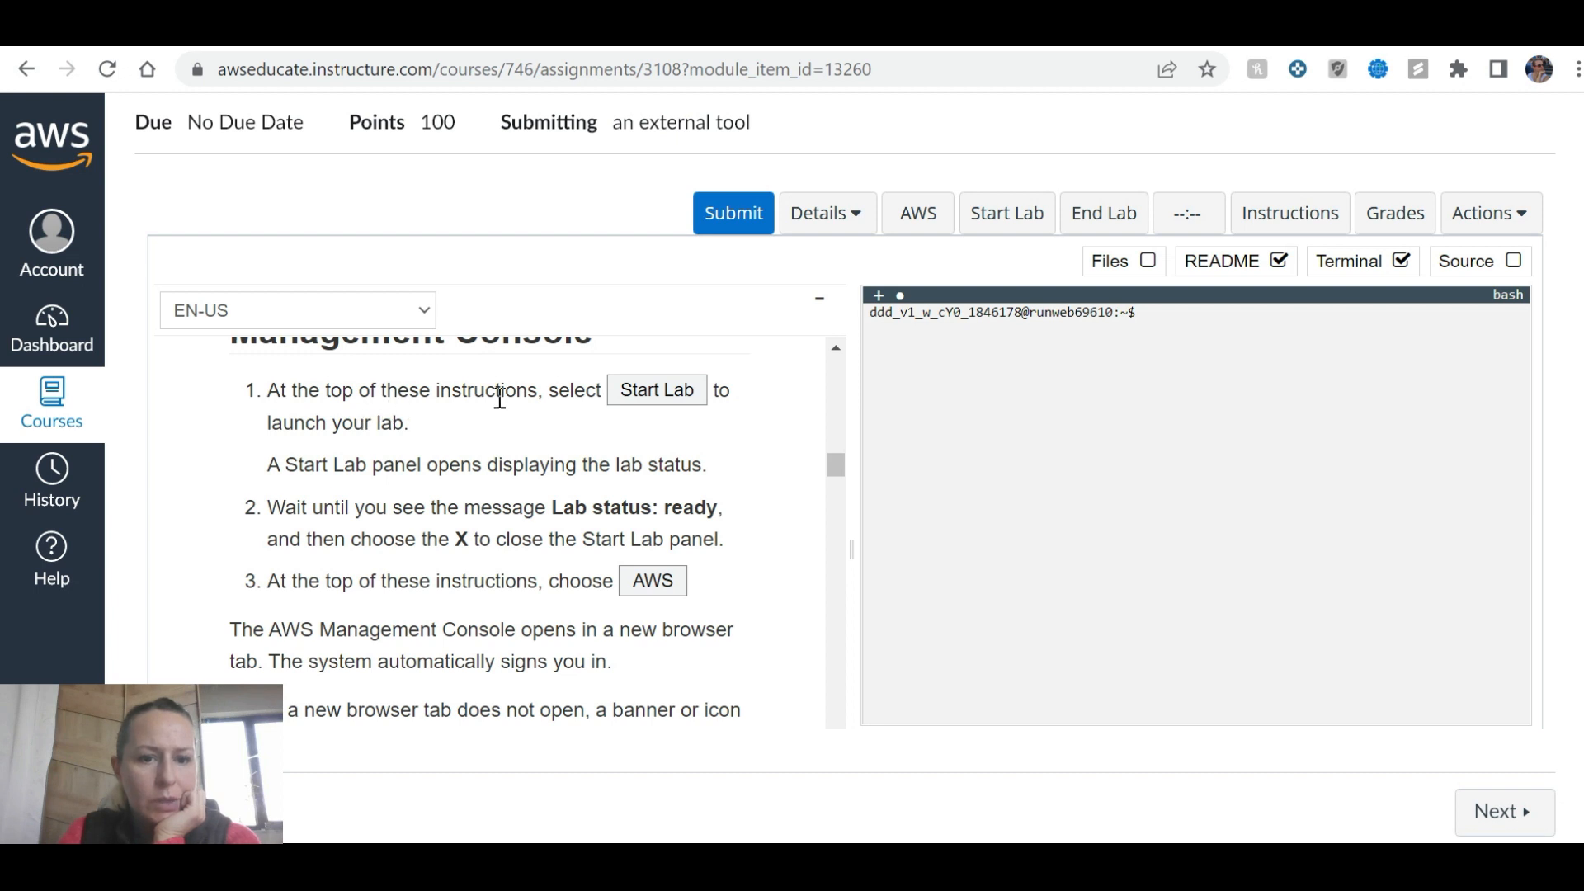
{"action": "scroll", "scroll_direction": "down", "scroll_amount": 3}
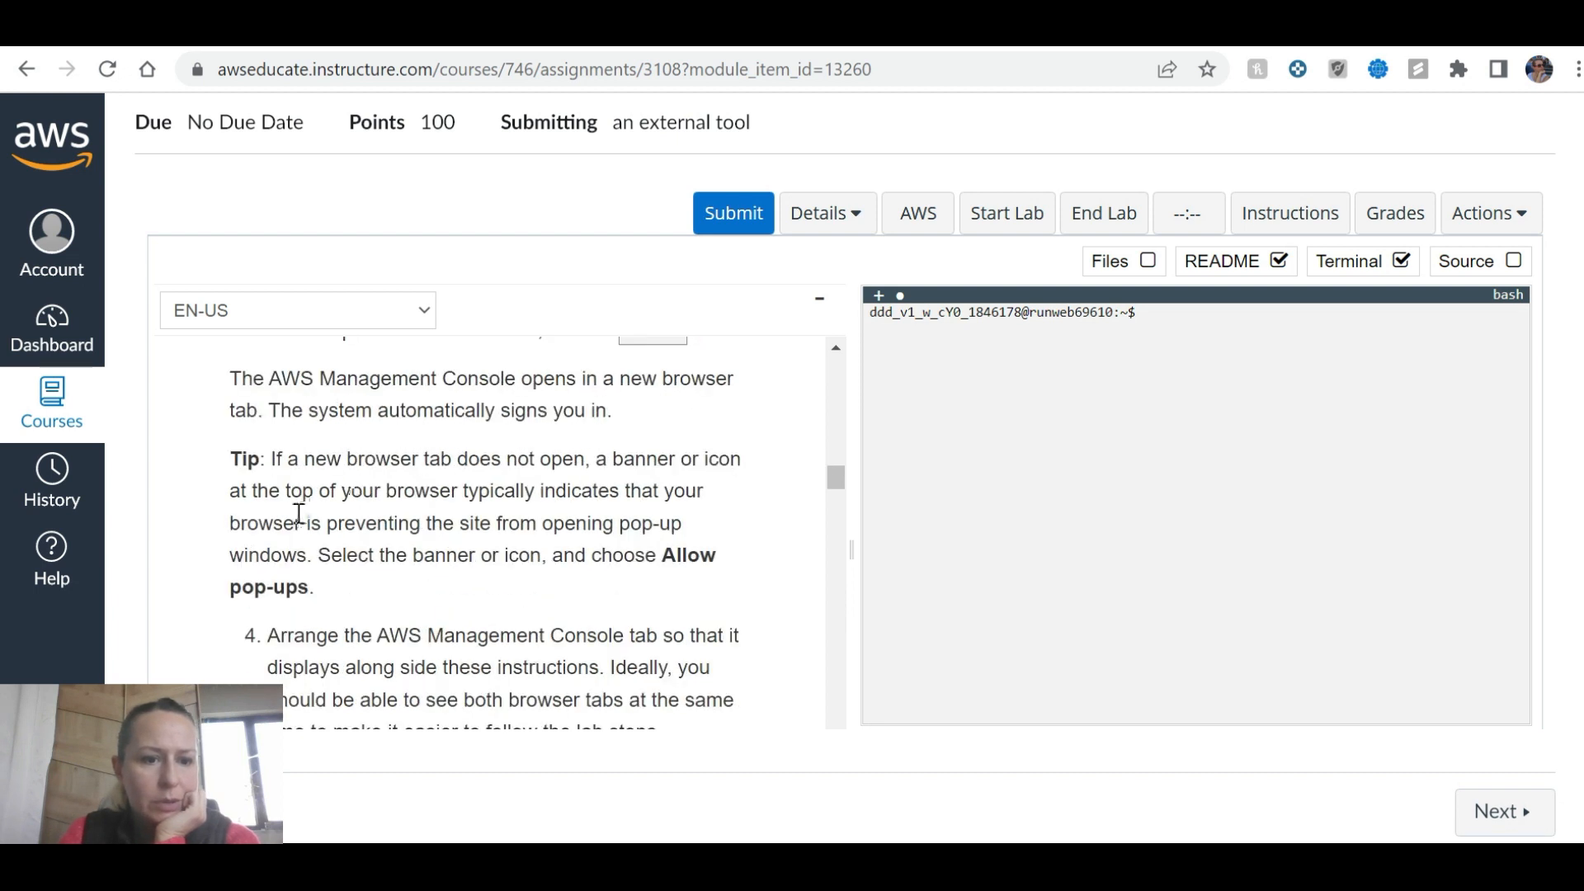
{"action": "scroll", "scroll_direction": "down", "scroll_amount": 3}
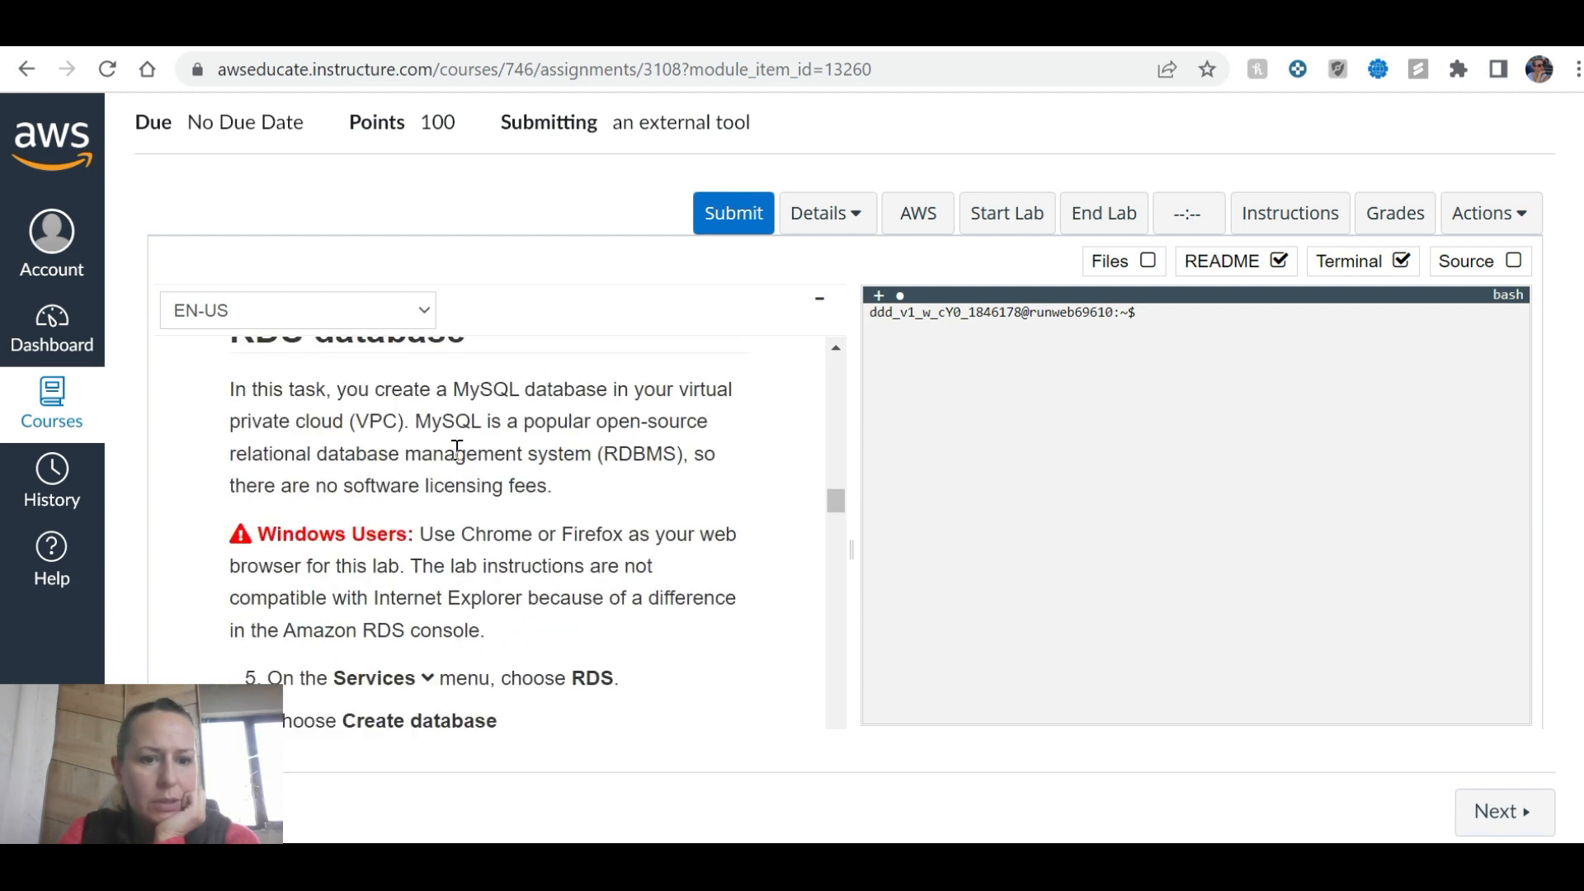
{"action": "scroll", "scroll_direction": "down", "scroll_amount": 3}
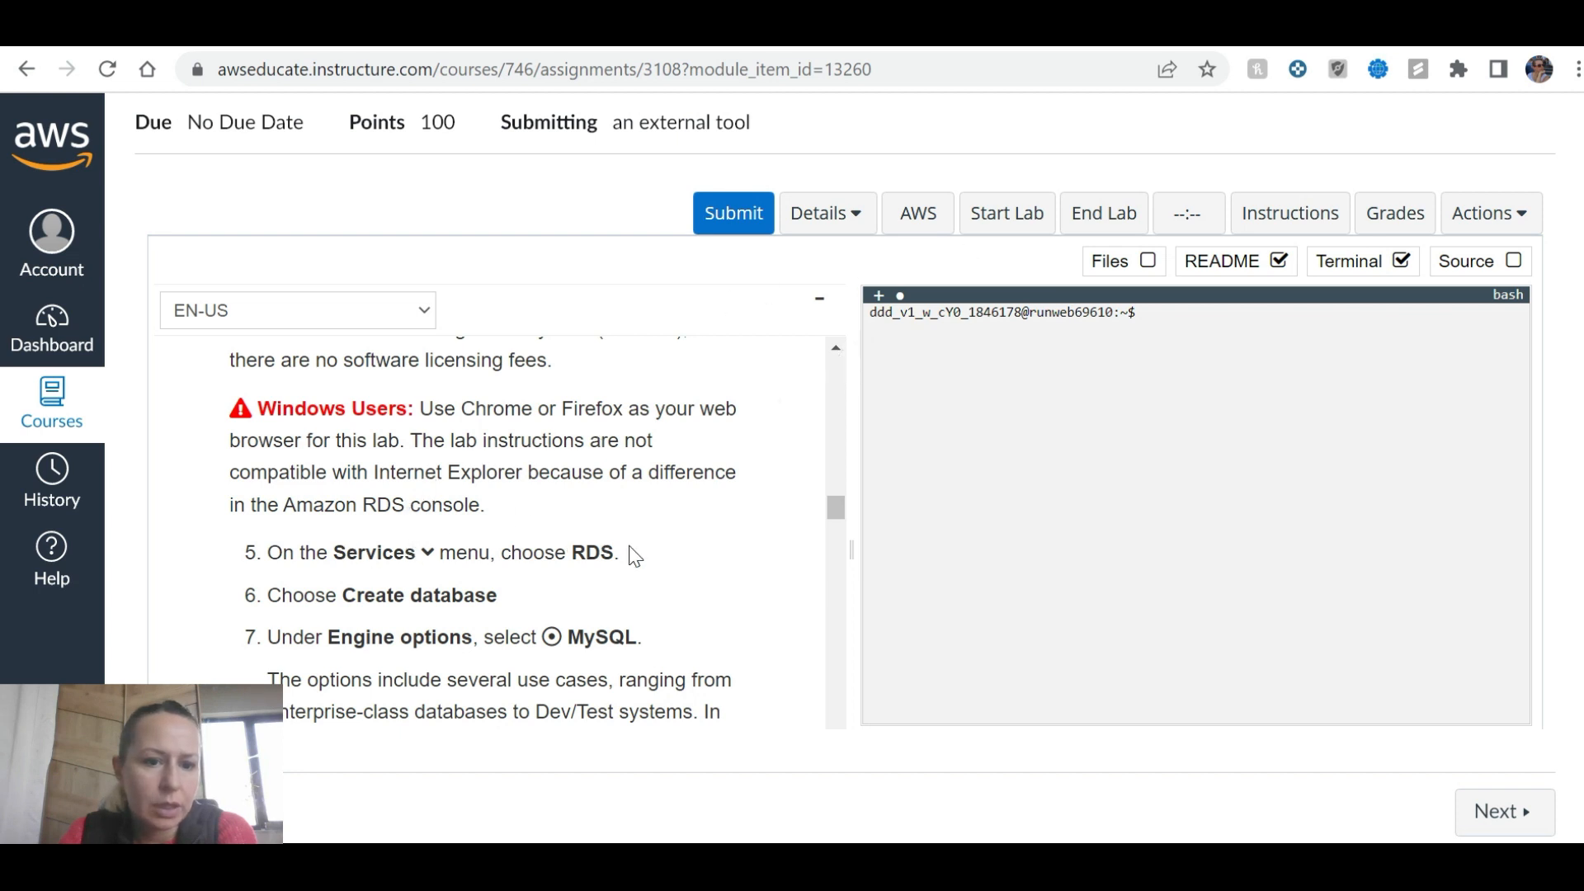
{"action": "scroll", "scroll_direction": "down", "scroll_amount": 3}
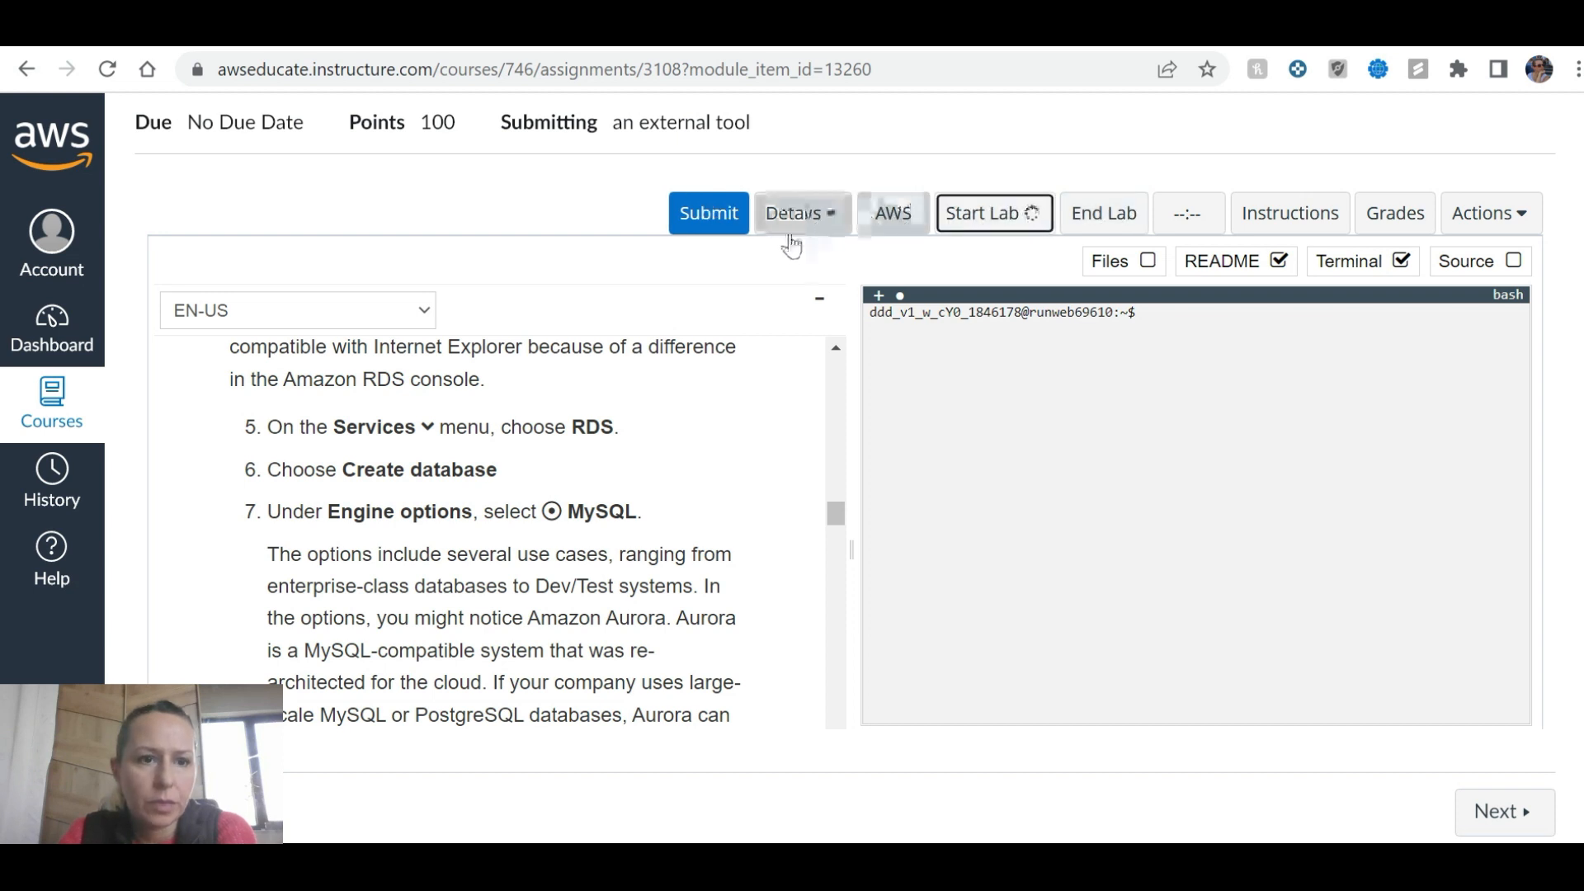
{"action": "mouse_move", "coordinate": [757, 269]}
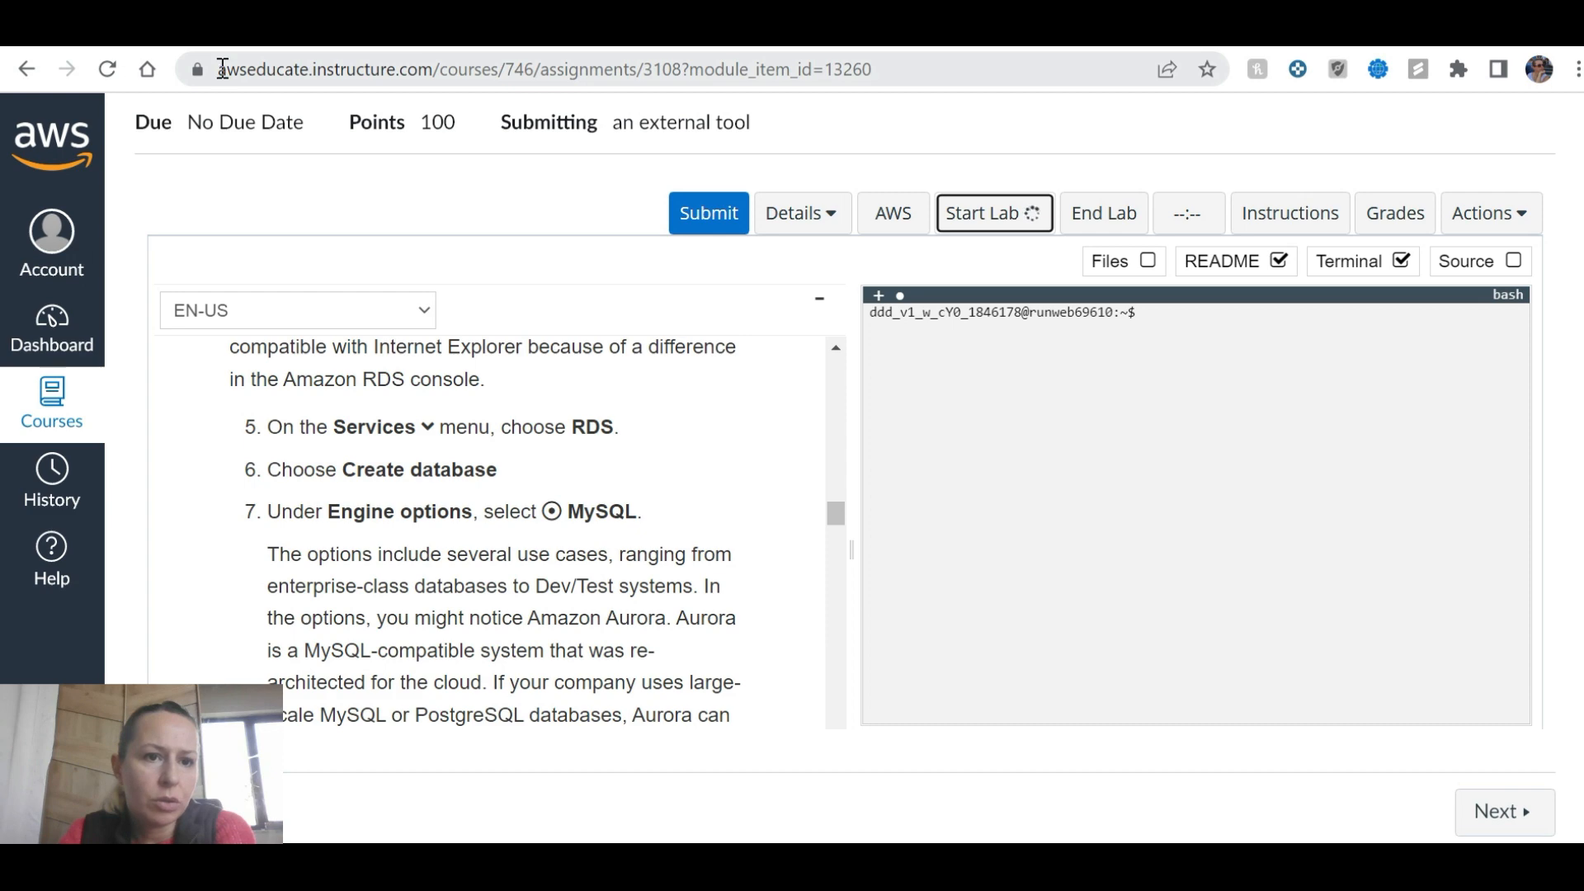
{"action": "mouse_move", "coordinate": [449, 338]}
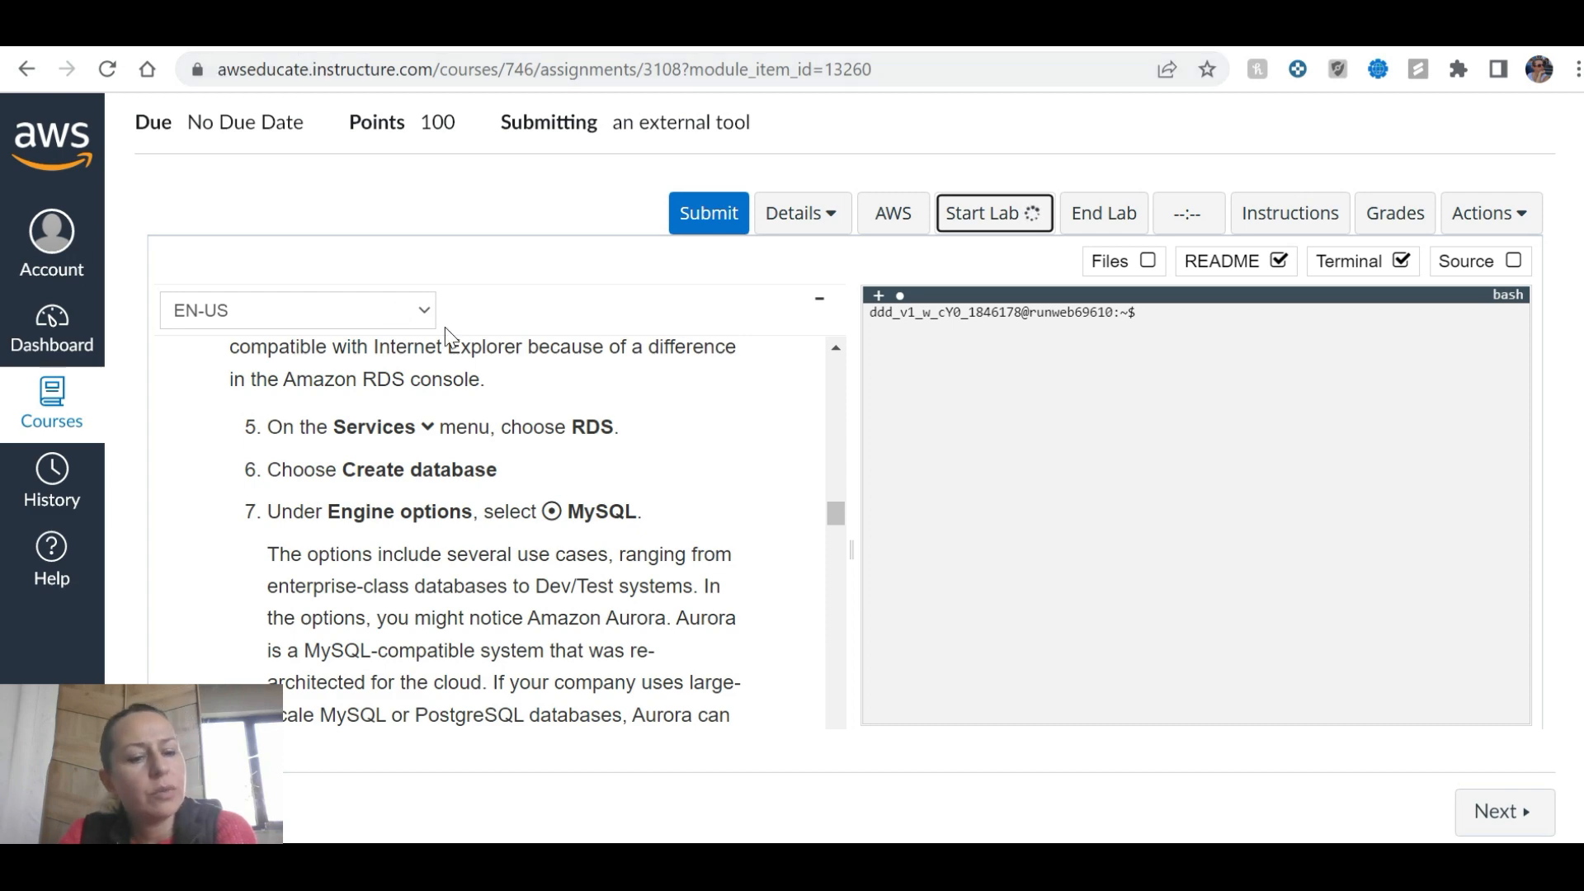
Watch the lab status panel until it reports ready, then dismiss it.
{"action": "left_click", "coordinate": [992, 213]}
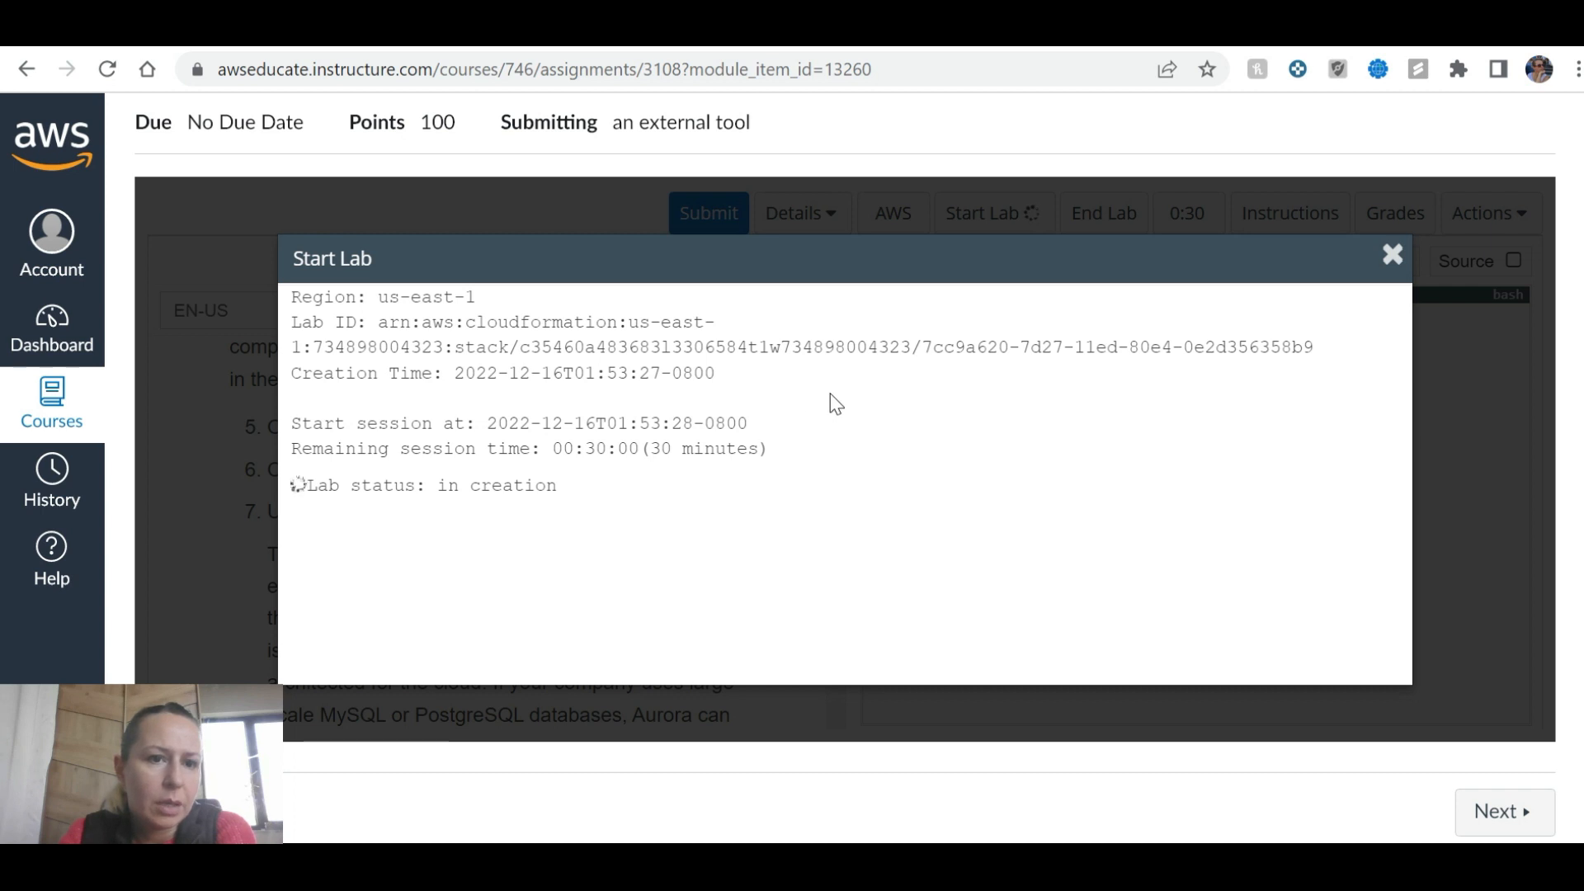
{"action": "mouse_move", "coordinate": [325, 414]}
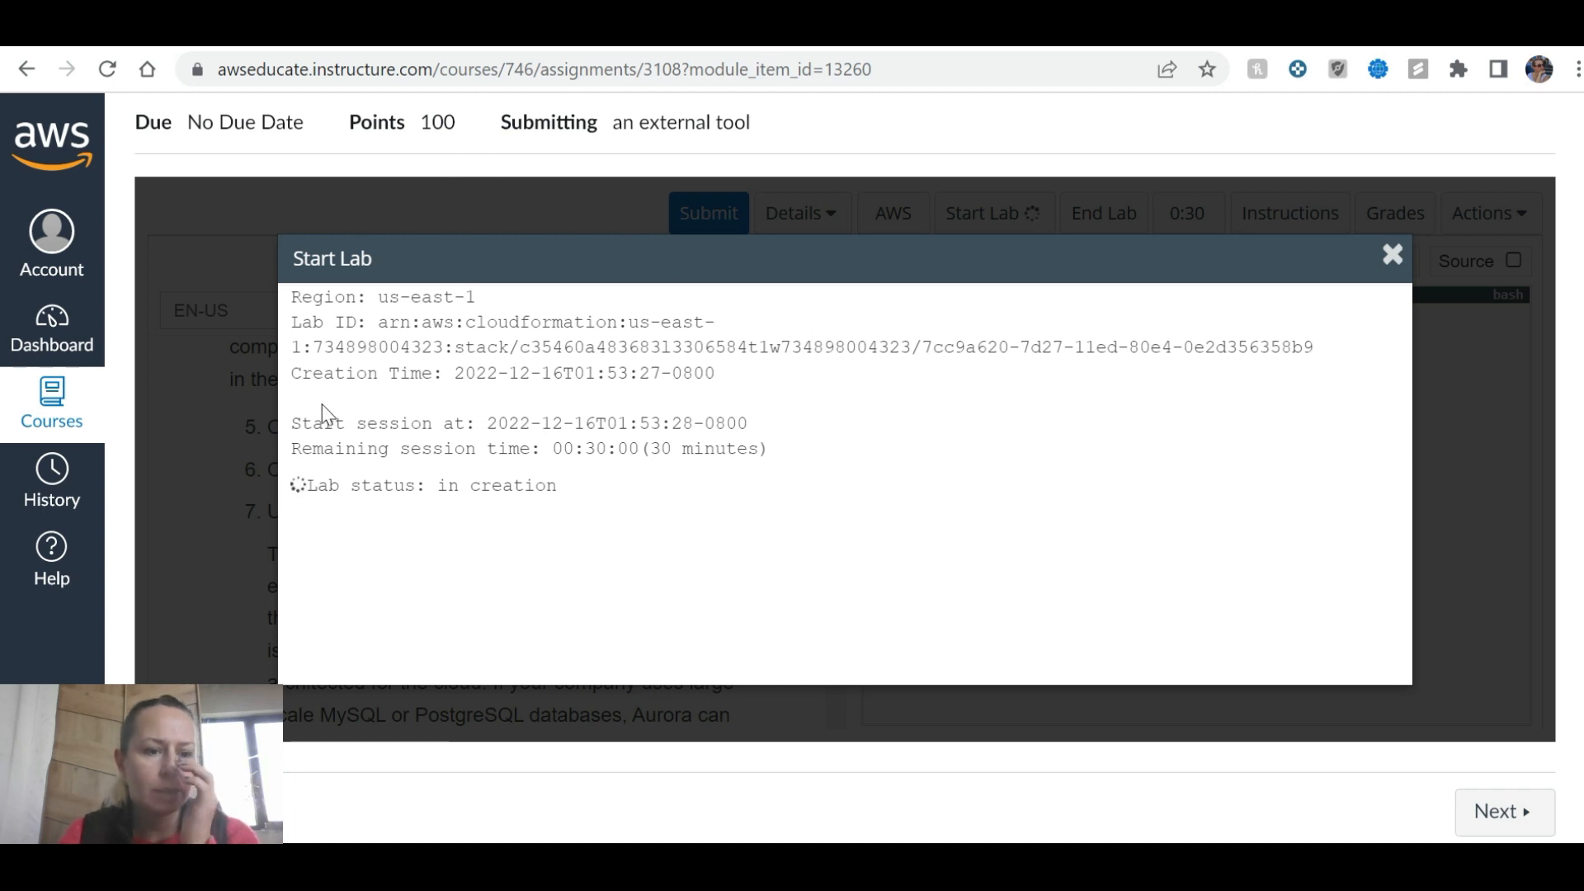
{"action": "mouse_move", "coordinate": [334, 413]}
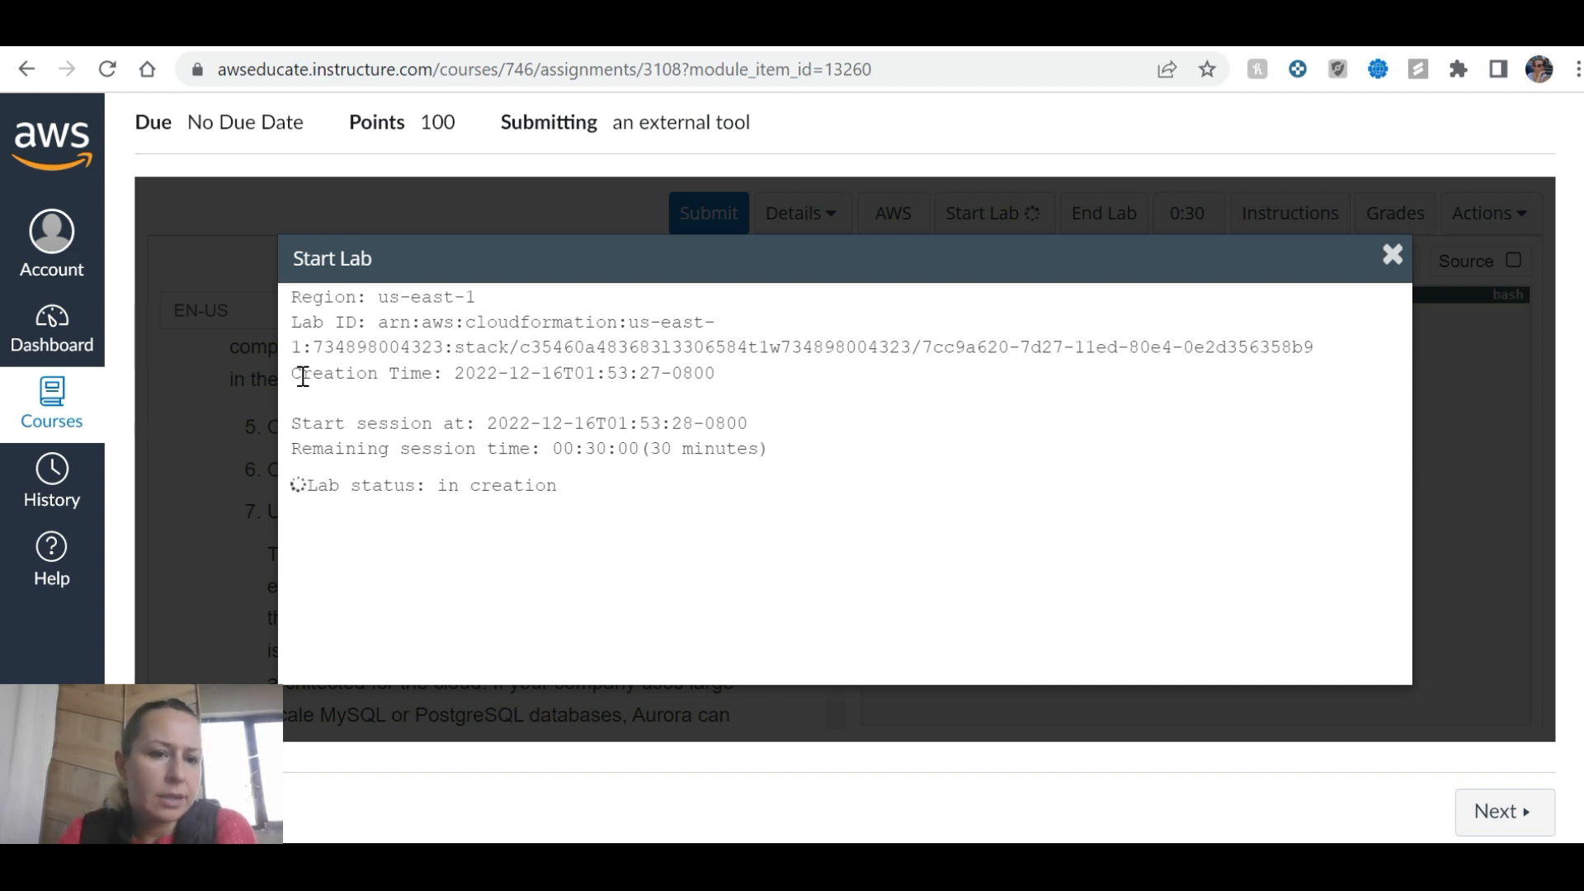
{"action": "mouse_move", "coordinate": [336, 401]}
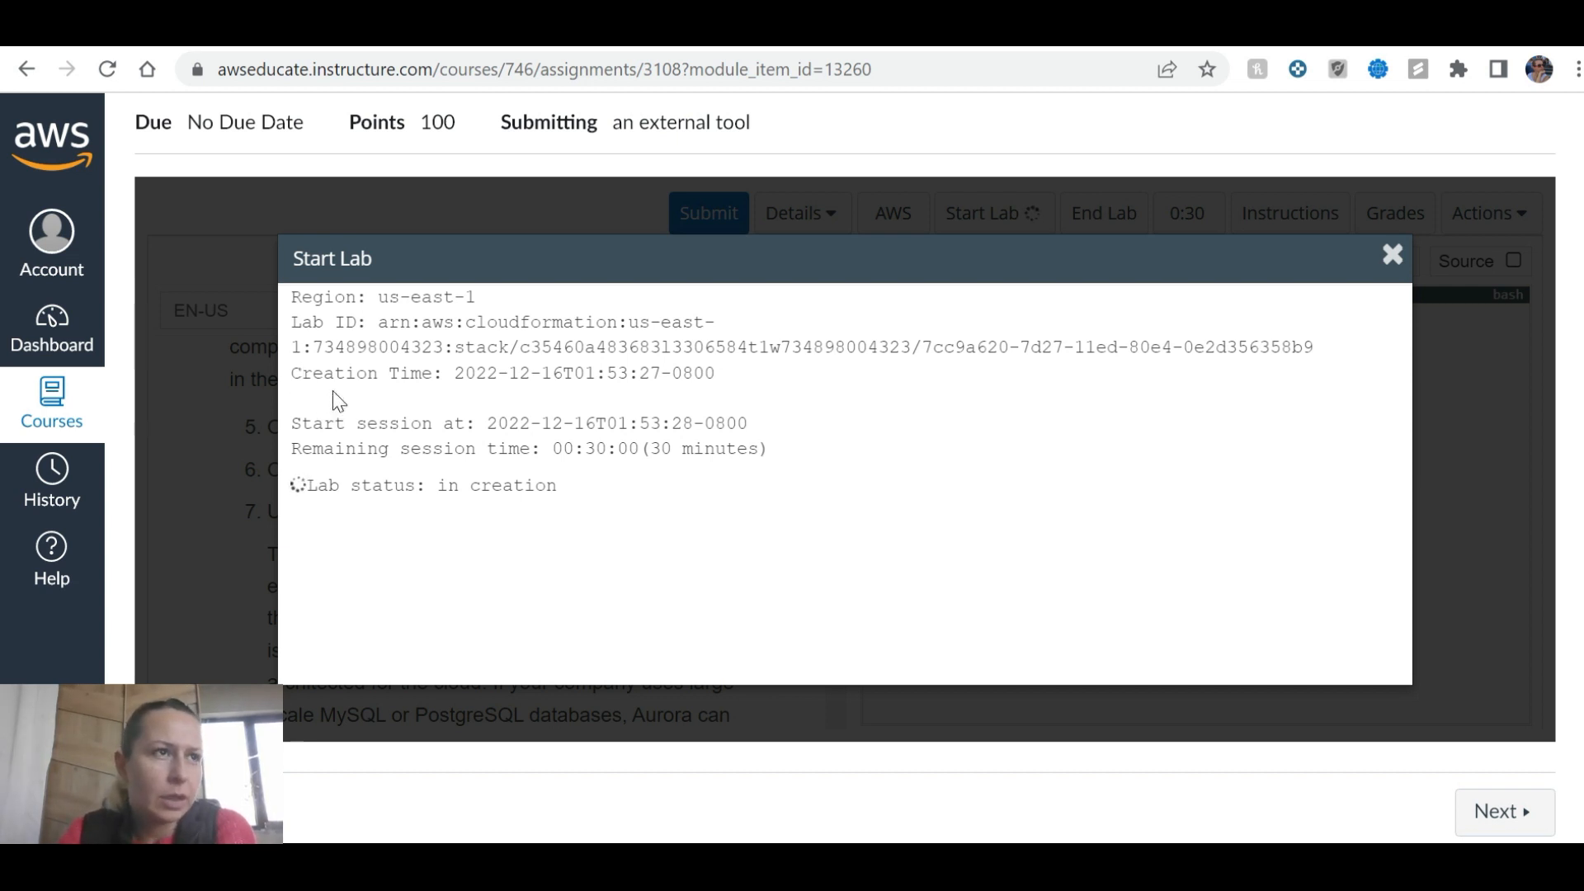
{"action": "mouse_move", "coordinate": [413, 330]}
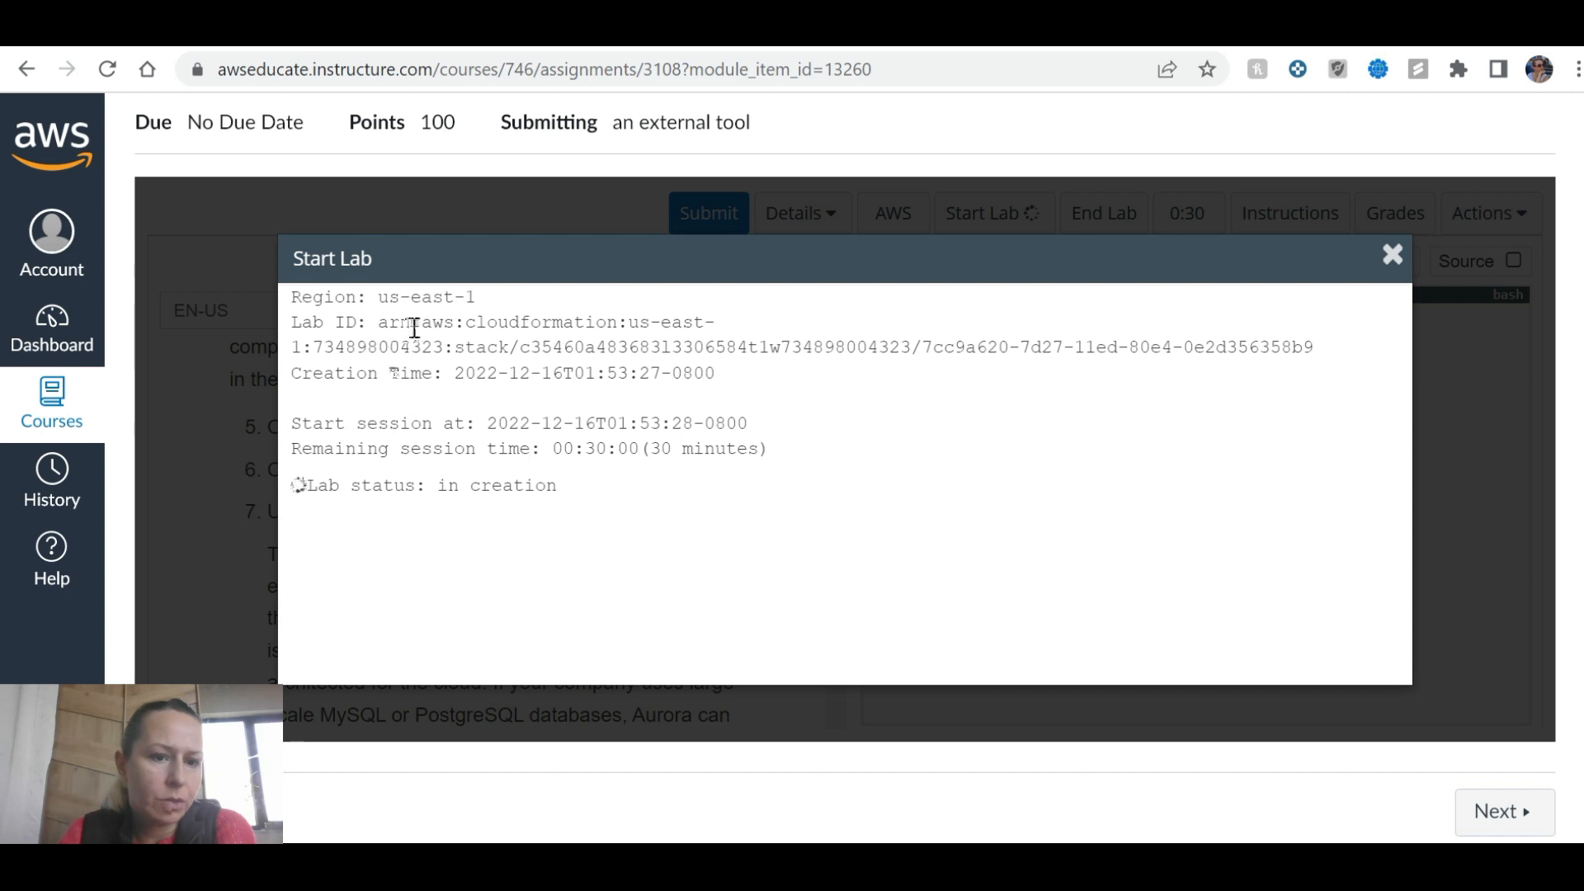
{"action": "mouse_move", "coordinate": [1329, 195]}
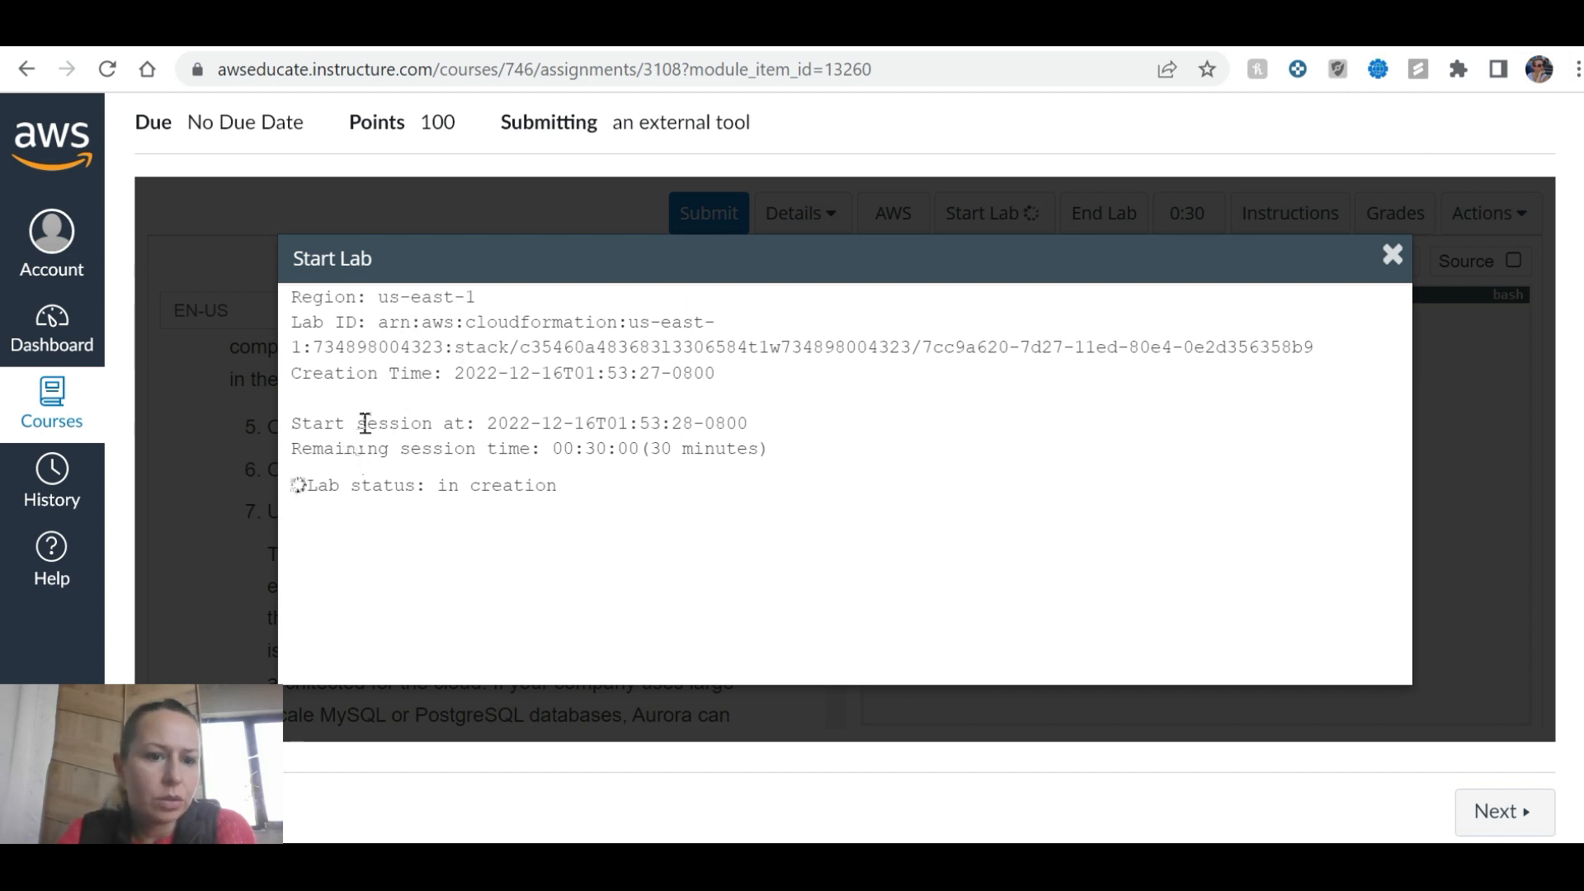
{"action": "mouse_move", "coordinate": [1501, 56]}
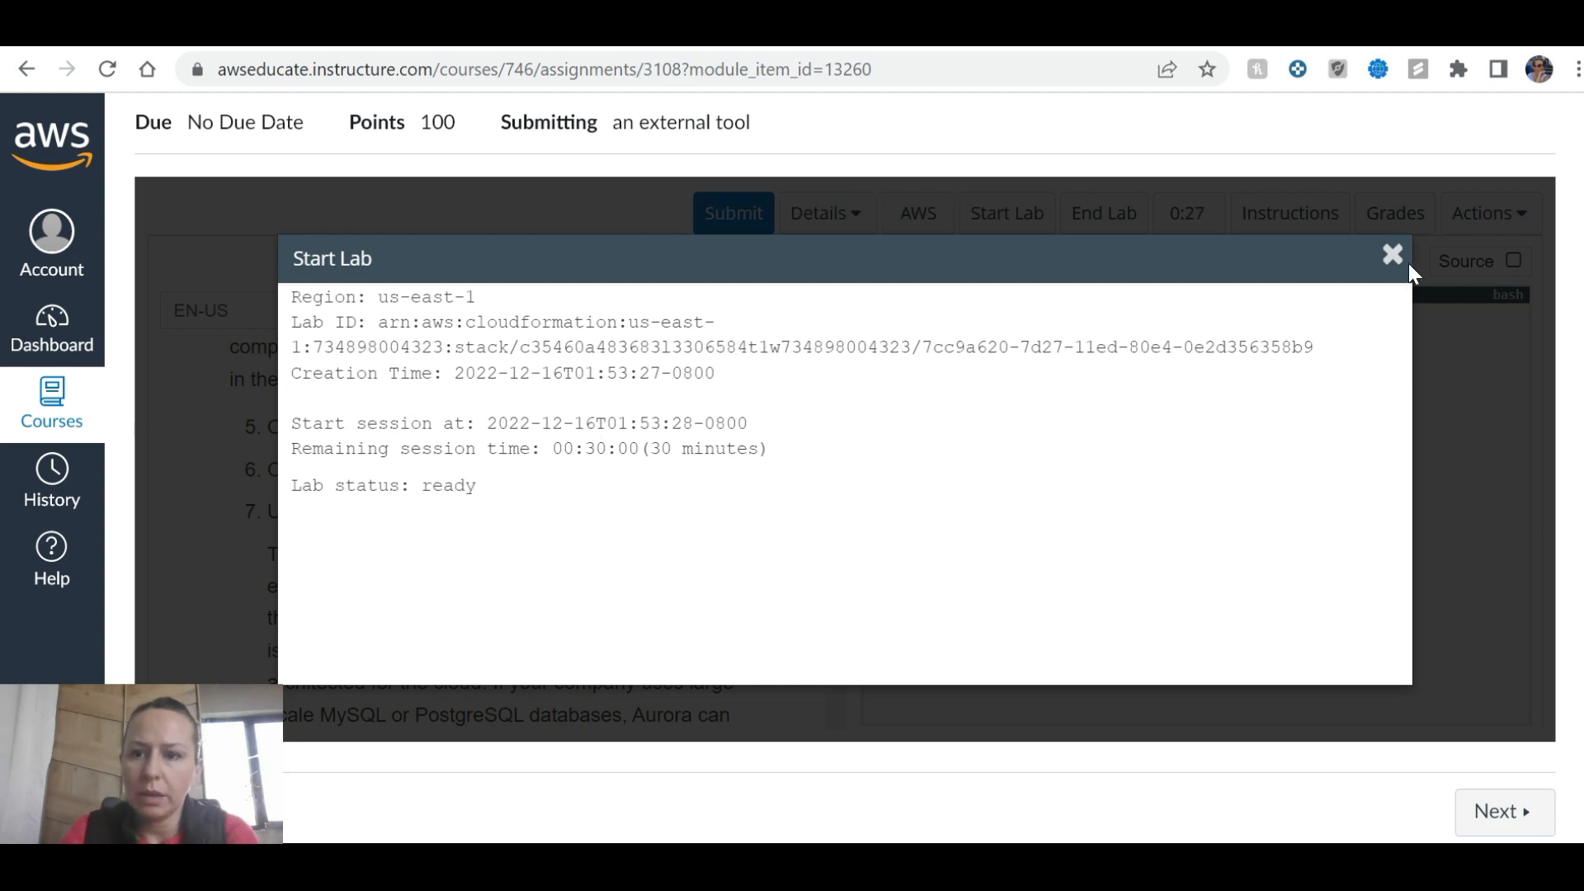
{"action": "left_click", "coordinate": [1393, 254]}
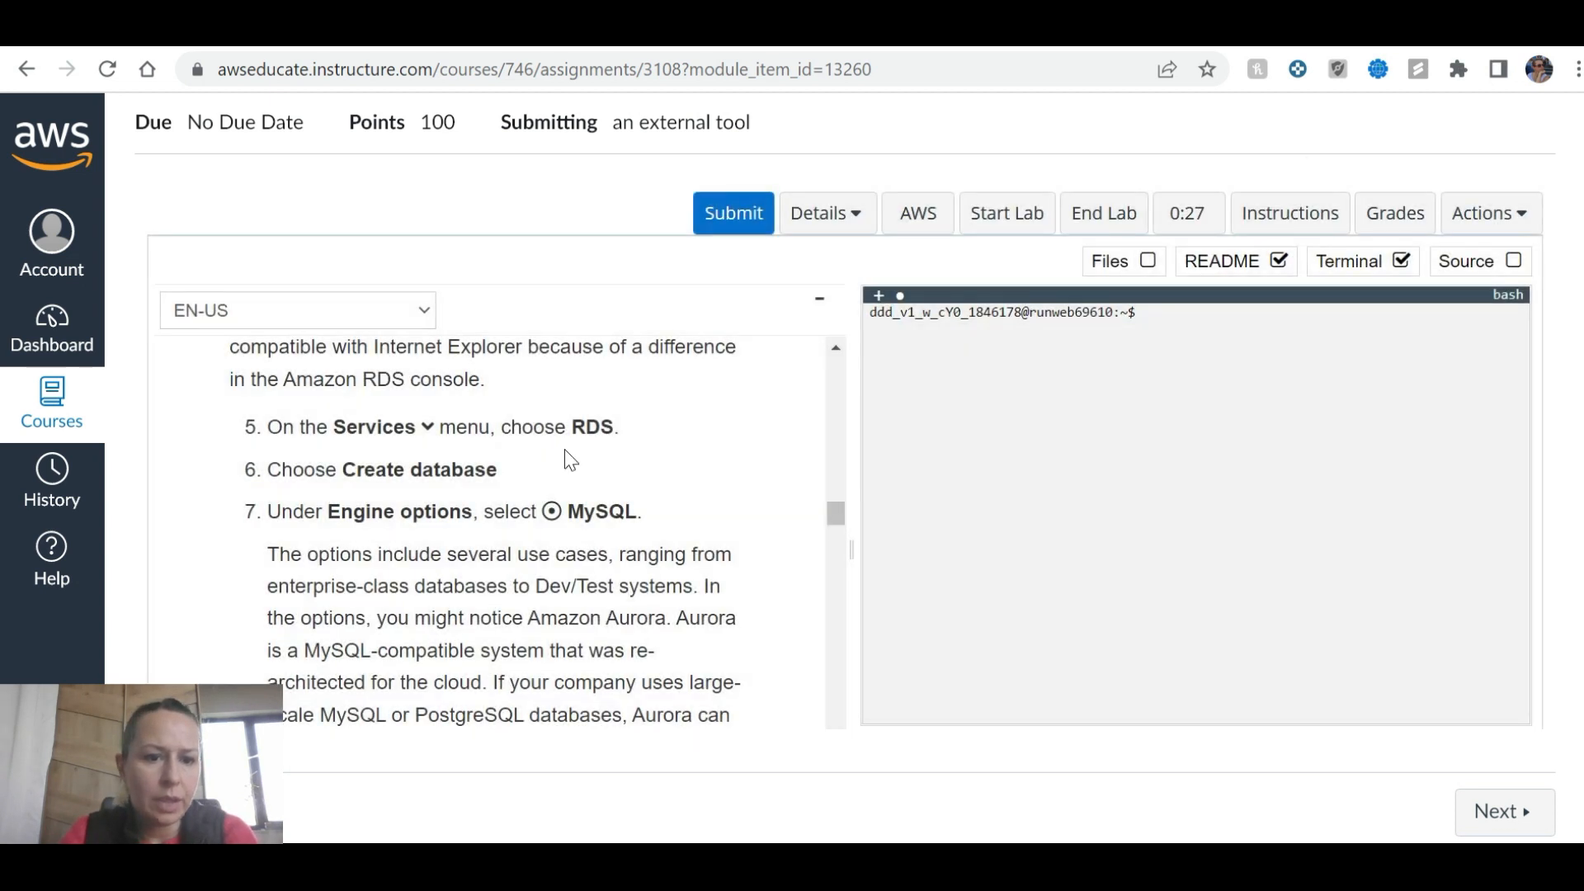
Enter the AWS console for the lab account and search for RDS in the top search bar.
{"action": "left_click", "coordinate": [916, 213]}
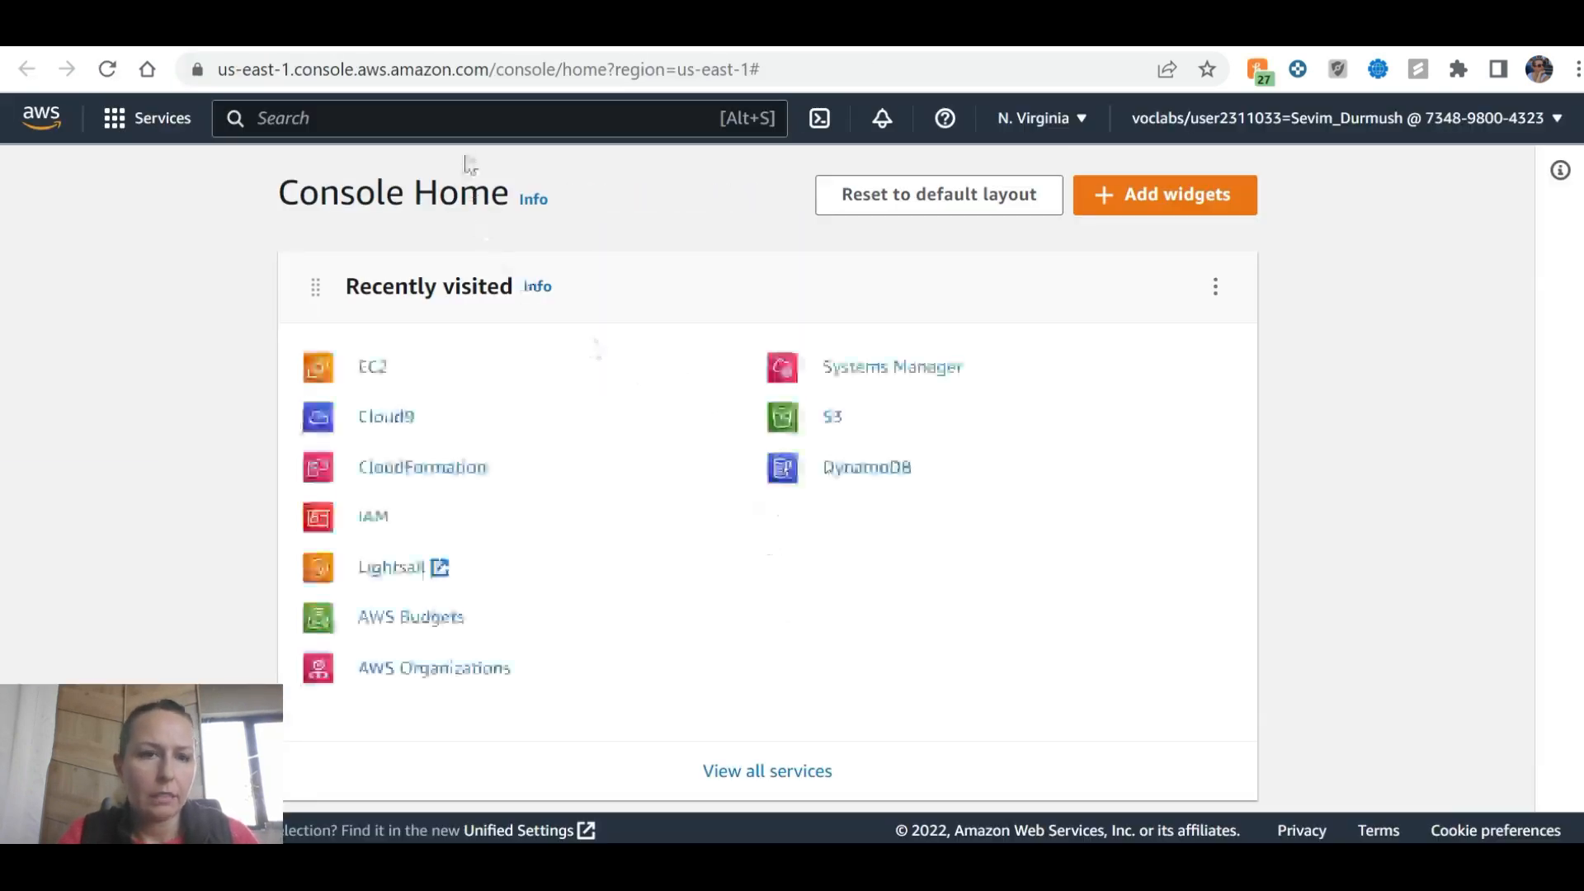
{"action": "type", "text": "RDS"}
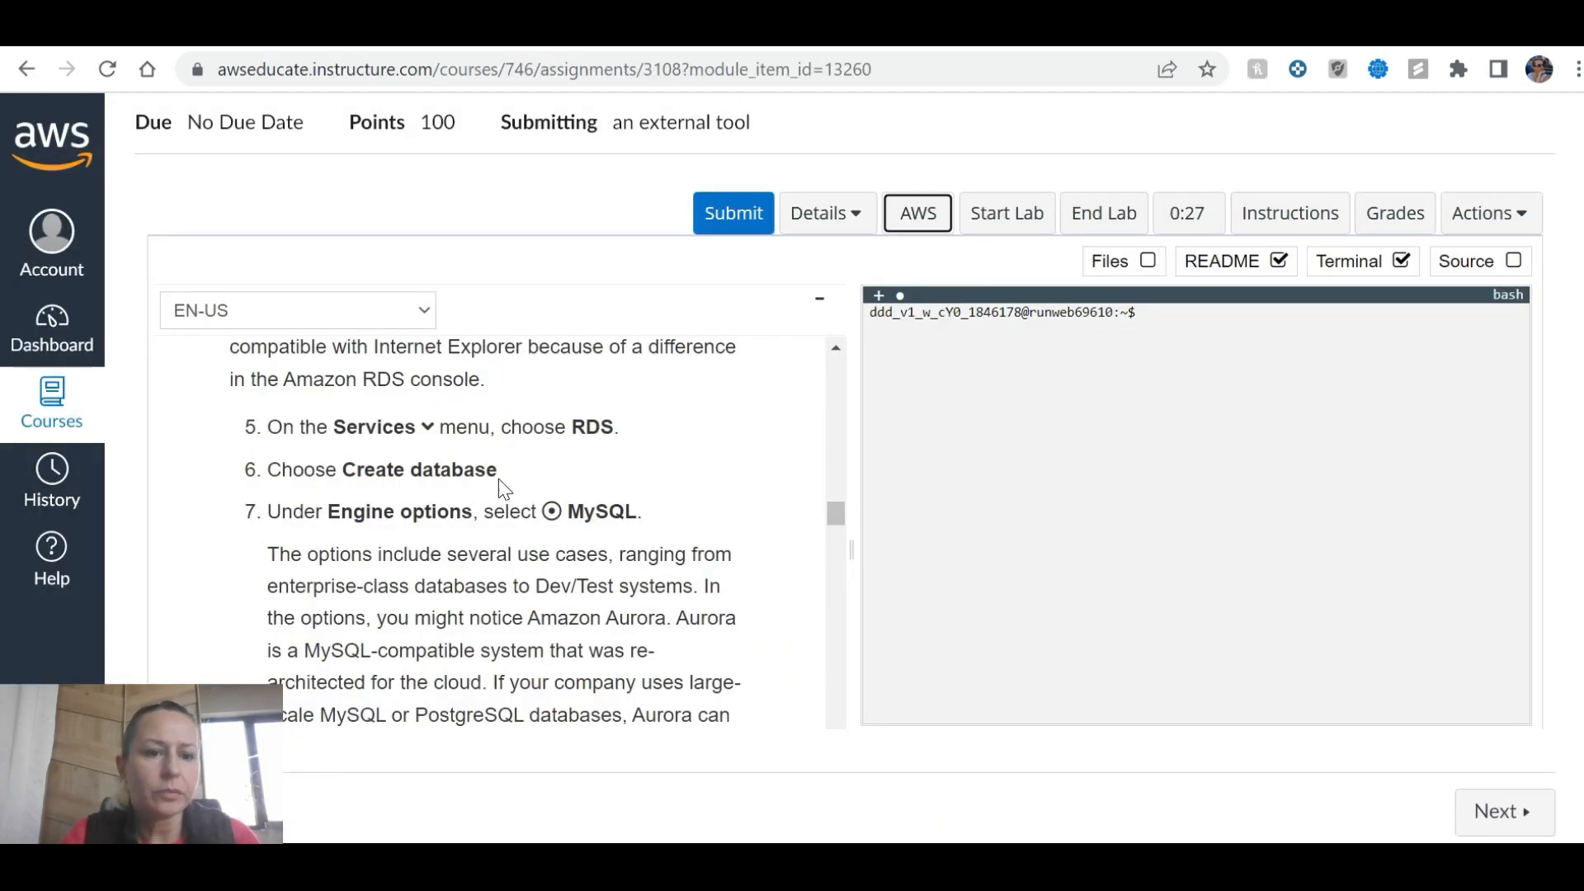
{"action": "mouse_move", "coordinate": [323, 505]}
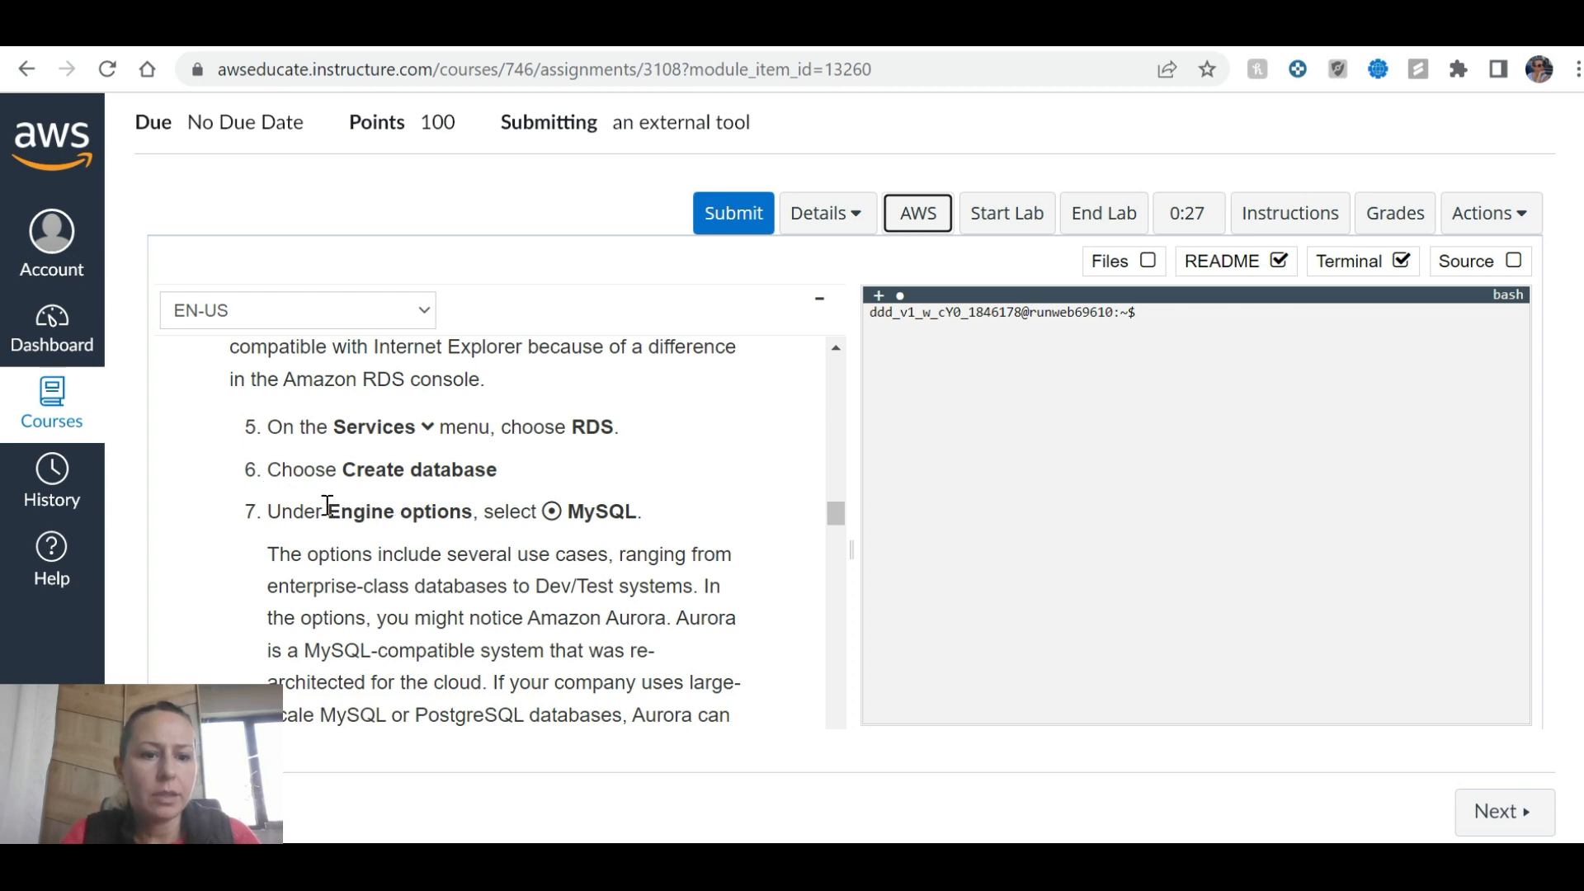
Go to the Amazon RDS service from the search results and begin a new database.
{"action": "left_click", "coordinate": [916, 213]}
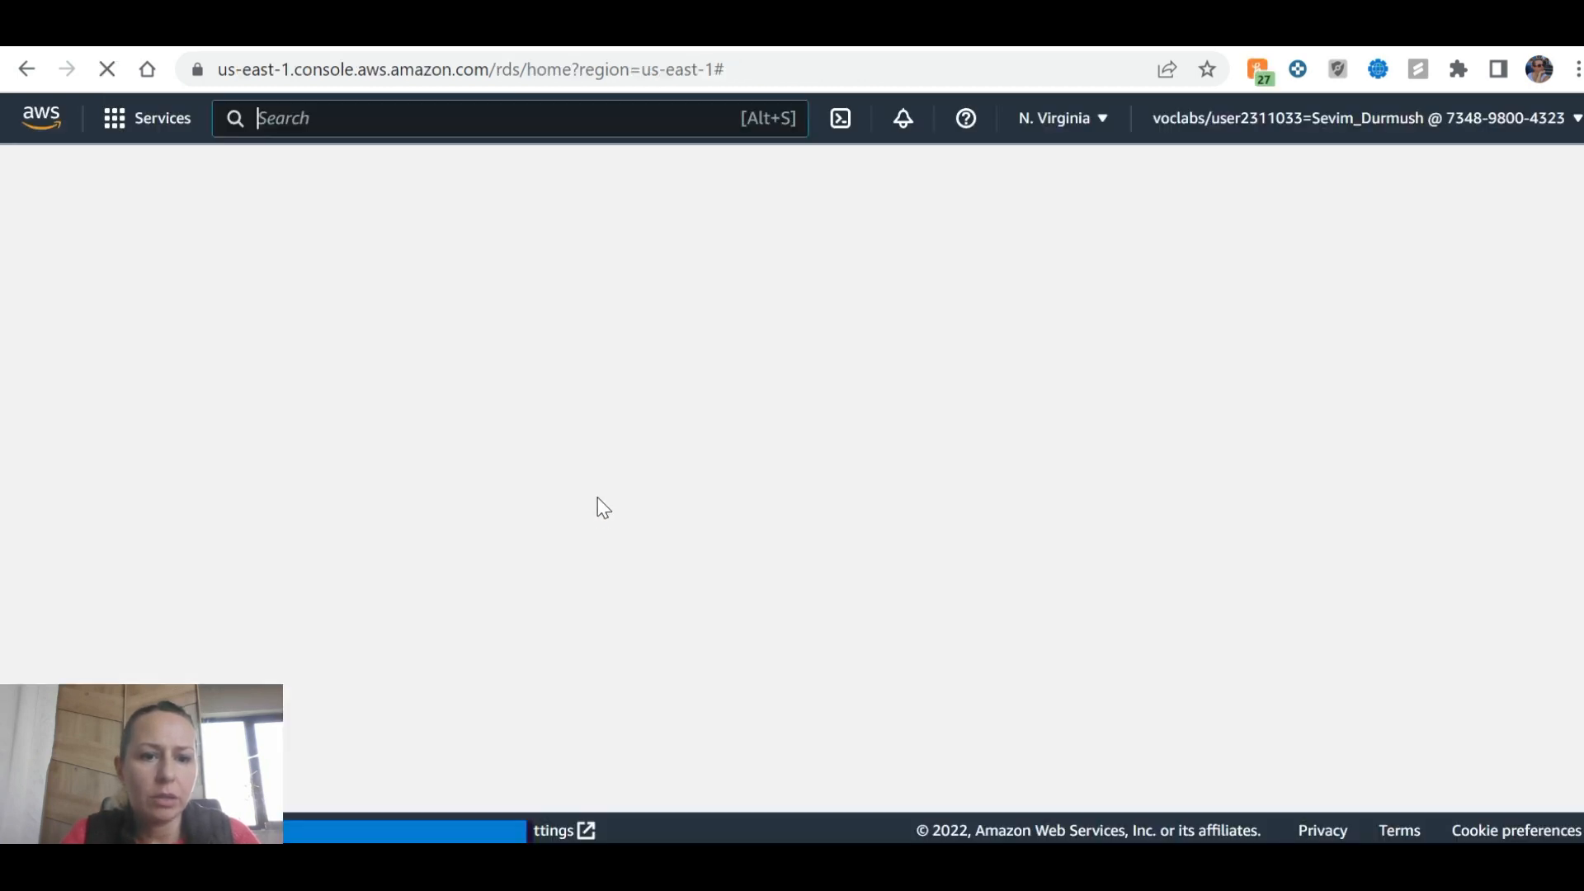
{"action": "left_click", "coordinate": [574, 324]}
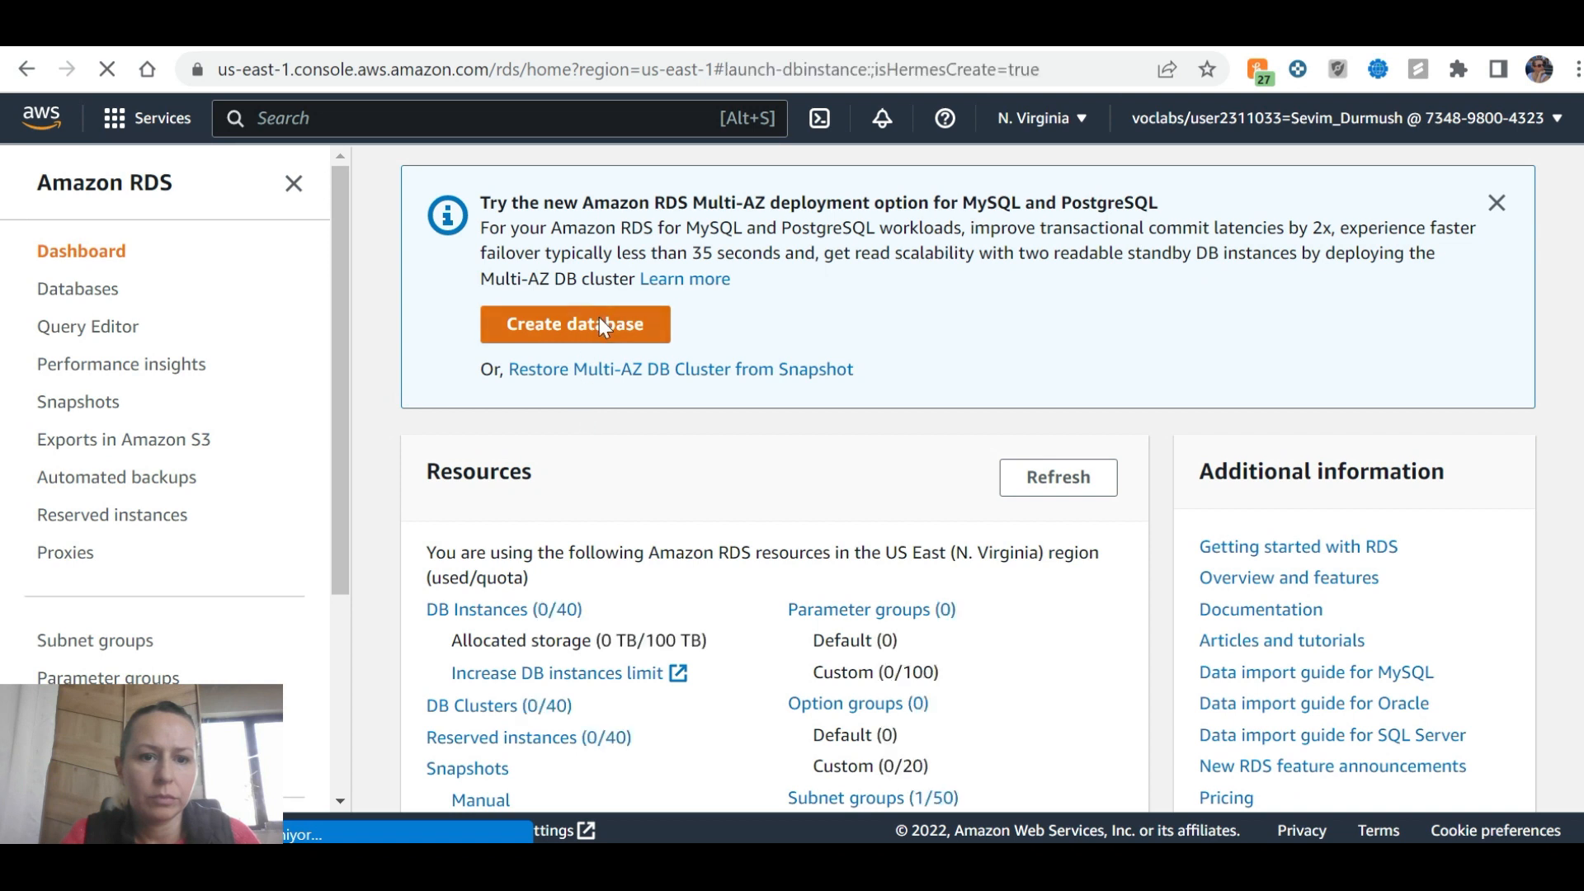
{"action": "left_click", "coordinate": [574, 324]}
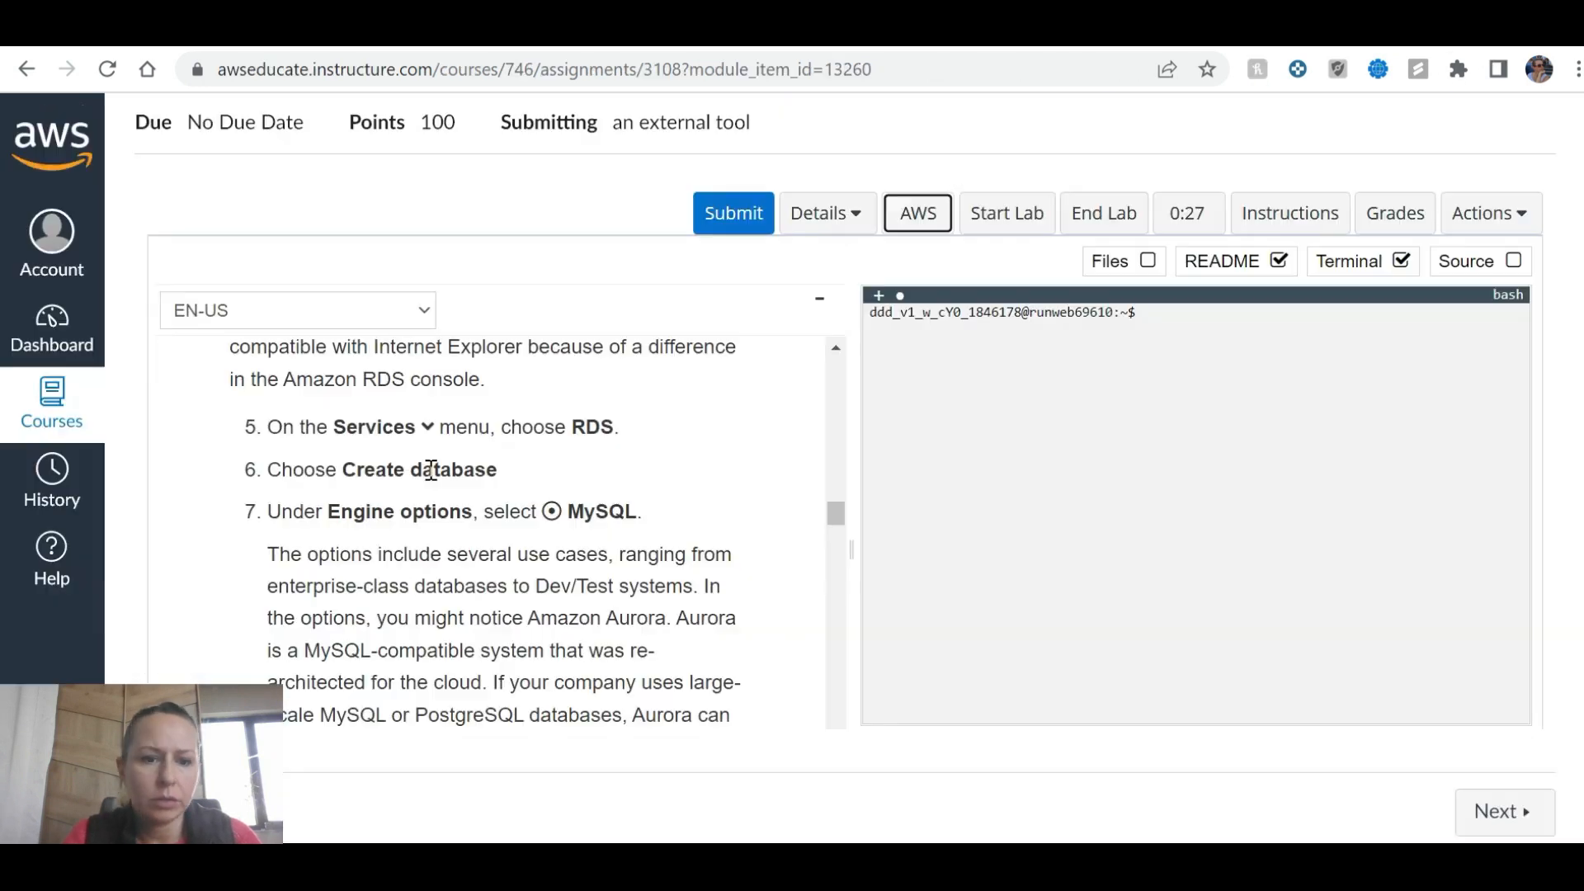
Select the Dev/Test template for the new MySQL database.
{"action": "scroll", "scroll_direction": "down", "scroll_amount": 3}
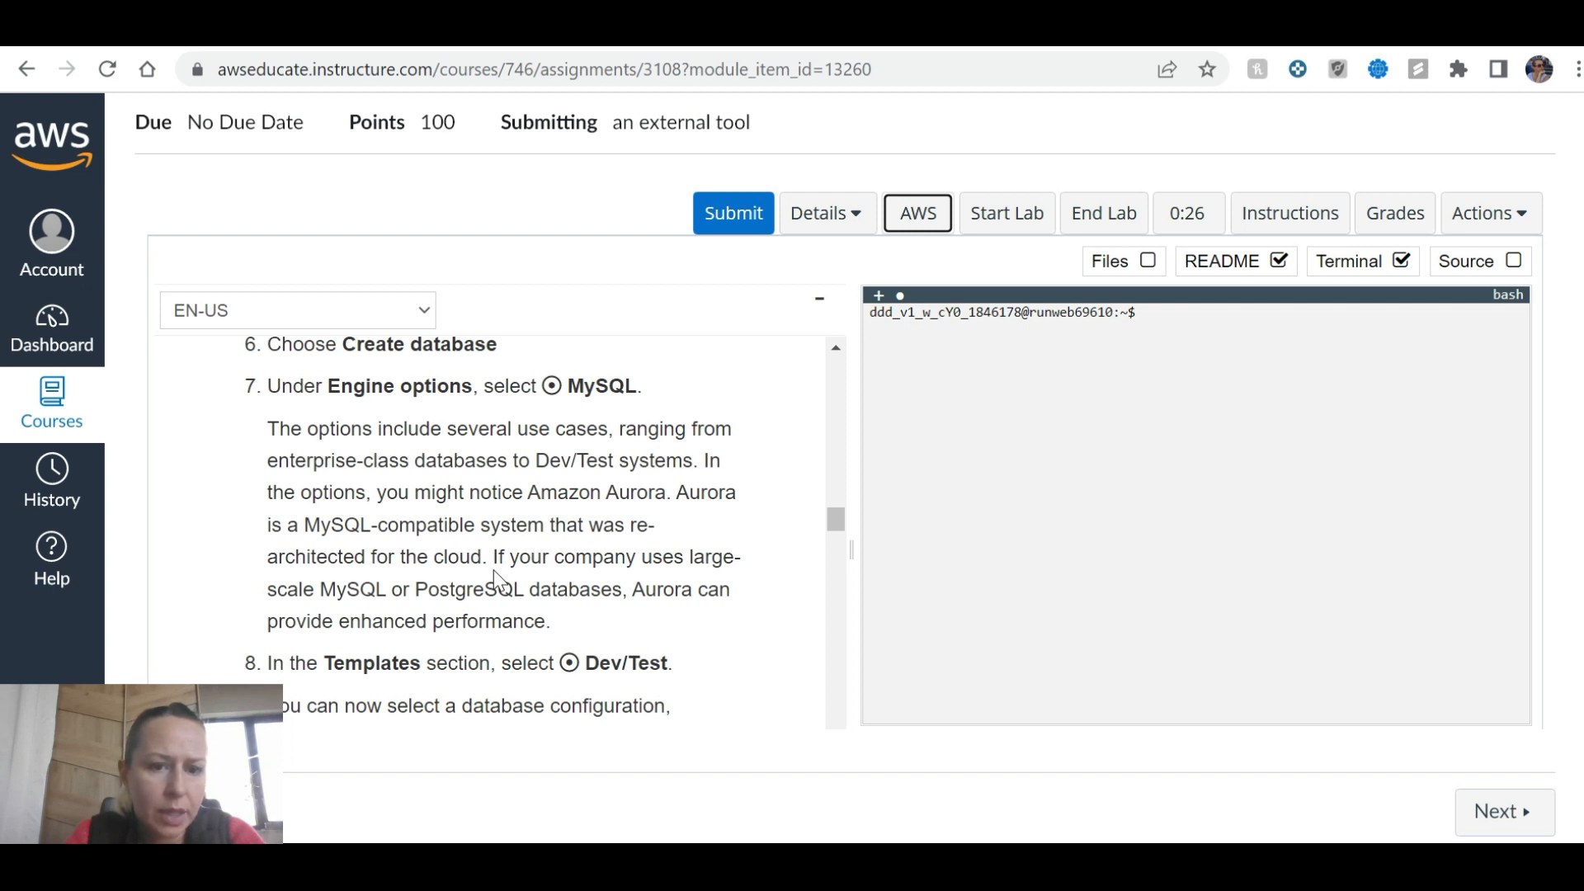
{"action": "mouse_move", "coordinate": [523, 467]}
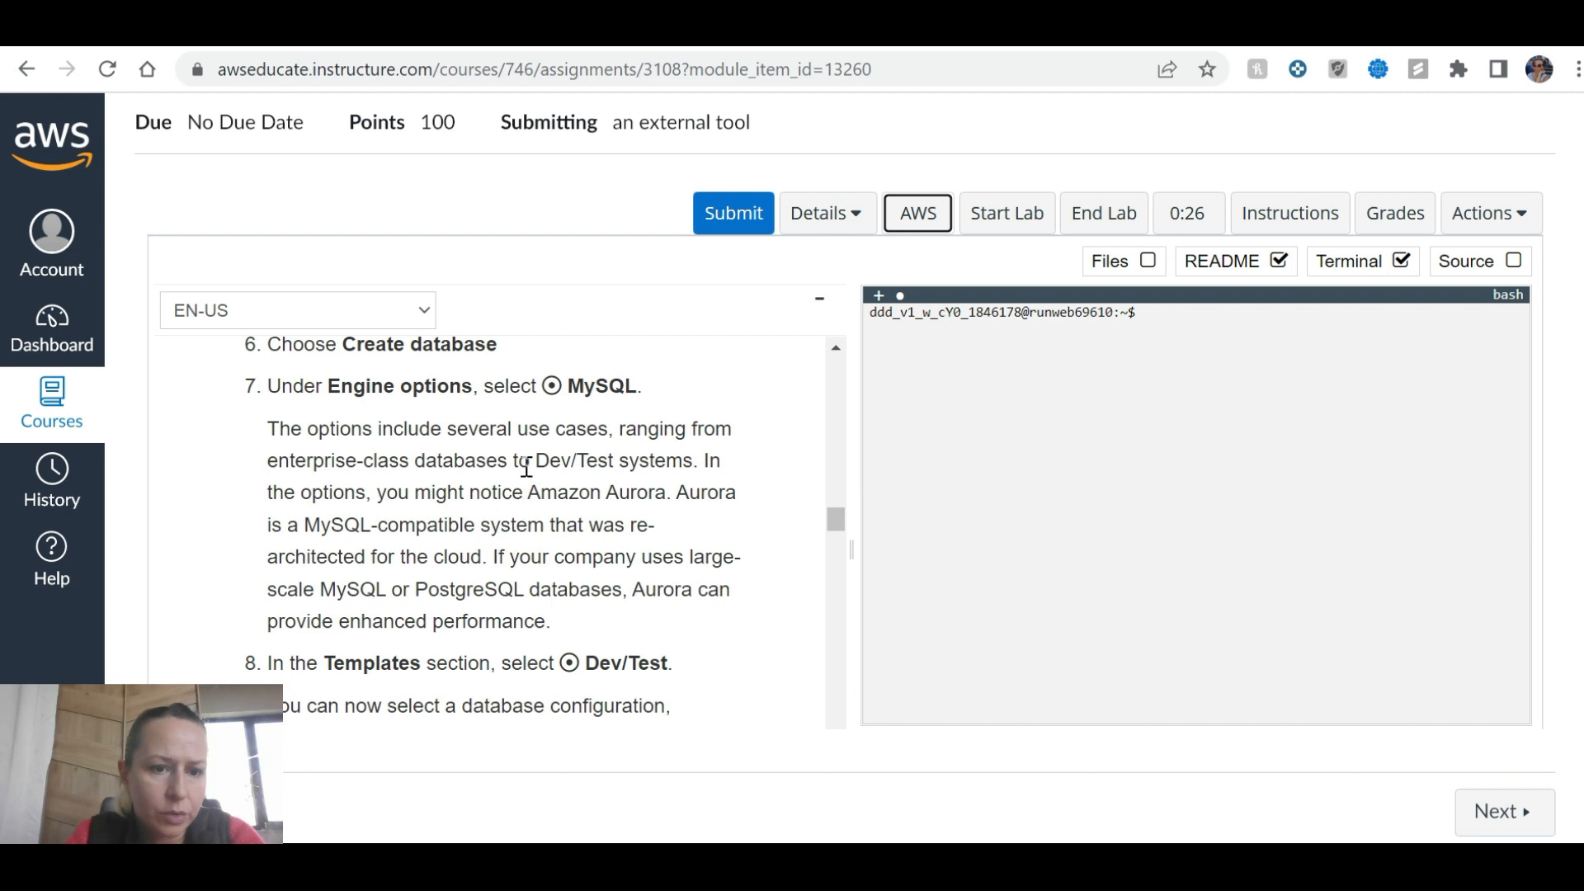
{"action": "mouse_move", "coordinate": [666, 490]}
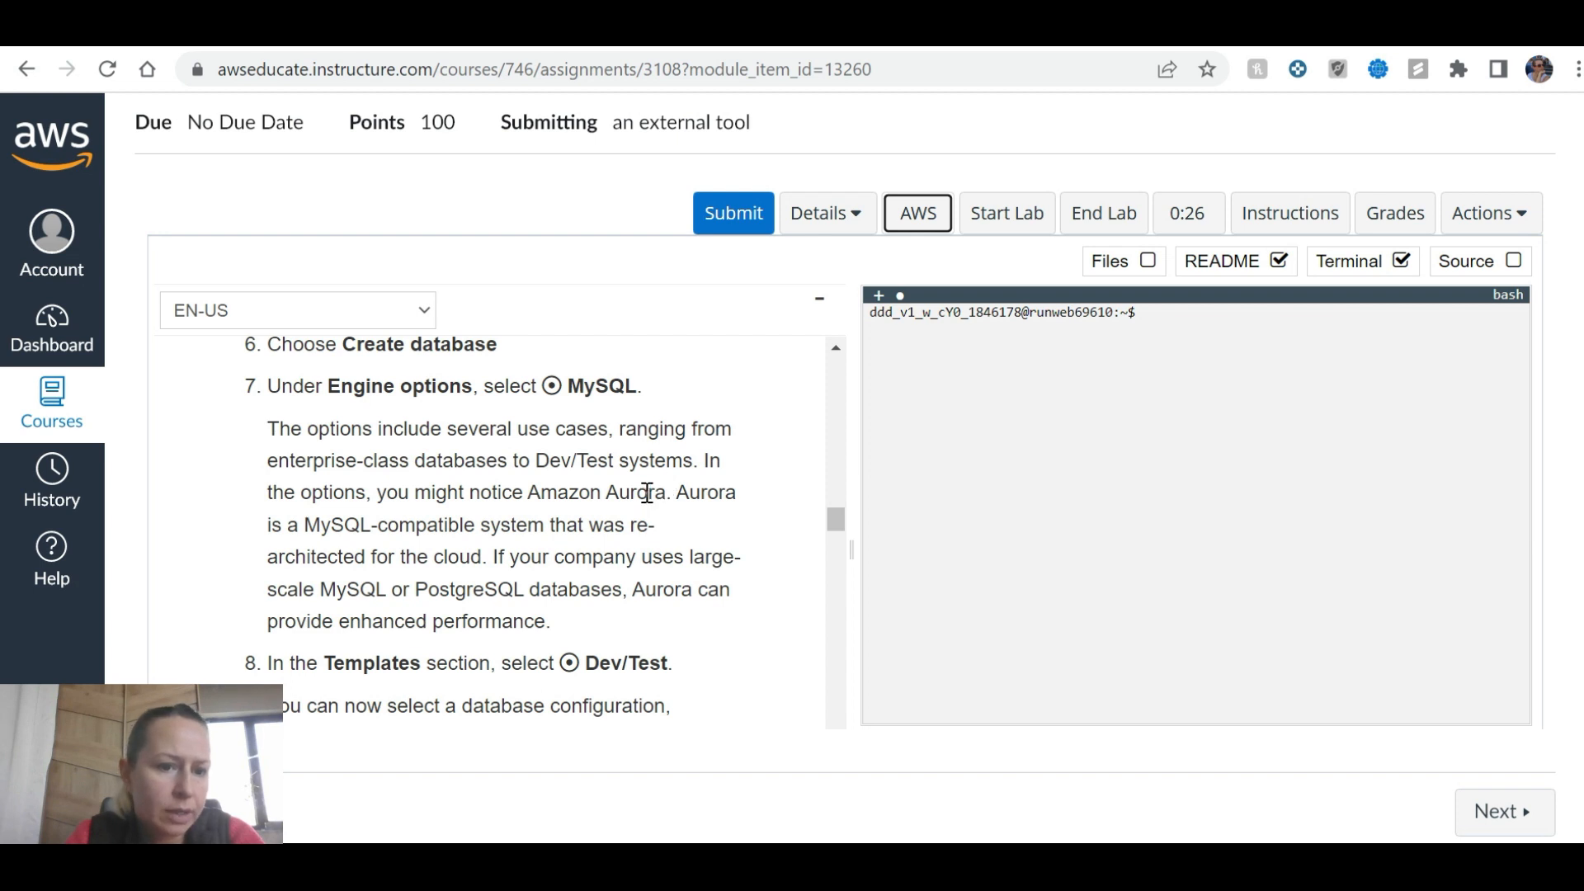
{"action": "scroll", "scroll_direction": "down", "scroll_amount": 3}
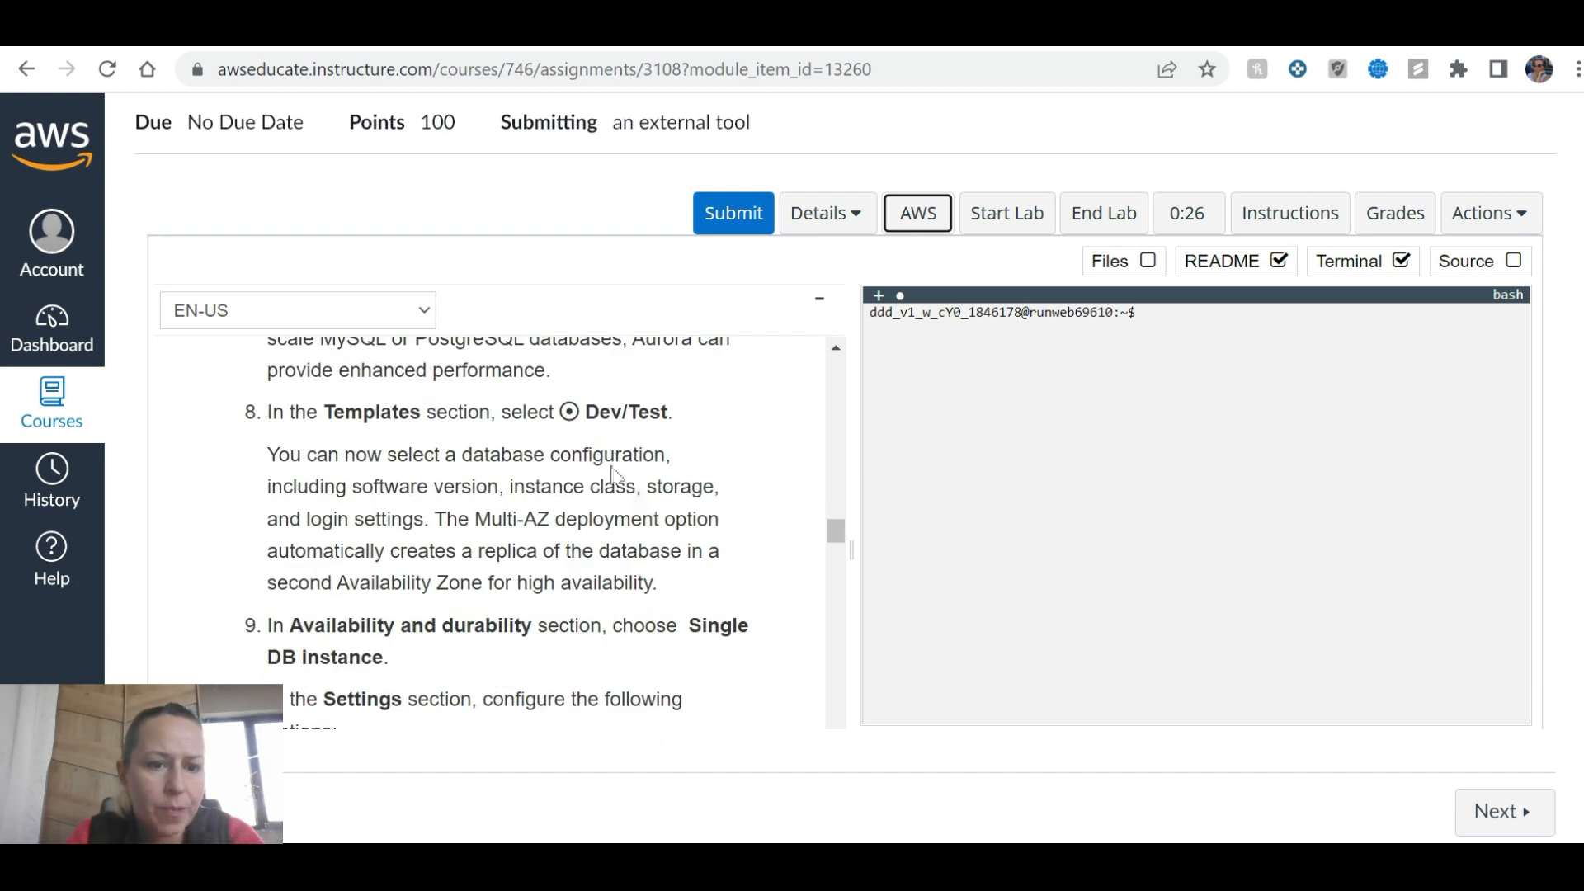
{"action": "mouse_move", "coordinate": [667, 443]}
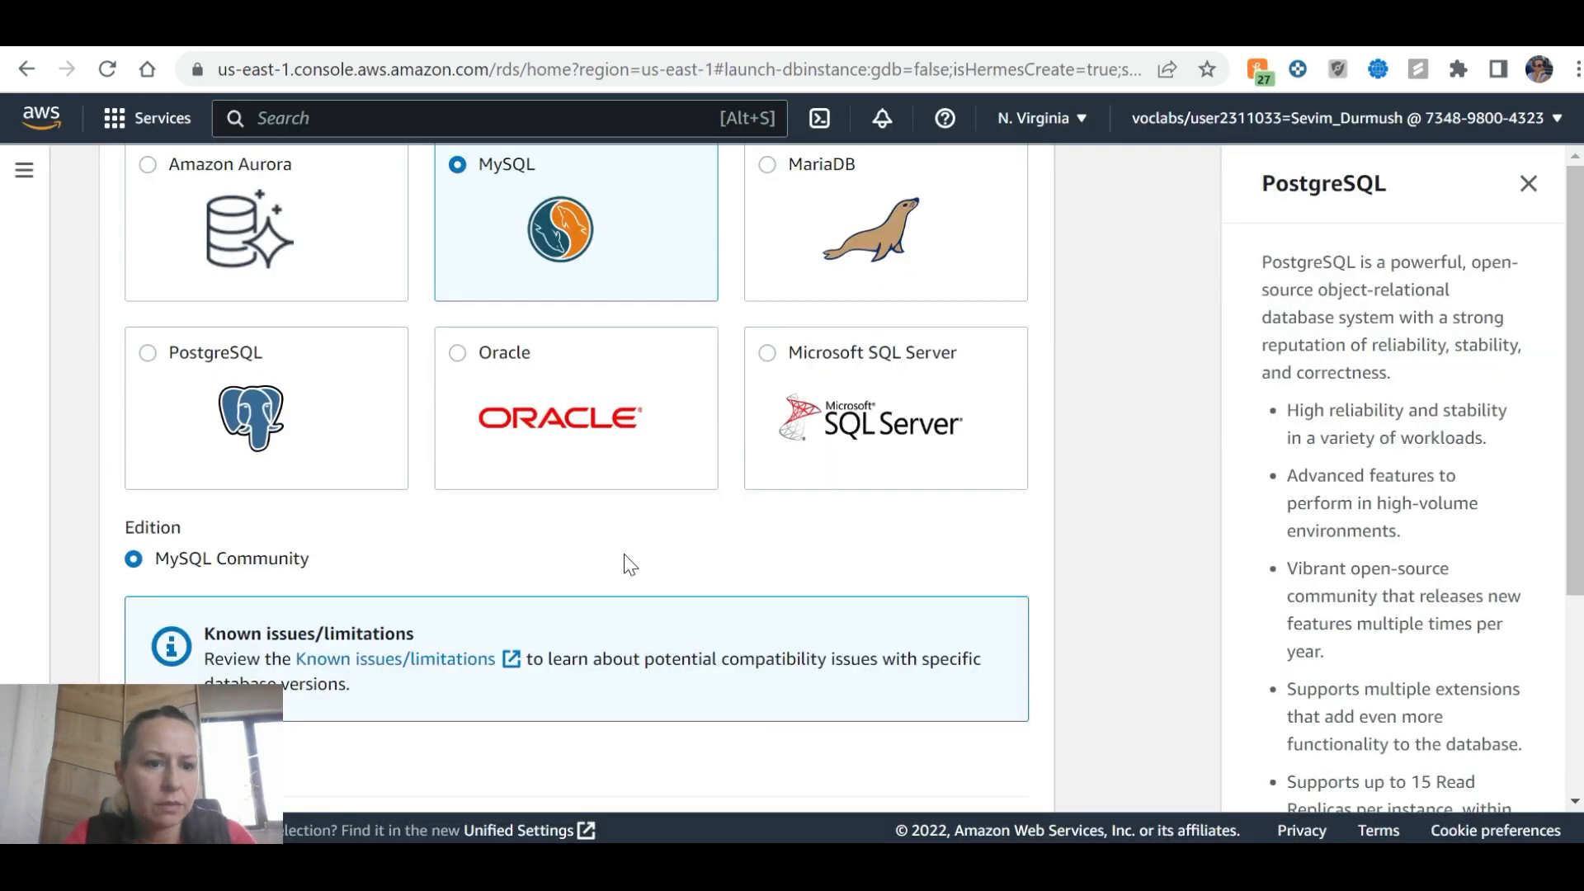
{"action": "scroll", "scroll_direction": "down", "scroll_amount": 3}
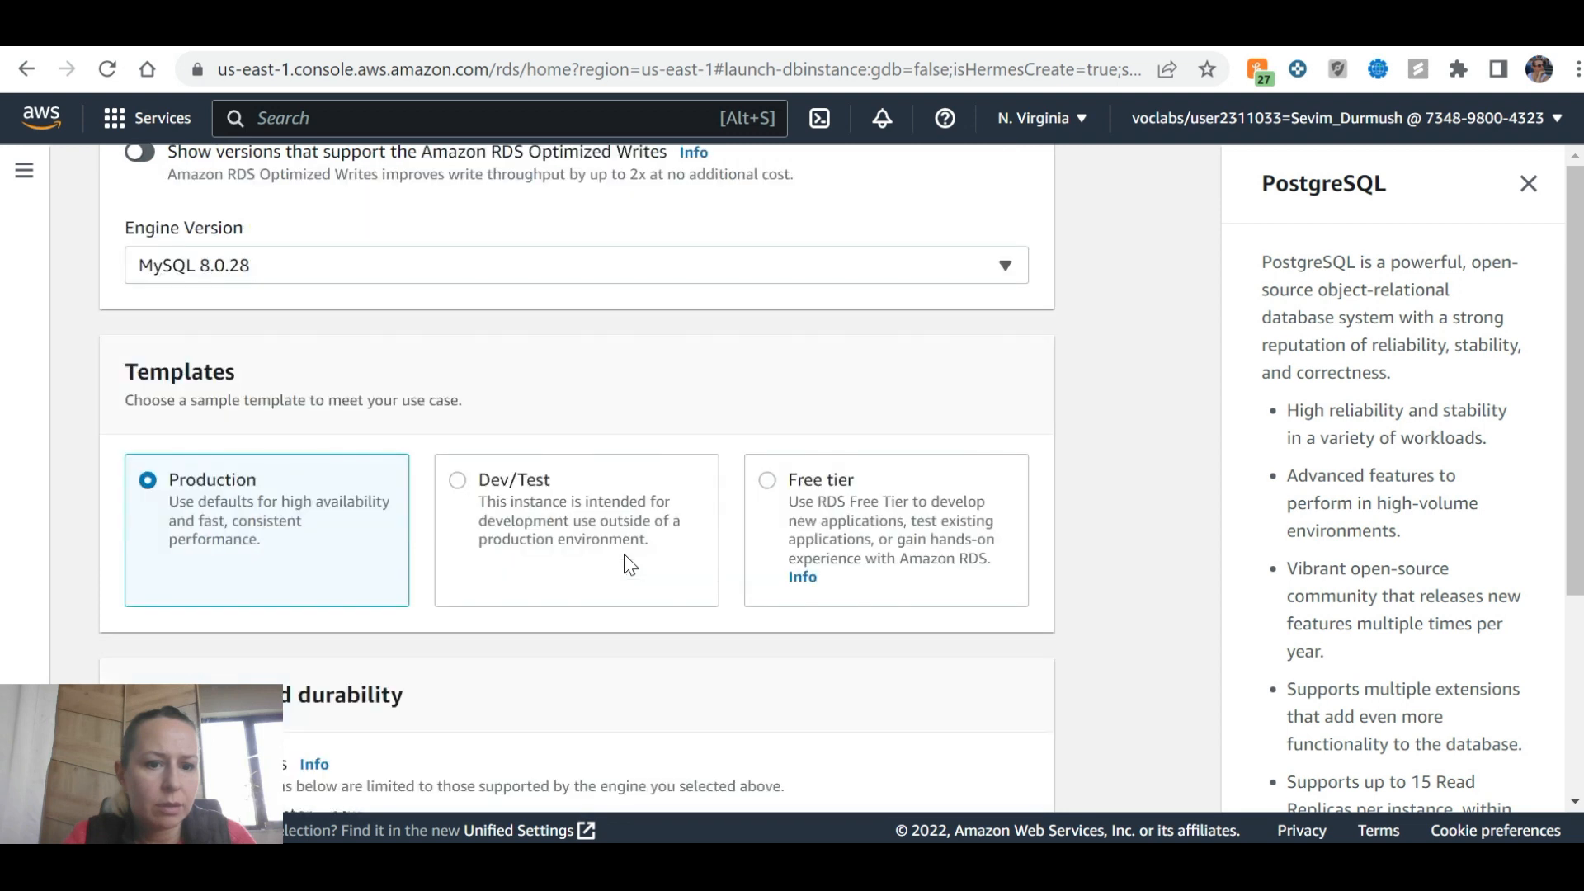
{"action": "left_click", "coordinate": [457, 480]}
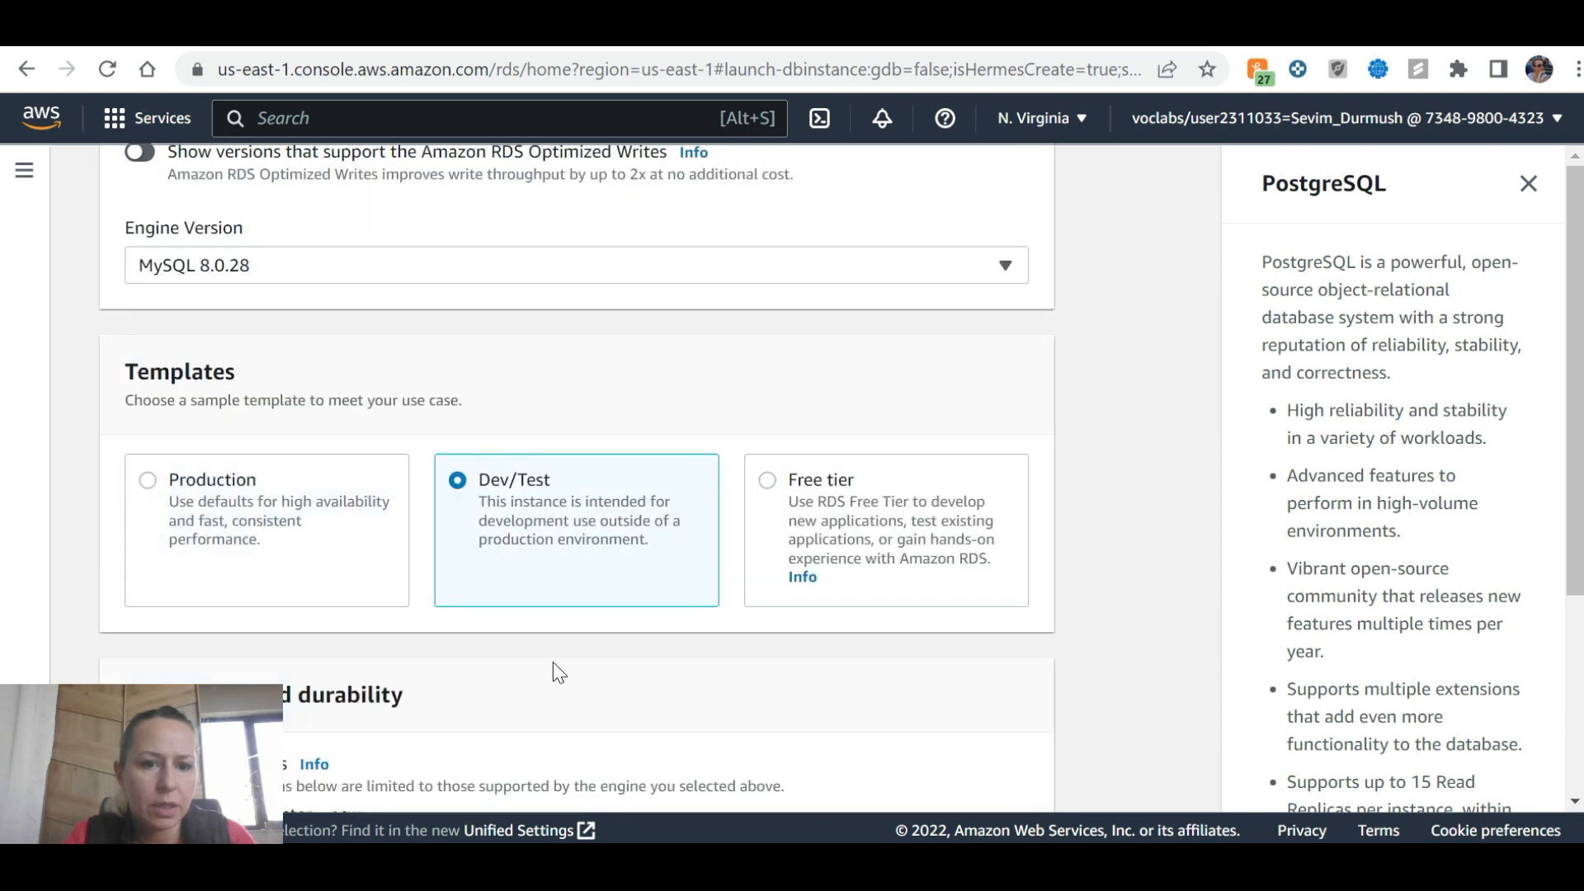
{"action": "mouse_move", "coordinate": [566, 692]}
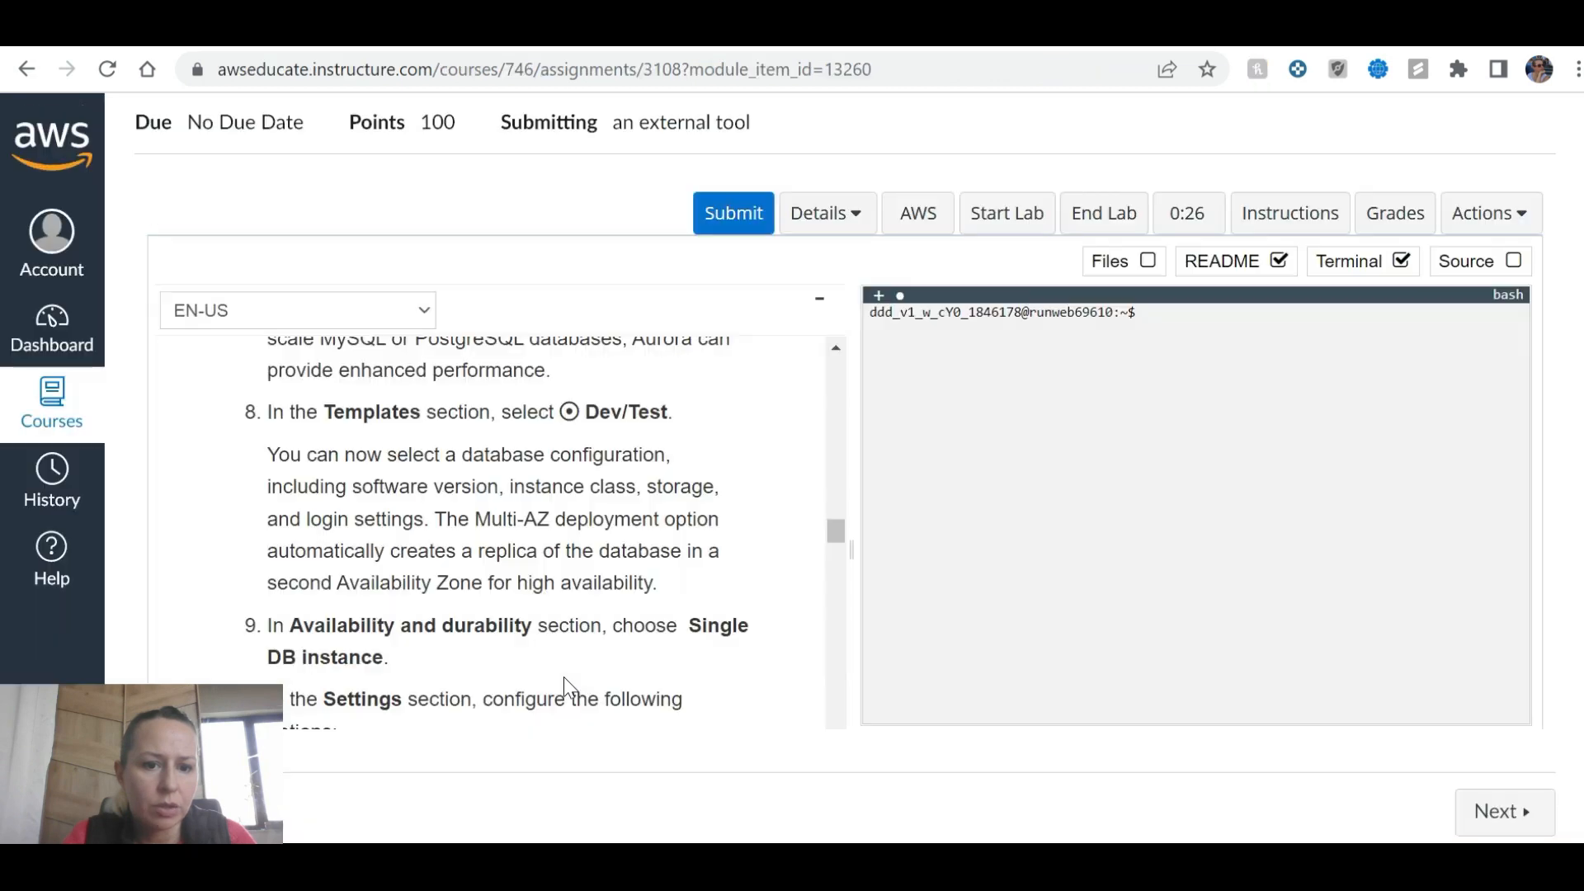
Fill in the DB identifier, master username and master password, then reach Instance configuration.
{"action": "scroll", "scroll_direction": "down", "scroll_amount": 3}
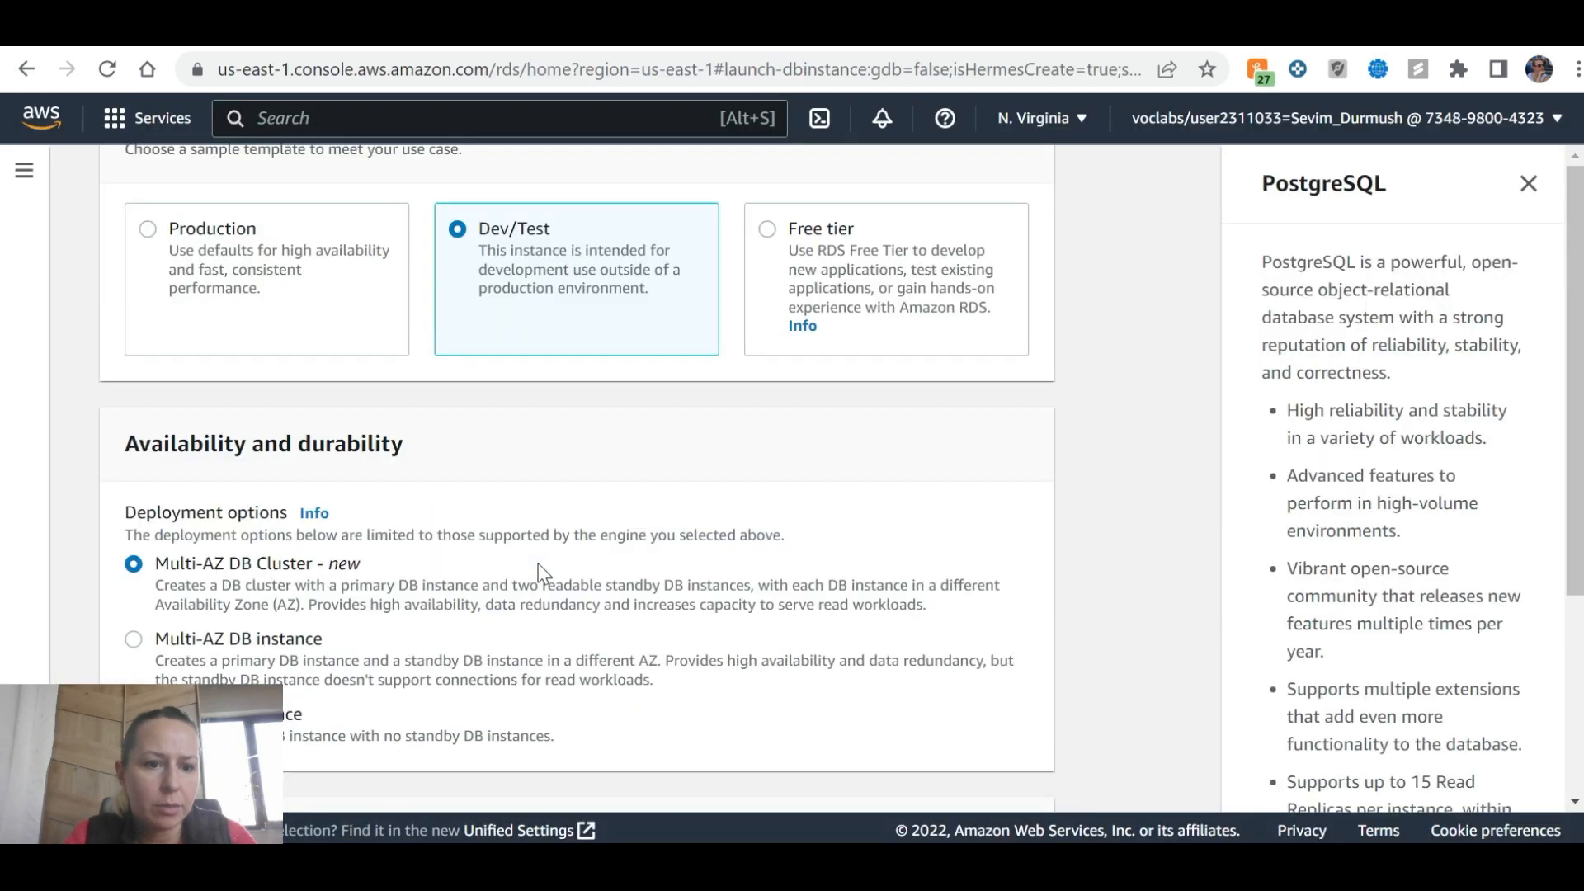
{"action": "scroll", "scroll_direction": "down", "scroll_amount": 3}
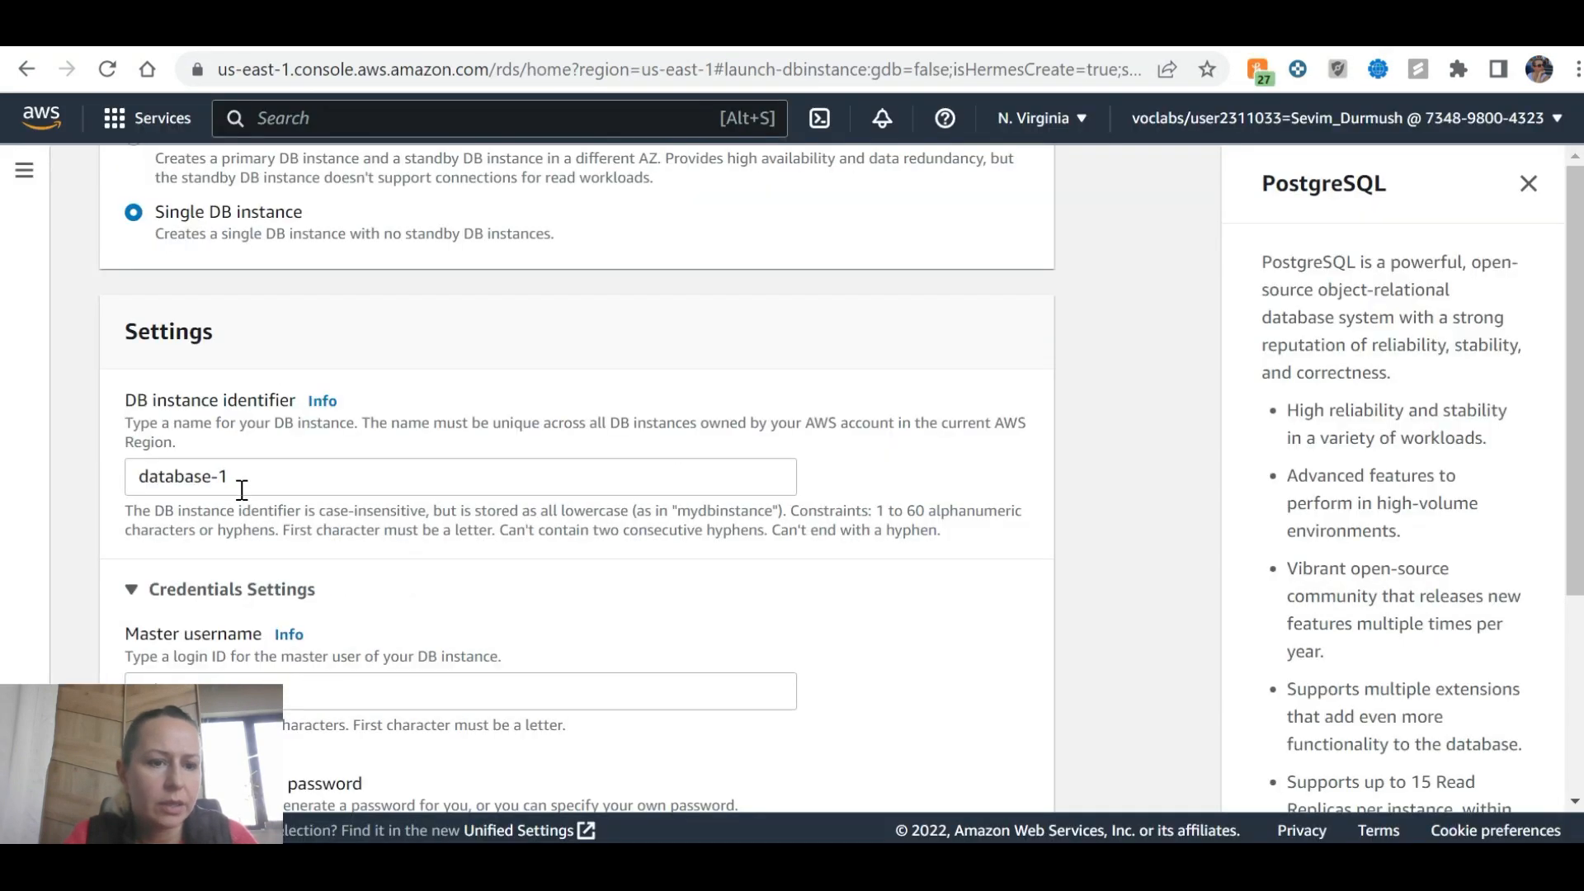
{"action": "type", "text": "invn"}
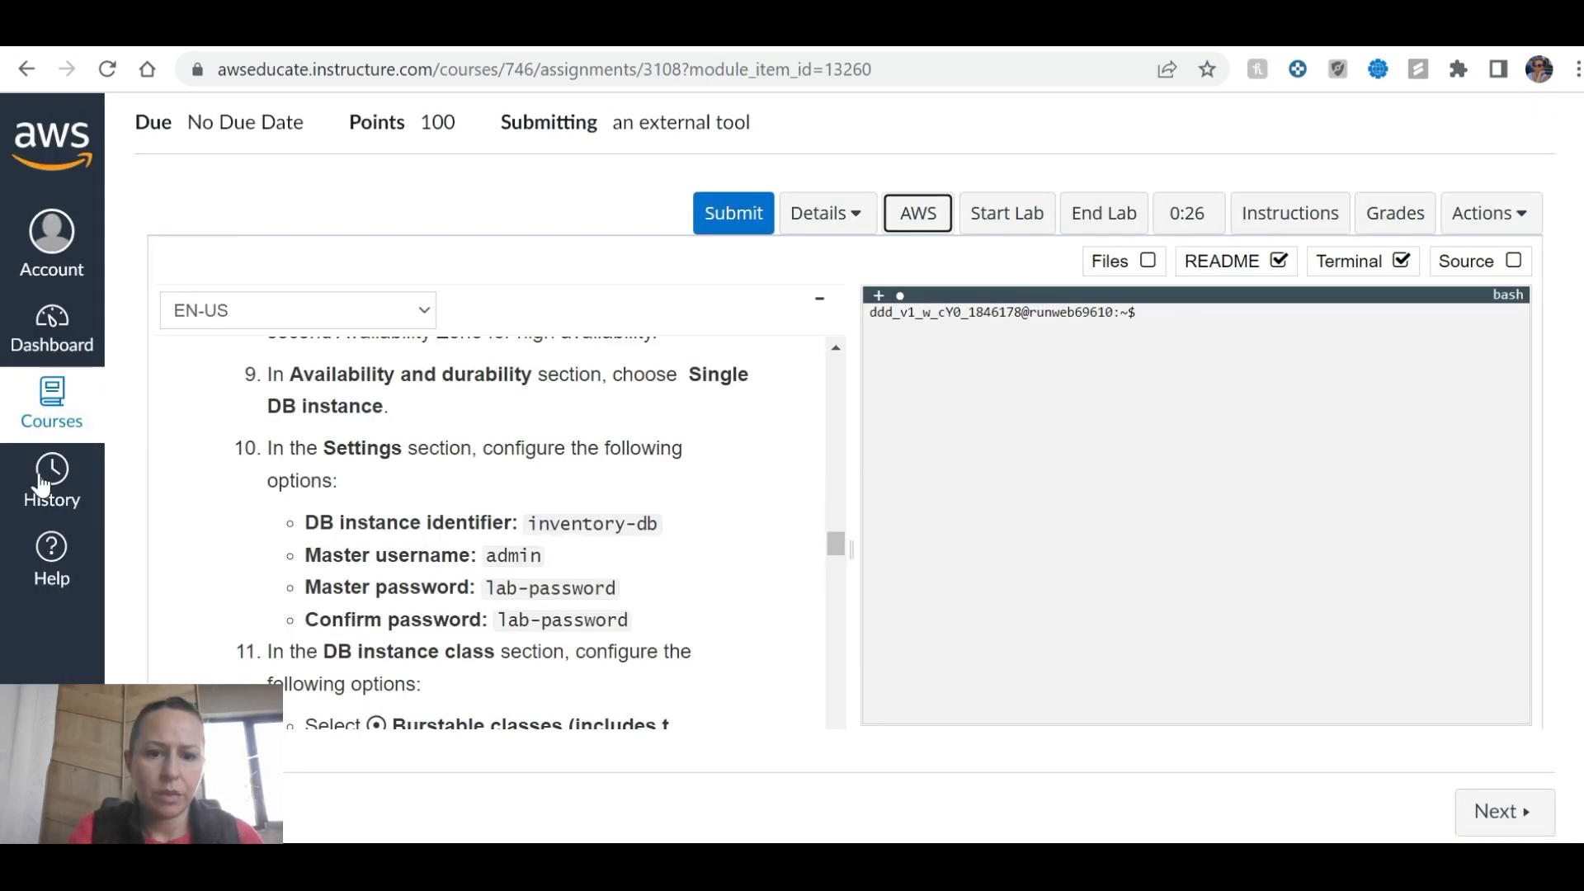
{"action": "left_click", "coordinate": [916, 213]}
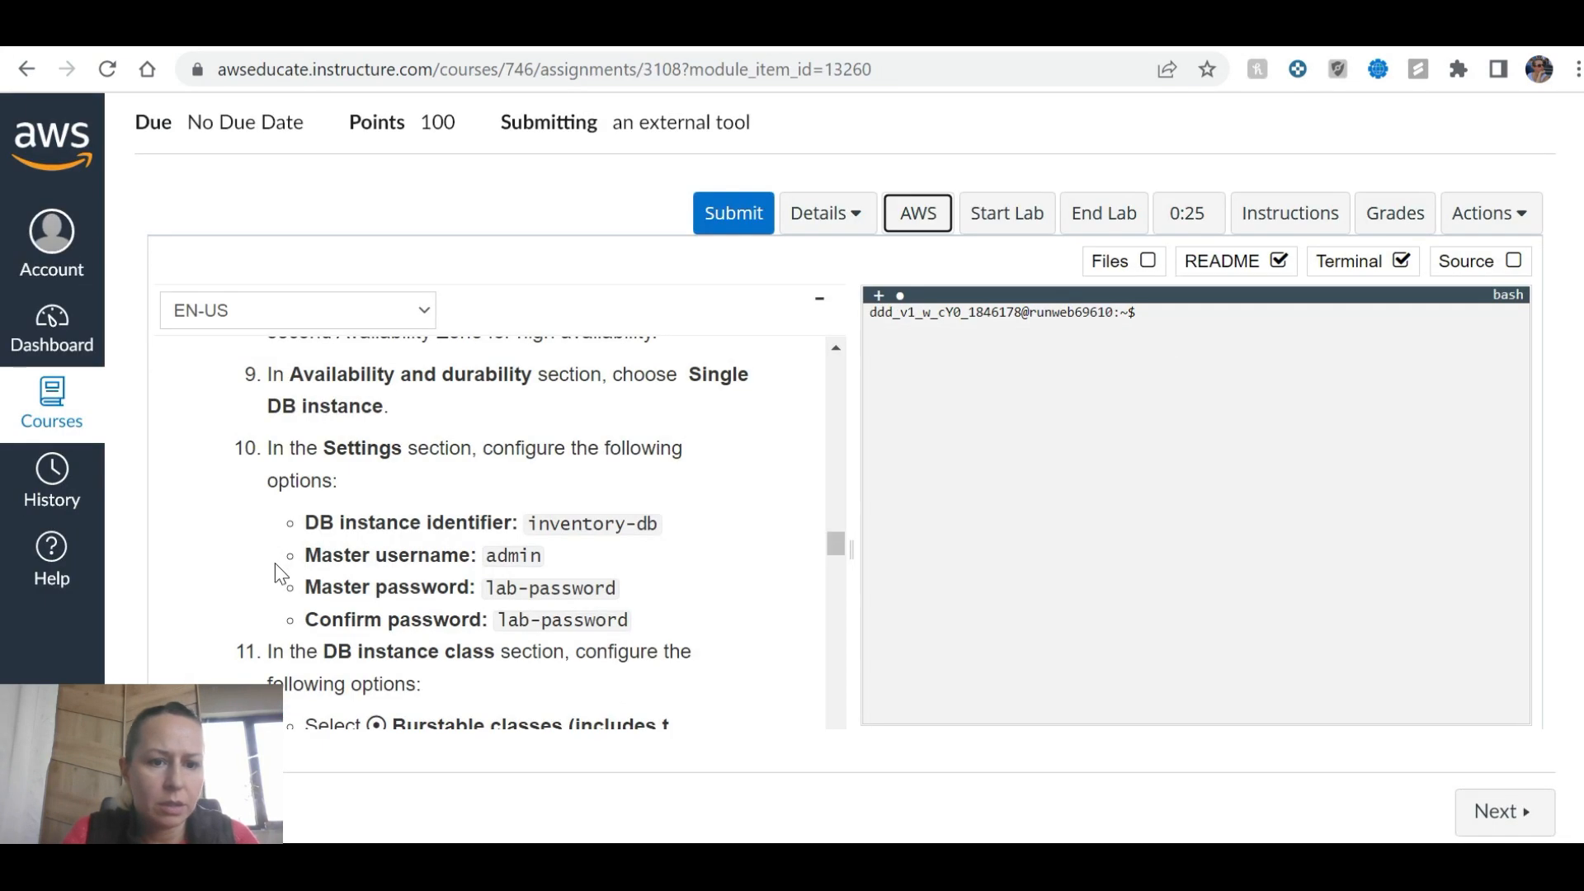
{"action": "mouse_move", "coordinate": [282, 620]}
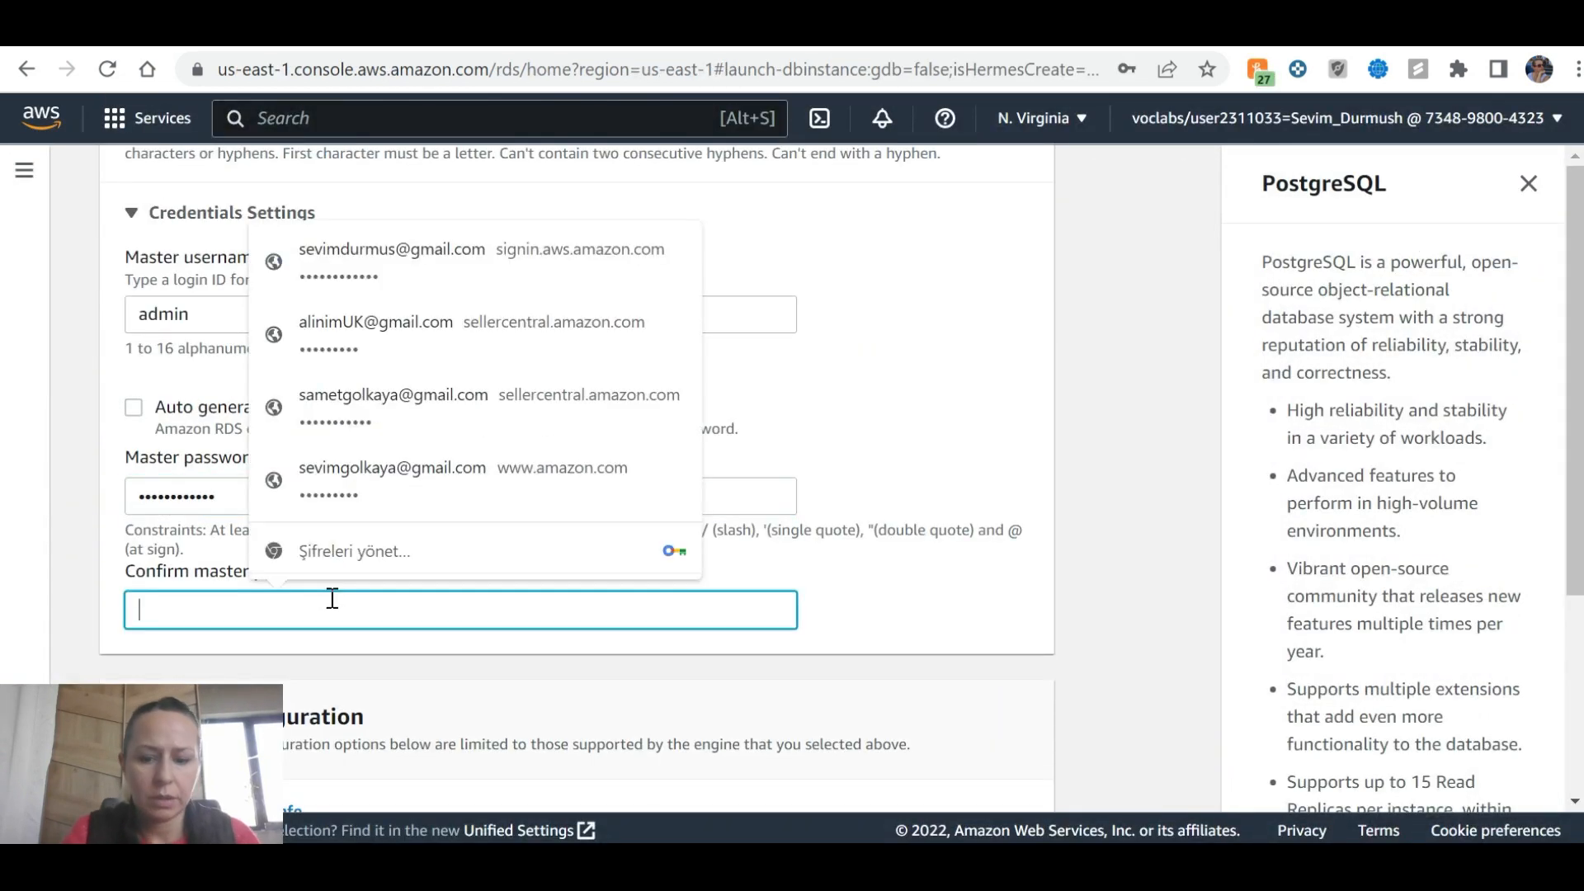
{"action": "type", "text": "••••••"}
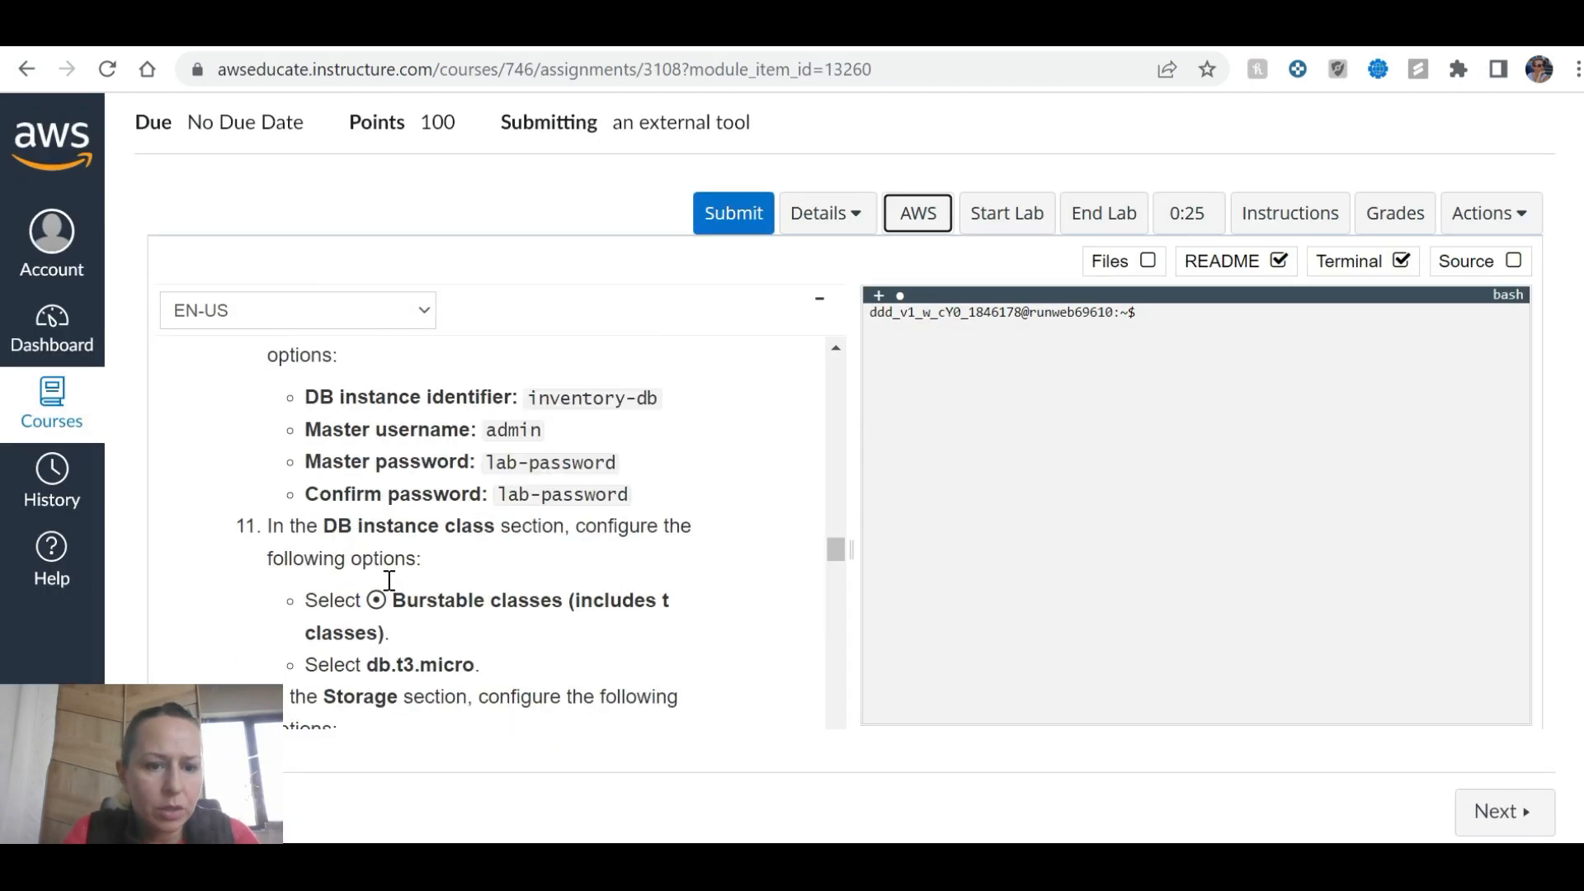
{"action": "mouse_move", "coordinate": [600, 591]}
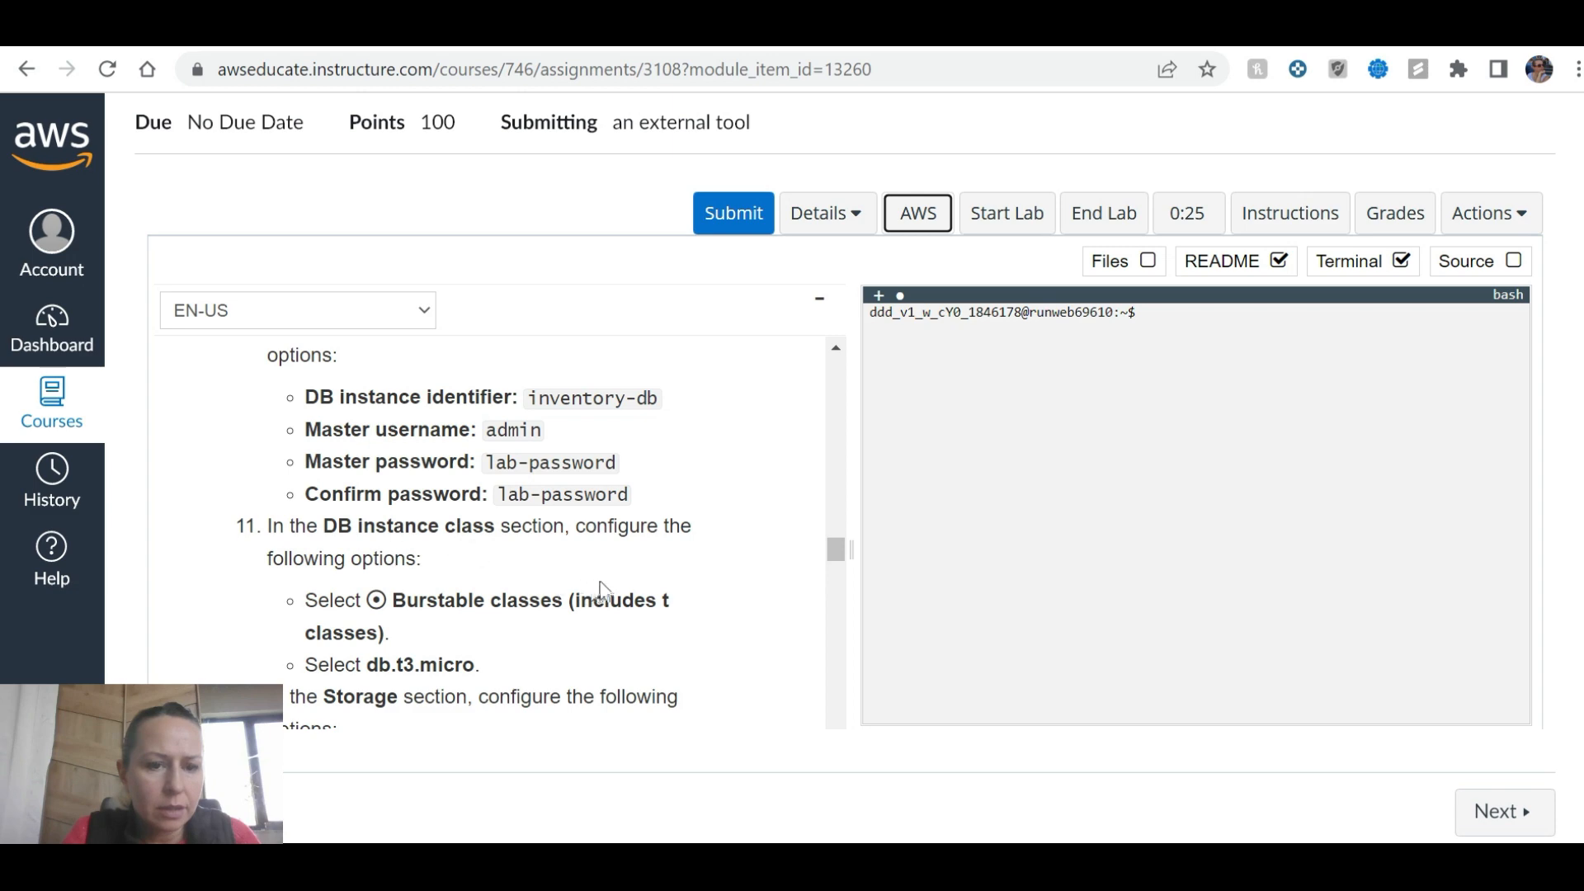
{"action": "mouse_move", "coordinate": [718, 574]}
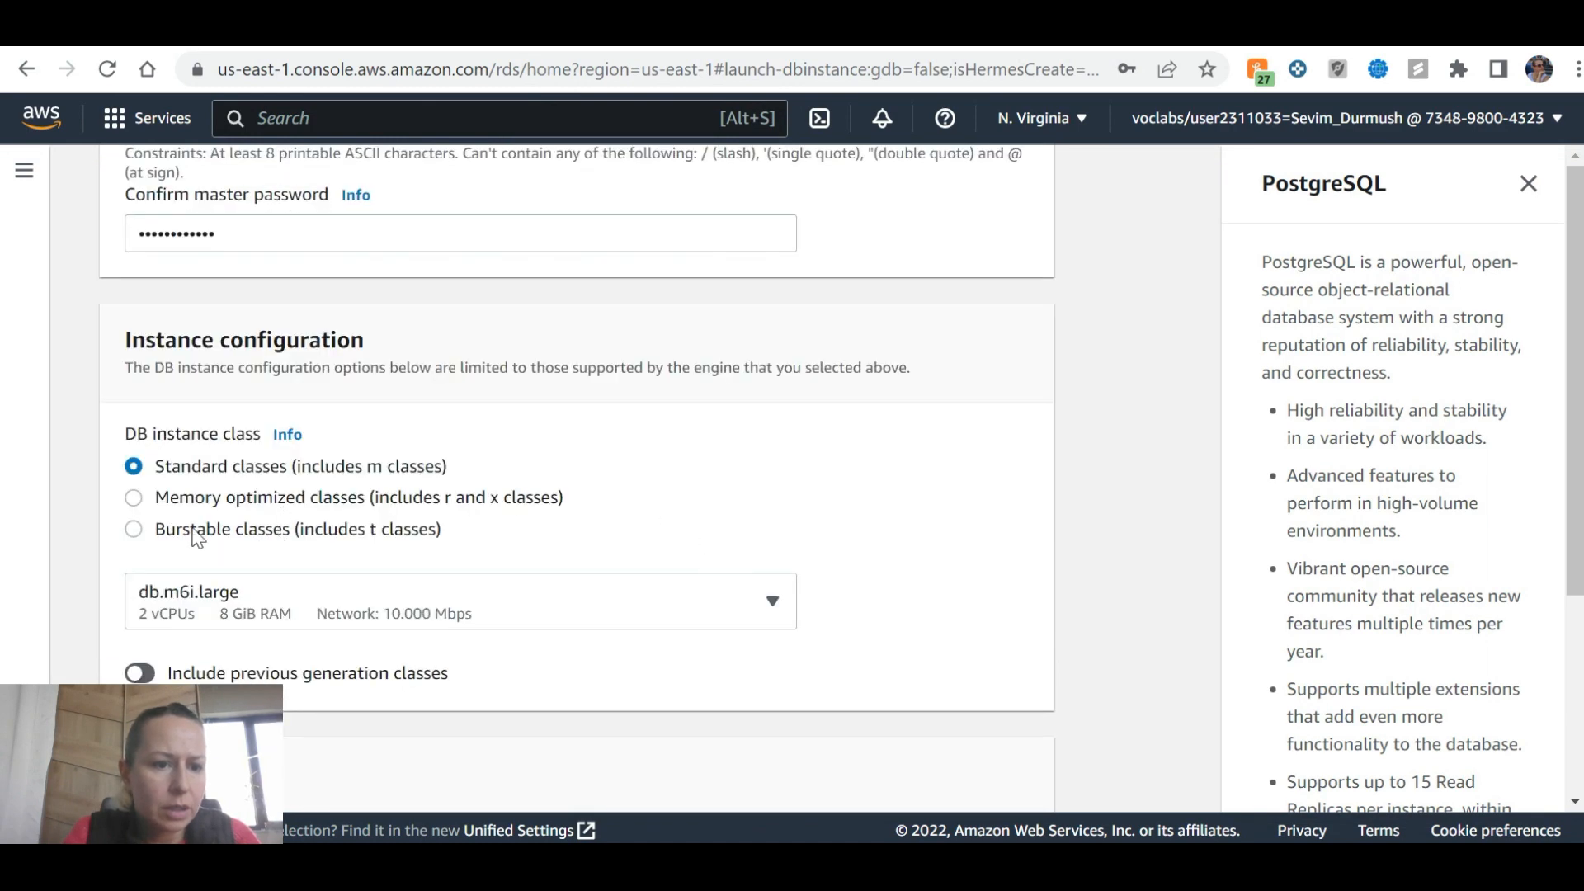
Choose Burstable classes so the instance is db.t3.micro, then review the storage and connectivity steps.
{"action": "left_click", "coordinate": [134, 528]}
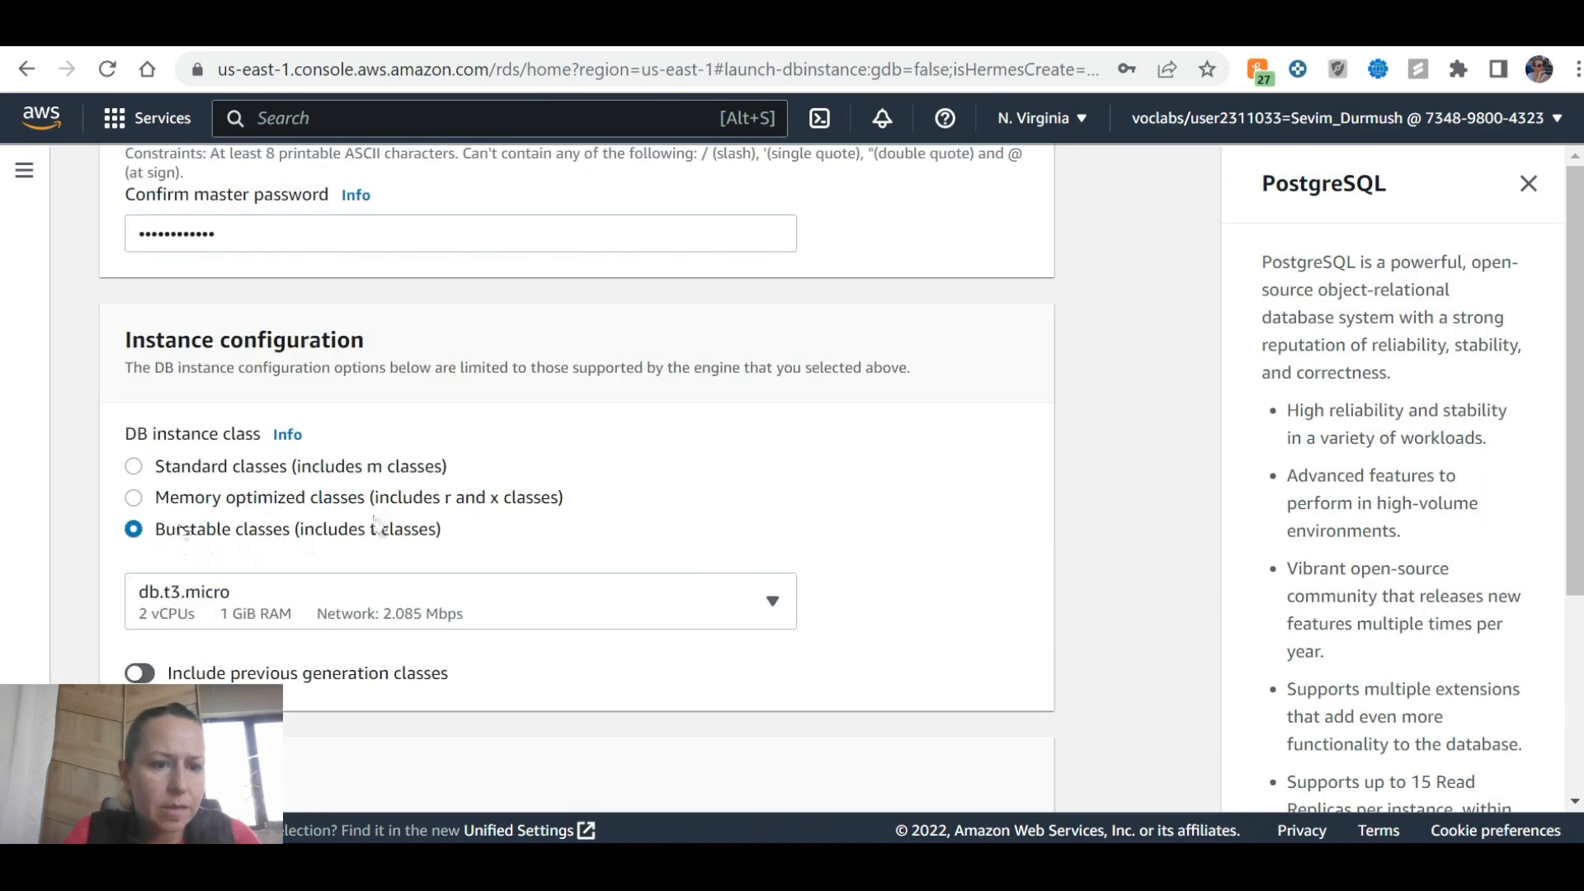
{"action": "mouse_move", "coordinate": [551, 546]}
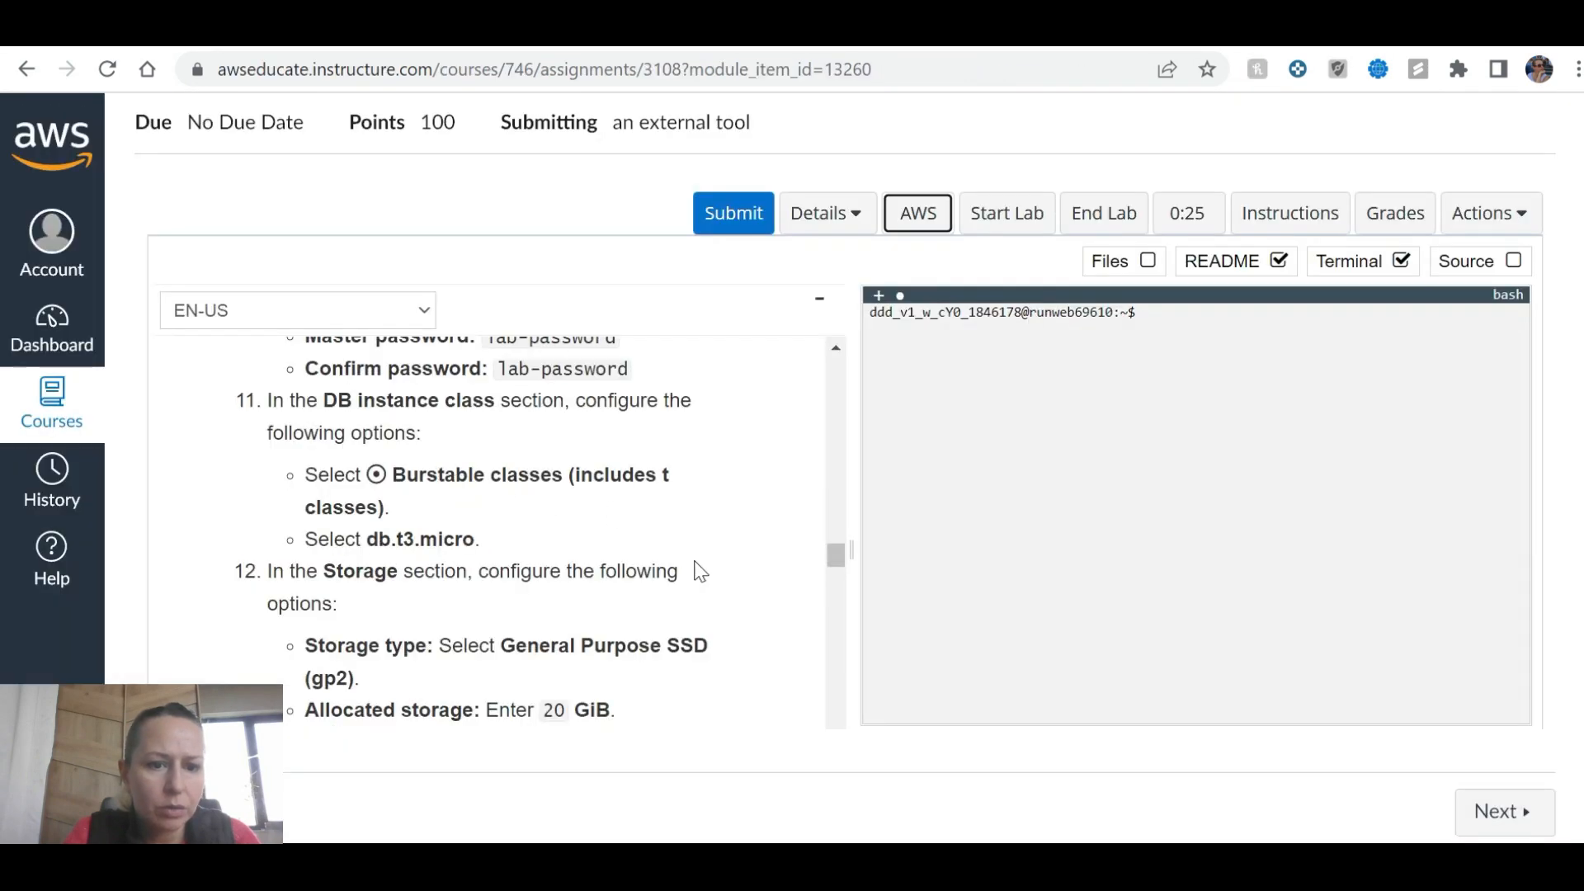
{"action": "scroll", "scroll_direction": "down", "scroll_amount": 3}
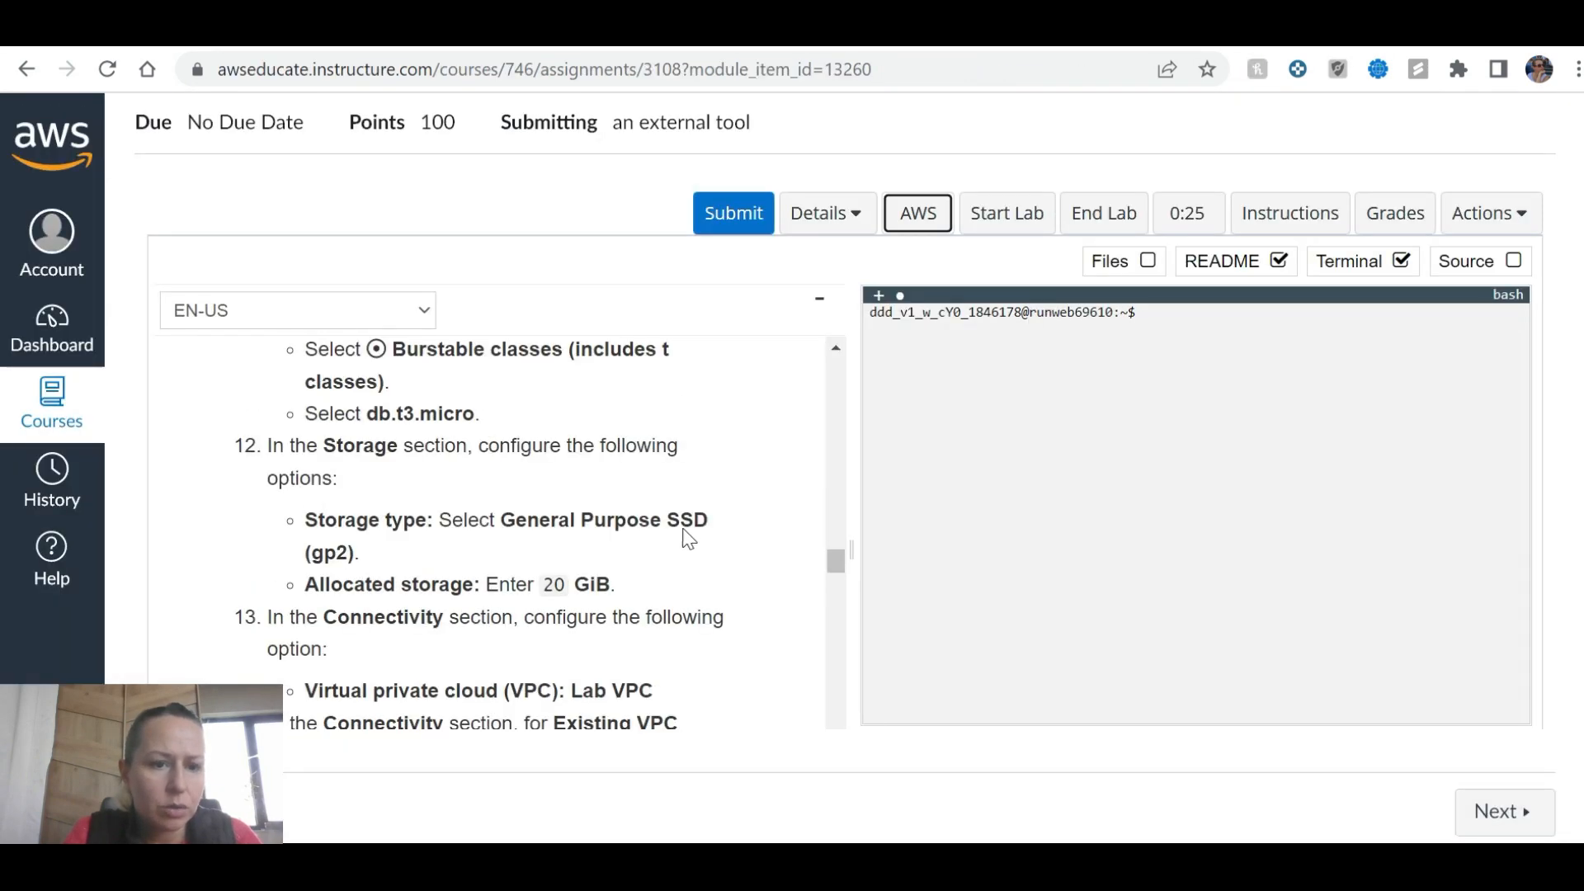
{"action": "mouse_move", "coordinate": [257, 561]}
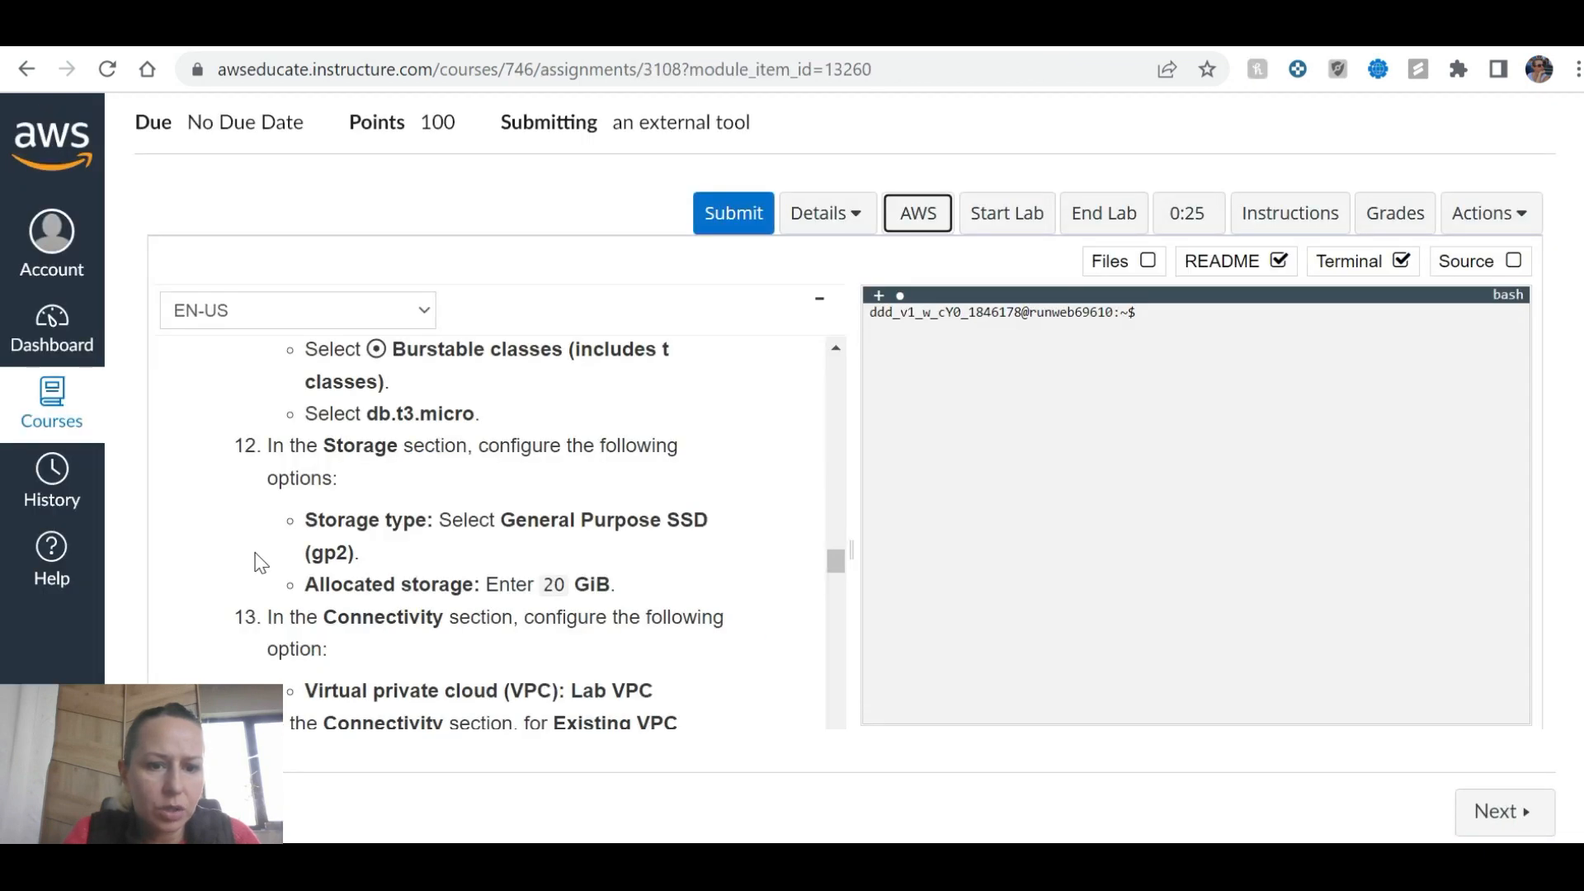
{"action": "mouse_move", "coordinate": [353, 578]}
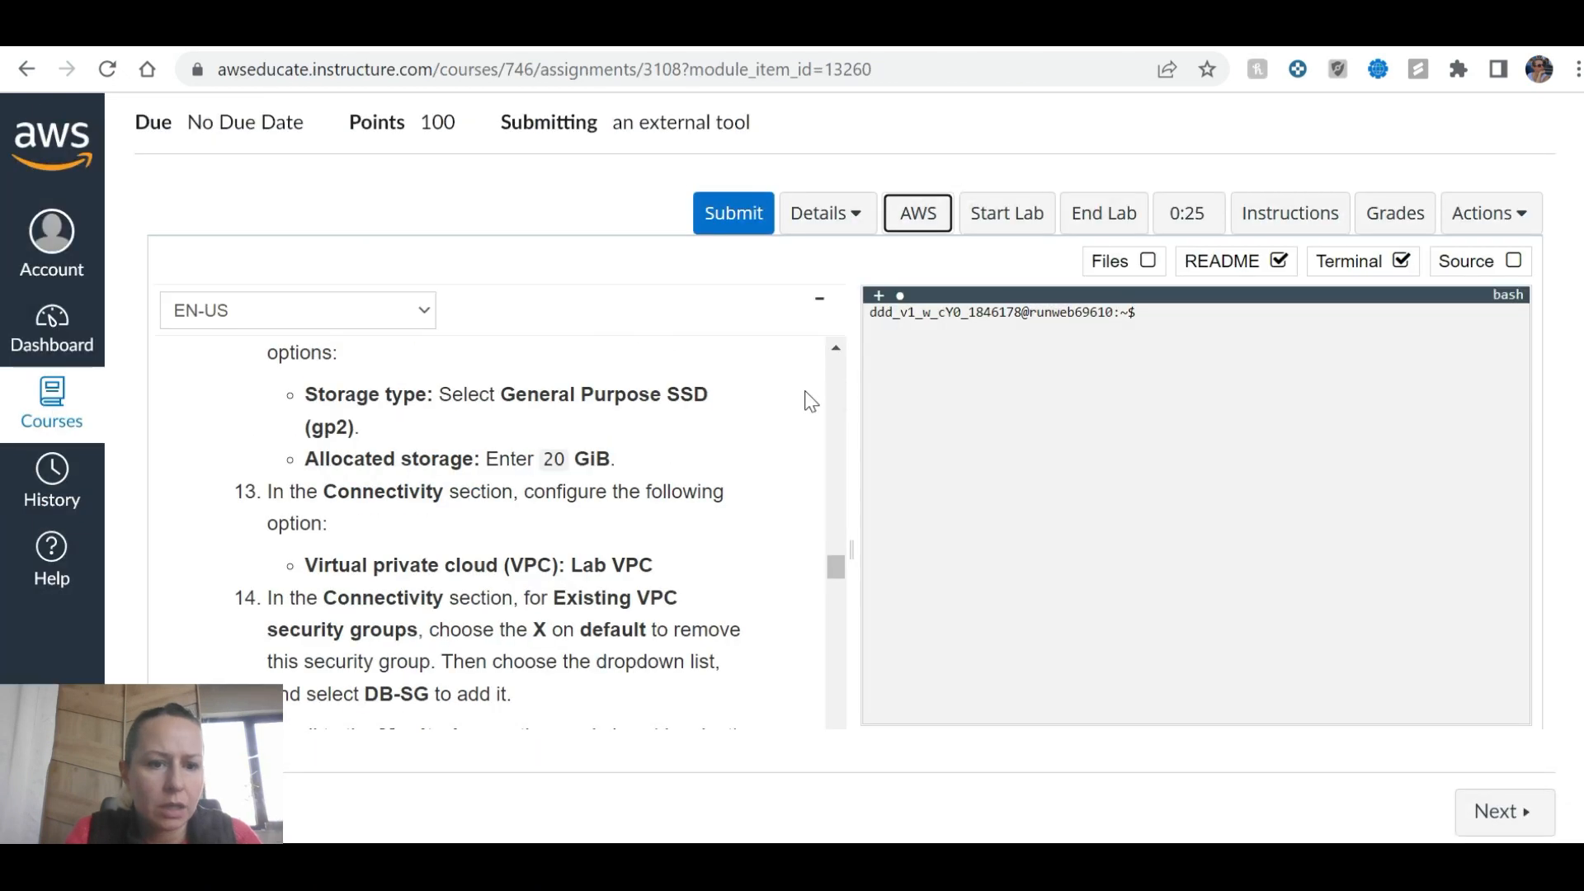
{"action": "mouse_move", "coordinate": [799, 537]}
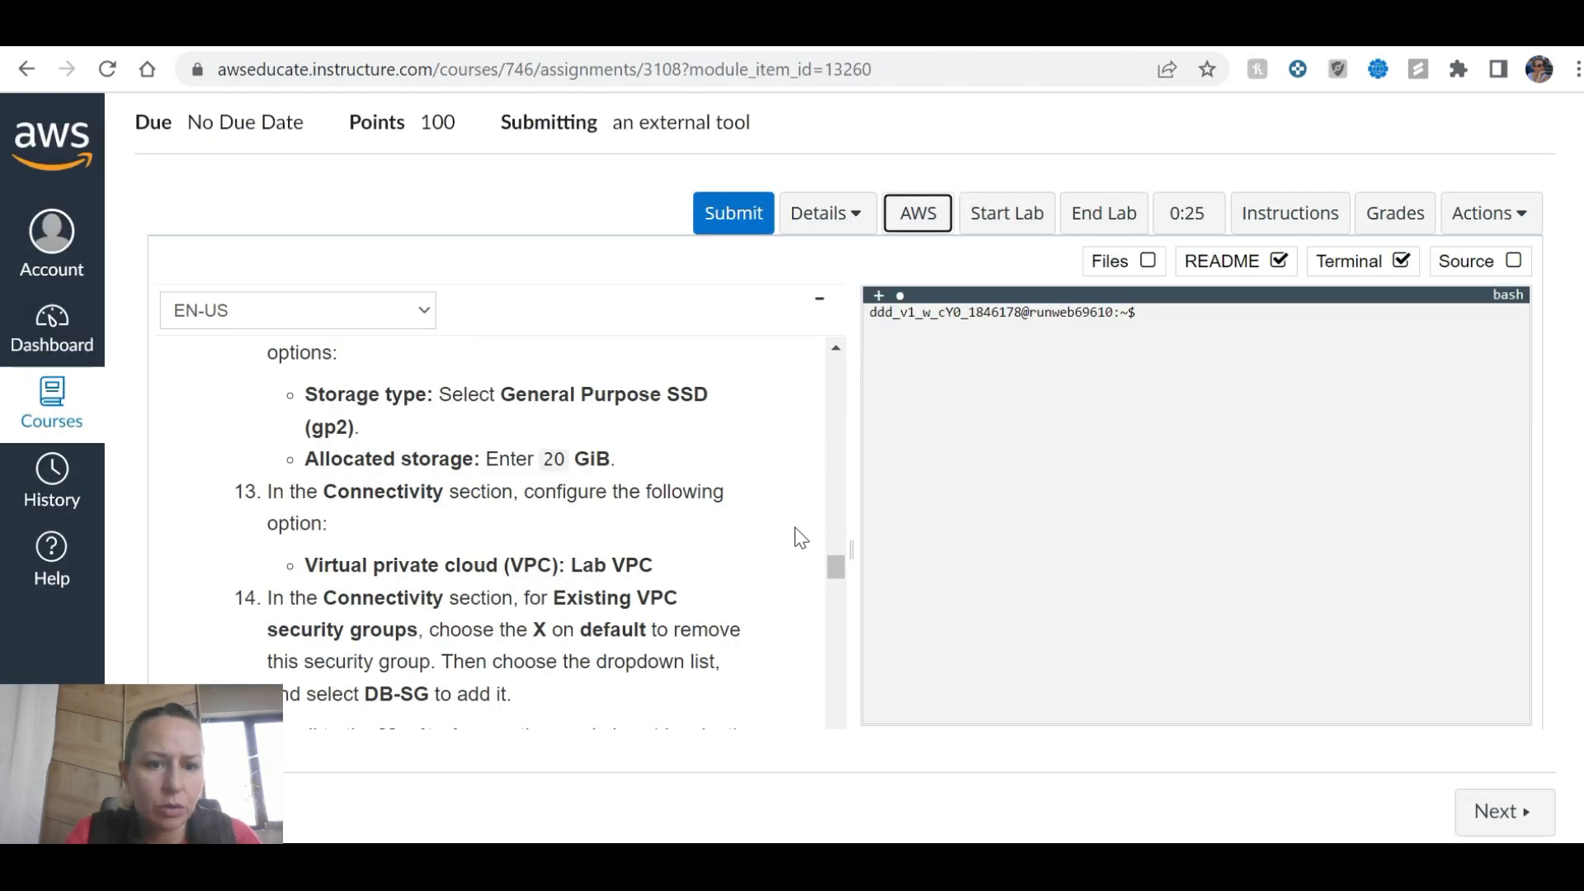
Keep gp2 storage at 20 GiB and place the database in the Lab VPC with lab-db-subnet-group.
{"action": "scroll", "scroll_direction": "down", "scroll_amount": 3}
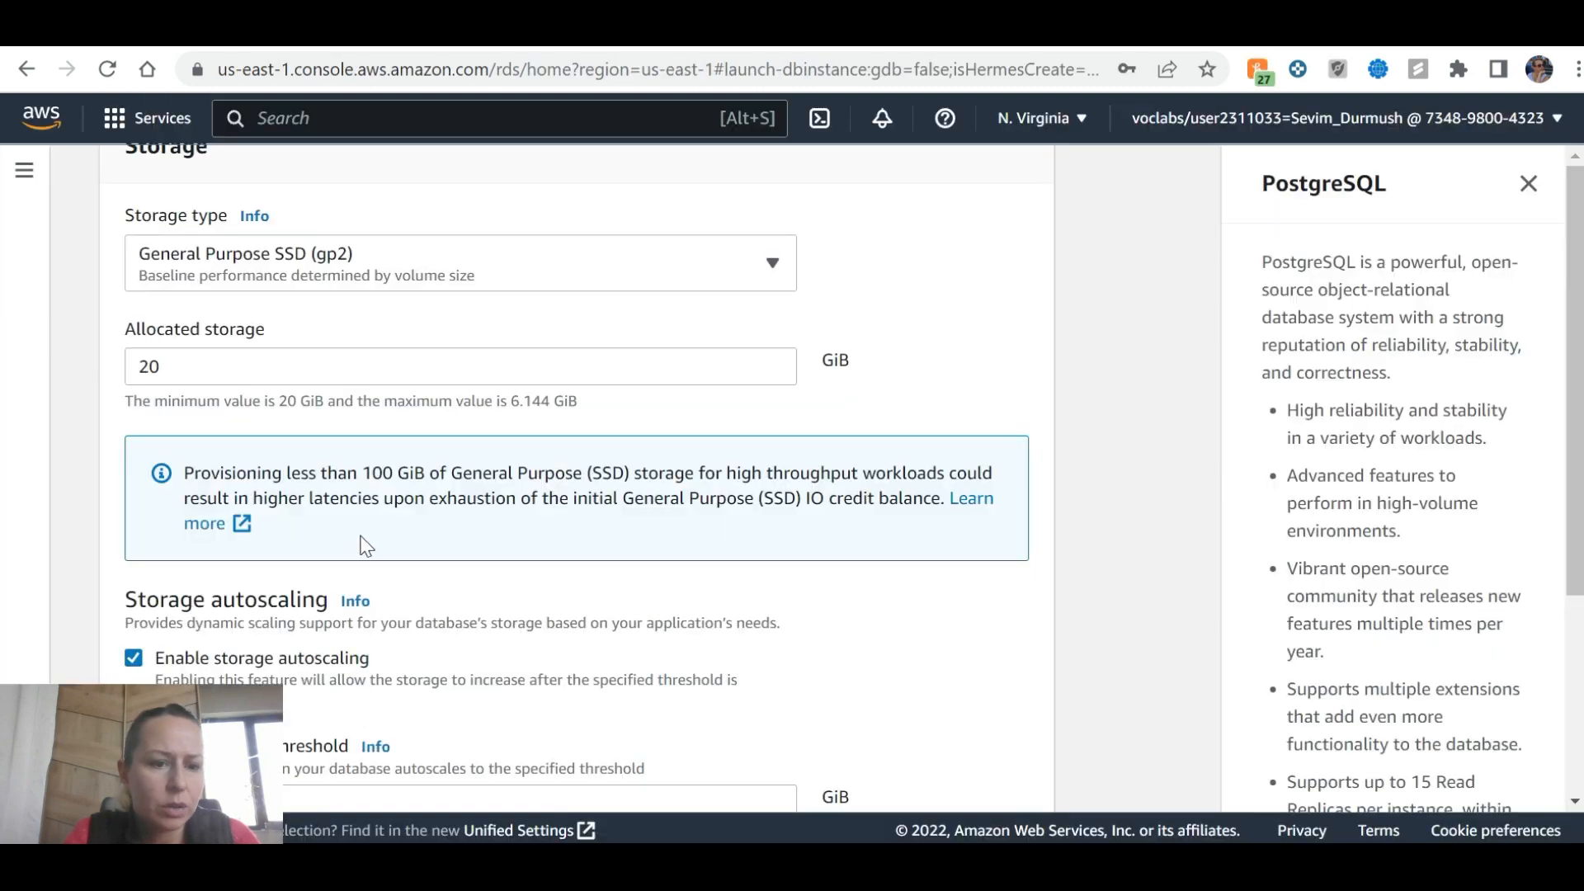
{"action": "scroll", "scroll_direction": "down", "scroll_amount": 3}
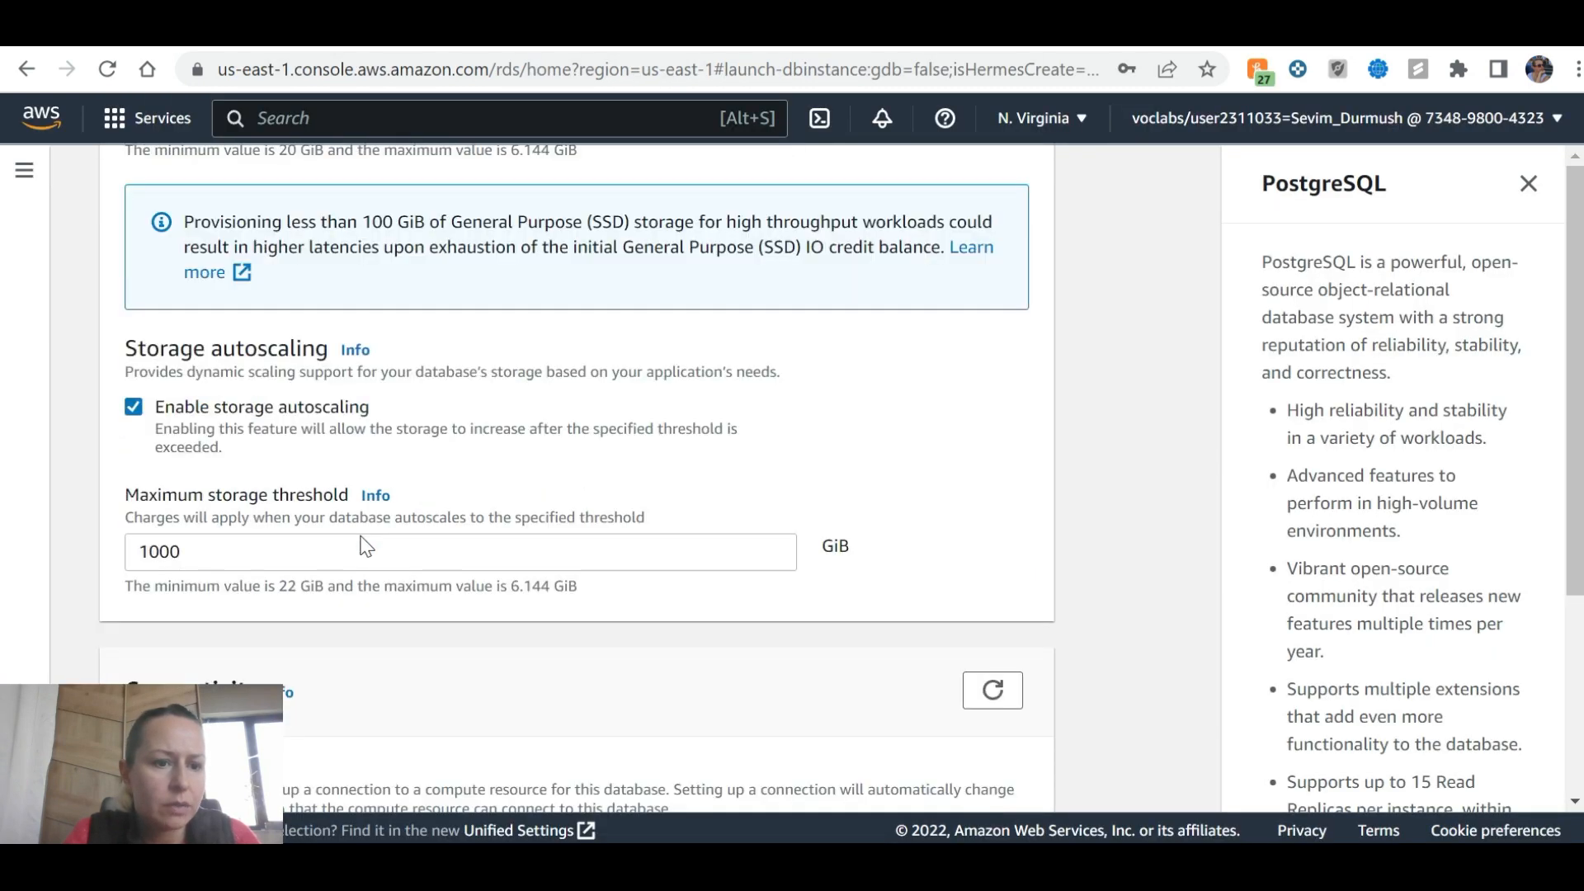
{"action": "scroll", "scroll_direction": "down", "scroll_amount": 3}
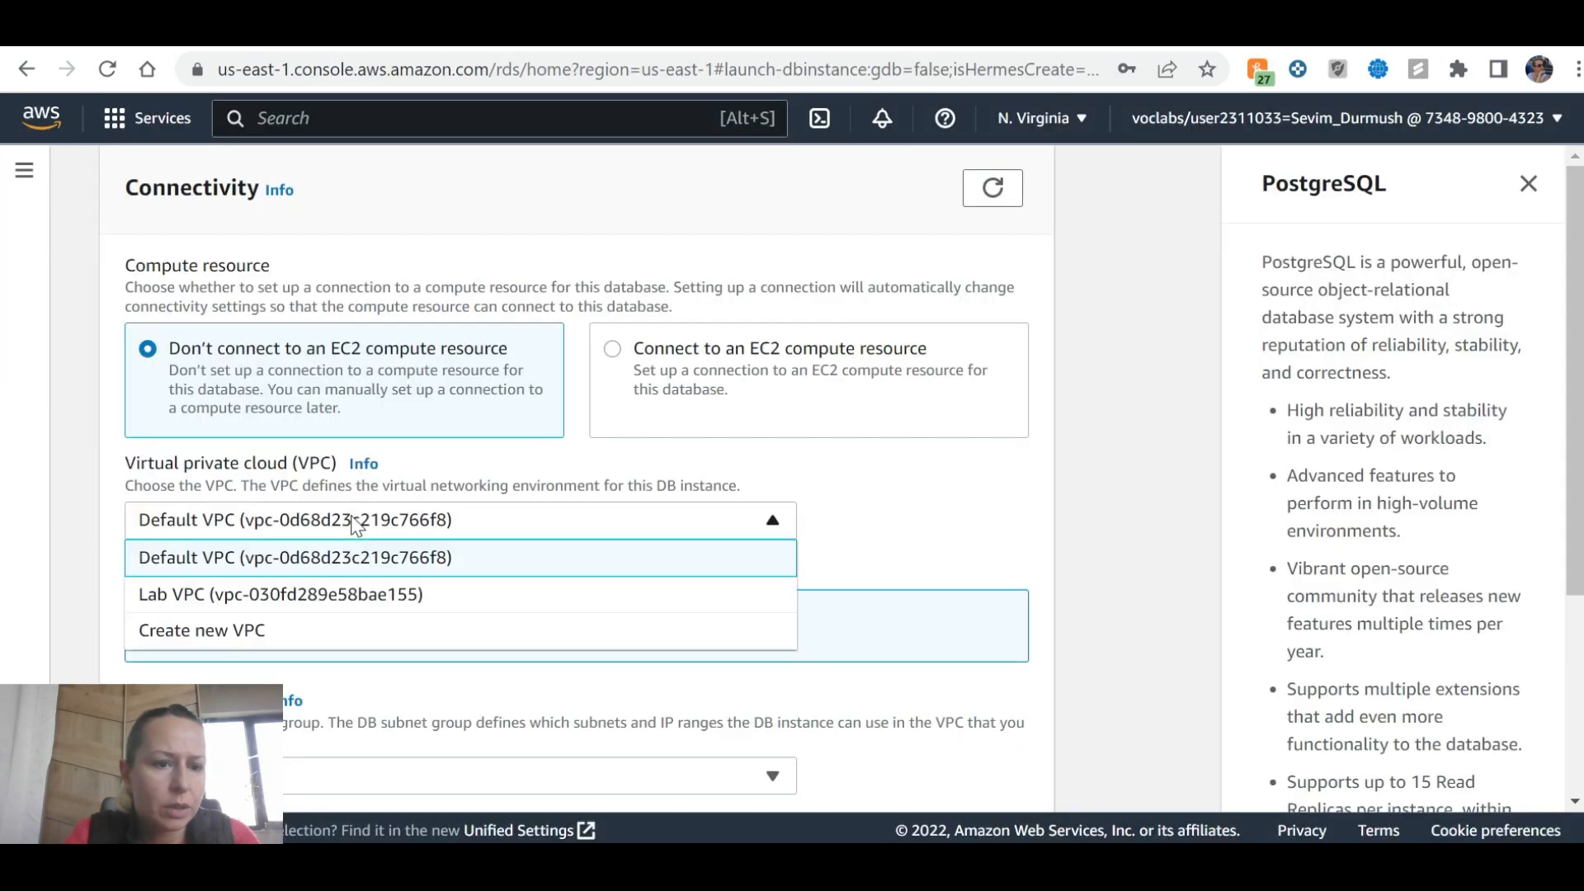
{"action": "left_click", "coordinate": [279, 594]}
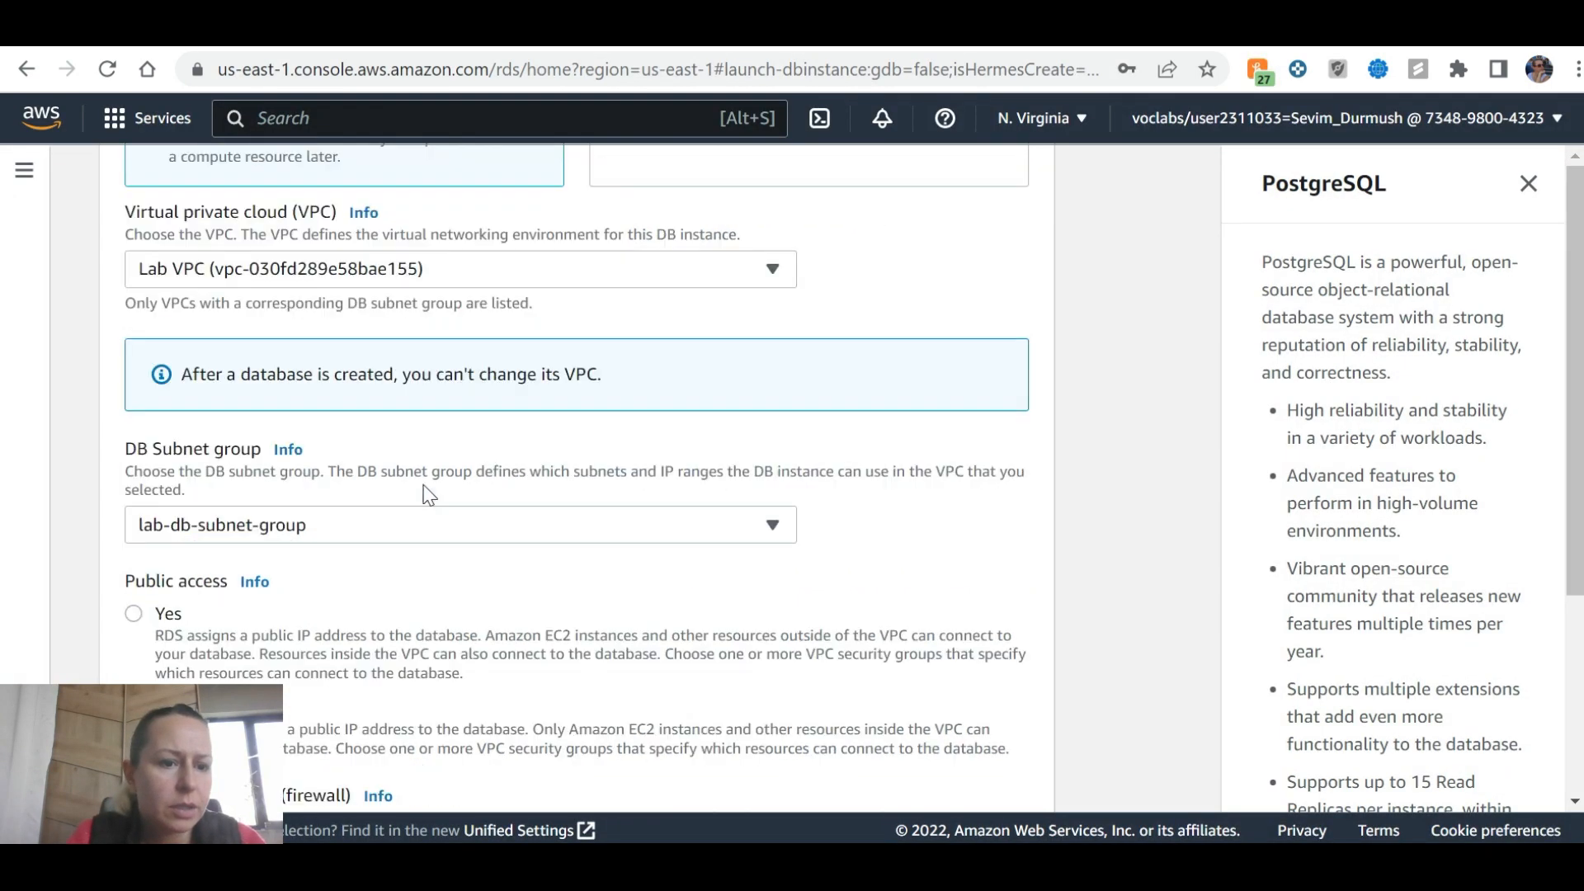
Adjust the existing VPC security groups, removing and re-adding default while reviewing choices.
{"action": "scroll", "scroll_direction": "down", "scroll_amount": 3}
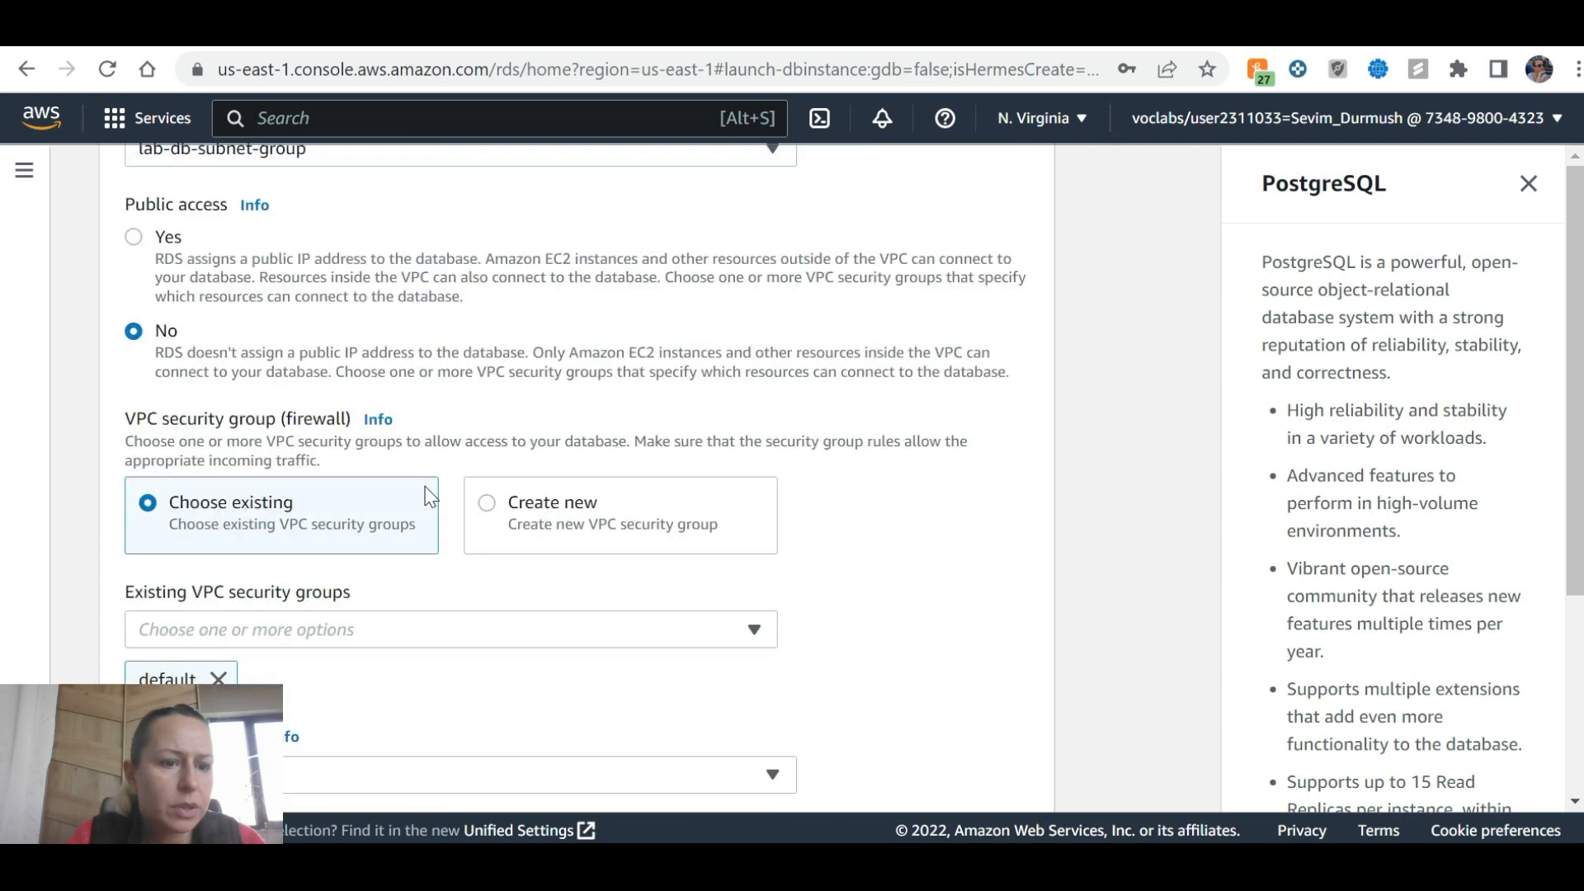
{"action": "left_click", "coordinate": [449, 628]}
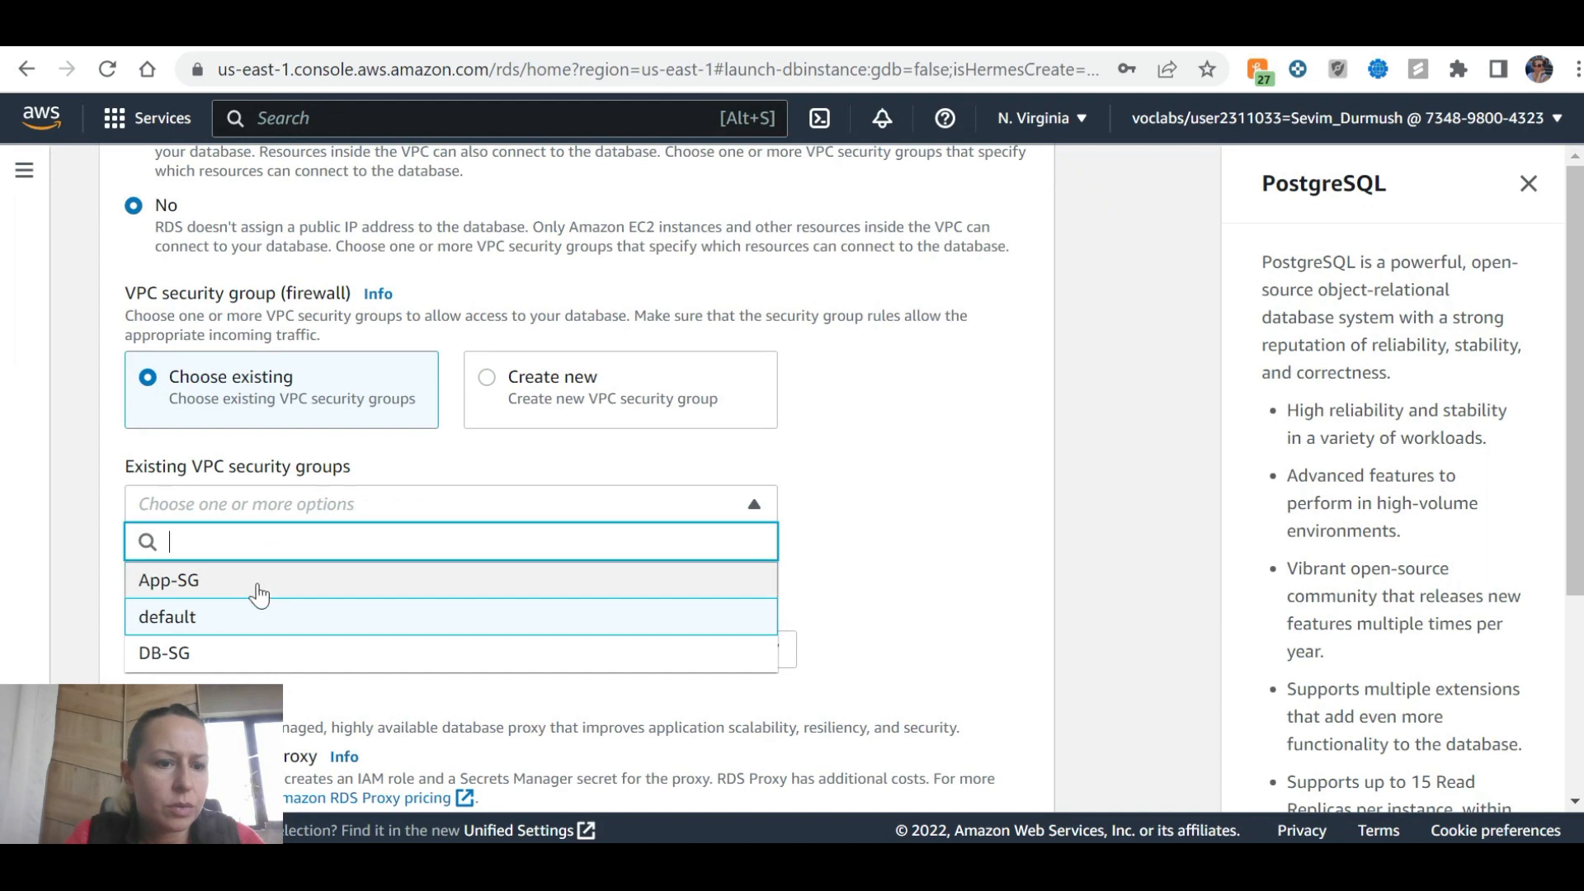
{"action": "mouse_move", "coordinate": [255, 624]}
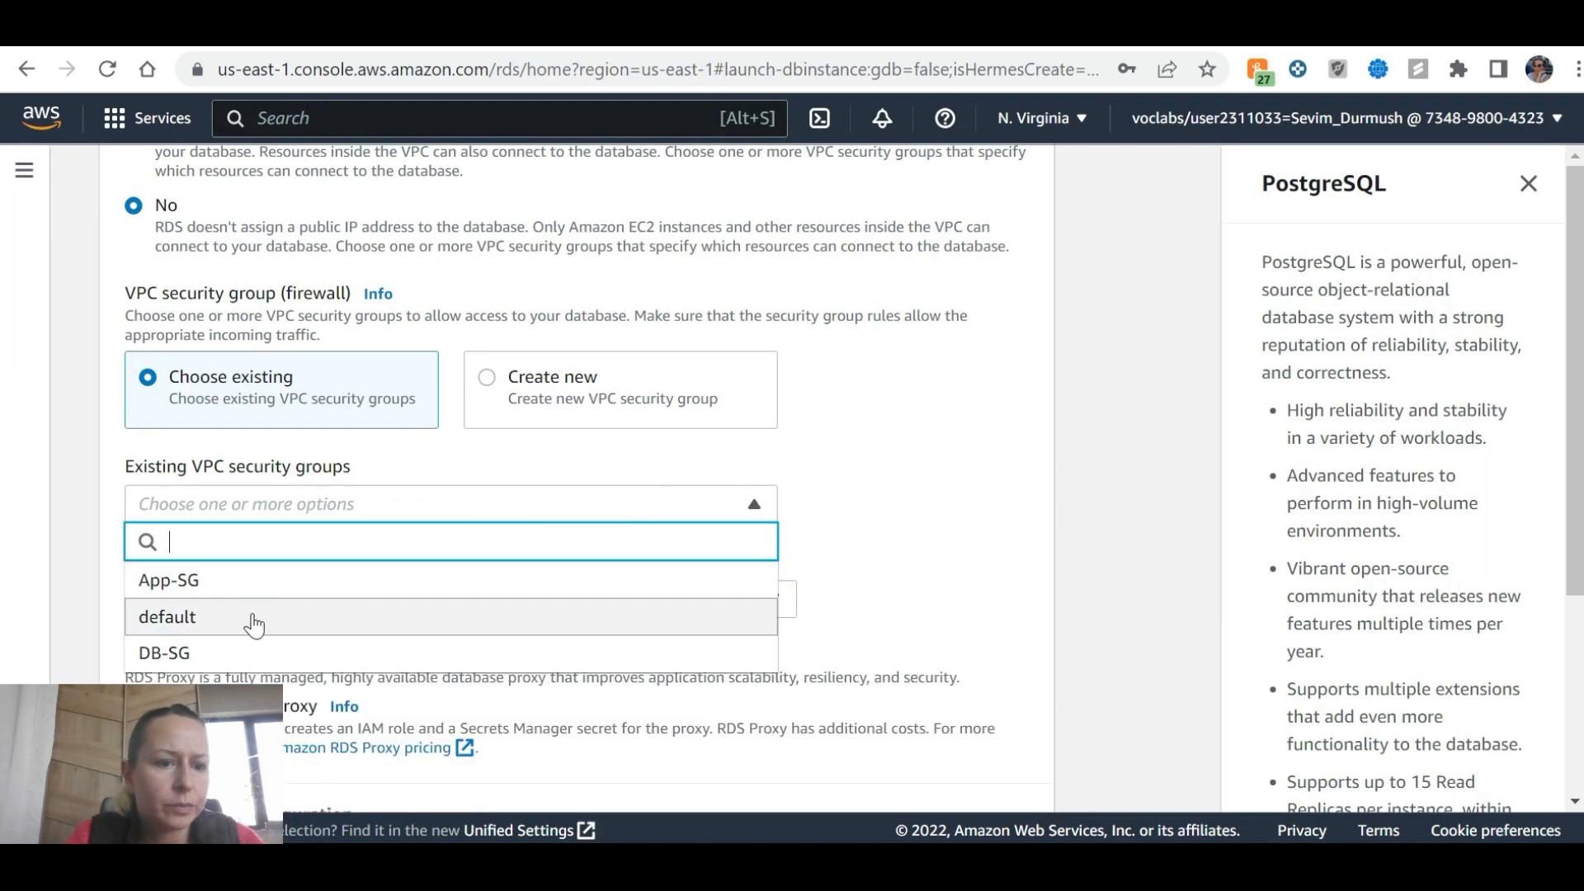
{"action": "left_click", "coordinate": [919, 455]}
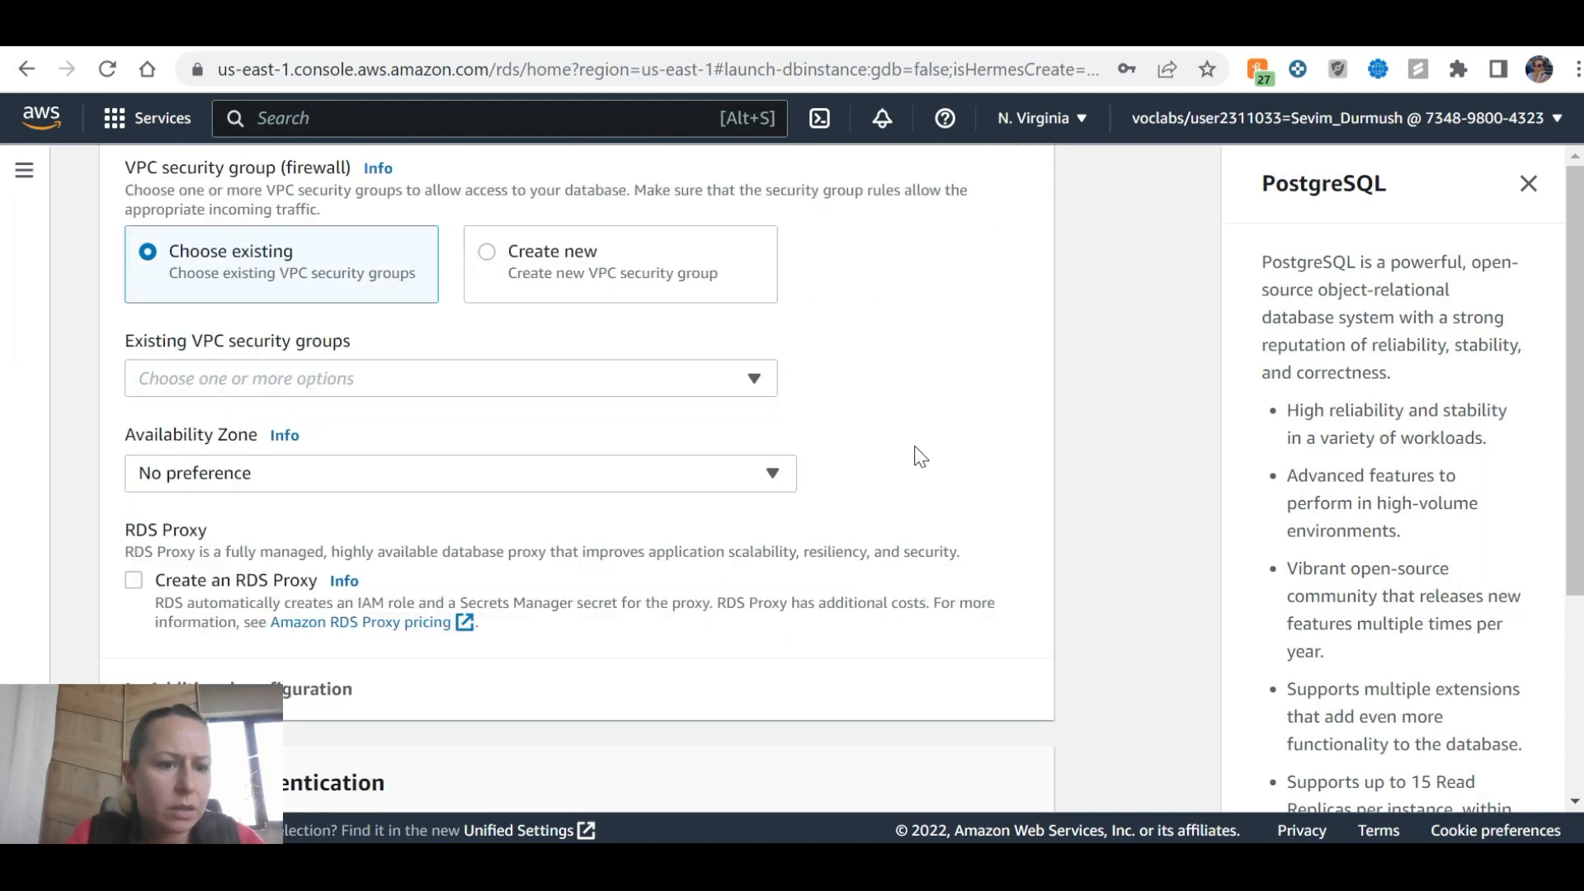
{"action": "left_click", "coordinate": [449, 378]}
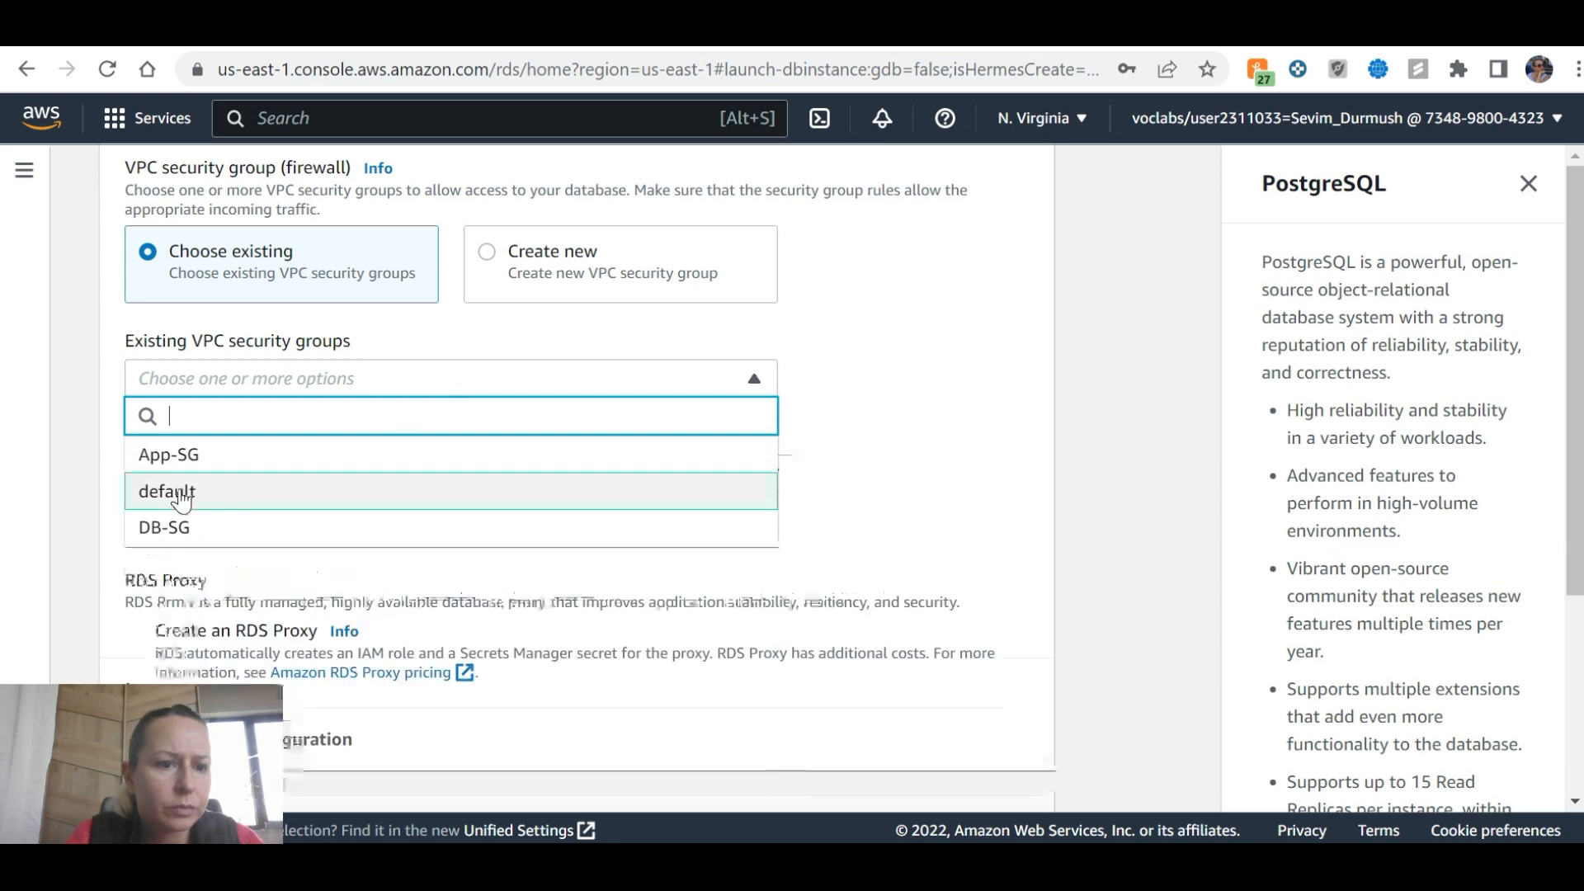
{"action": "left_click", "coordinate": [166, 492]}
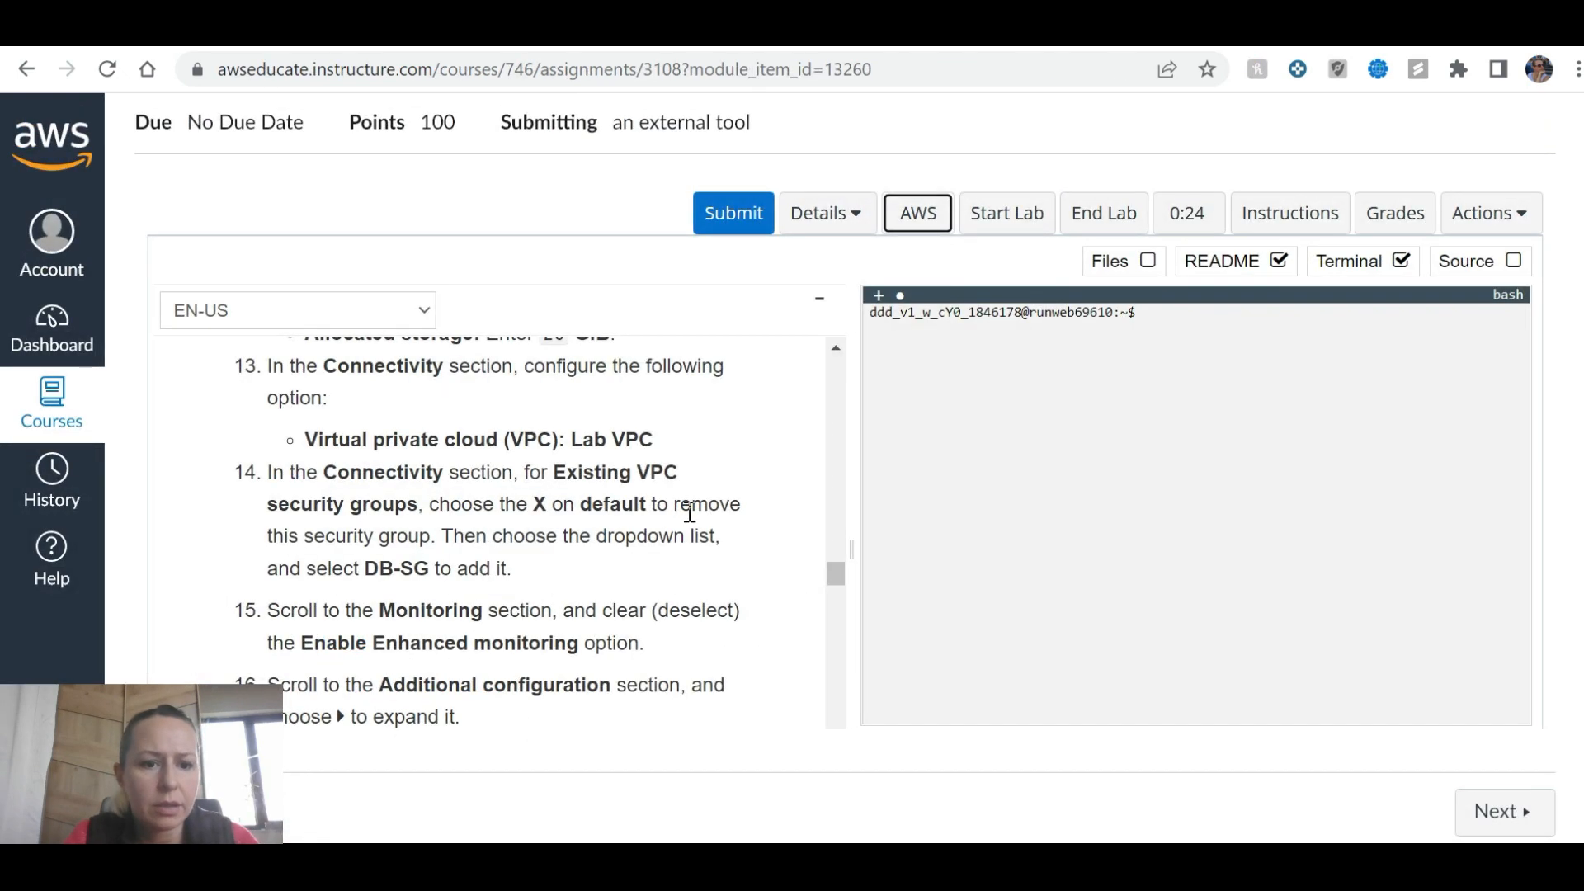
{"action": "mouse_move", "coordinate": [455, 534]}
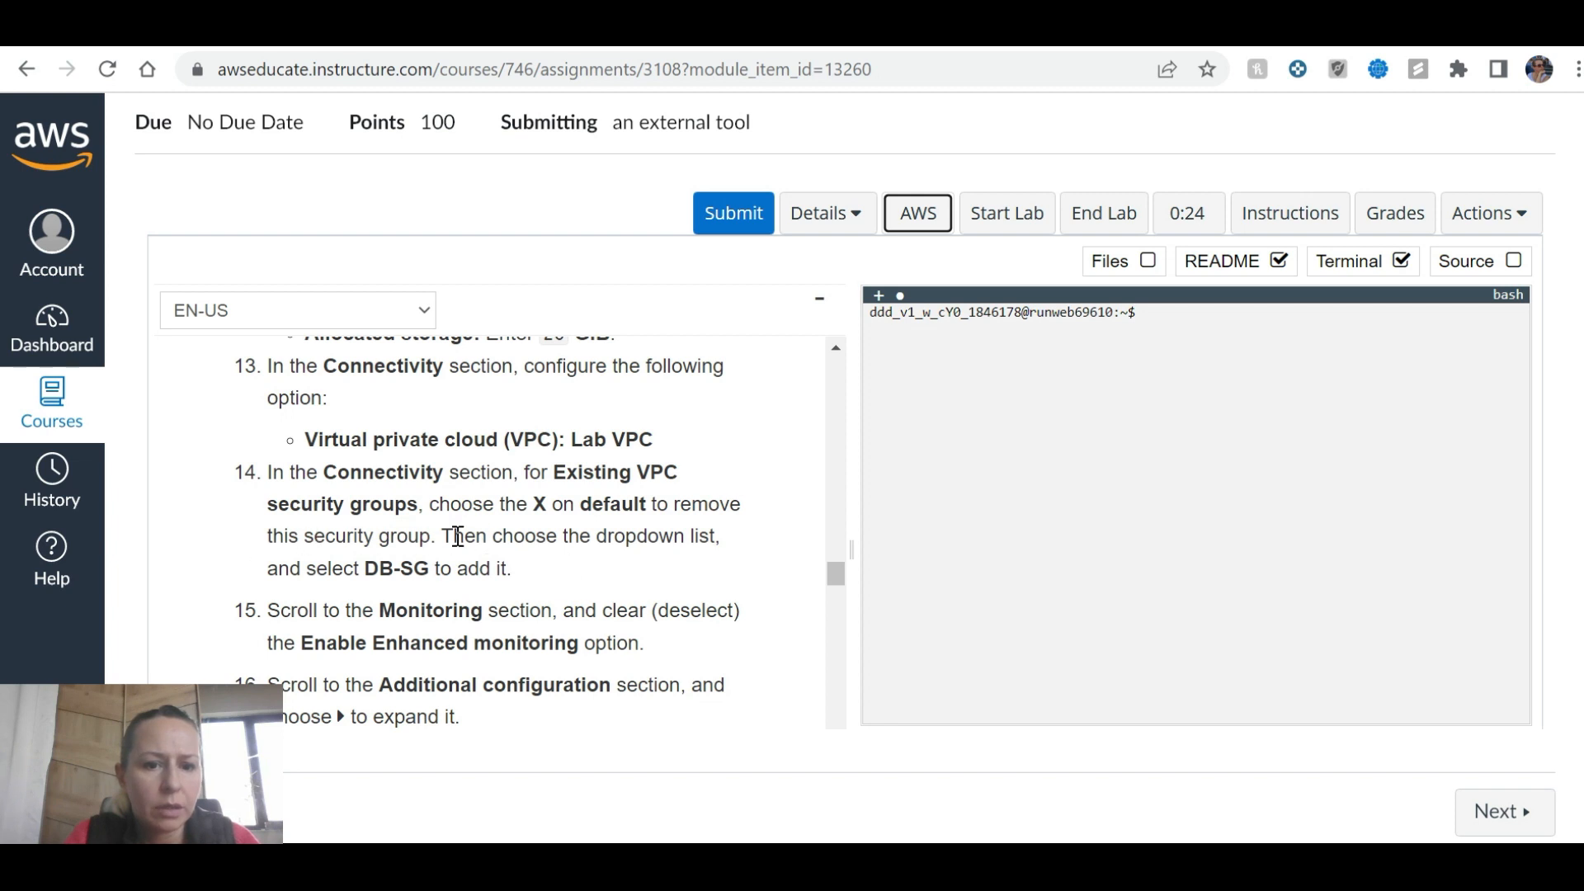
{"action": "mouse_move", "coordinate": [324, 590]}
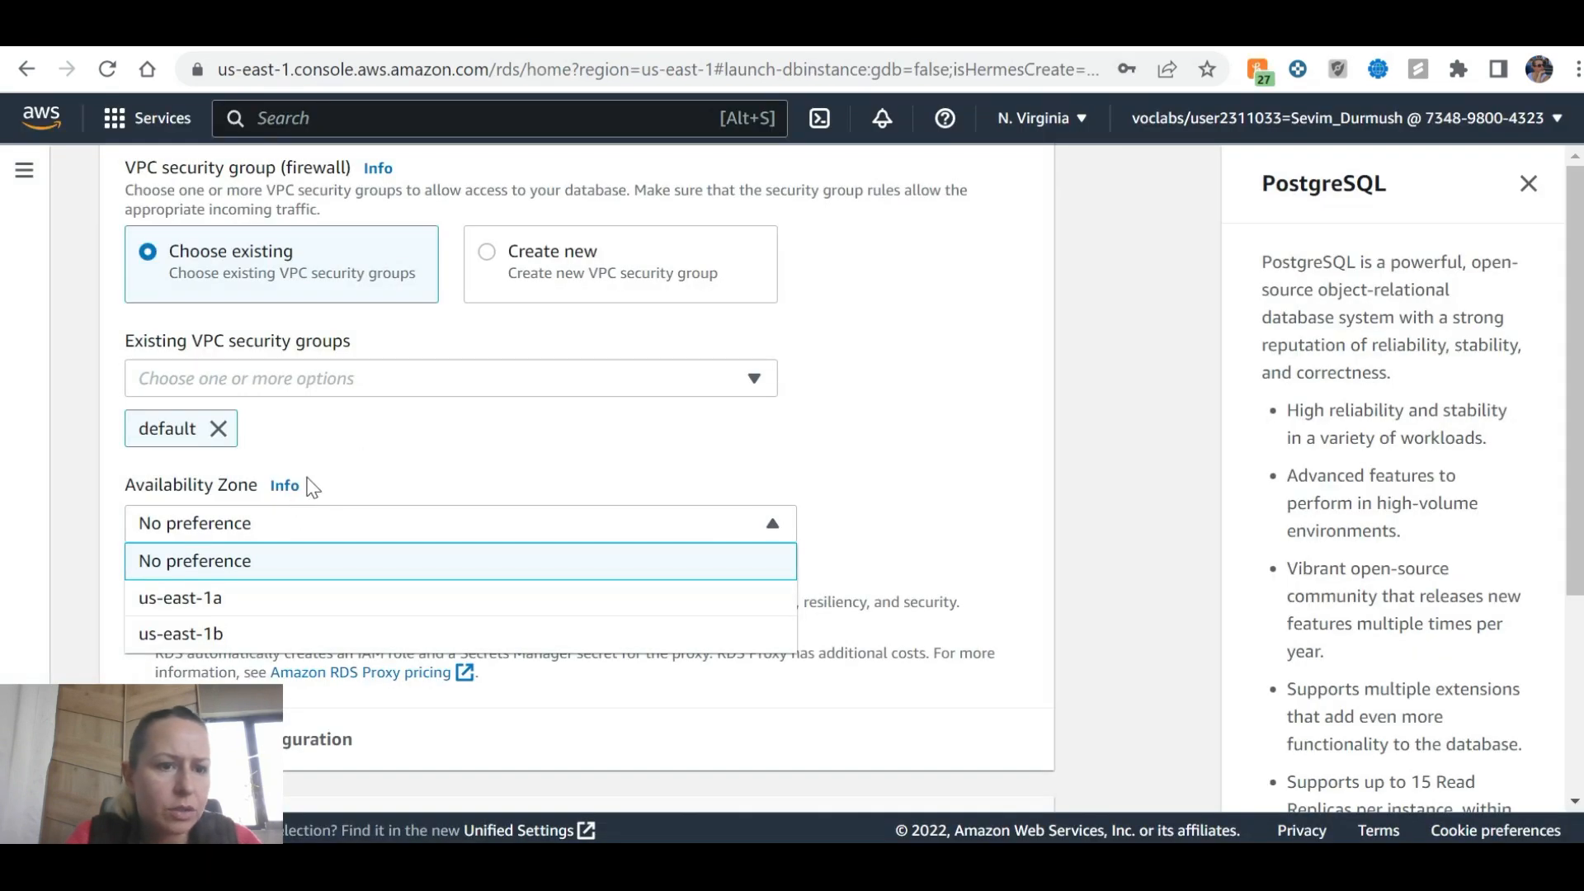
Leave availability zone at no preference and assign the DB-SG security group instead of default.
{"action": "left_click", "coordinate": [195, 561]}
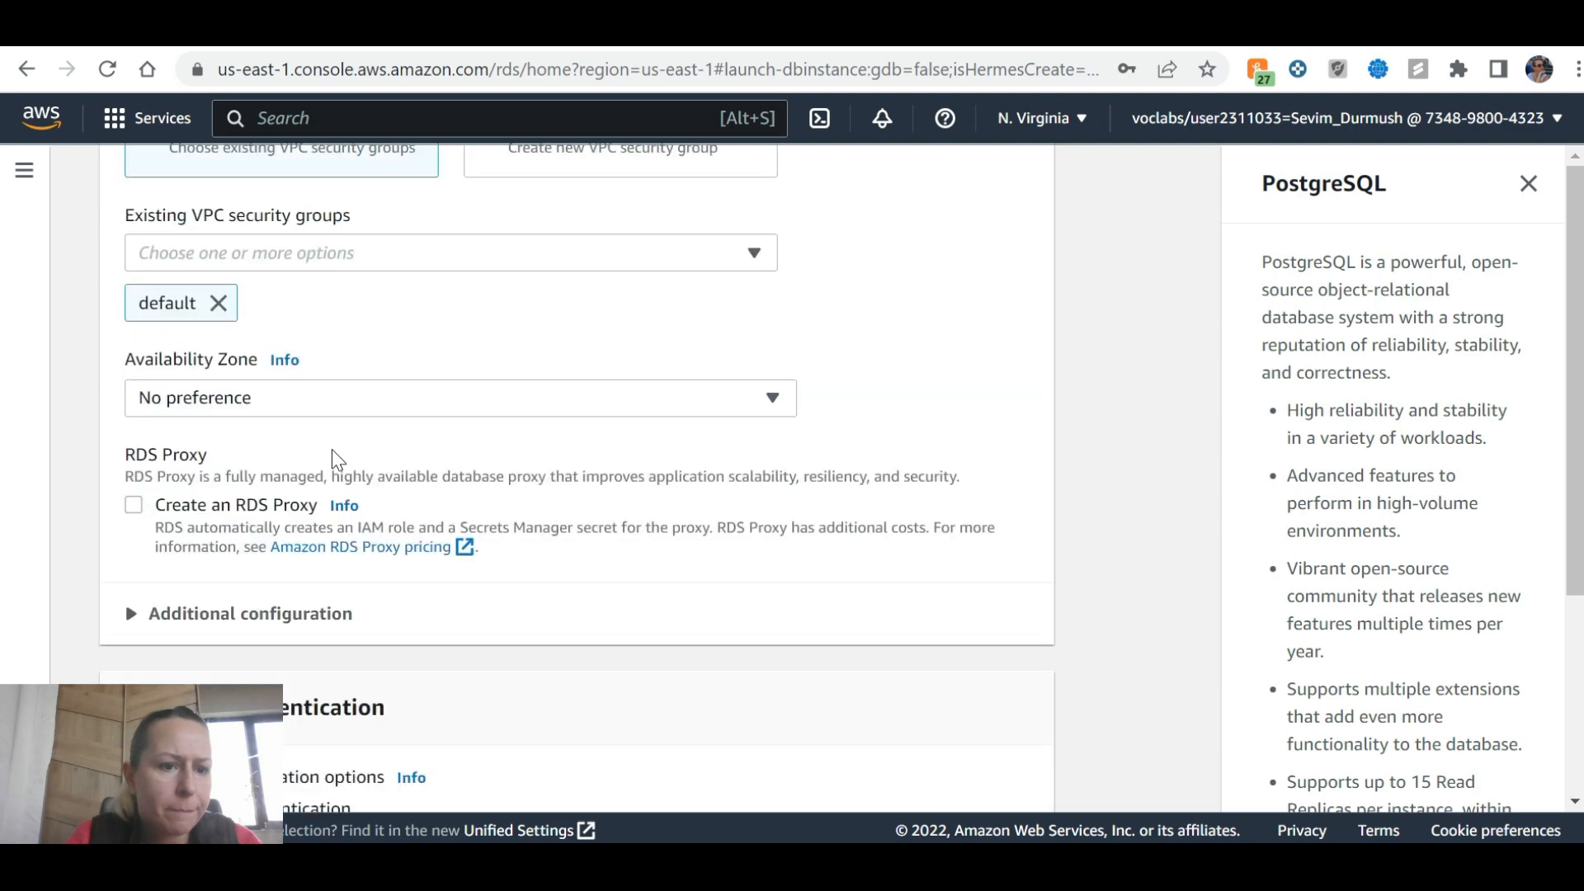
{"action": "scroll", "scroll_direction": "up", "scroll_amount": 3}
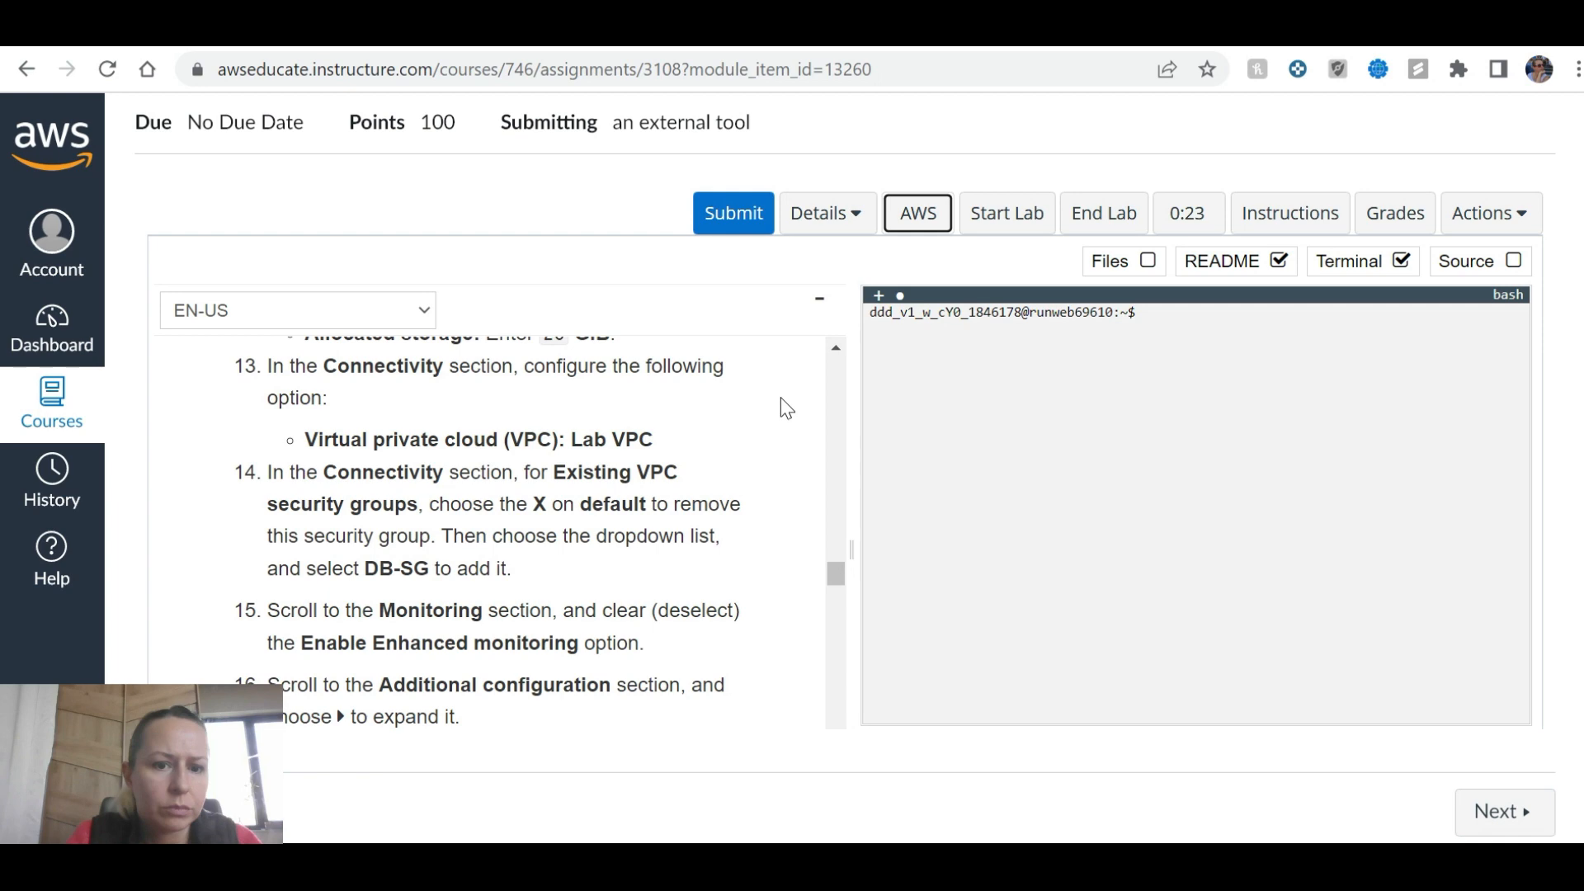
{"action": "mouse_move", "coordinate": [797, 429]}
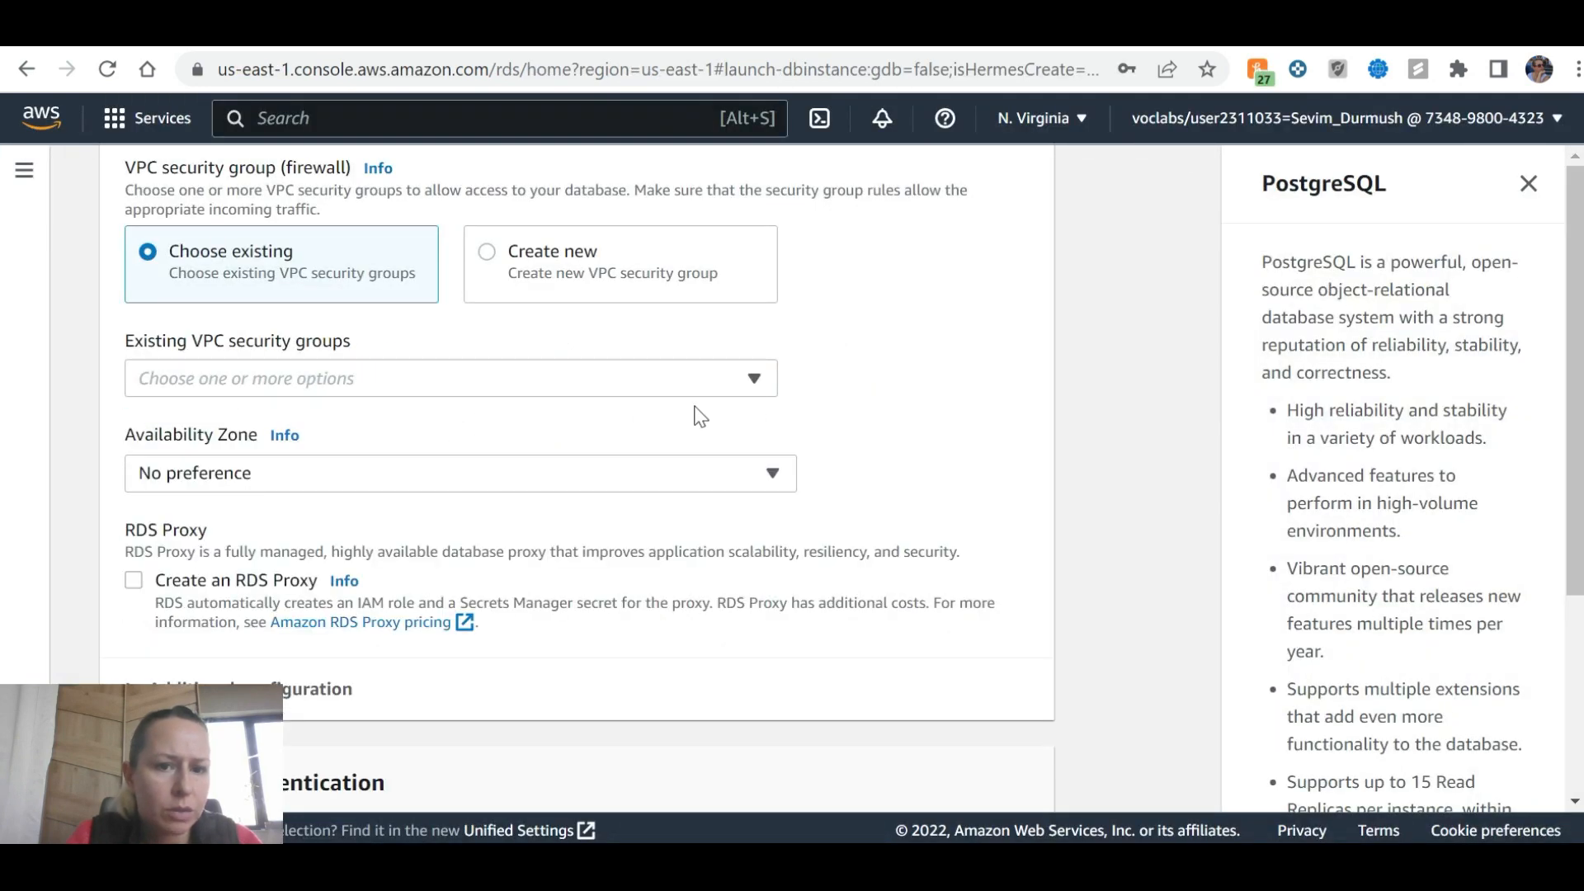
{"action": "left_click", "coordinate": [448, 378]}
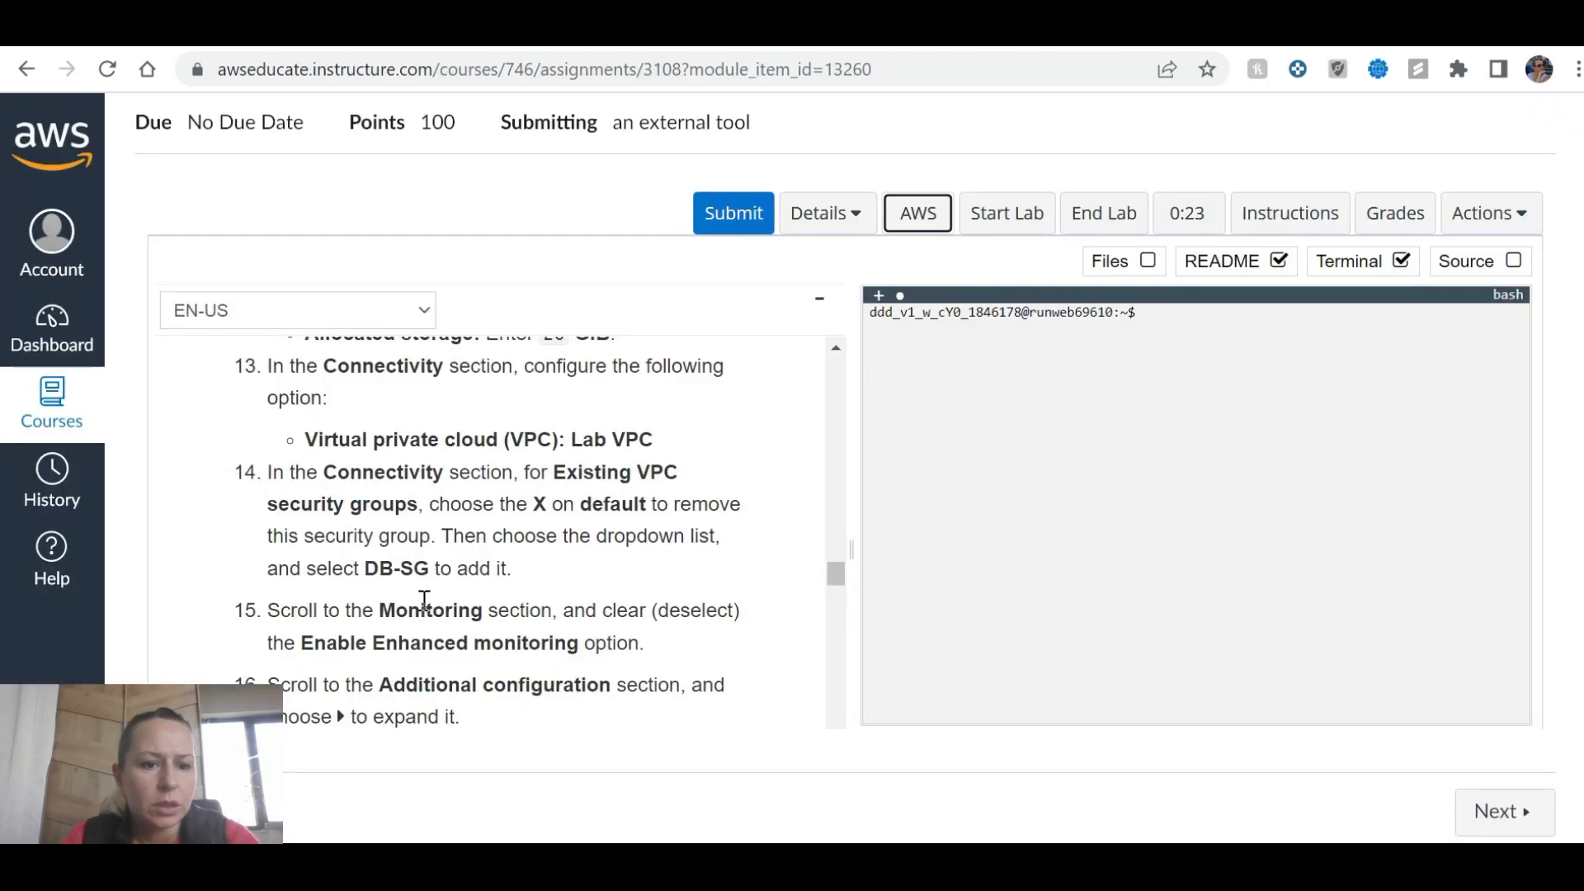
{"action": "scroll", "scroll_direction": "down", "scroll_amount": 3}
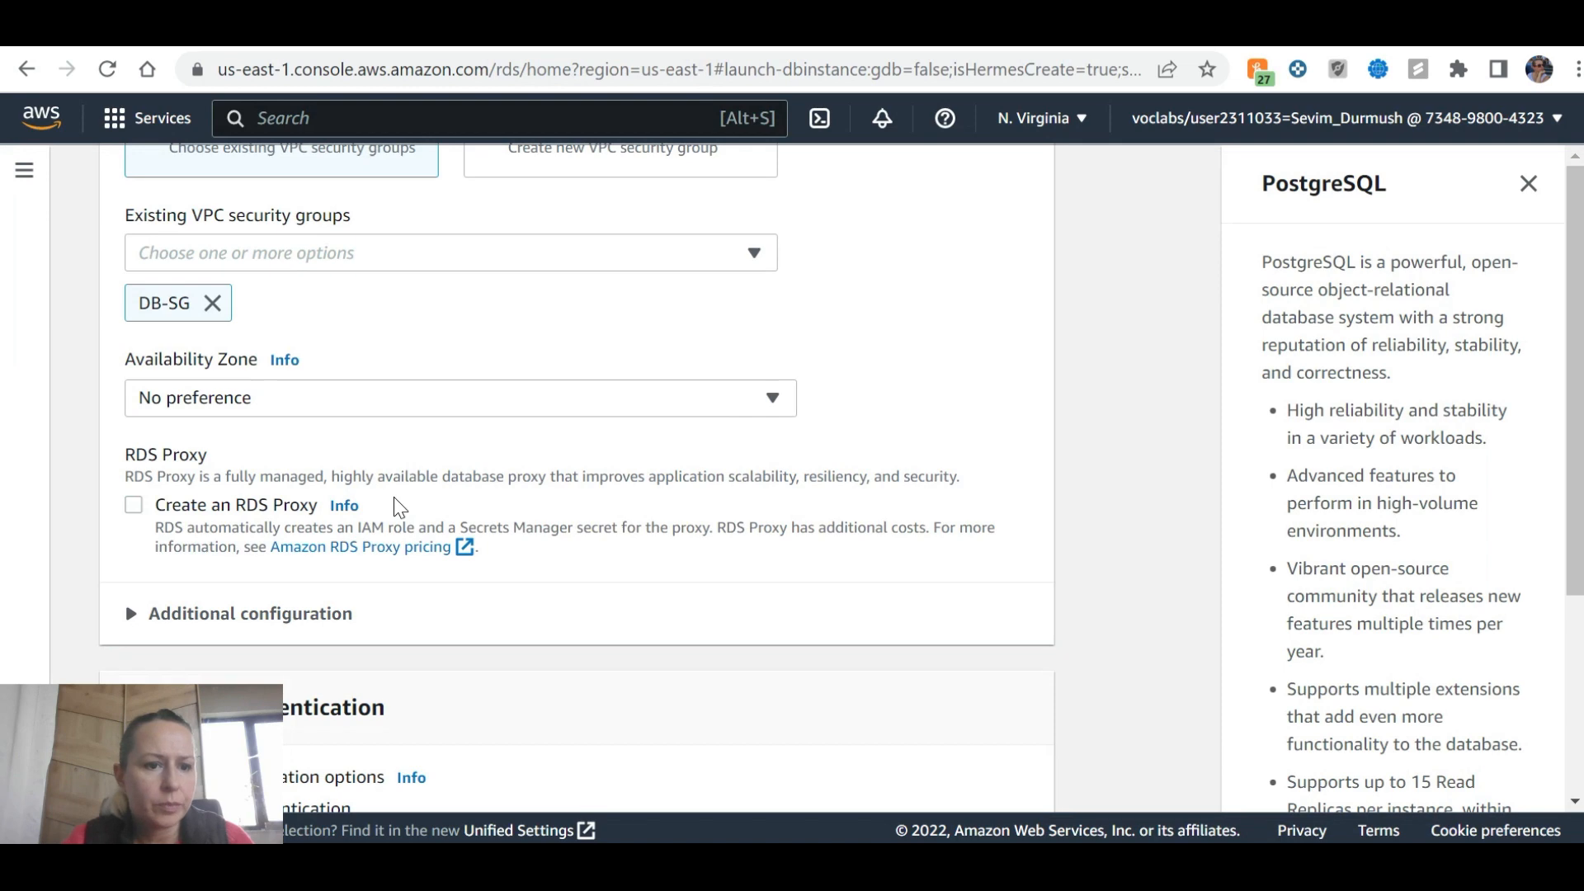
{"action": "scroll", "scroll_direction": "down", "scroll_amount": 3}
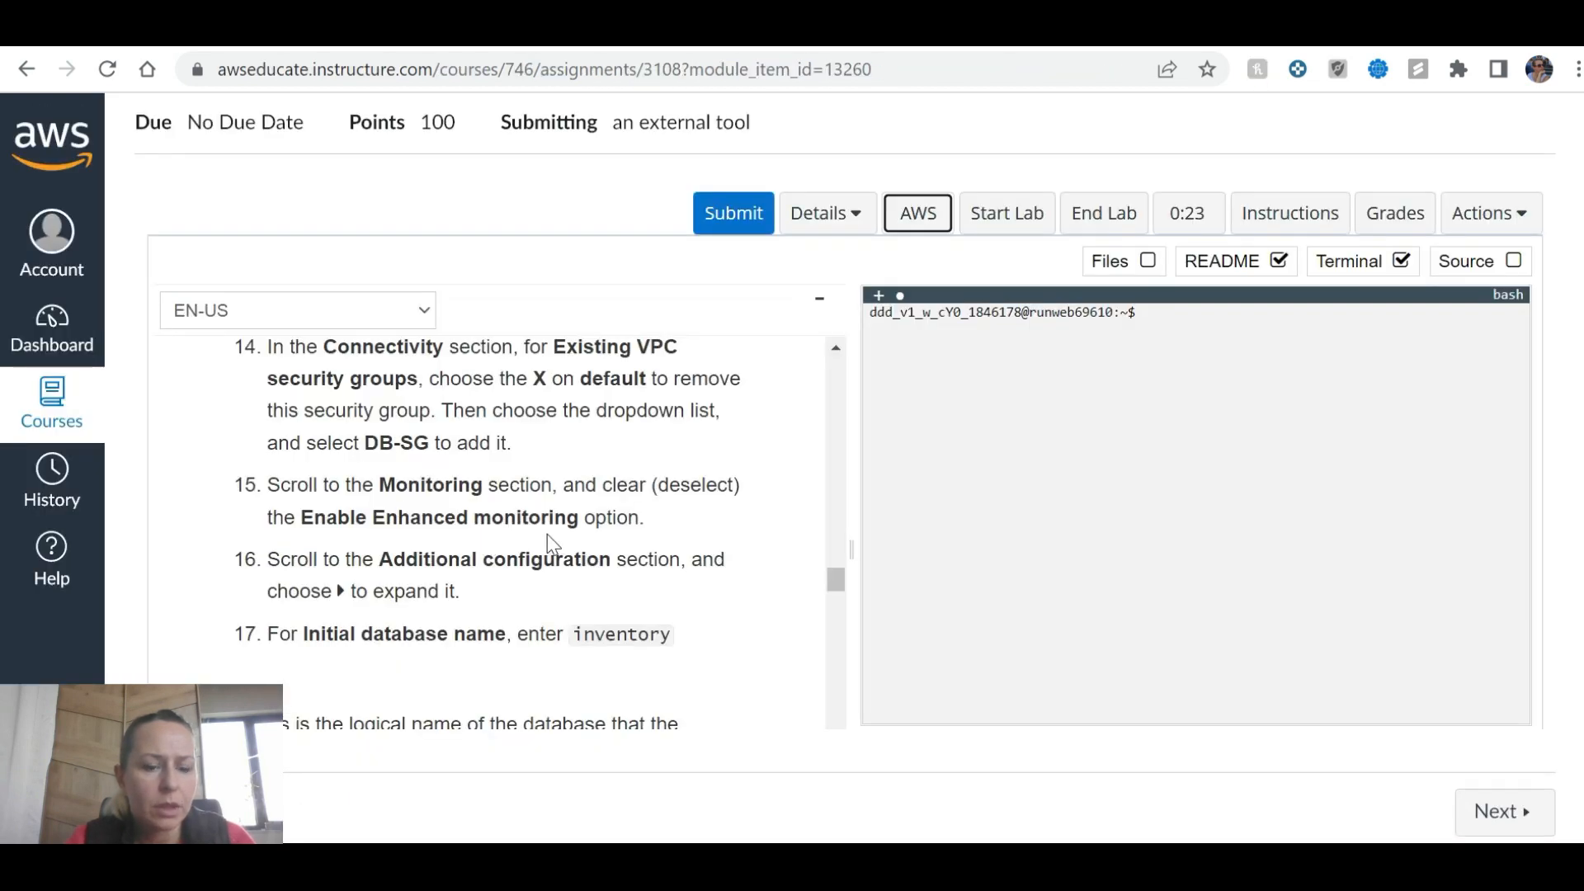
{"action": "mouse_move", "coordinate": [742, 505]}
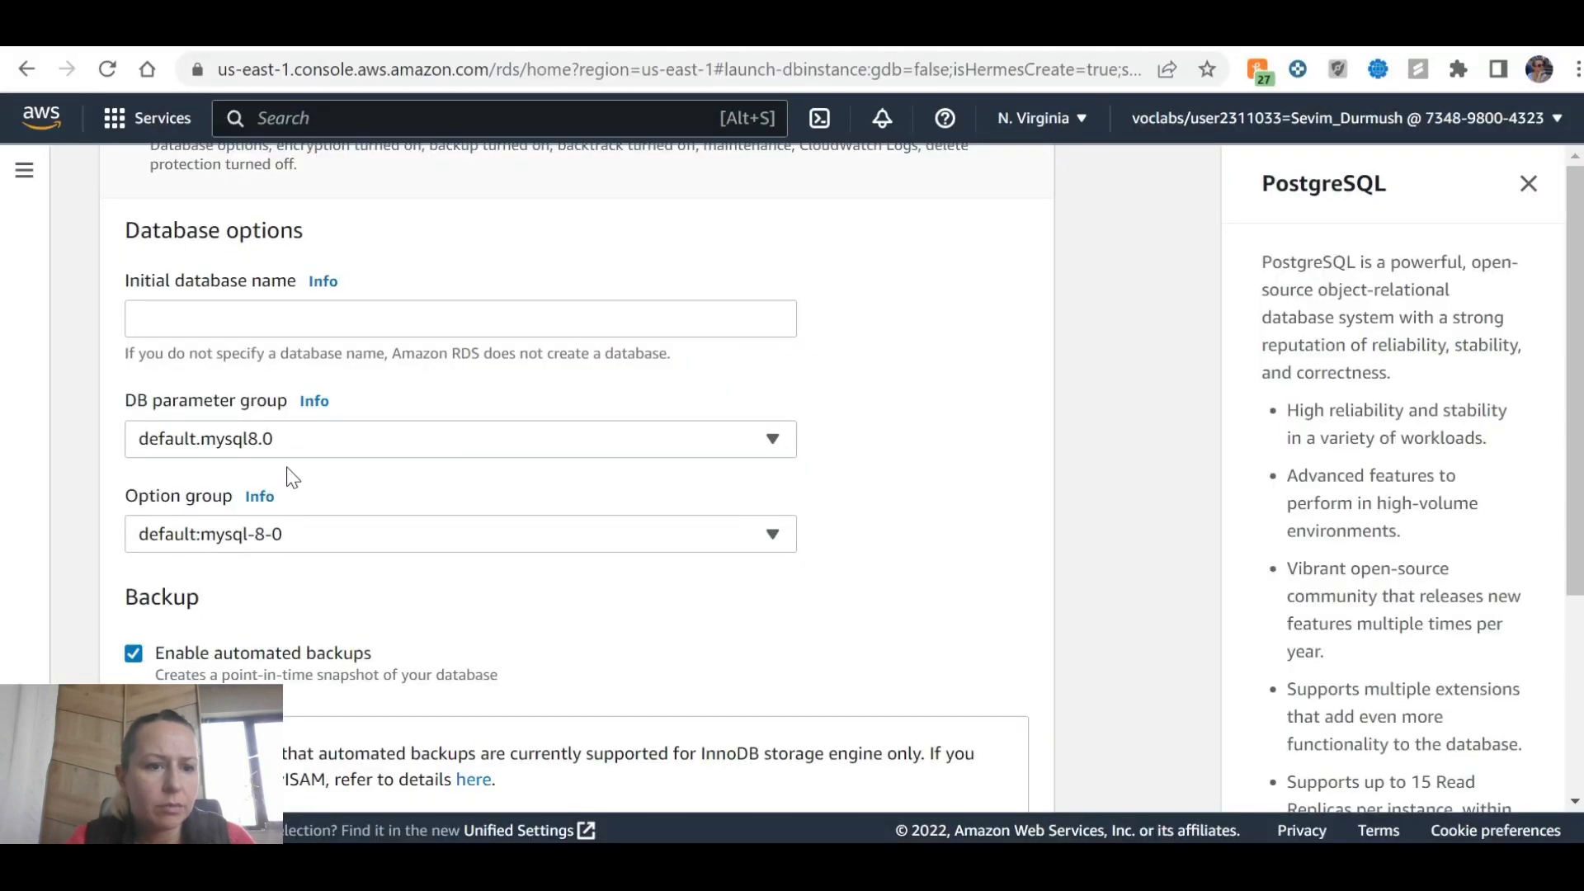
{"action": "type", "text": "i"}
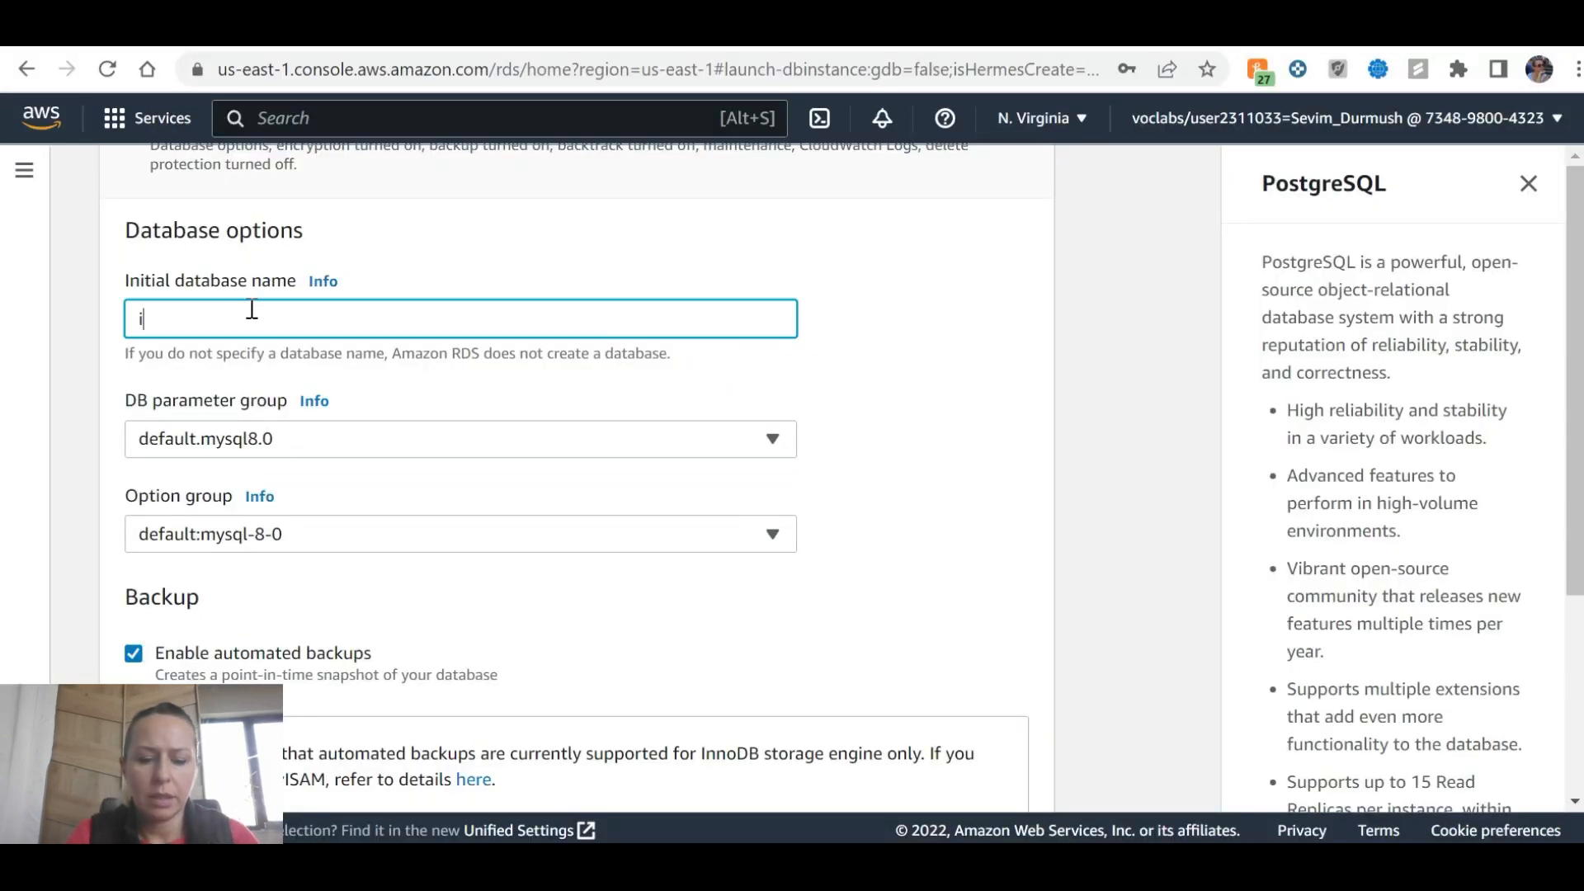
{"action": "type", "text": "nven"}
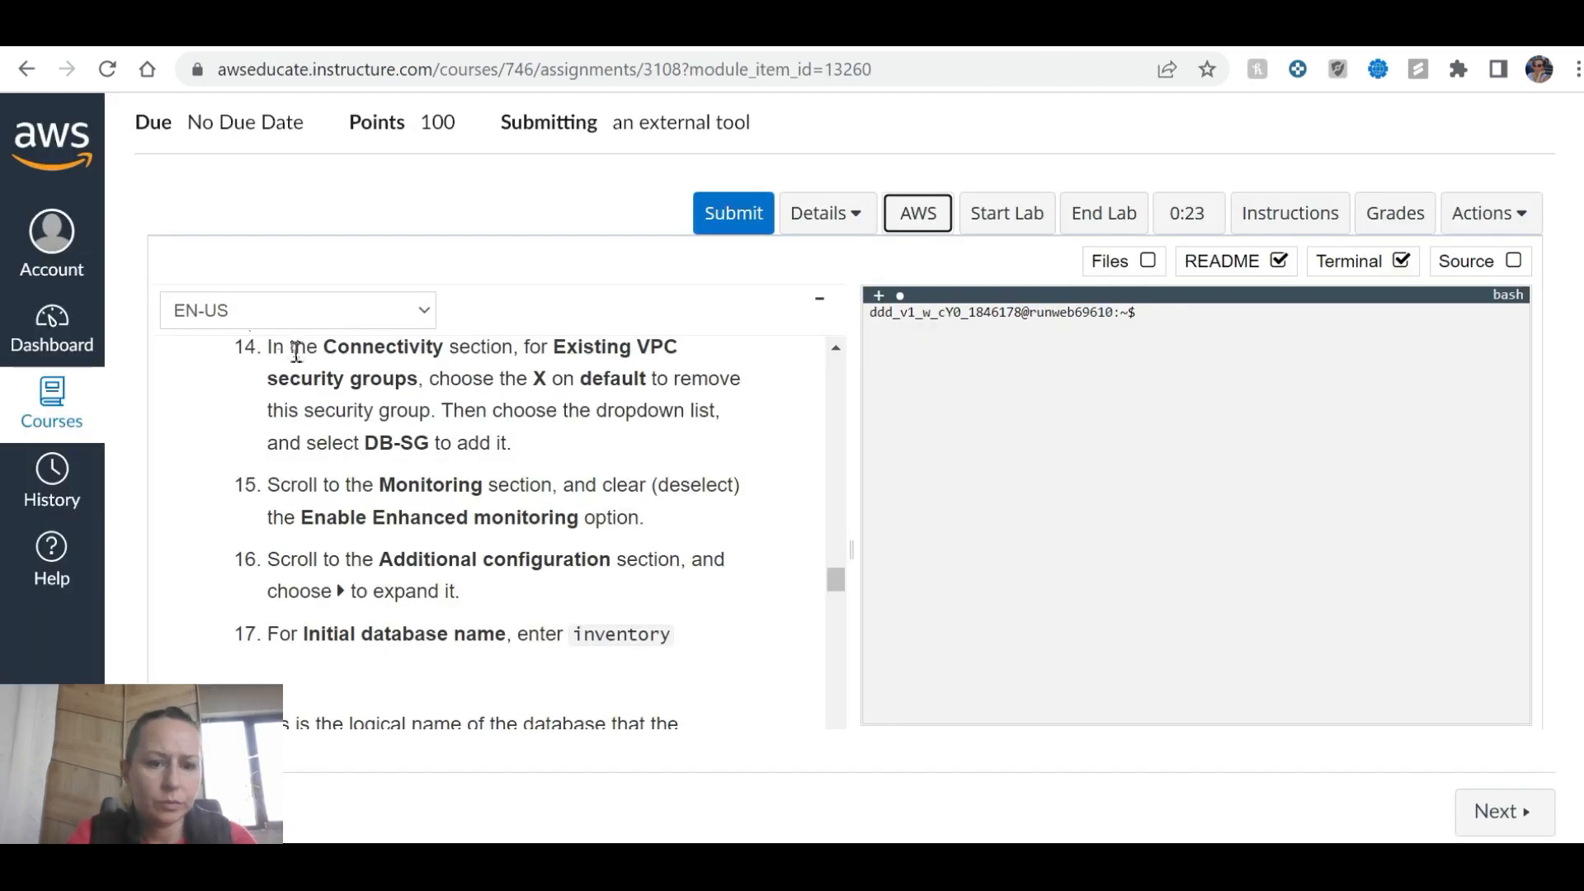
{"action": "scroll", "scroll_direction": "down", "scroll_amount": 3}
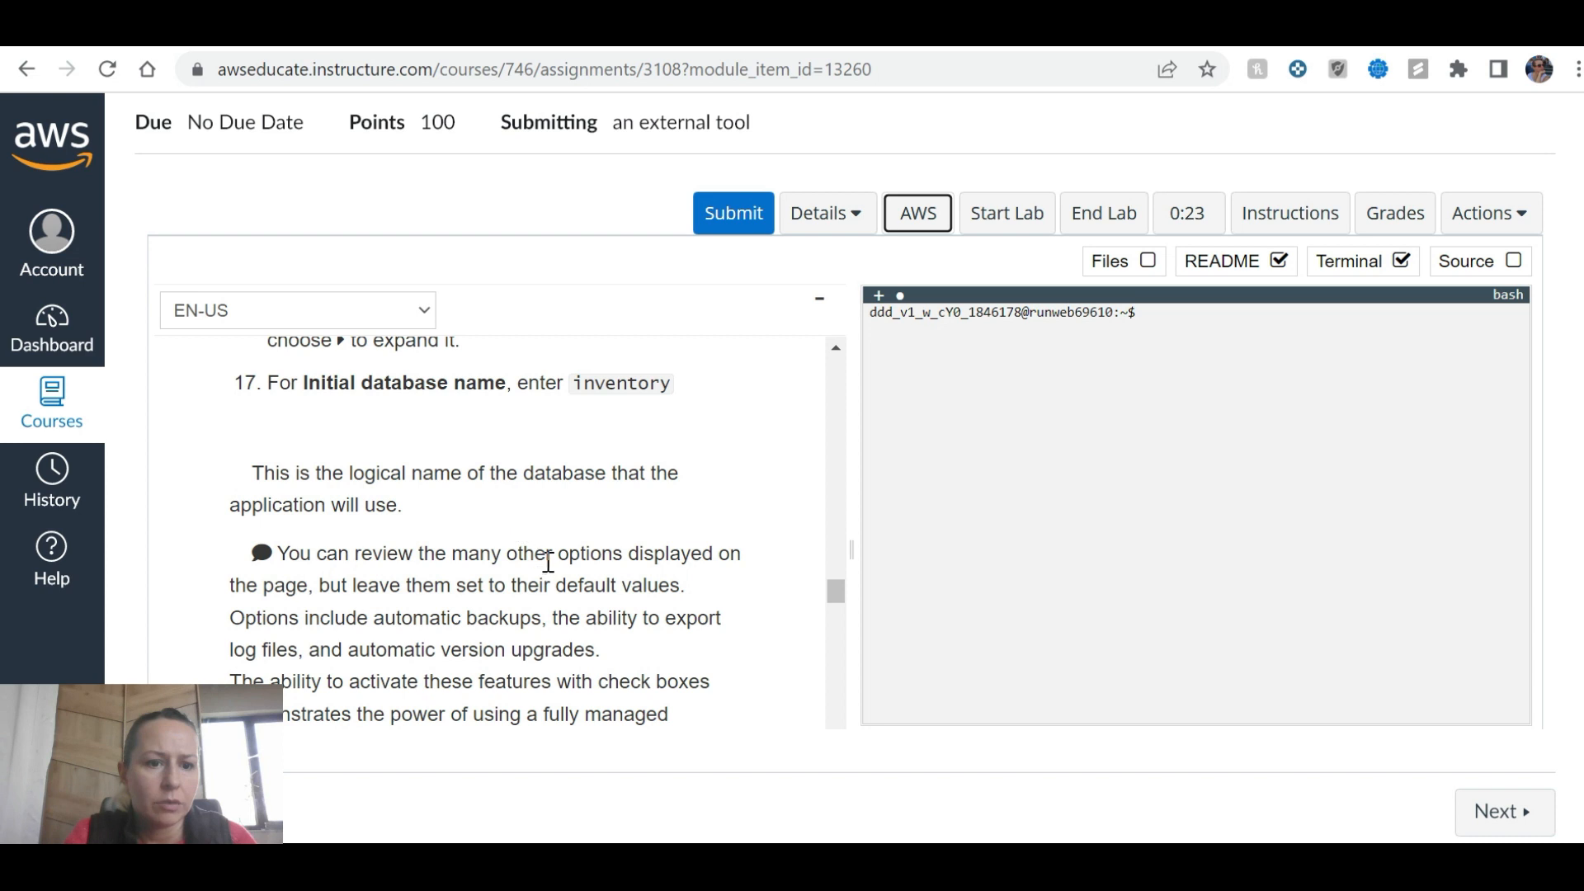
{"action": "mouse_move", "coordinate": [574, 541]}
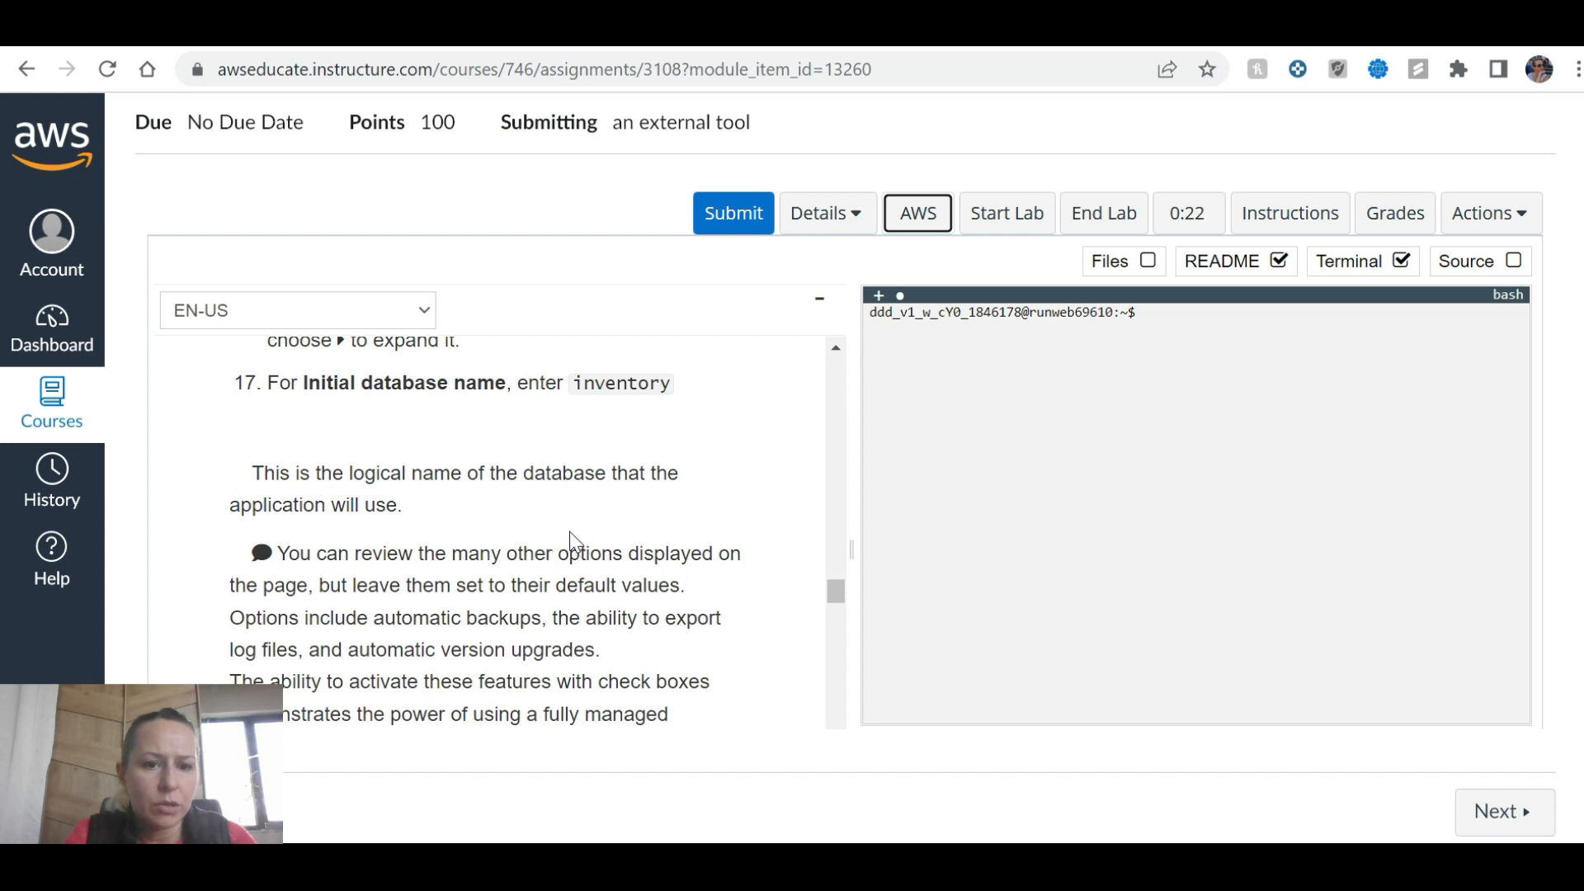
{"action": "scroll", "scroll_direction": "down", "scroll_amount": 3}
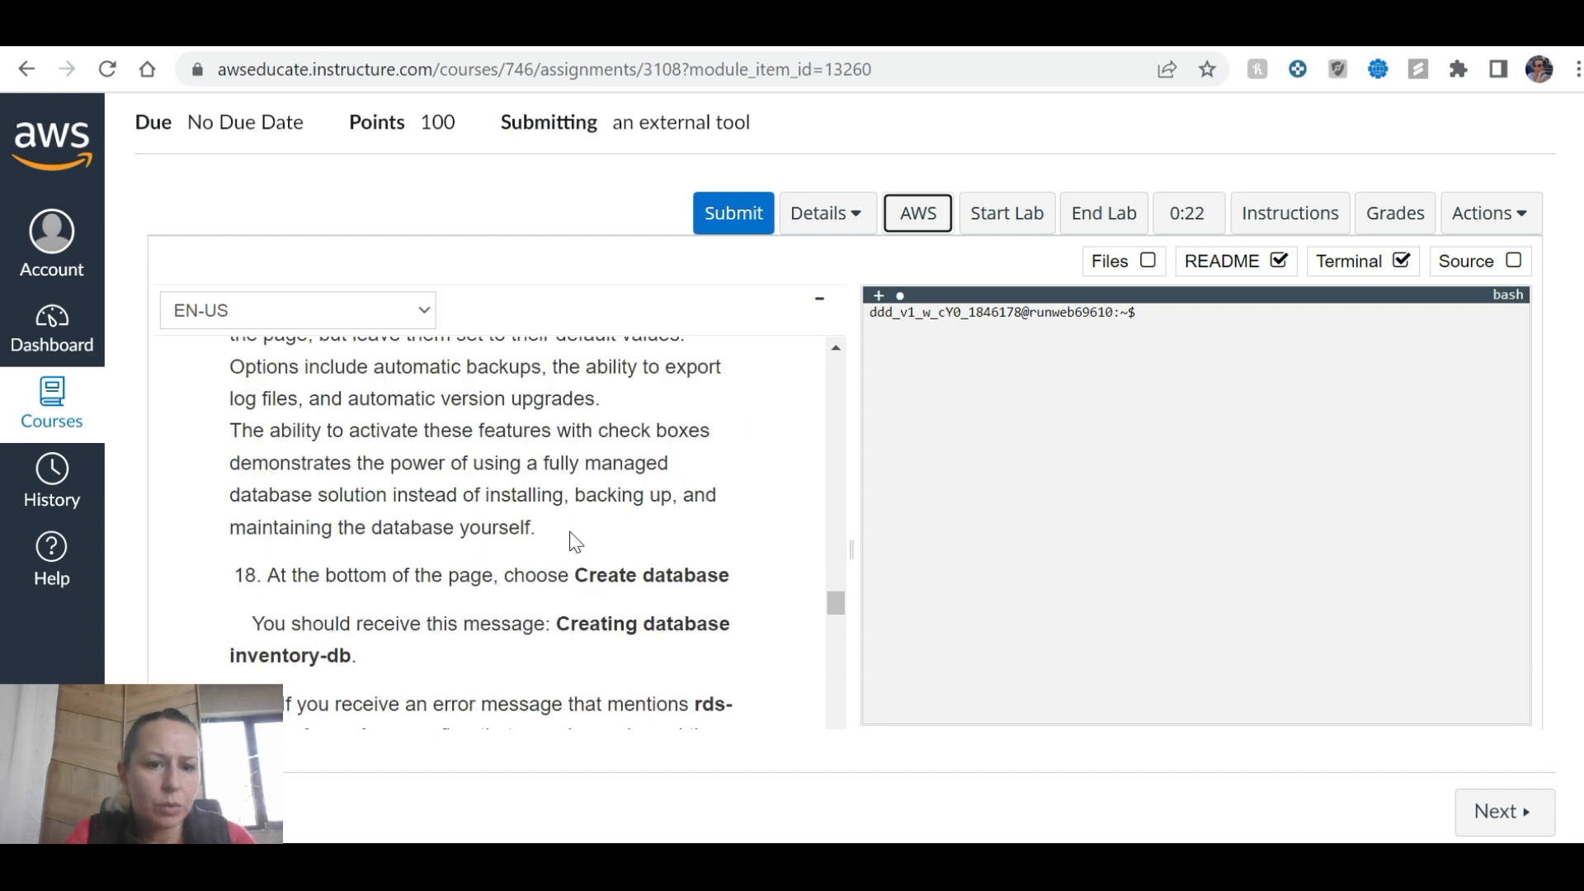
{"action": "scroll", "scroll_direction": "down", "scroll_amount": 3}
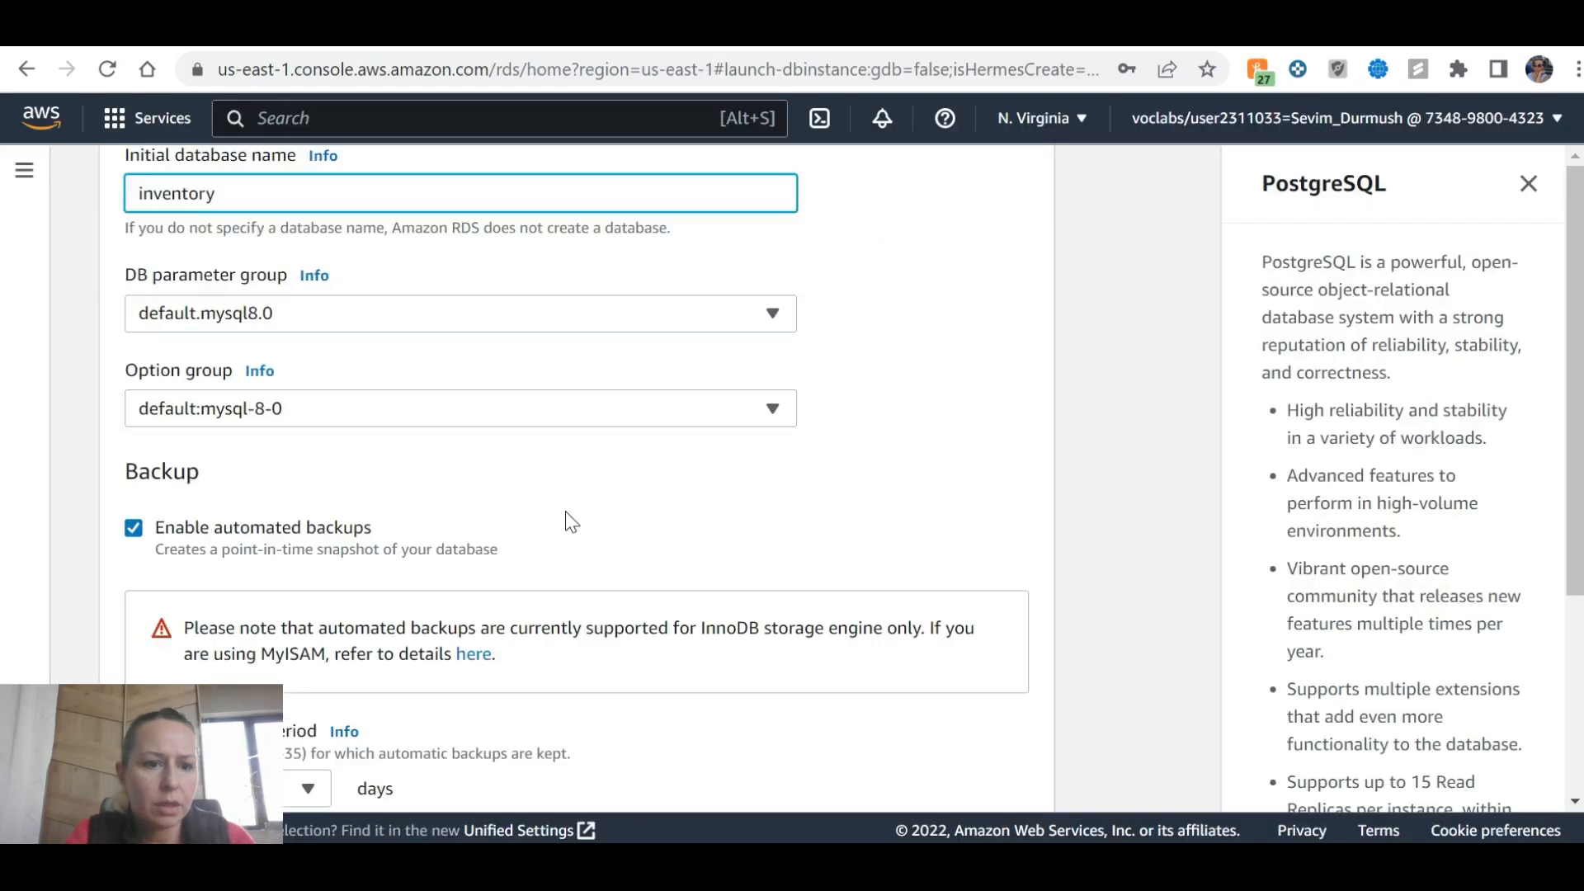
{"action": "scroll", "scroll_direction": "down", "scroll_amount": 3}
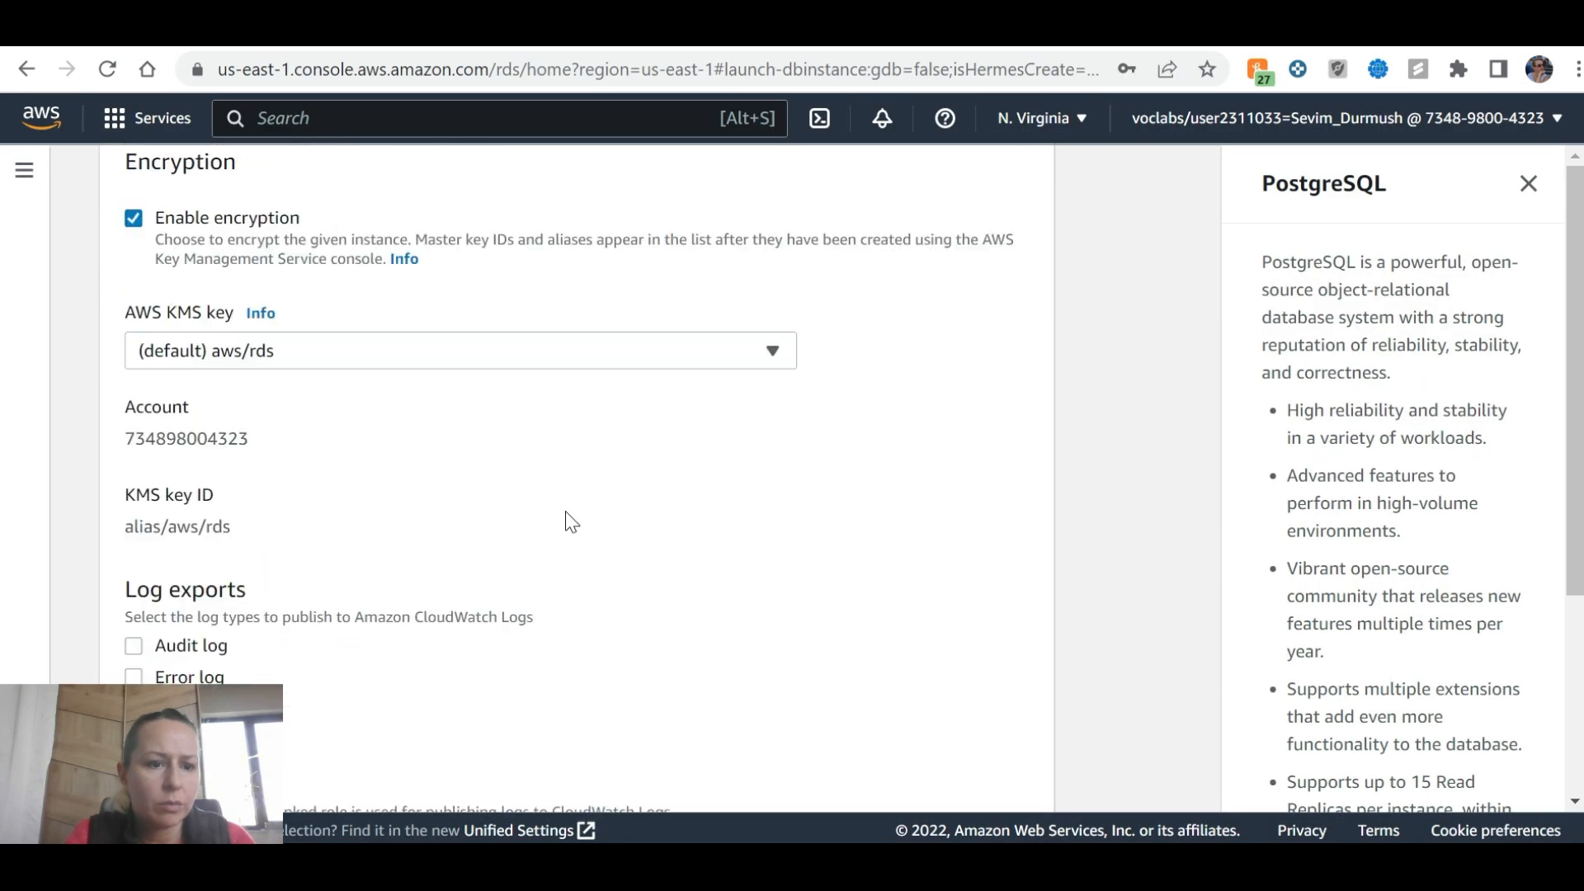
{"action": "scroll", "scroll_direction": "down", "scroll_amount": 3}
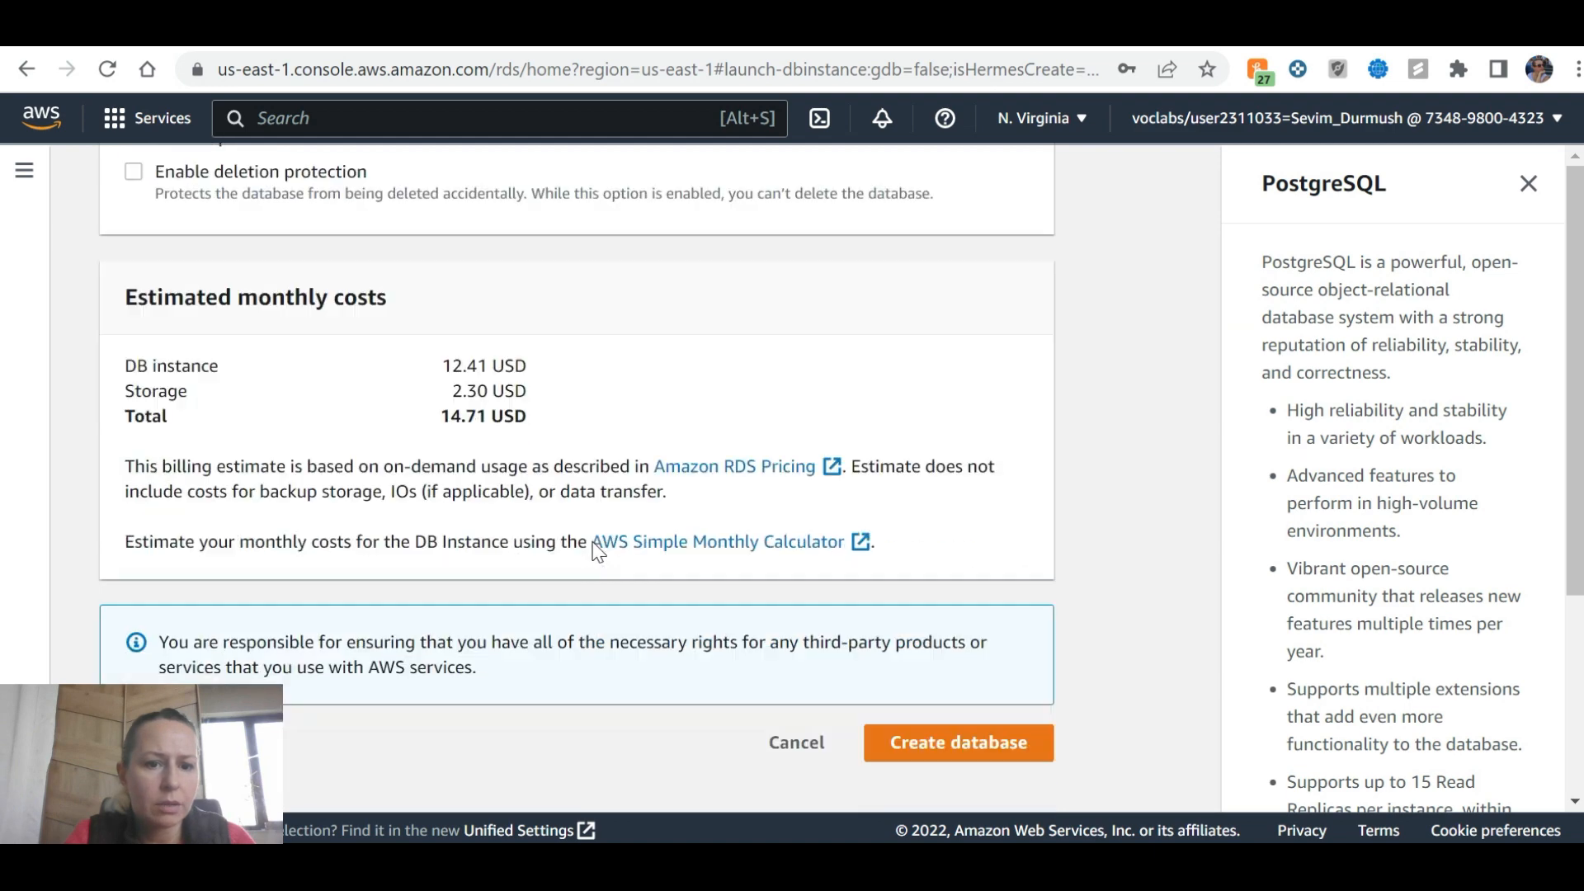
{"action": "mouse_move", "coordinate": [1124, 768]}
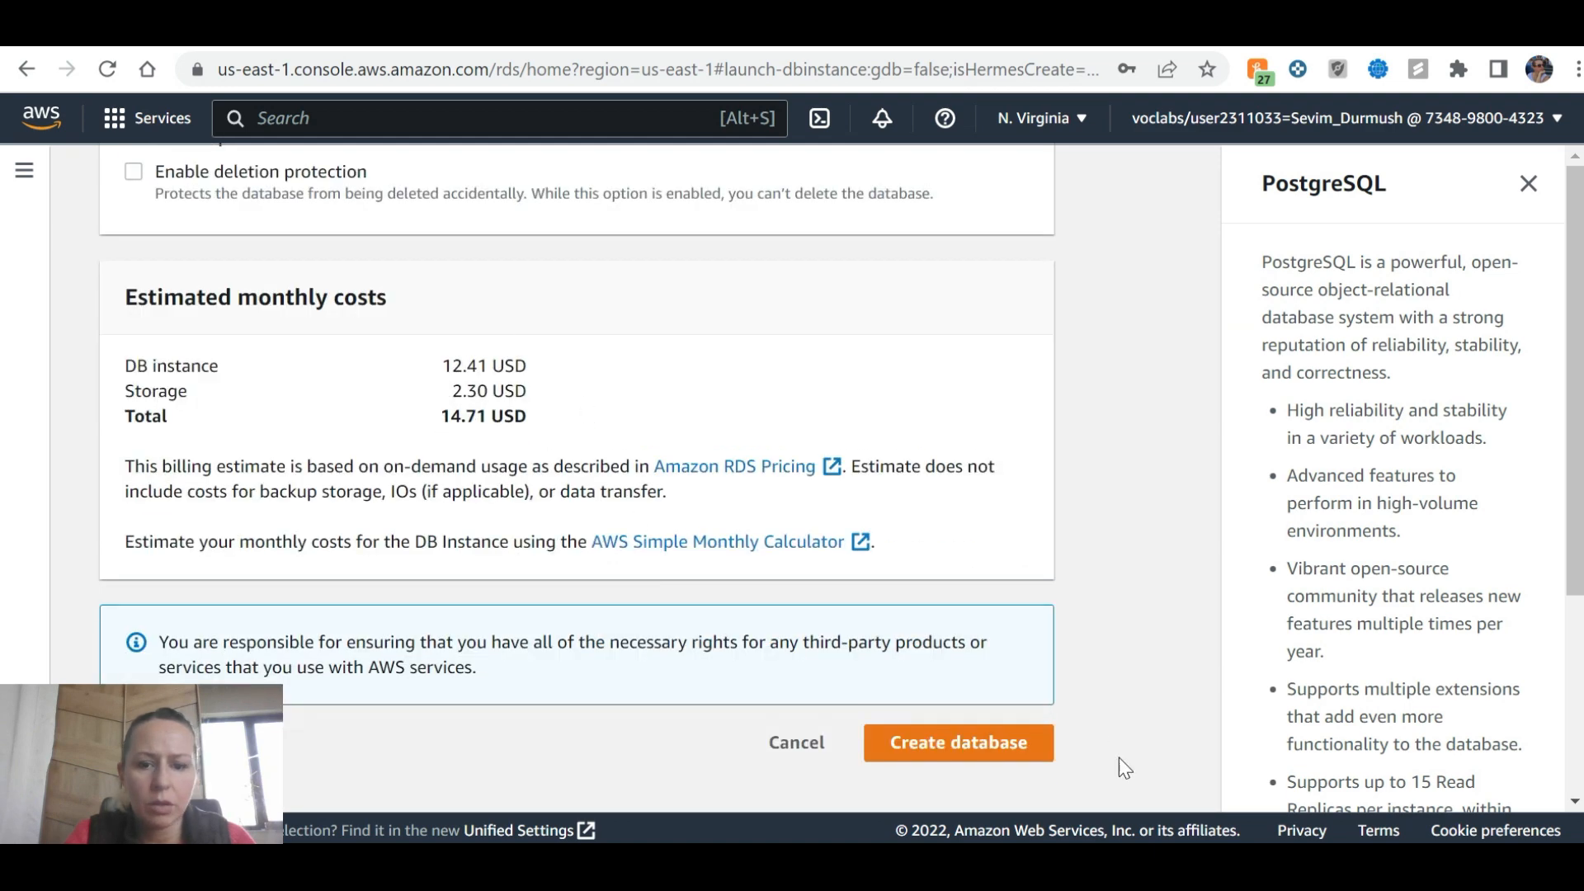
{"action": "mouse_move", "coordinate": [433, 342]}
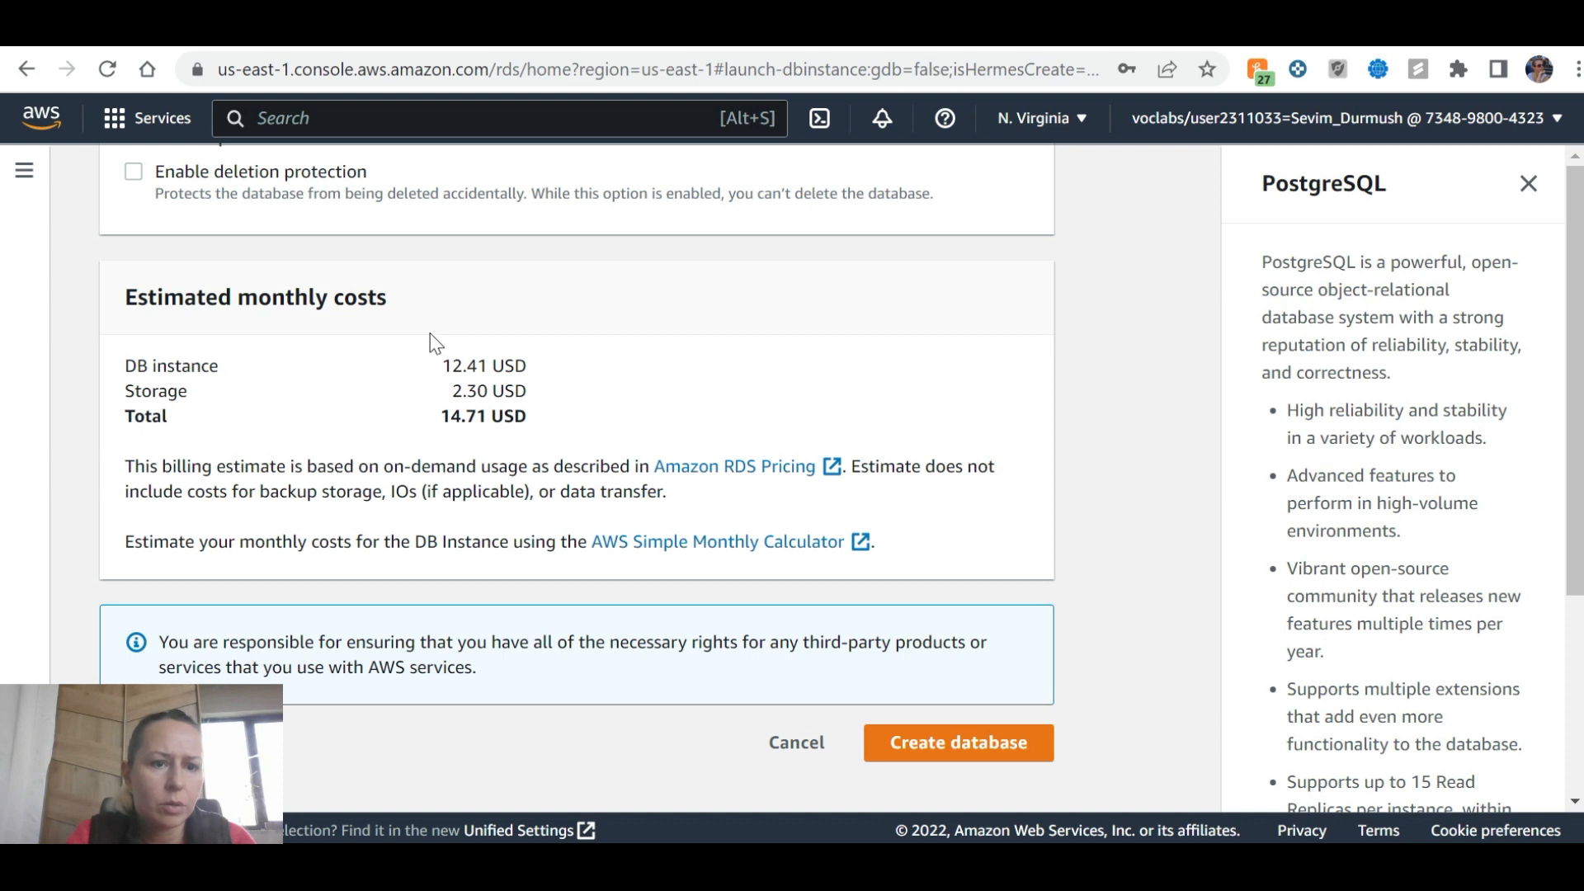
Create inventory-db and confirm it appears in the Databases list as a MySQL instance being created.
{"action": "left_click", "coordinate": [957, 741]}
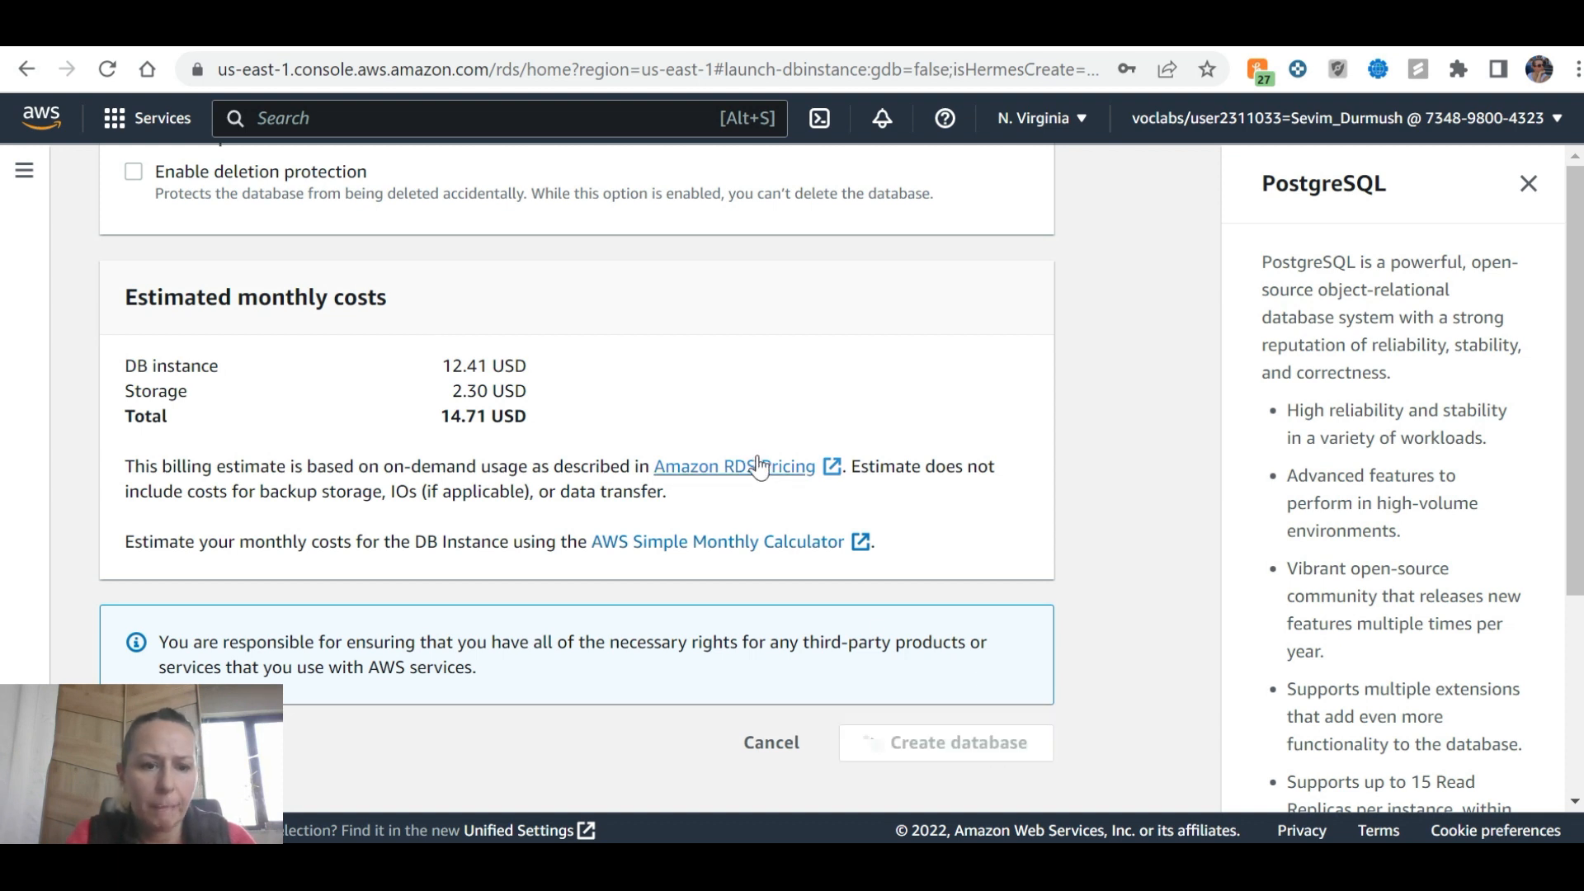
{"action": "left_click", "coordinate": [944, 741]}
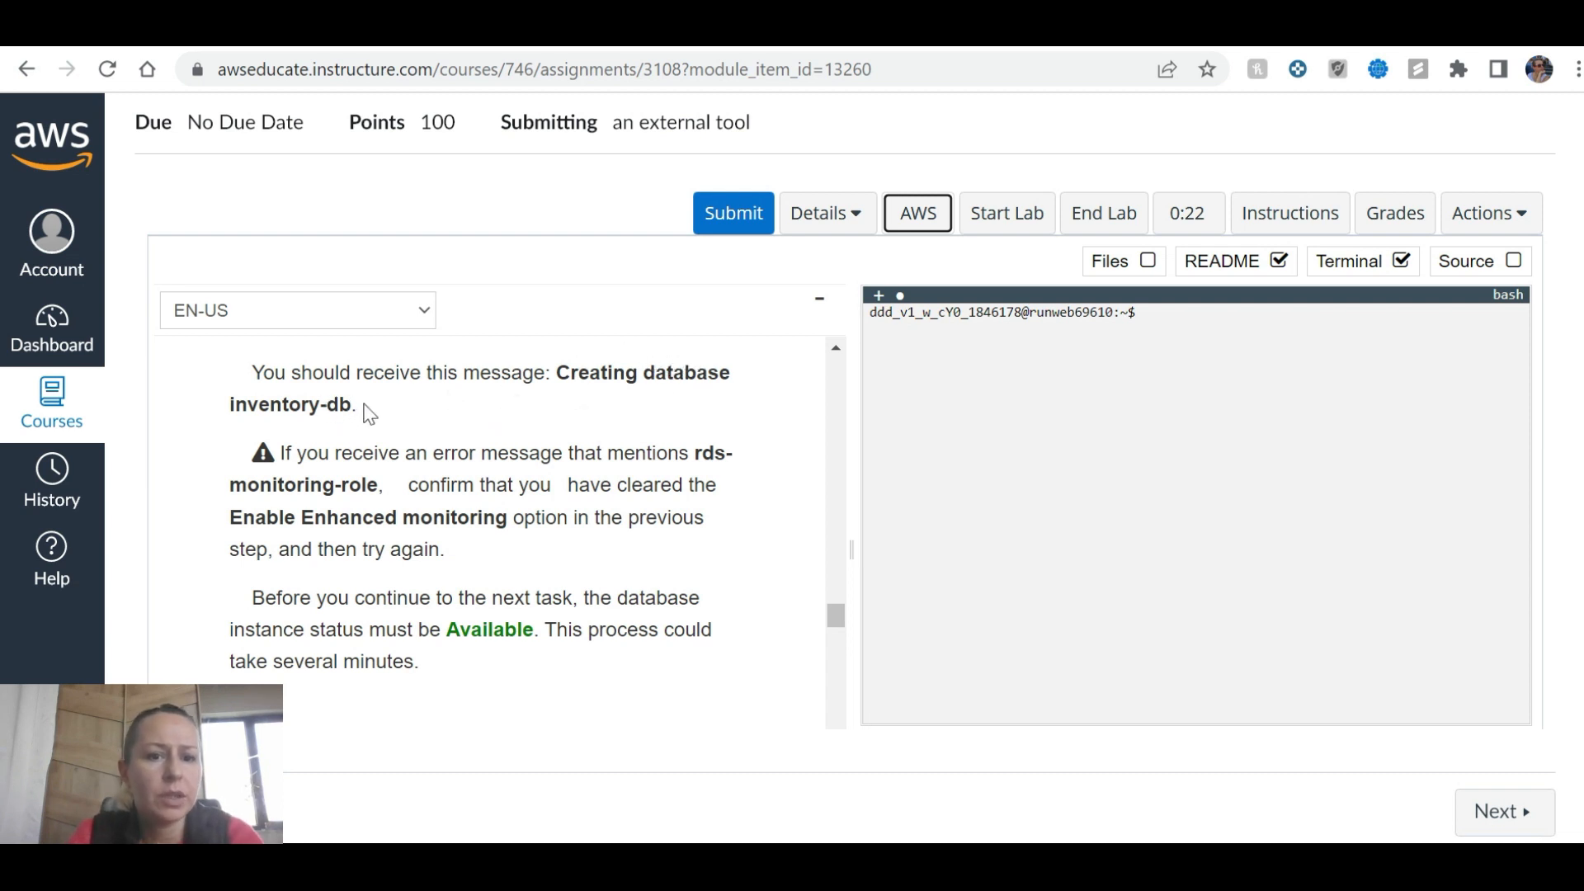
{"action": "mouse_move", "coordinate": [576, 449]}
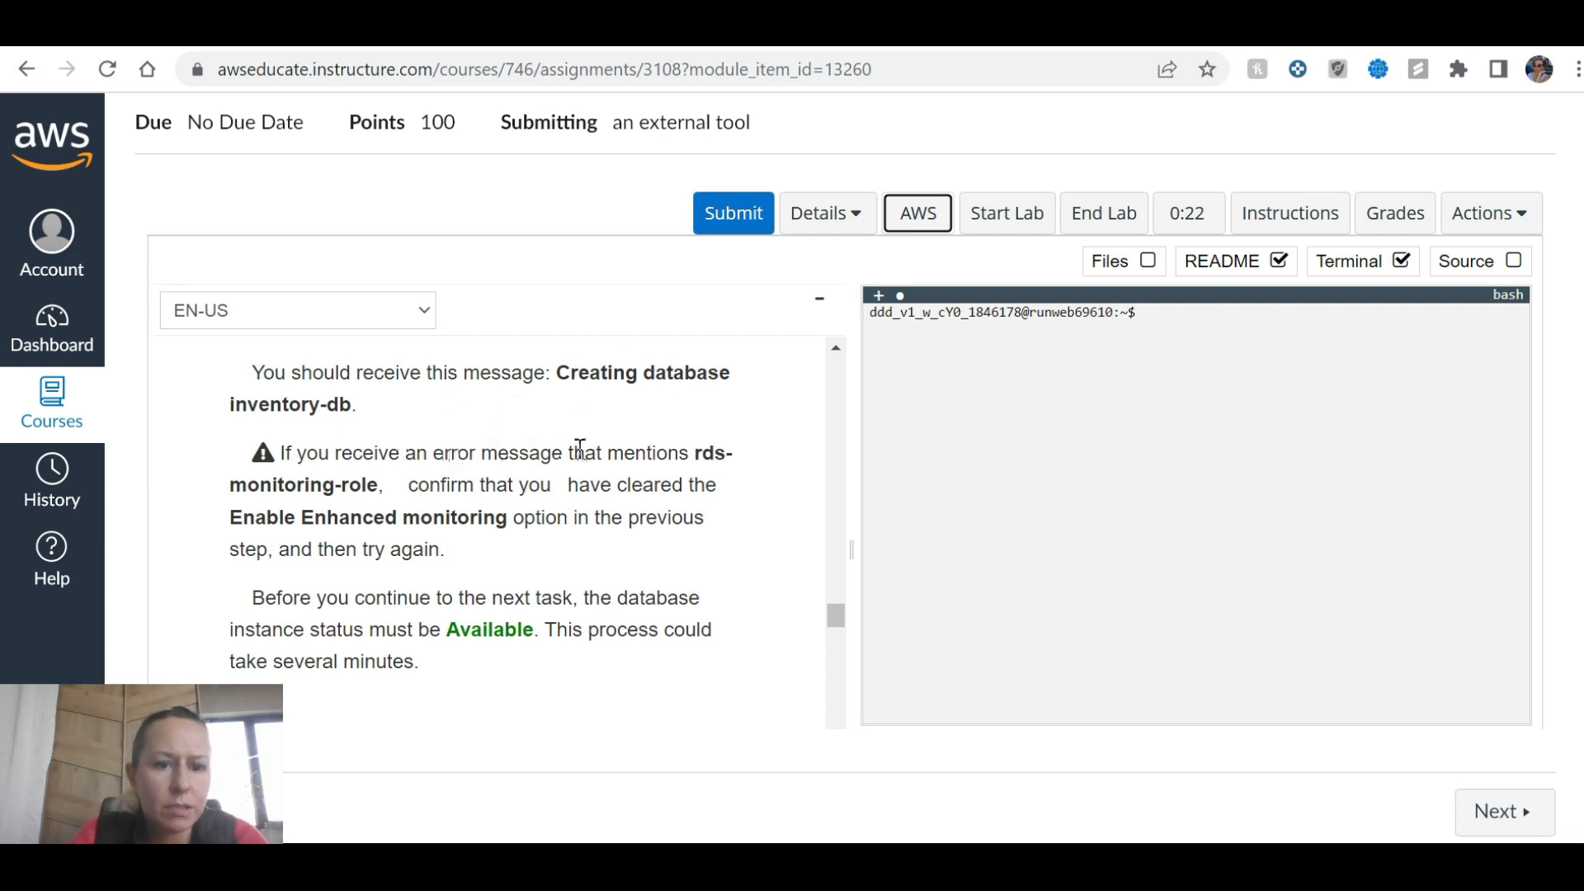
{"action": "mouse_move", "coordinate": [733, 476]}
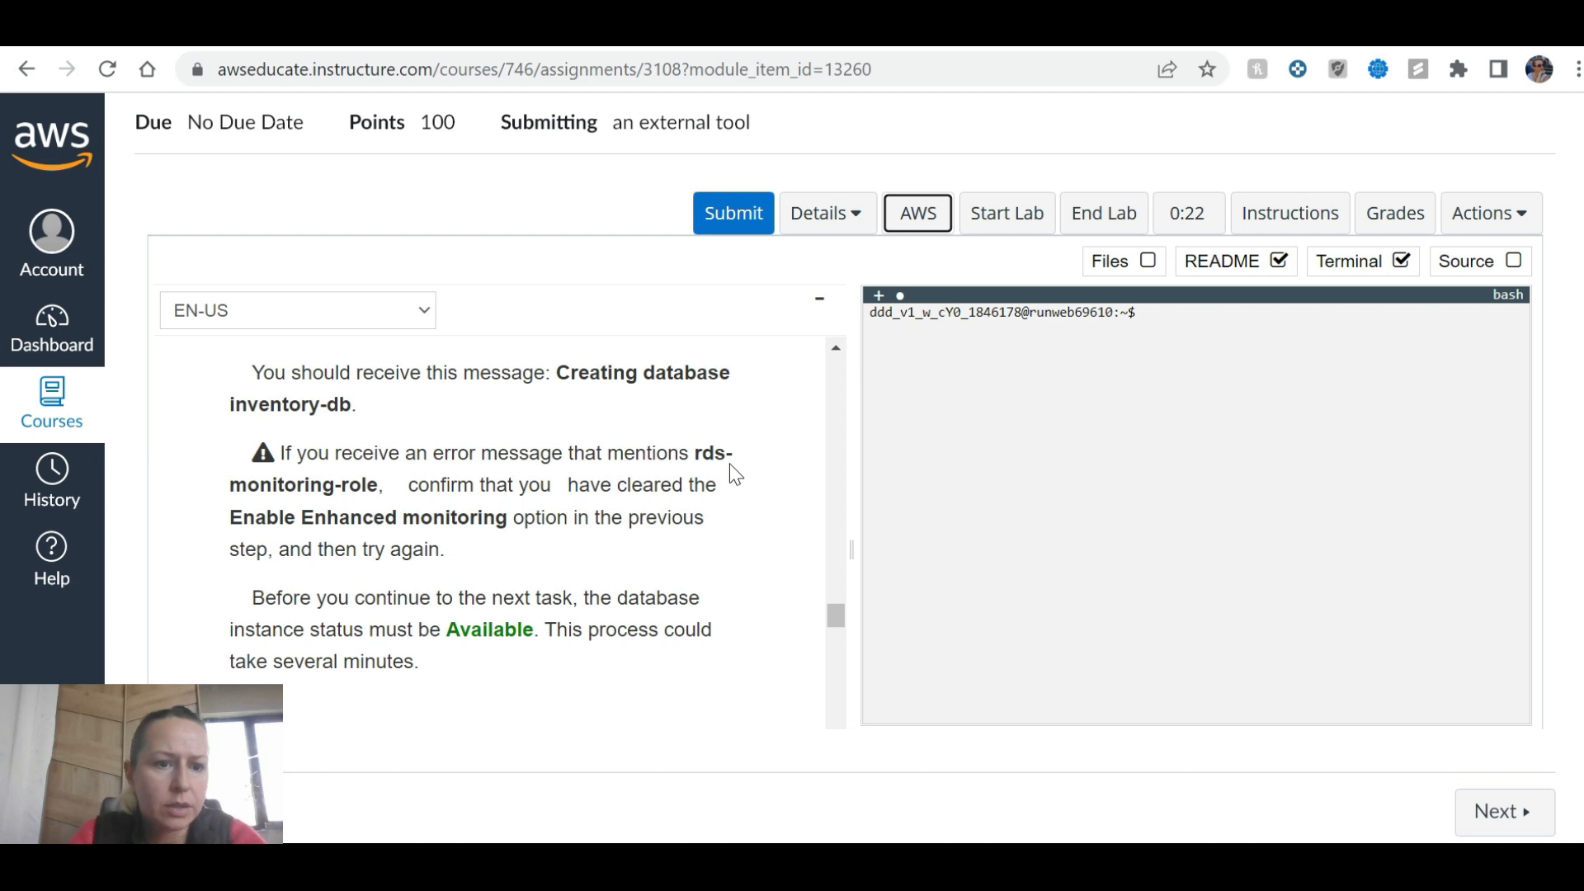
{"action": "left_click", "coordinate": [916, 213]}
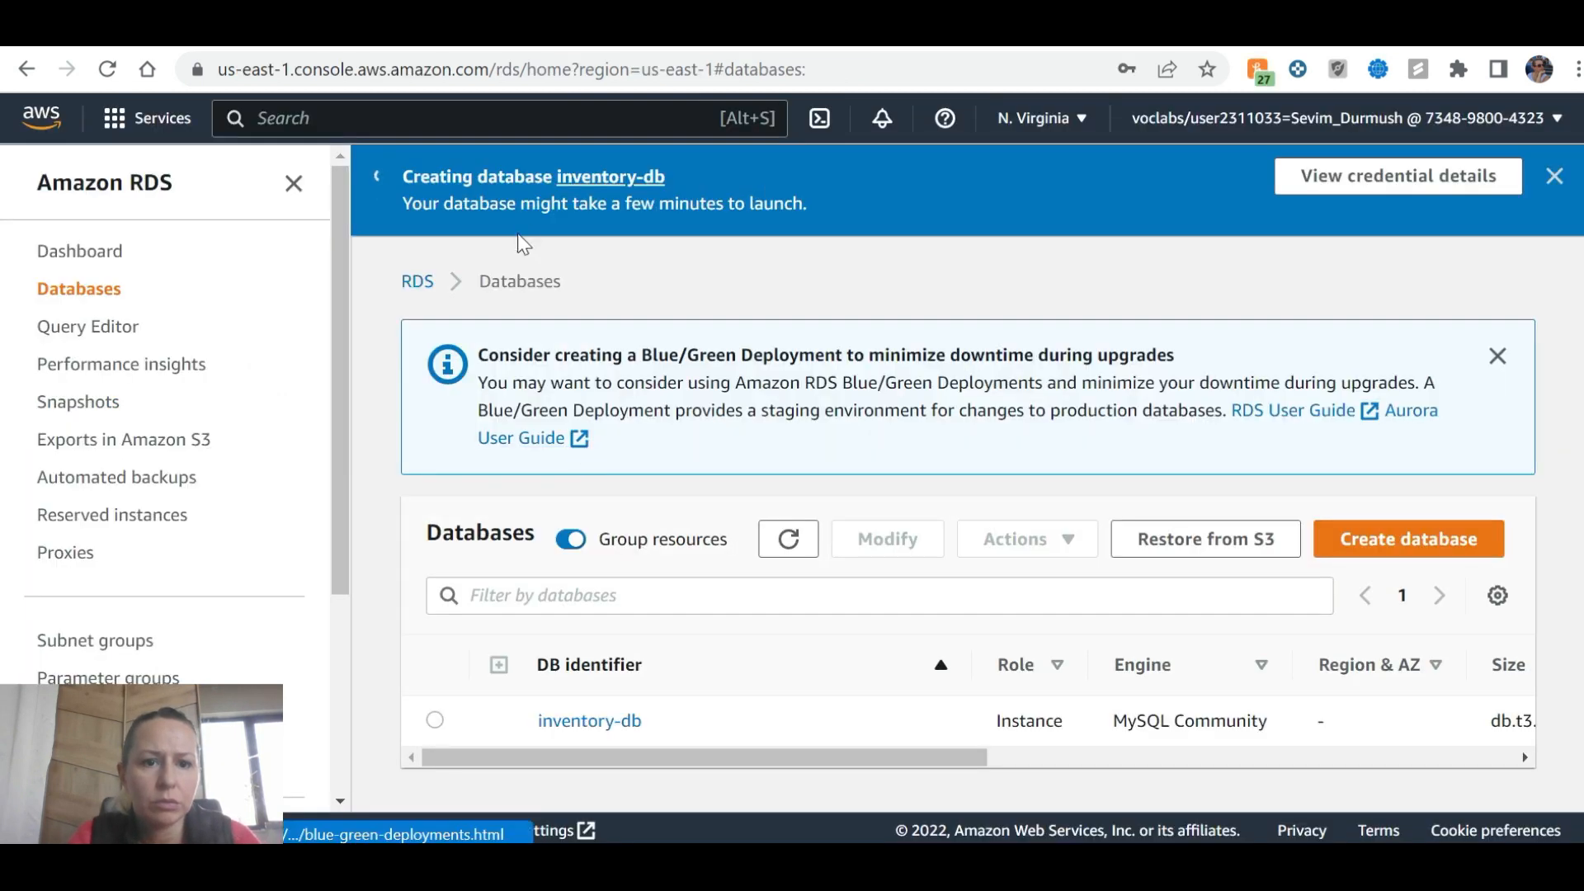
{"action": "mouse_move", "coordinate": [627, 237]}
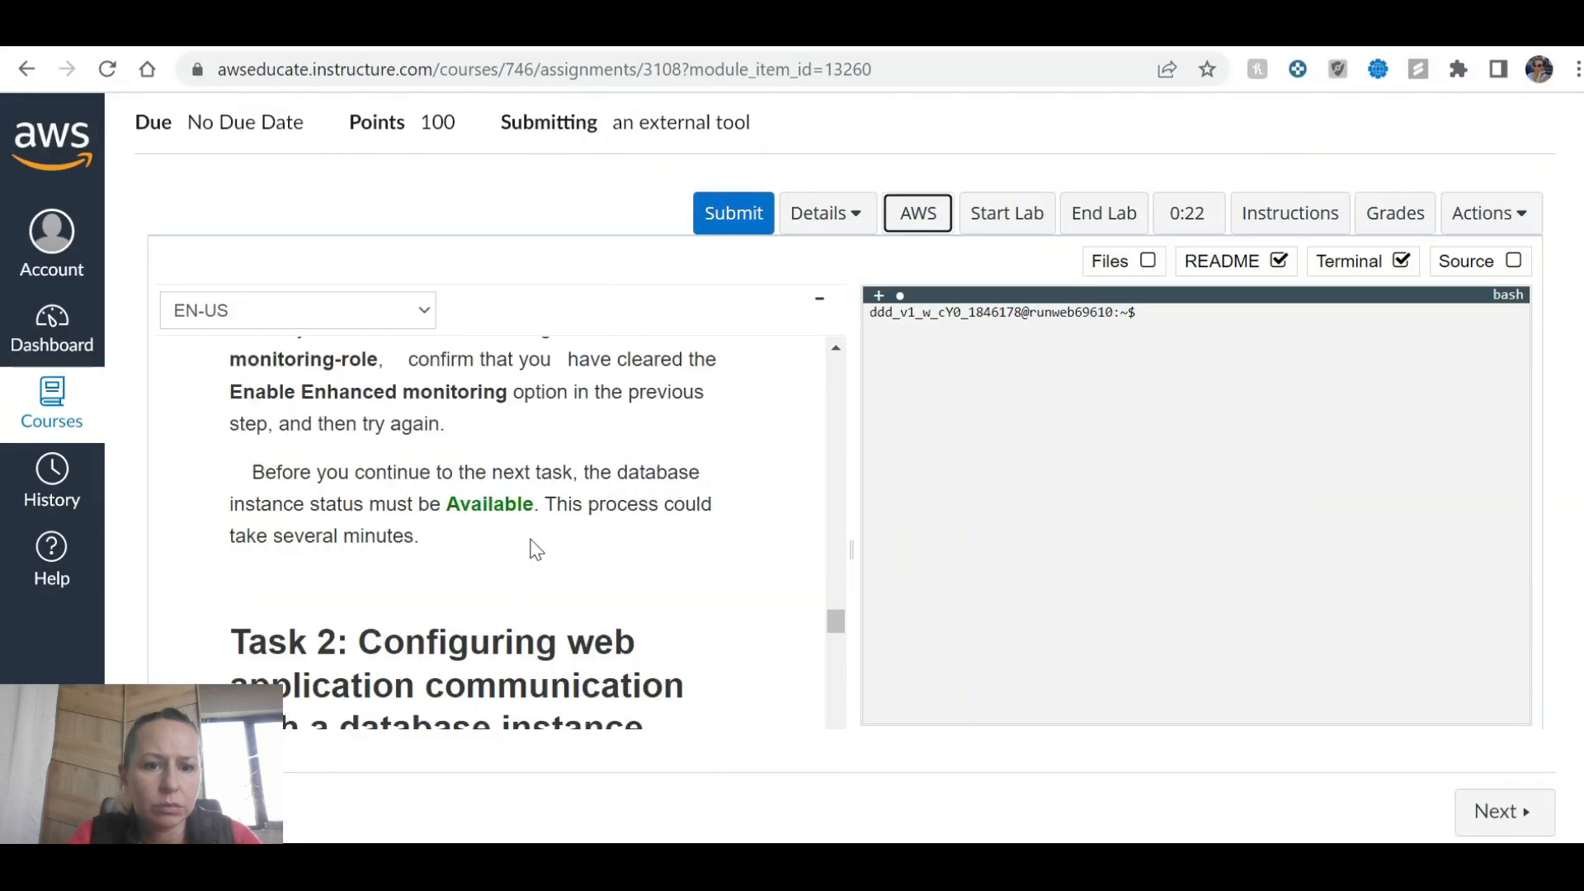
Scroll the lab README through steps 19–22 on locating the App Server's IPv4 address.
{"action": "scroll", "scroll_direction": "up", "scroll_amount": 3}
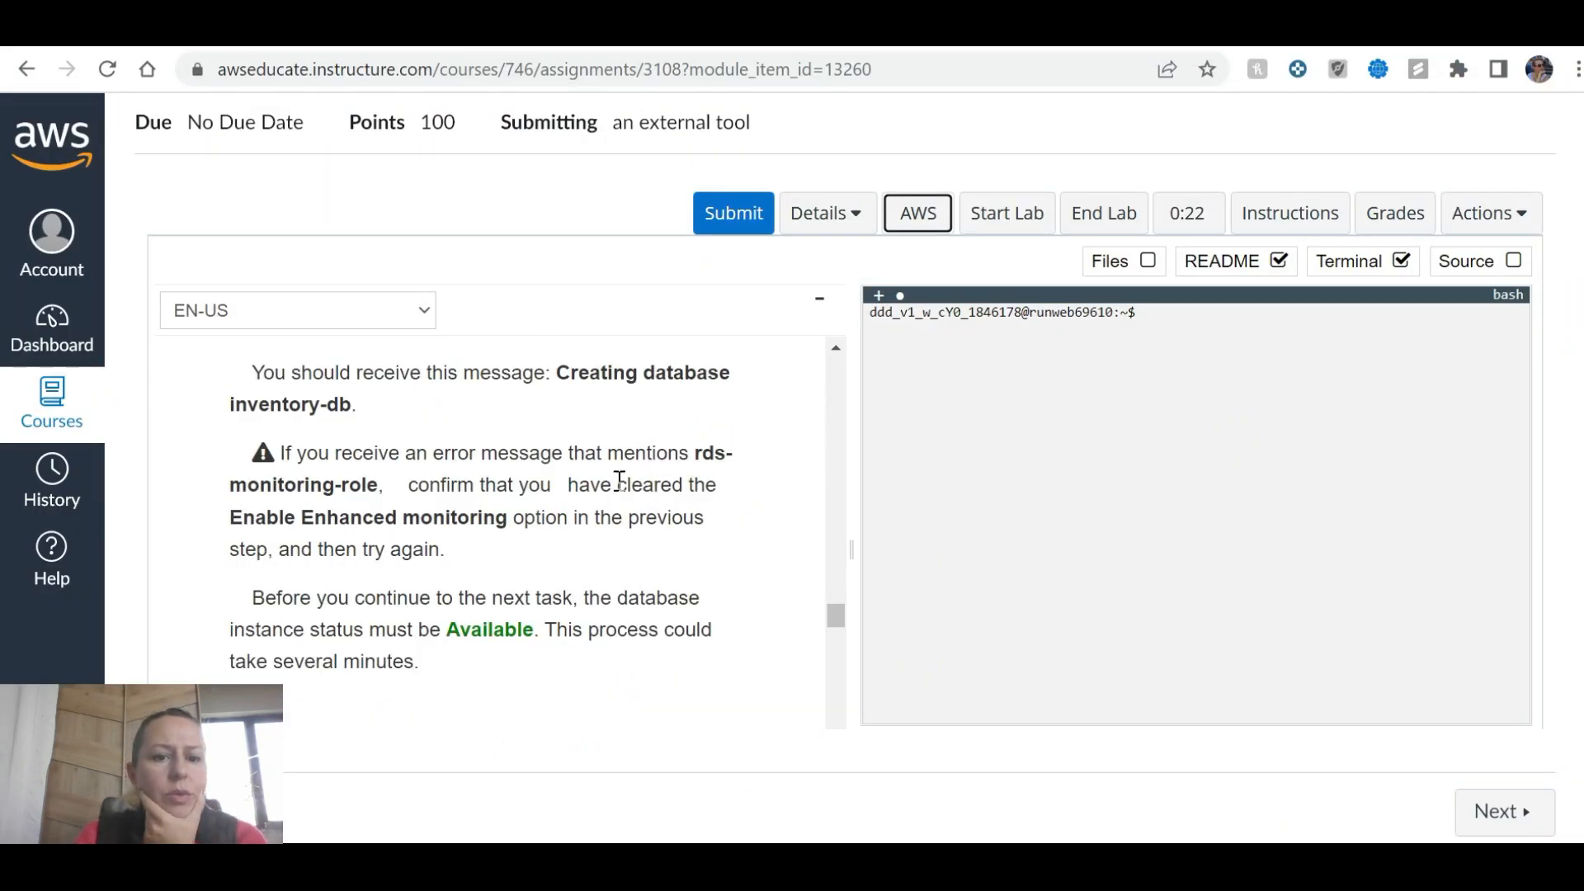
{"action": "mouse_move", "coordinate": [685, 495]}
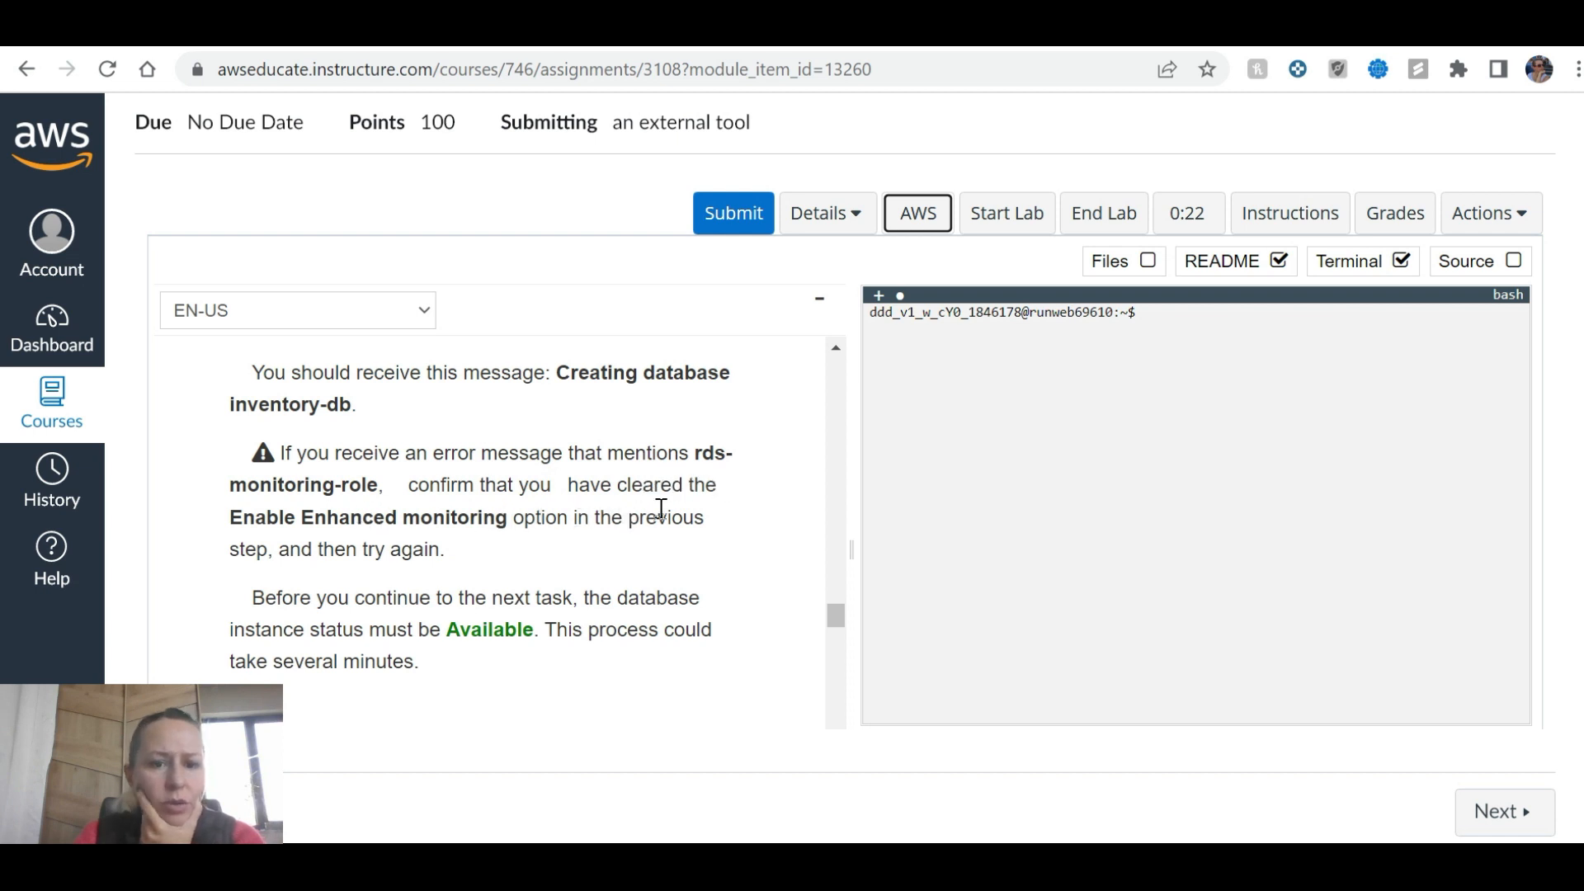
{"action": "scroll", "scroll_direction": "down", "scroll_amount": 3}
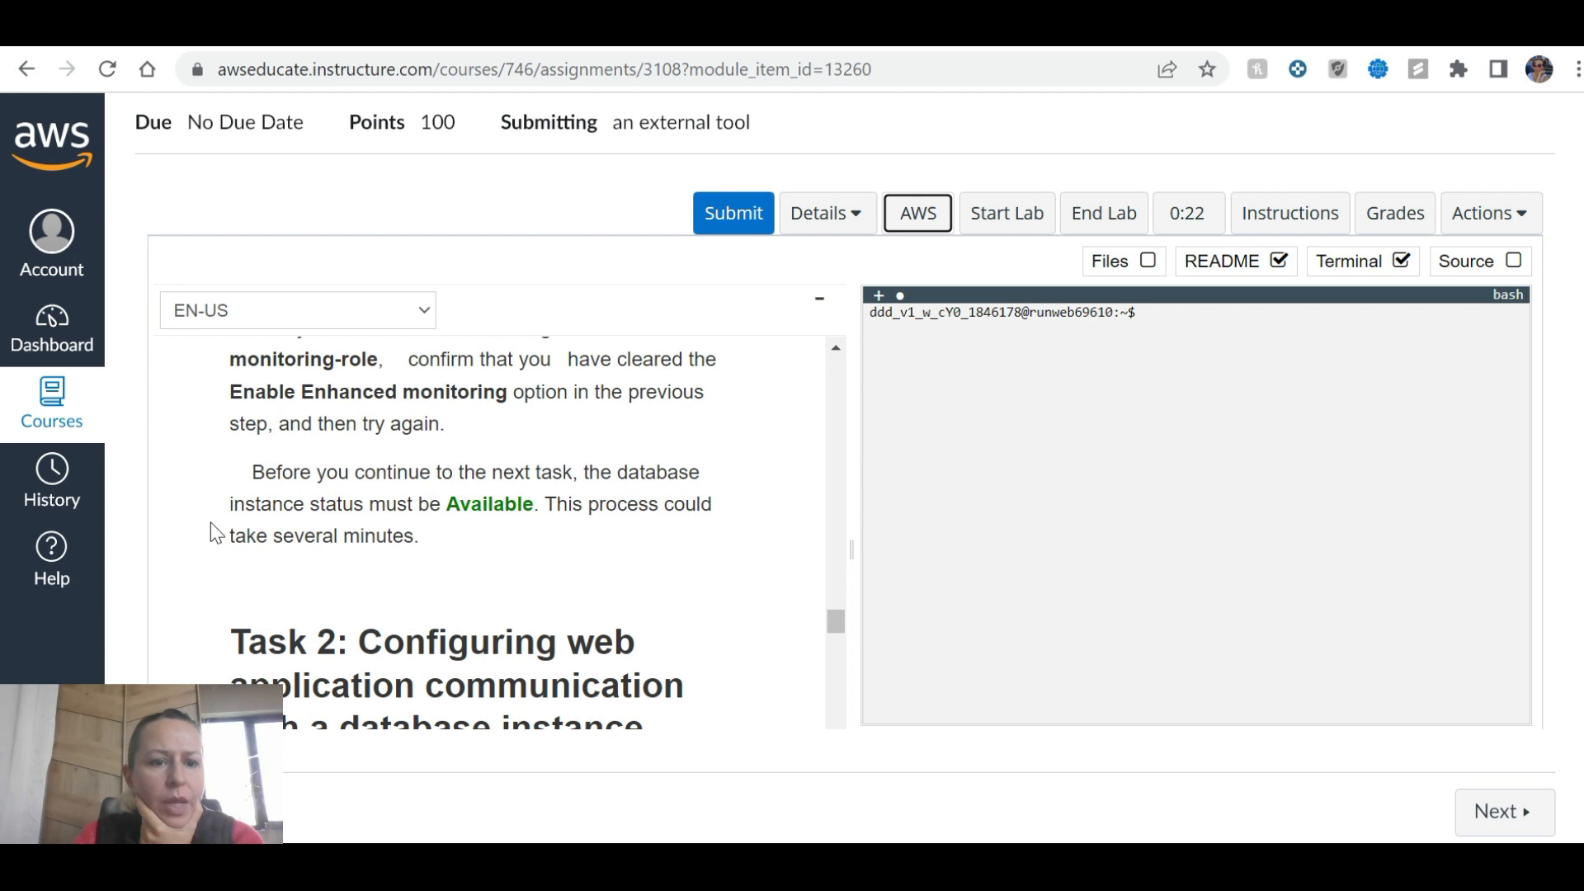
{"action": "mouse_move", "coordinate": [437, 499]}
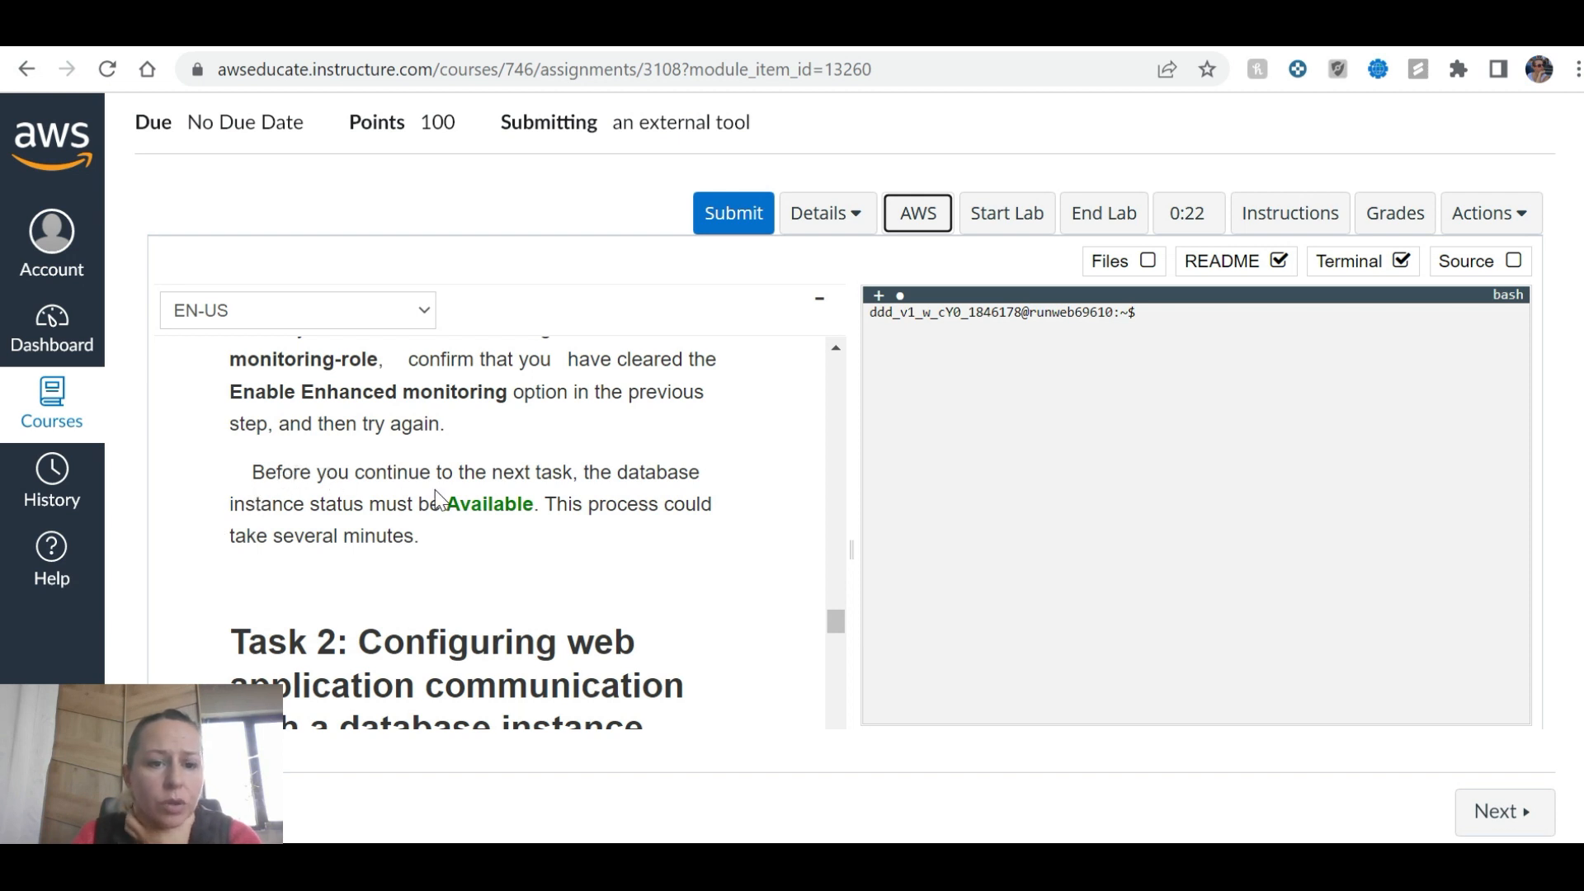
{"action": "mouse_move", "coordinate": [737, 502]}
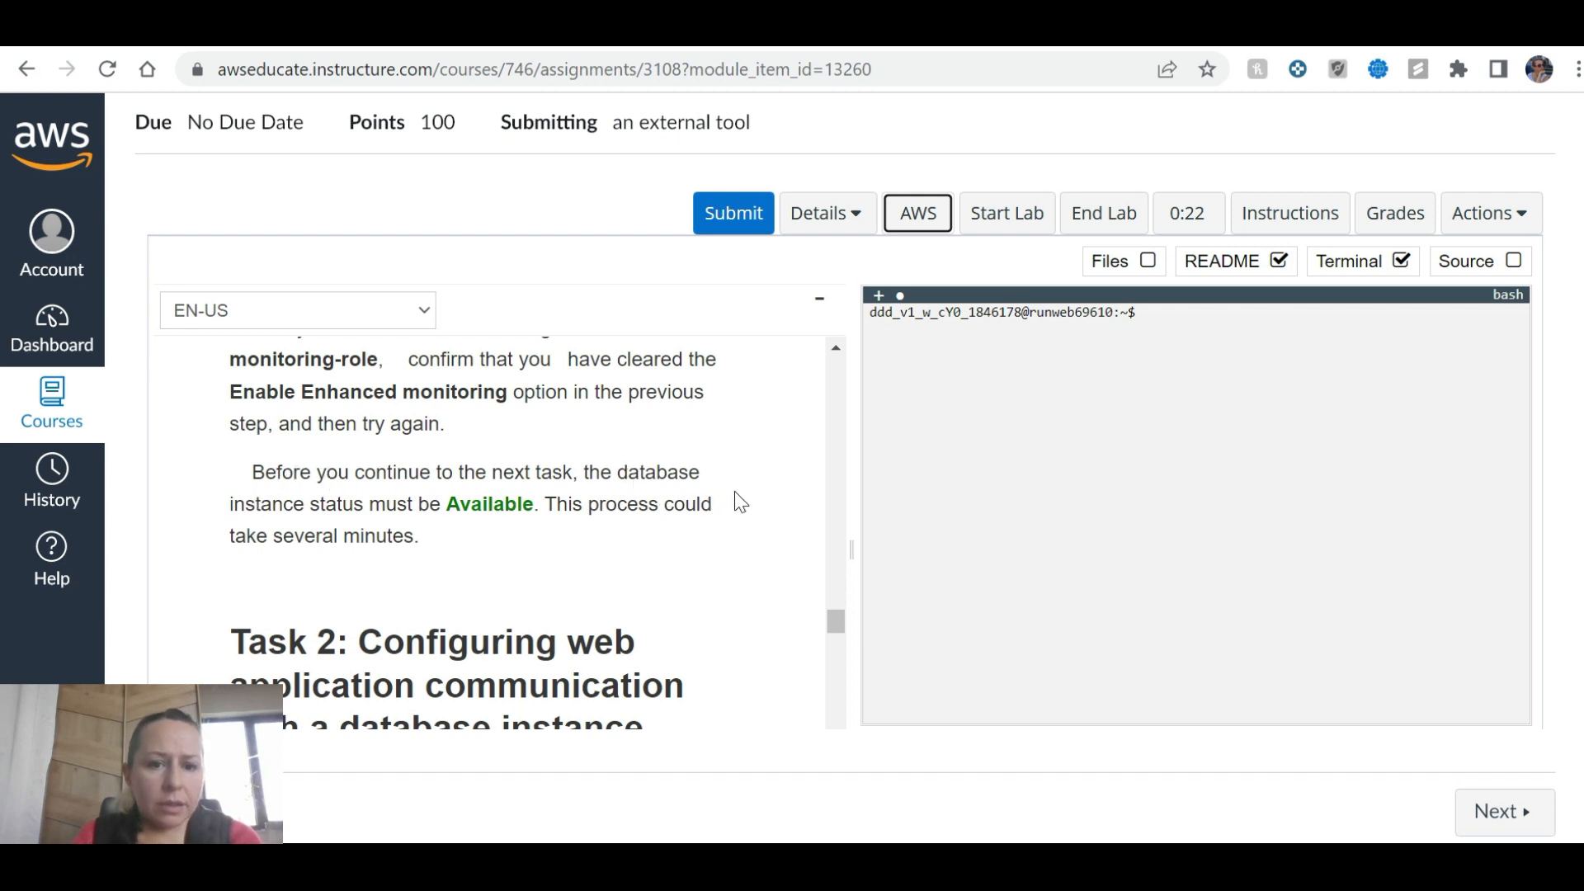
{"action": "scroll", "scroll_direction": "down", "scroll_amount": 3}
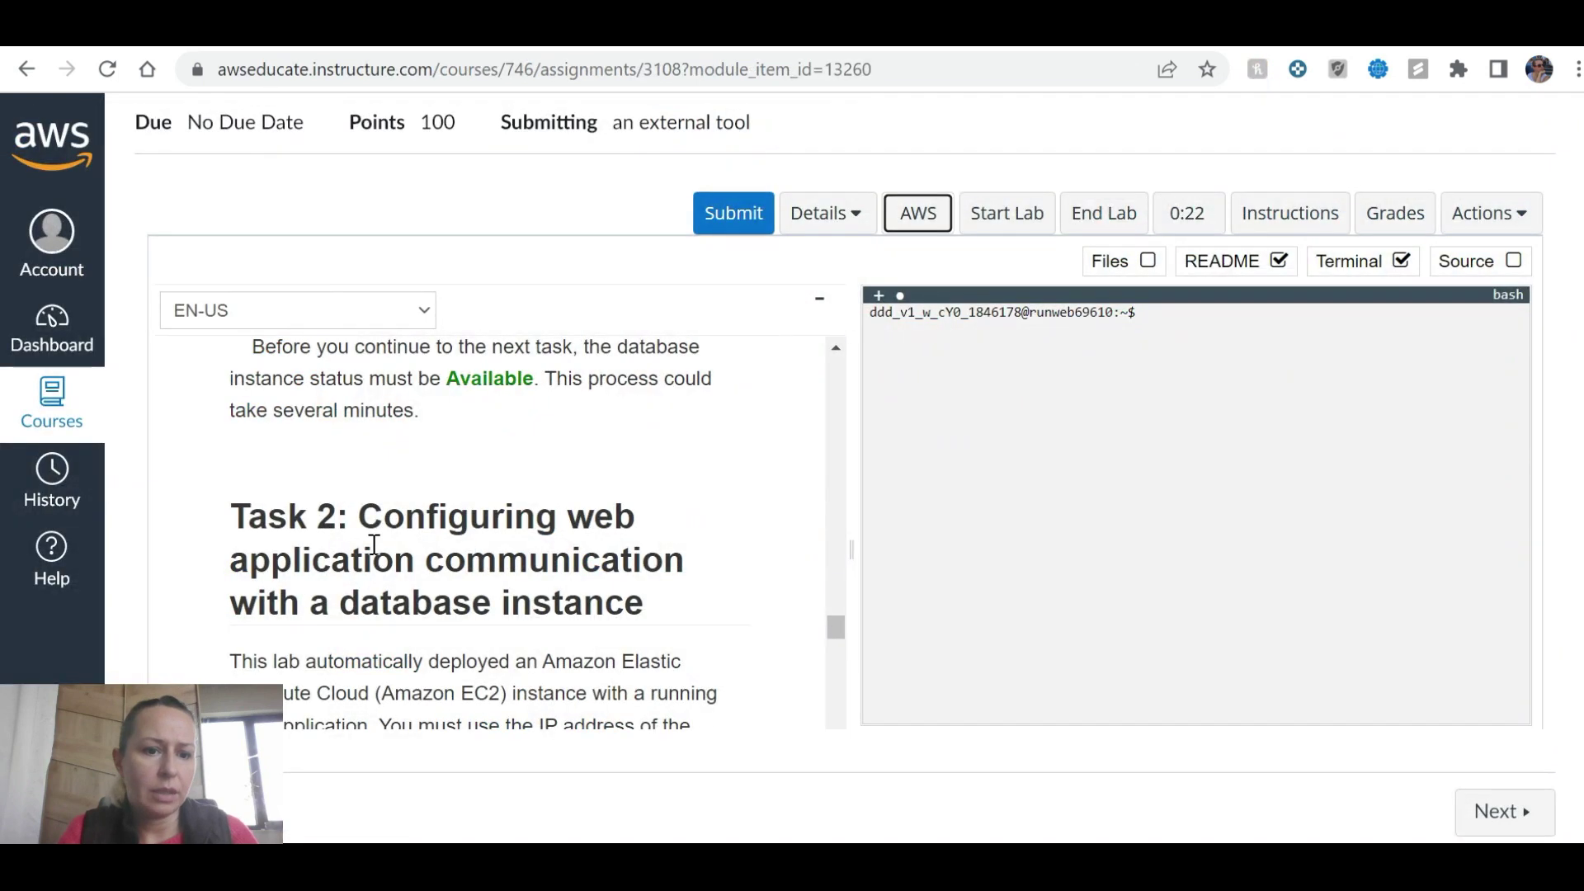
{"action": "scroll", "scroll_direction": "down", "scroll_amount": 3}
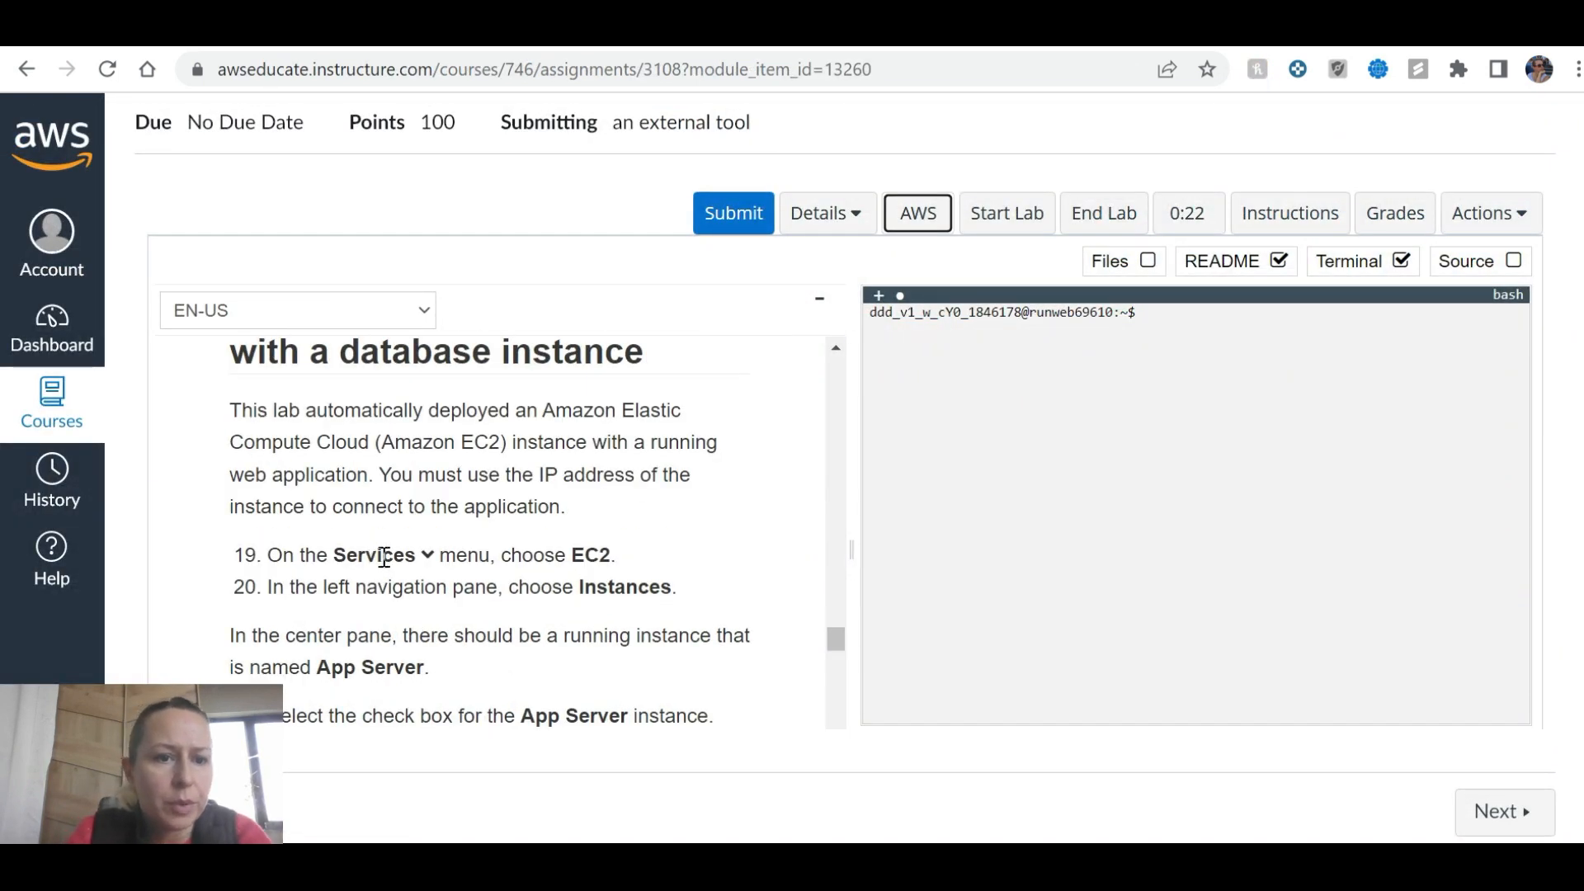
{"action": "scroll", "scroll_direction": "up", "scroll_amount": 3}
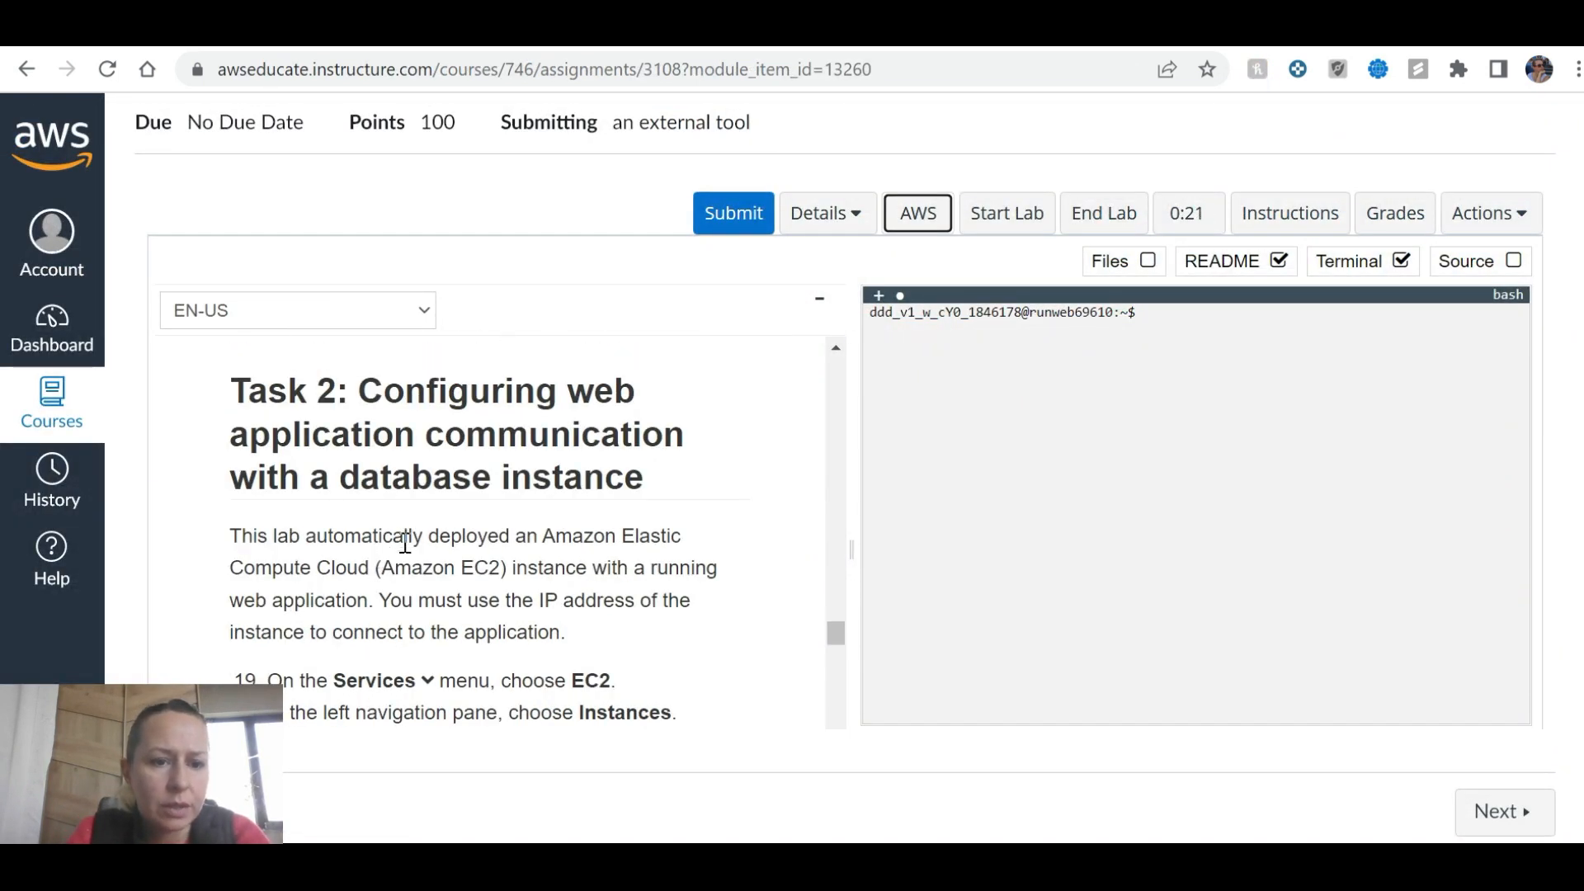
{"action": "mouse_move", "coordinate": [737, 601]}
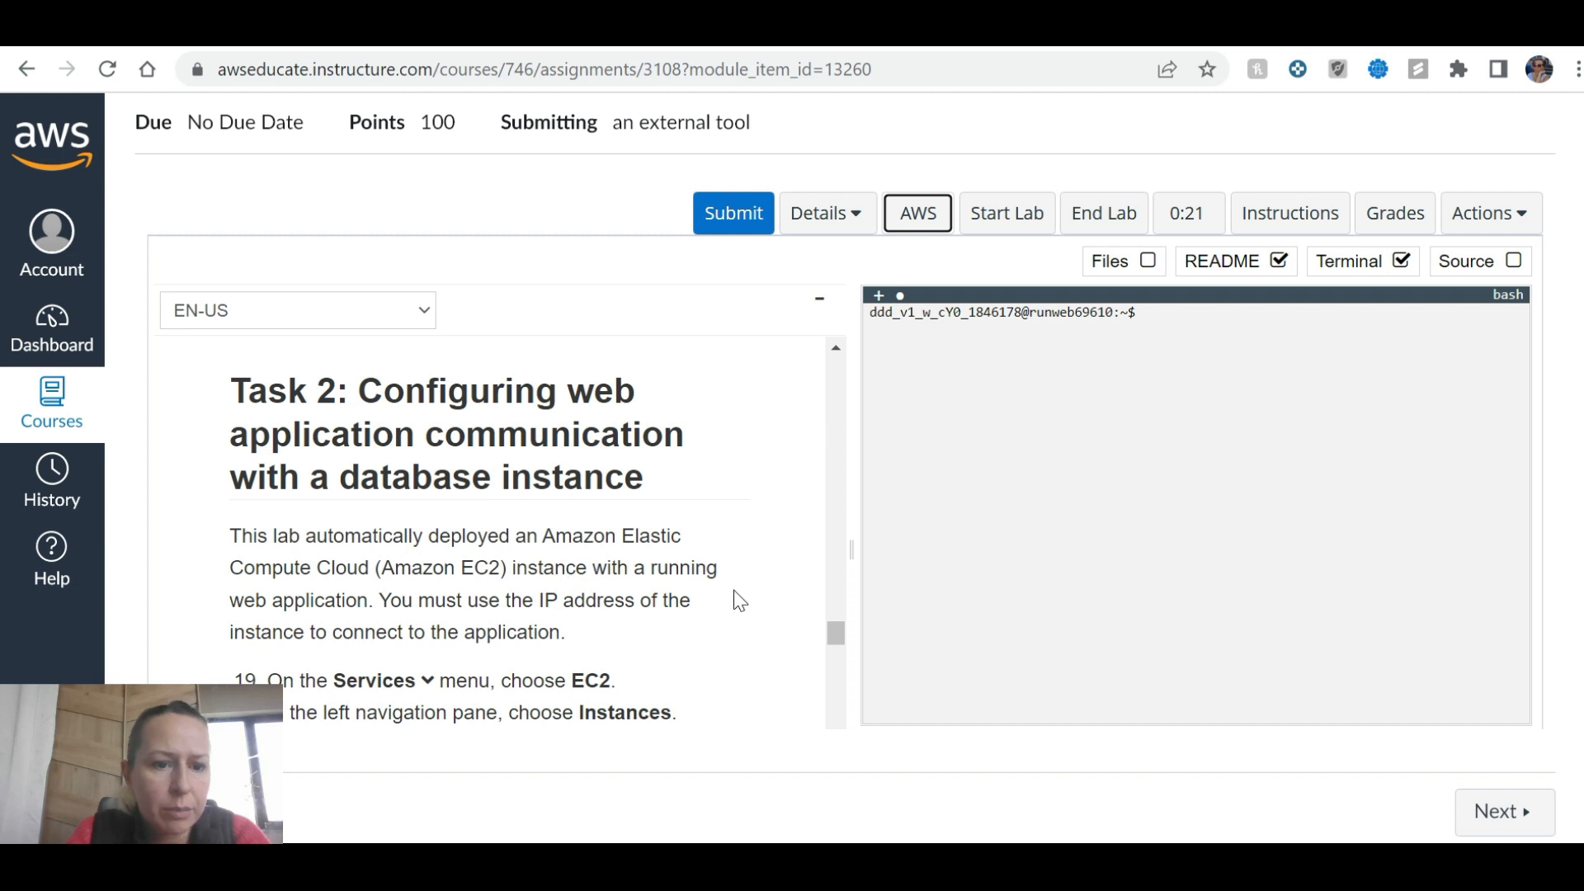
{"action": "mouse_move", "coordinate": [700, 624]}
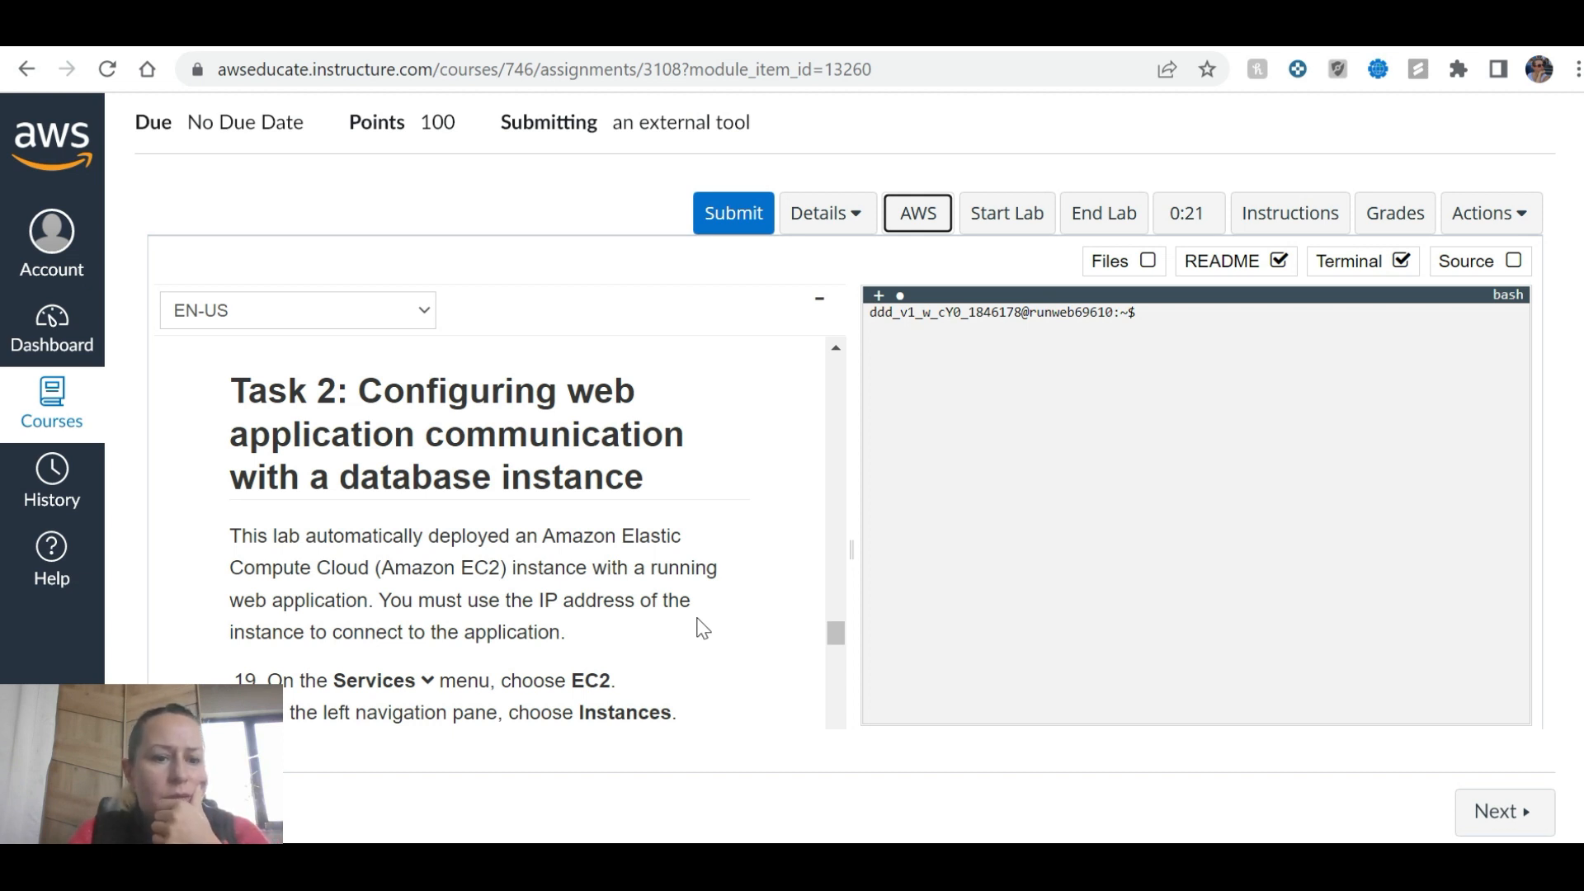
{"action": "scroll", "scroll_direction": "down", "scroll_amount": 3}
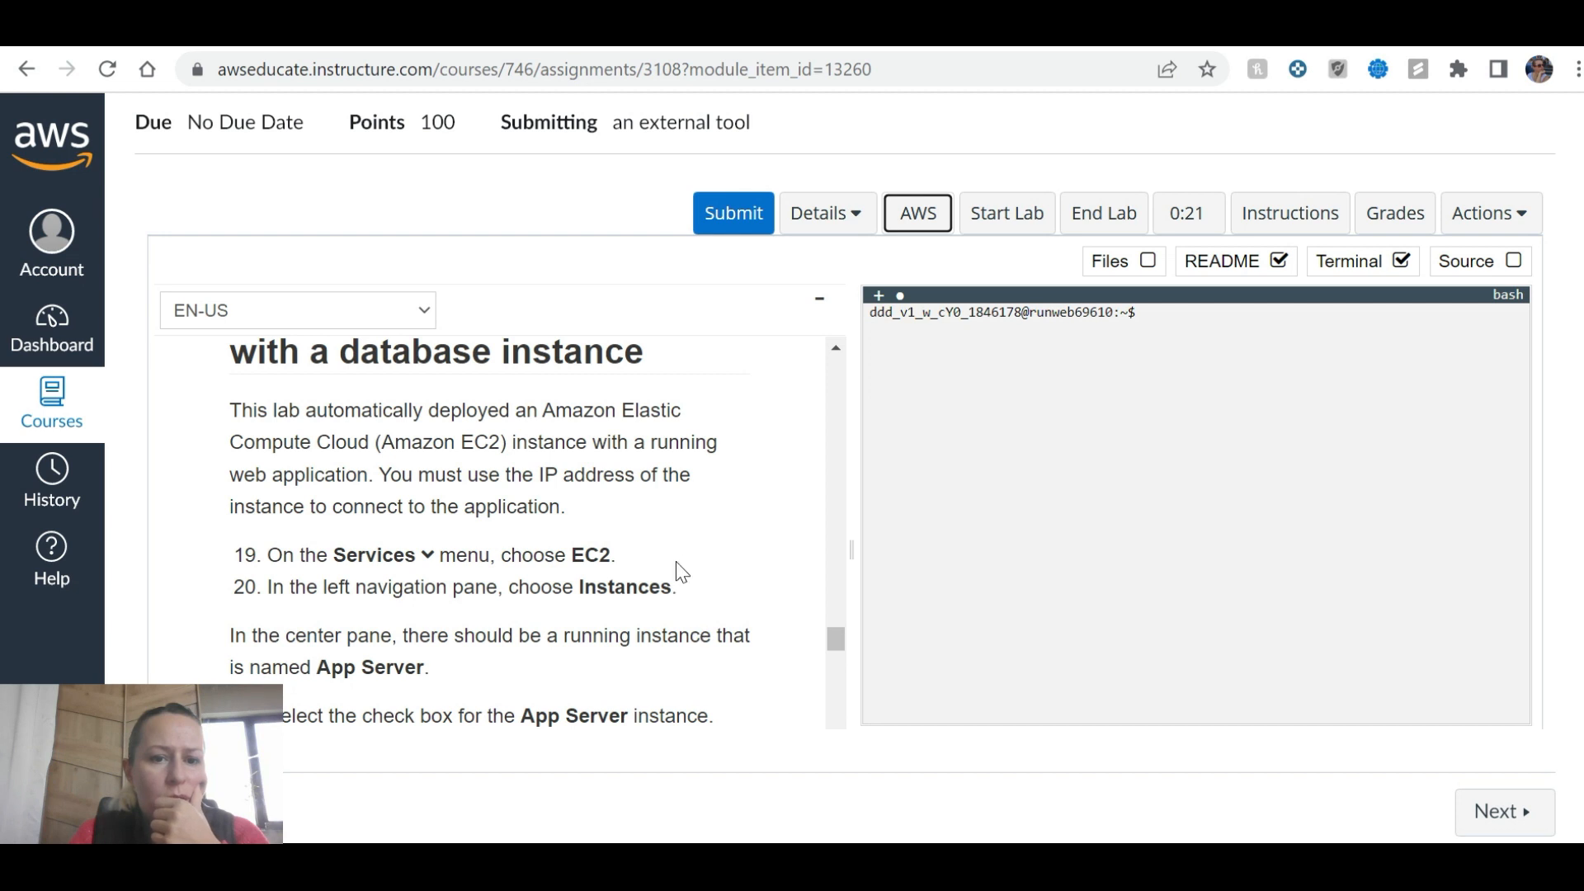
{"action": "mouse_move", "coordinate": [667, 520]}
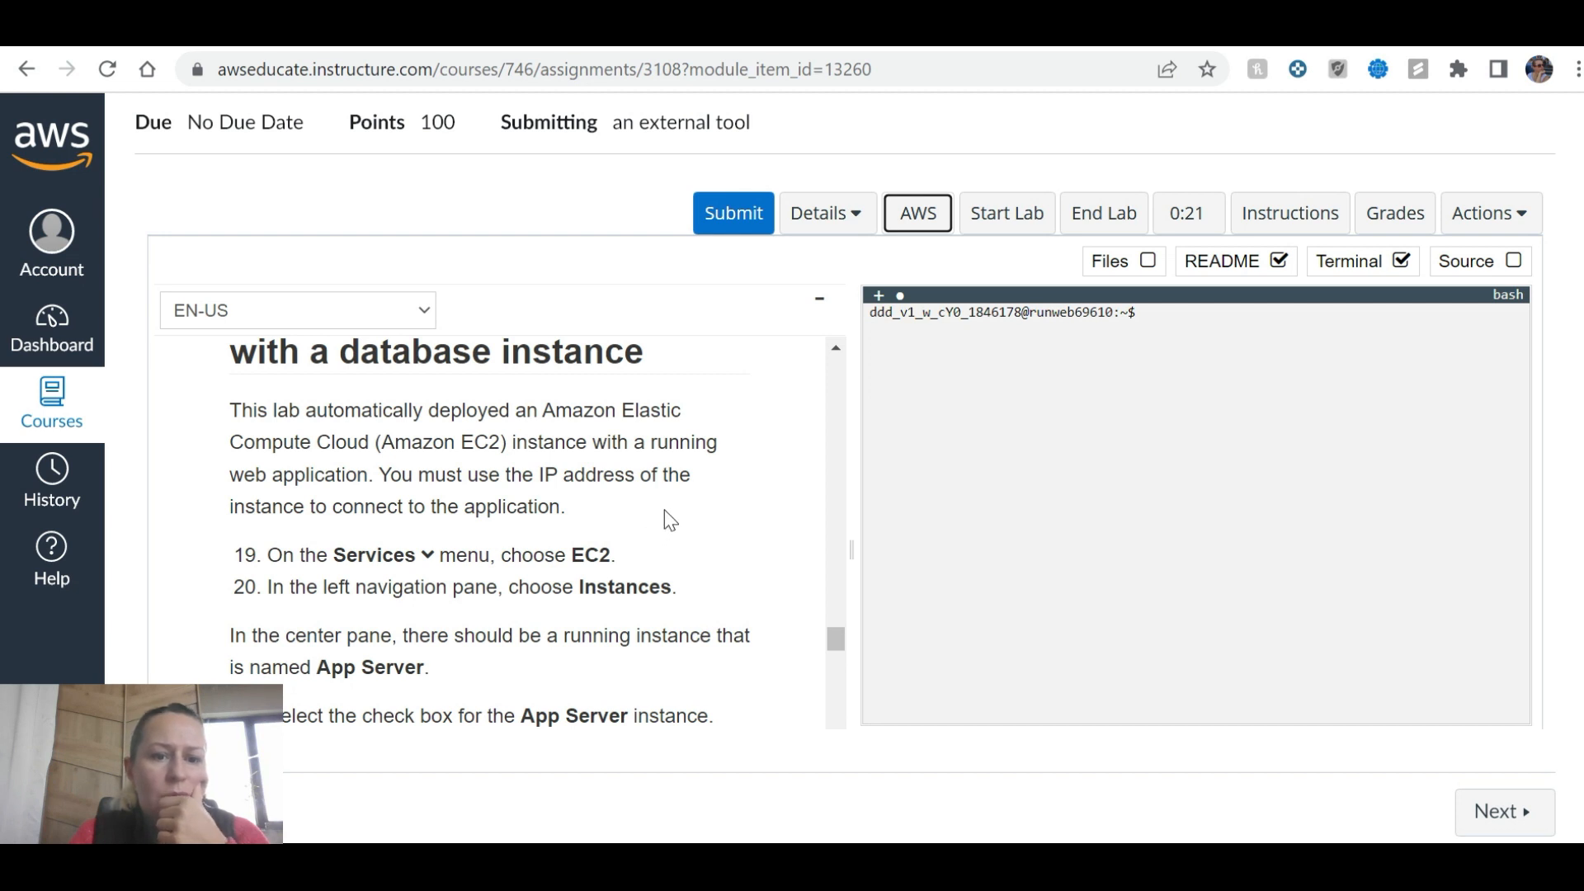
{"action": "mouse_move", "coordinate": [576, 538]}
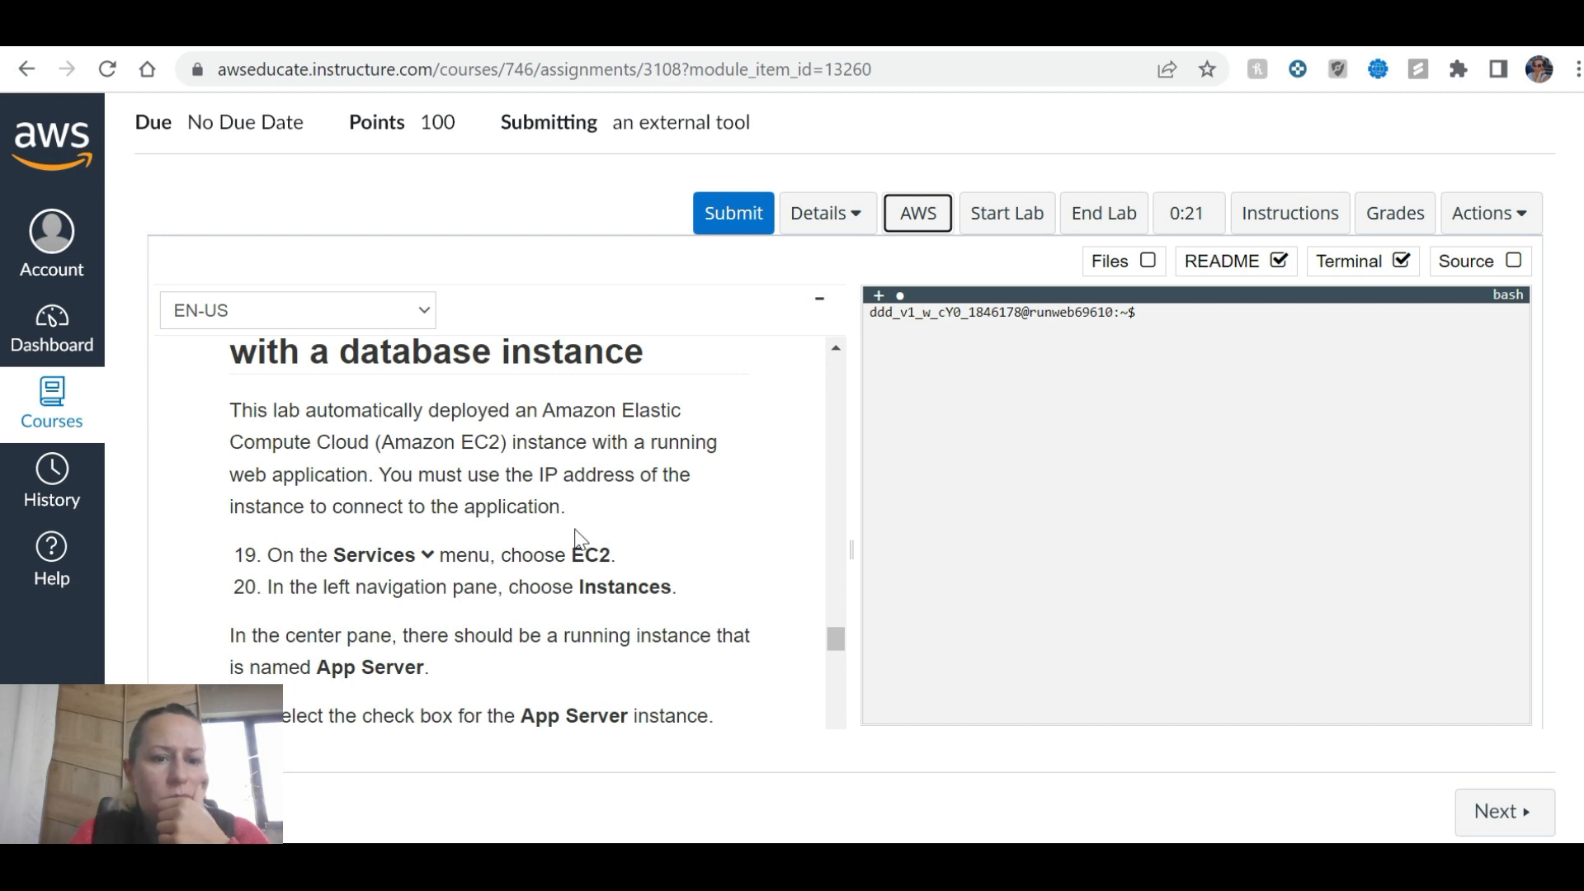
{"action": "scroll", "scroll_direction": "down", "scroll_amount": 3}
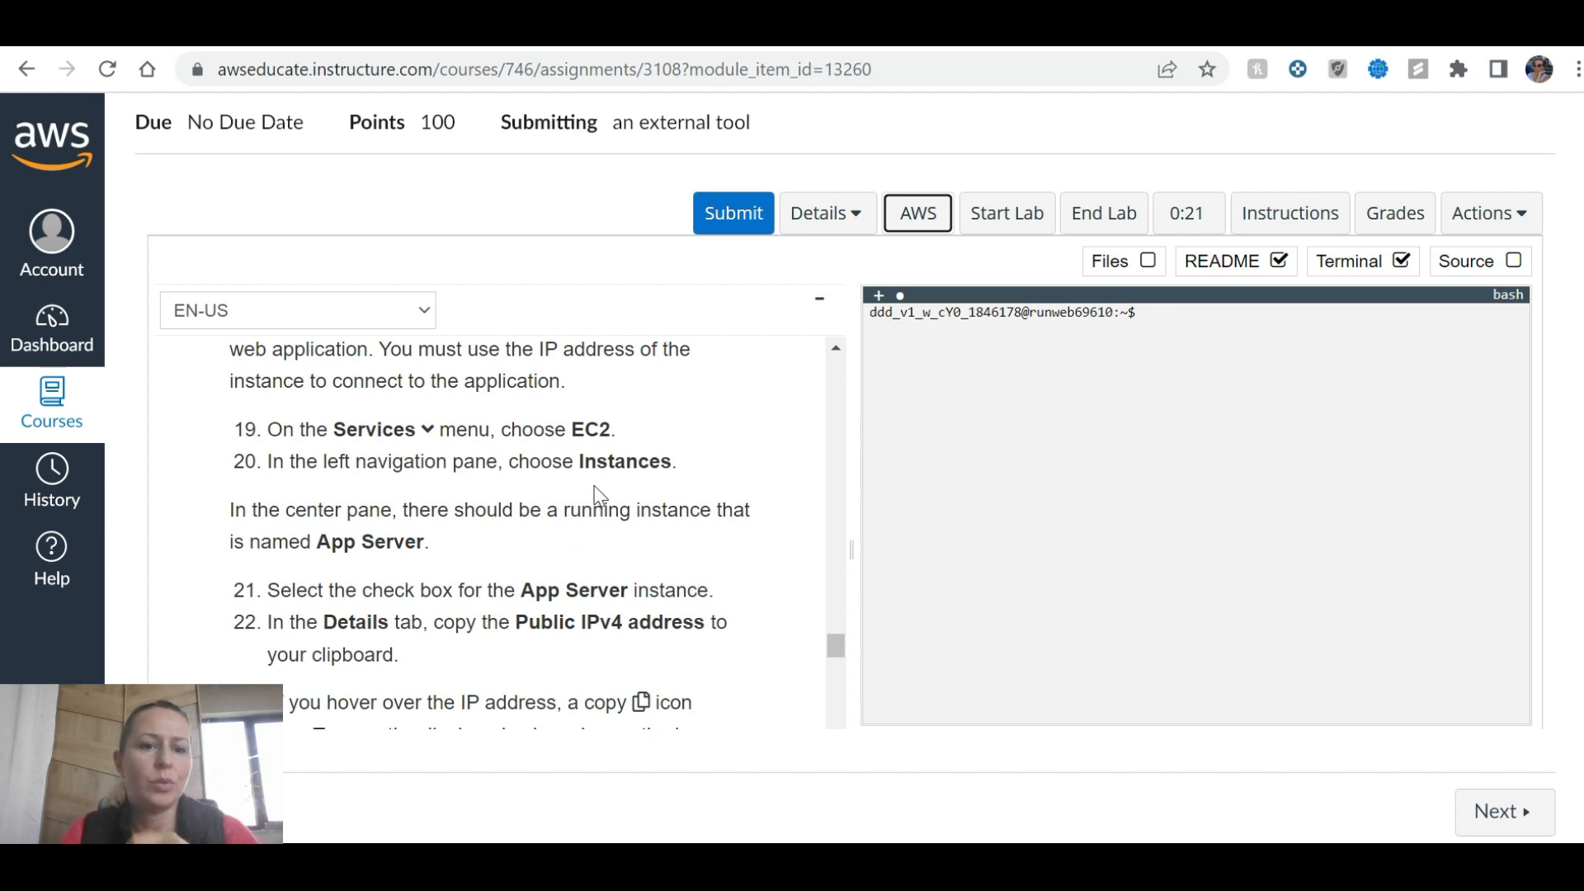
{"action": "mouse_move", "coordinate": [631, 434]}
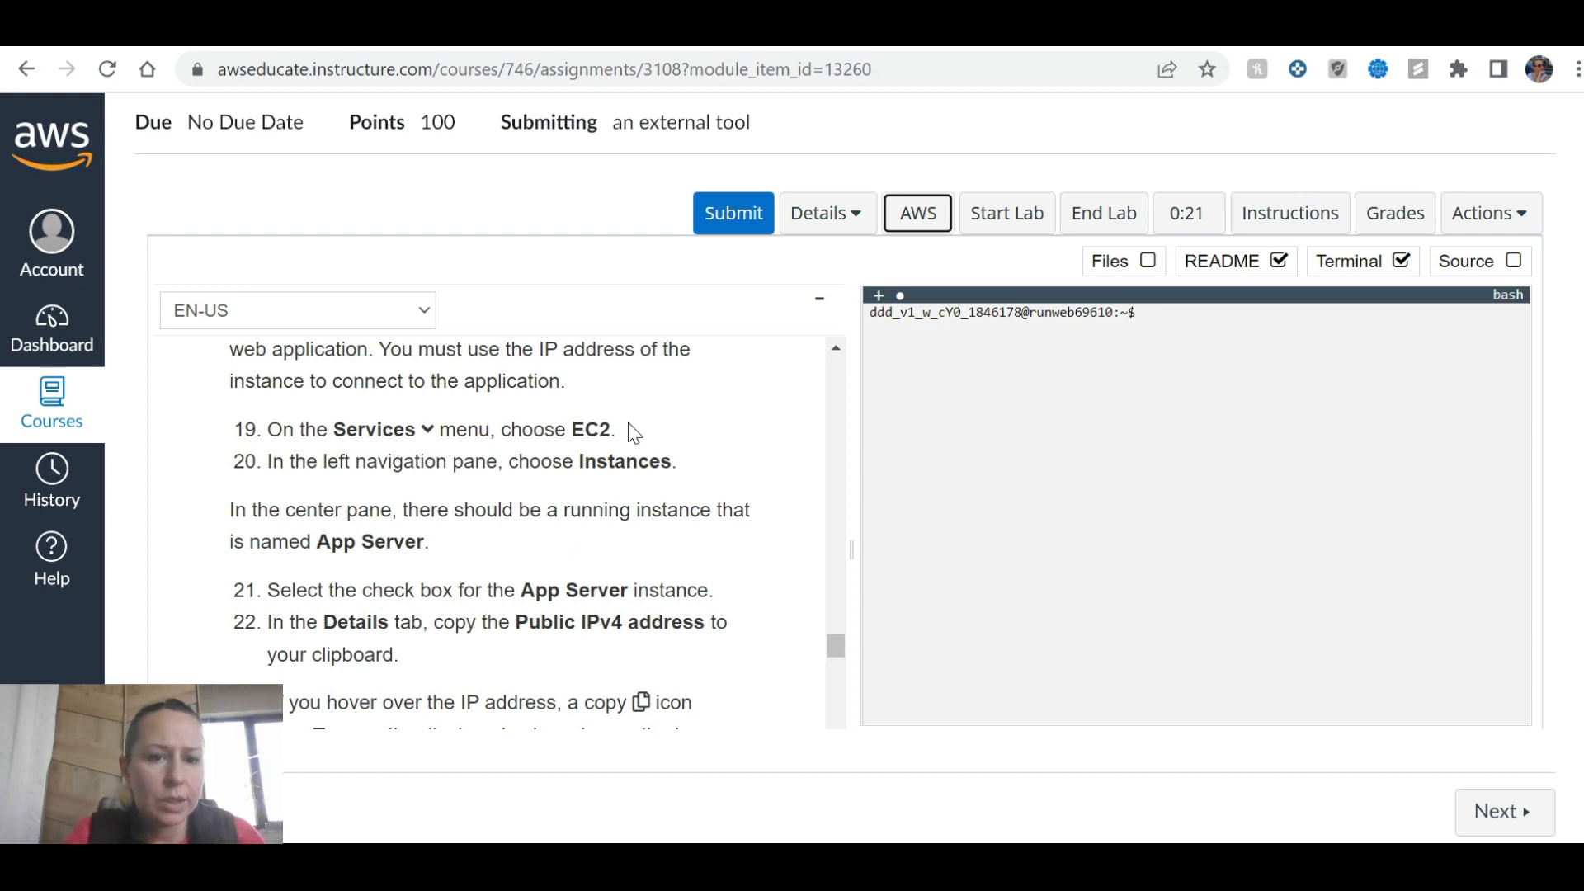
{"action": "mouse_move", "coordinate": [581, 461]}
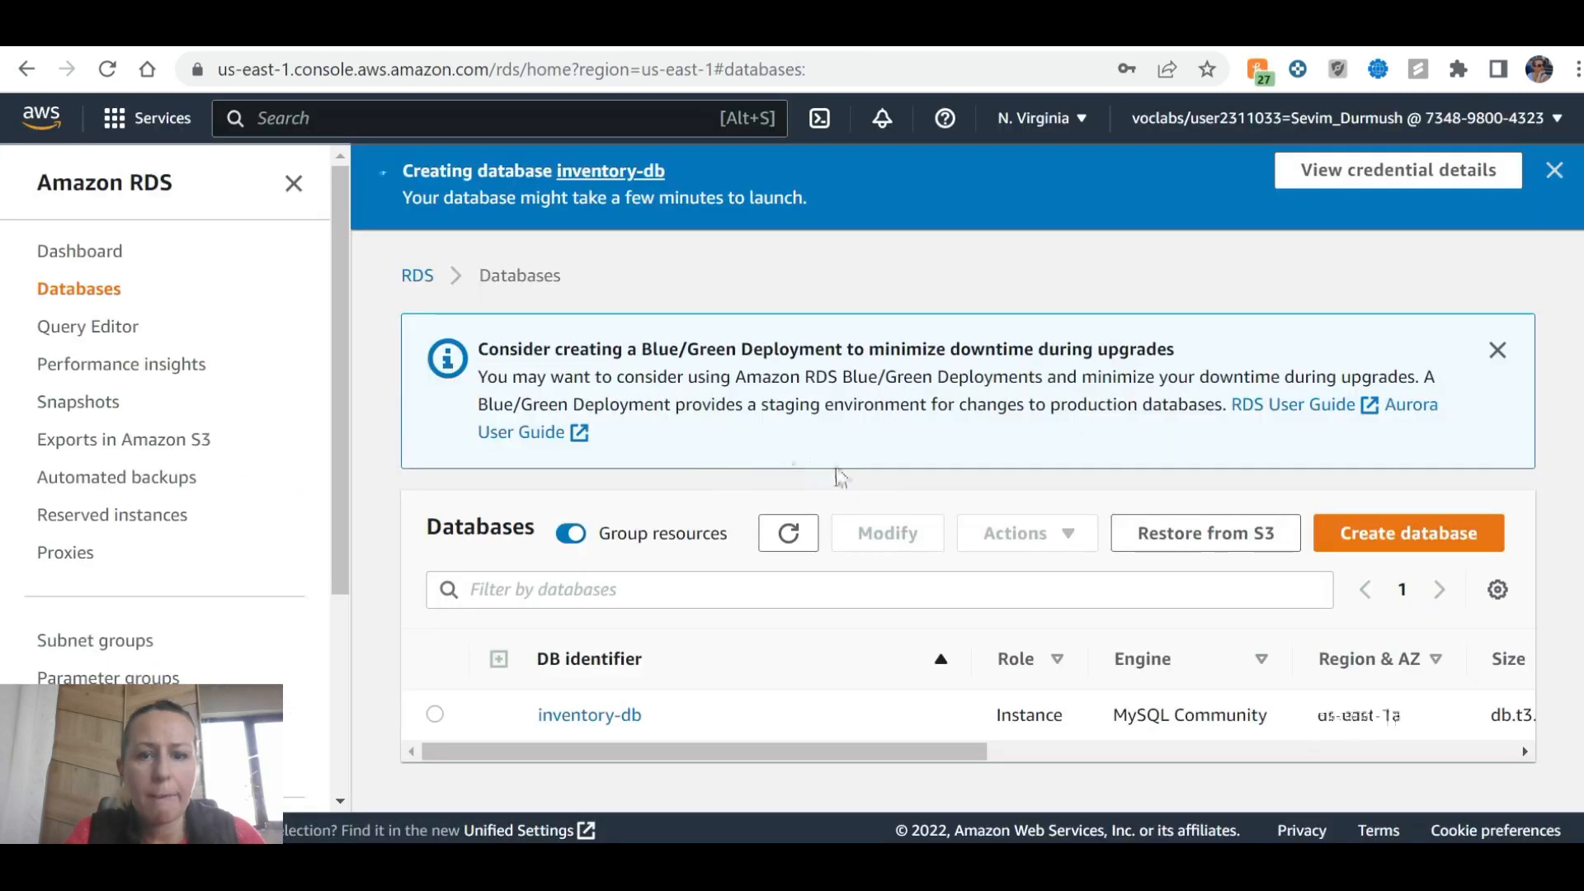
Refresh the Databases list and read inventory-db's status as Available.
{"action": "left_click", "coordinate": [788, 533]}
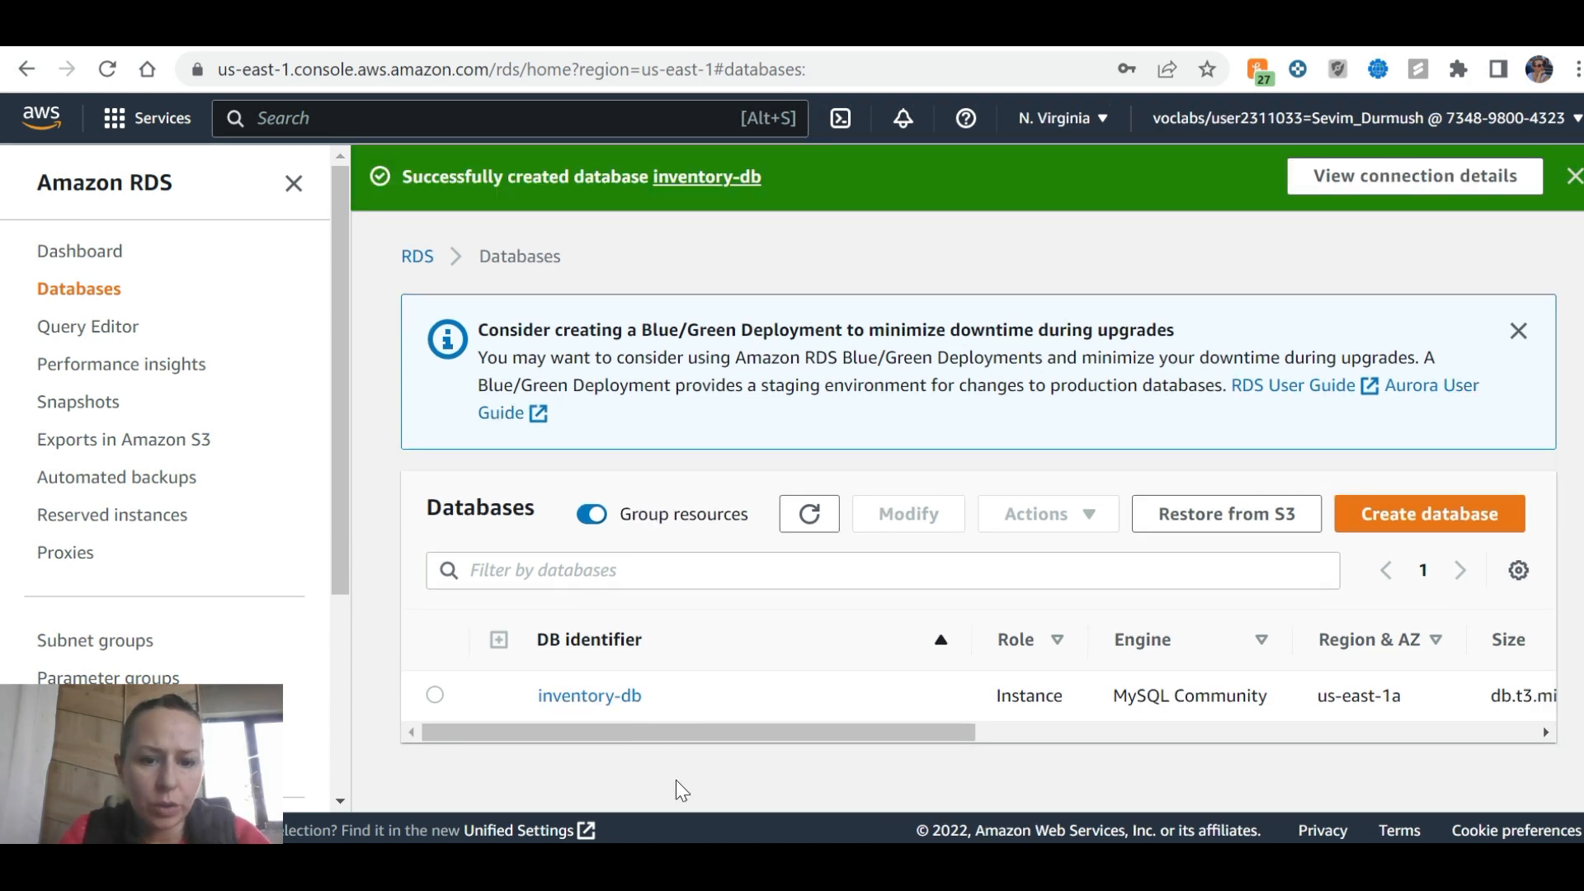
{"action": "scroll", "scroll_direction": "right", "scroll_amount": 3}
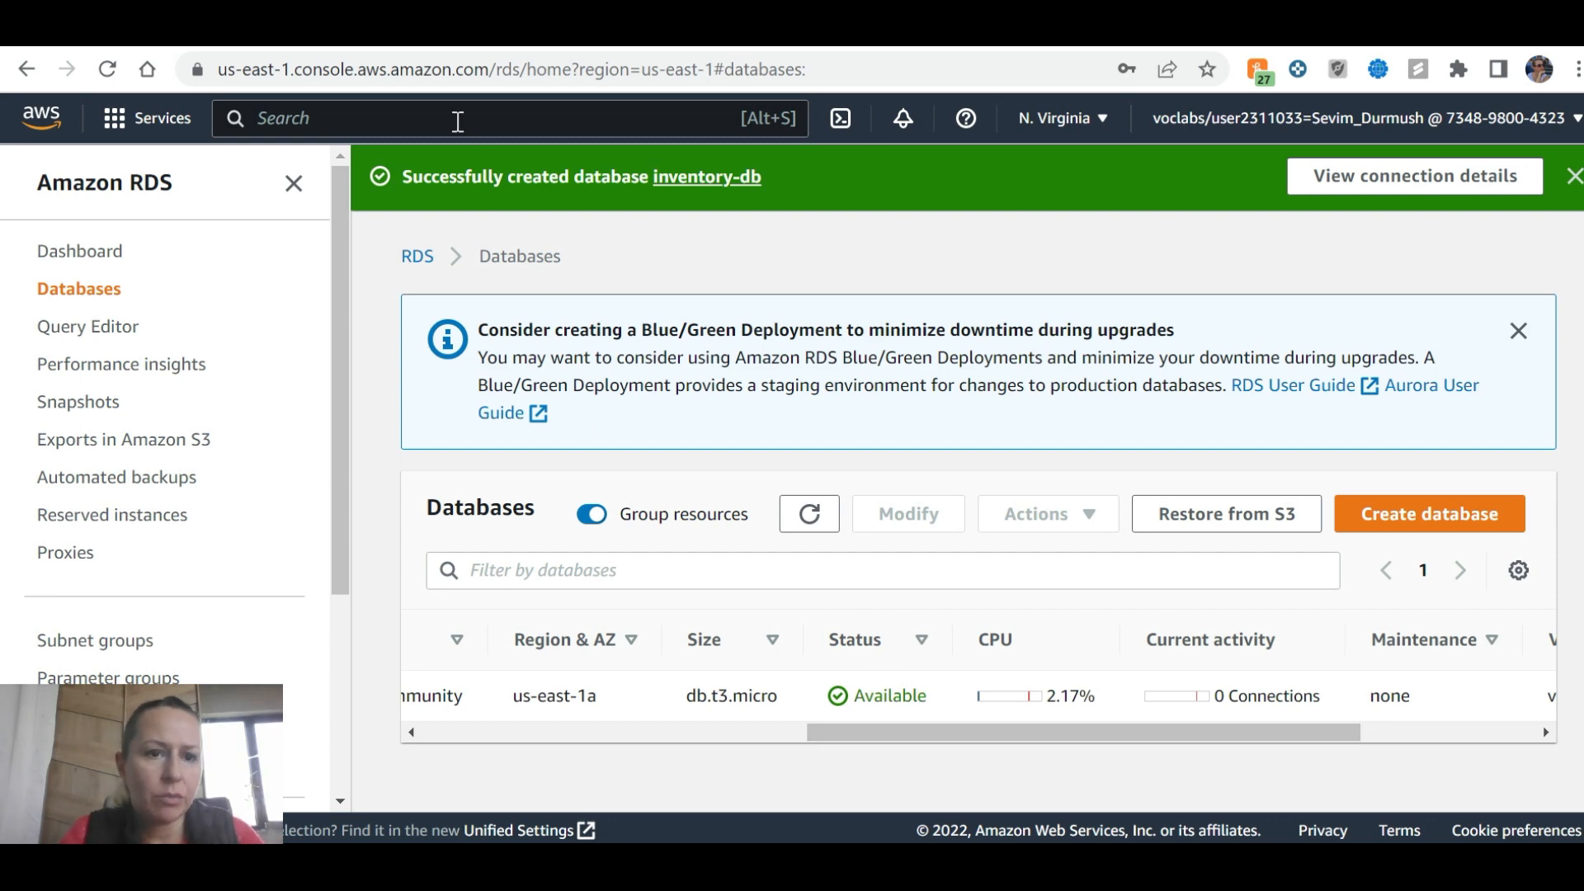
Go to EC2 running instances and select App Server to show its public IPv4 44.211.184.167.
{"action": "type", "text": "es2"}
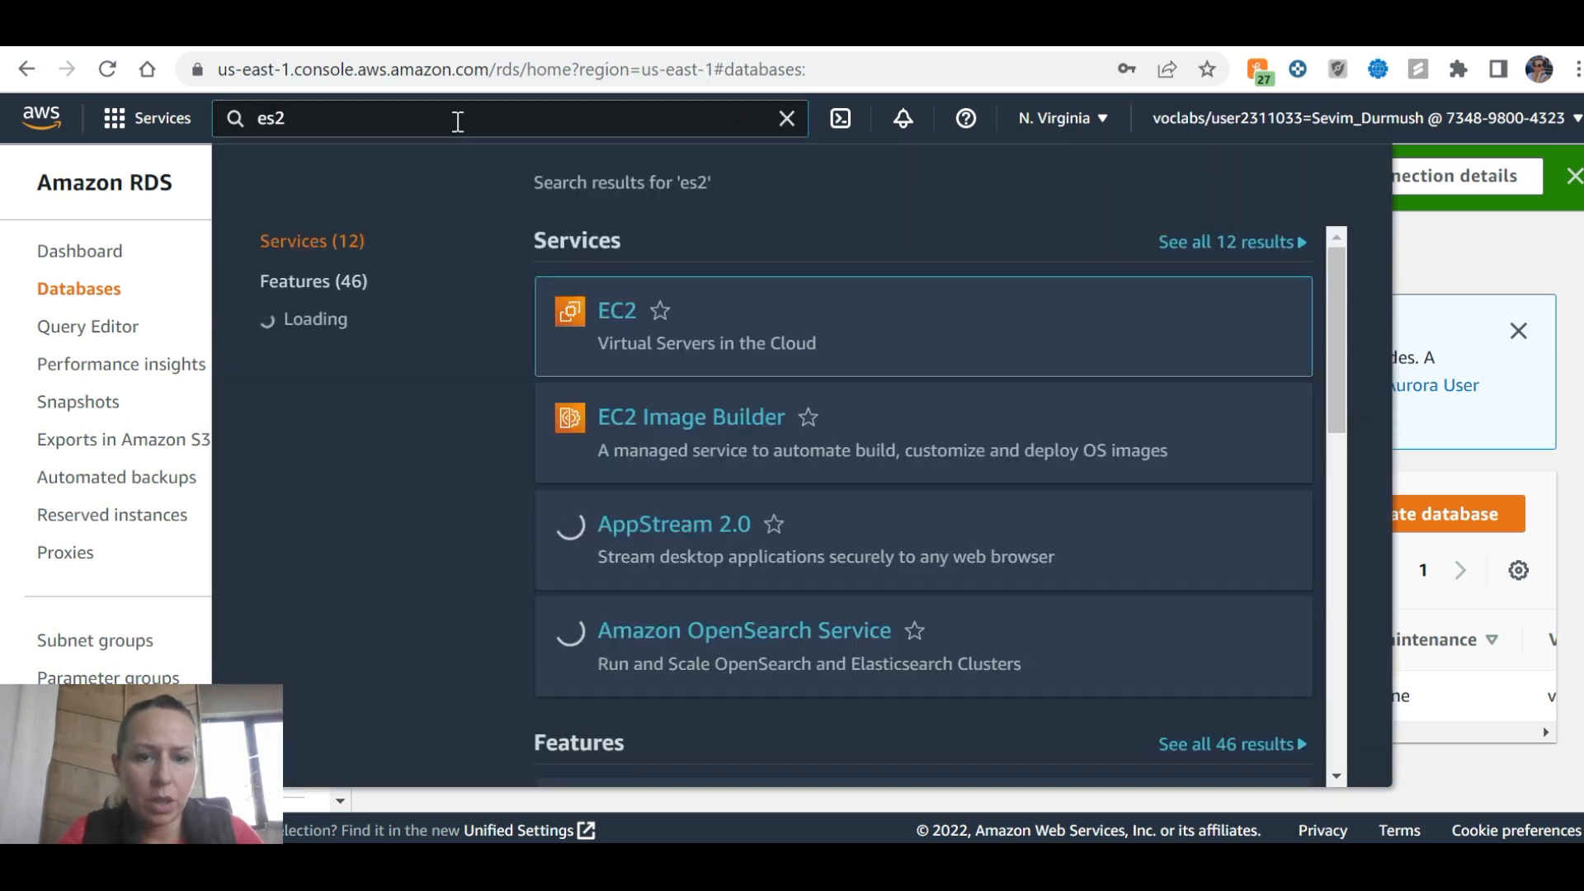
{"action": "type", "text": "ece"}
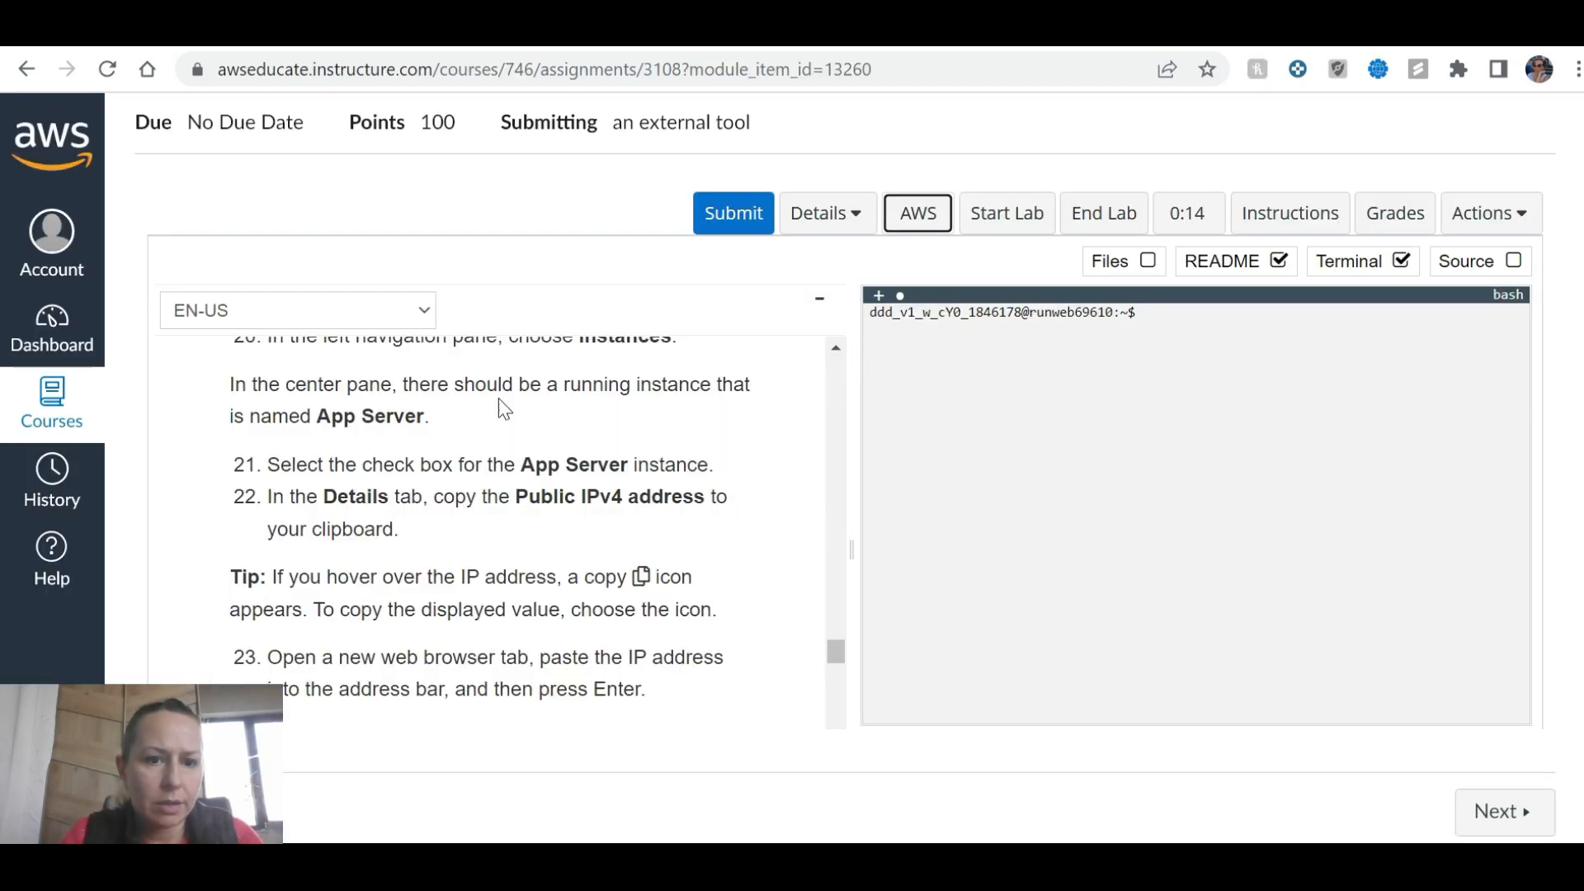
{"action": "mouse_move", "coordinate": [379, 503]}
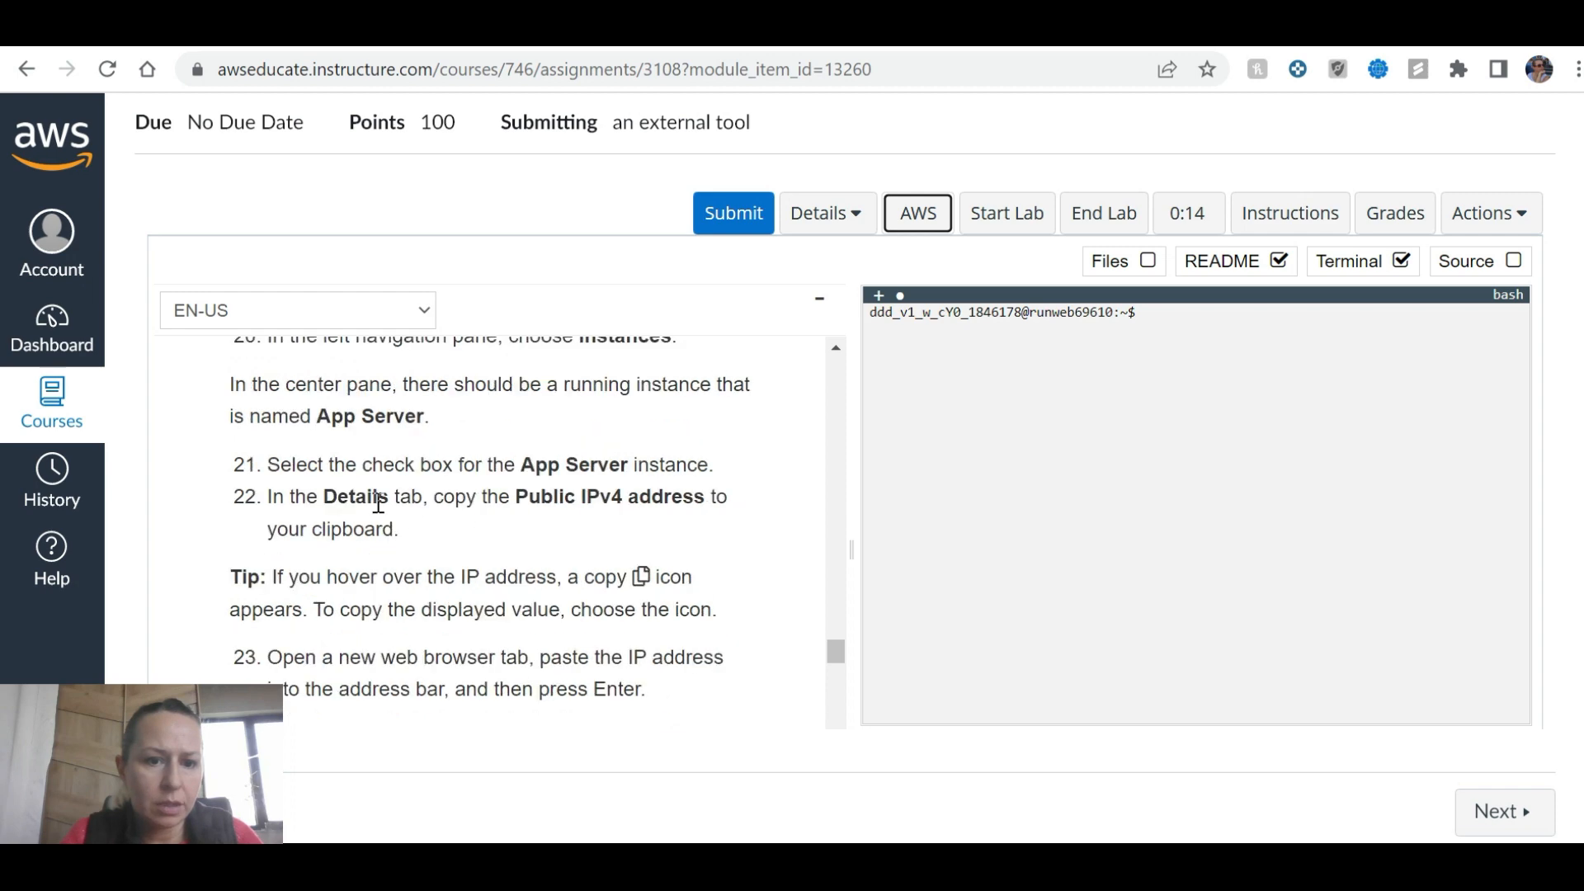
{"action": "mouse_move", "coordinate": [589, 521]}
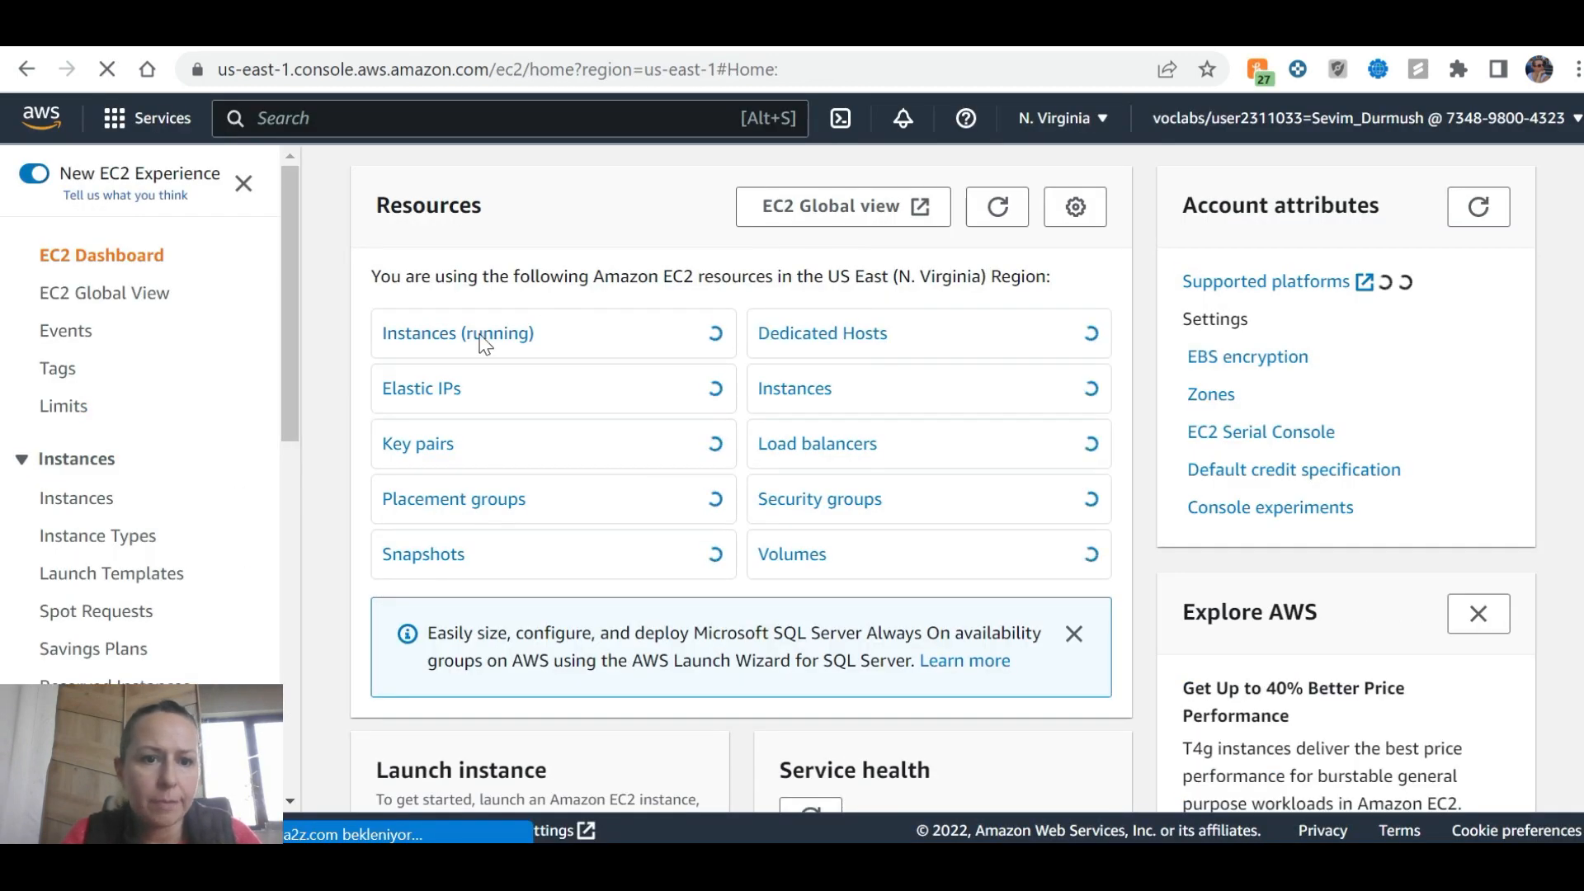
{"action": "left_click", "coordinate": [457, 333]}
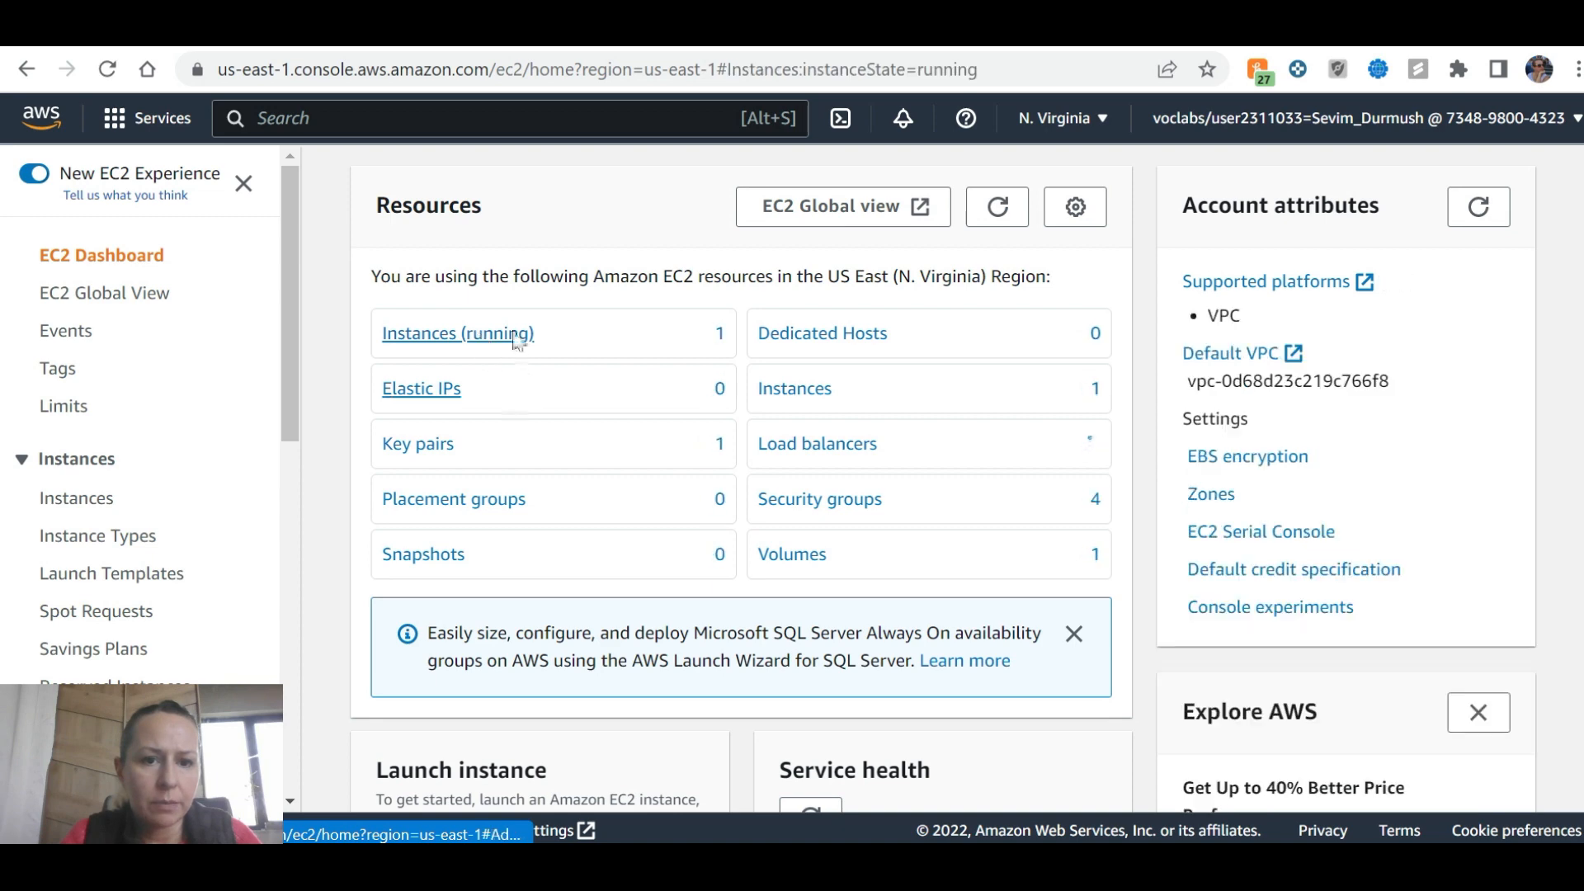
{"action": "left_click", "coordinate": [457, 333]}
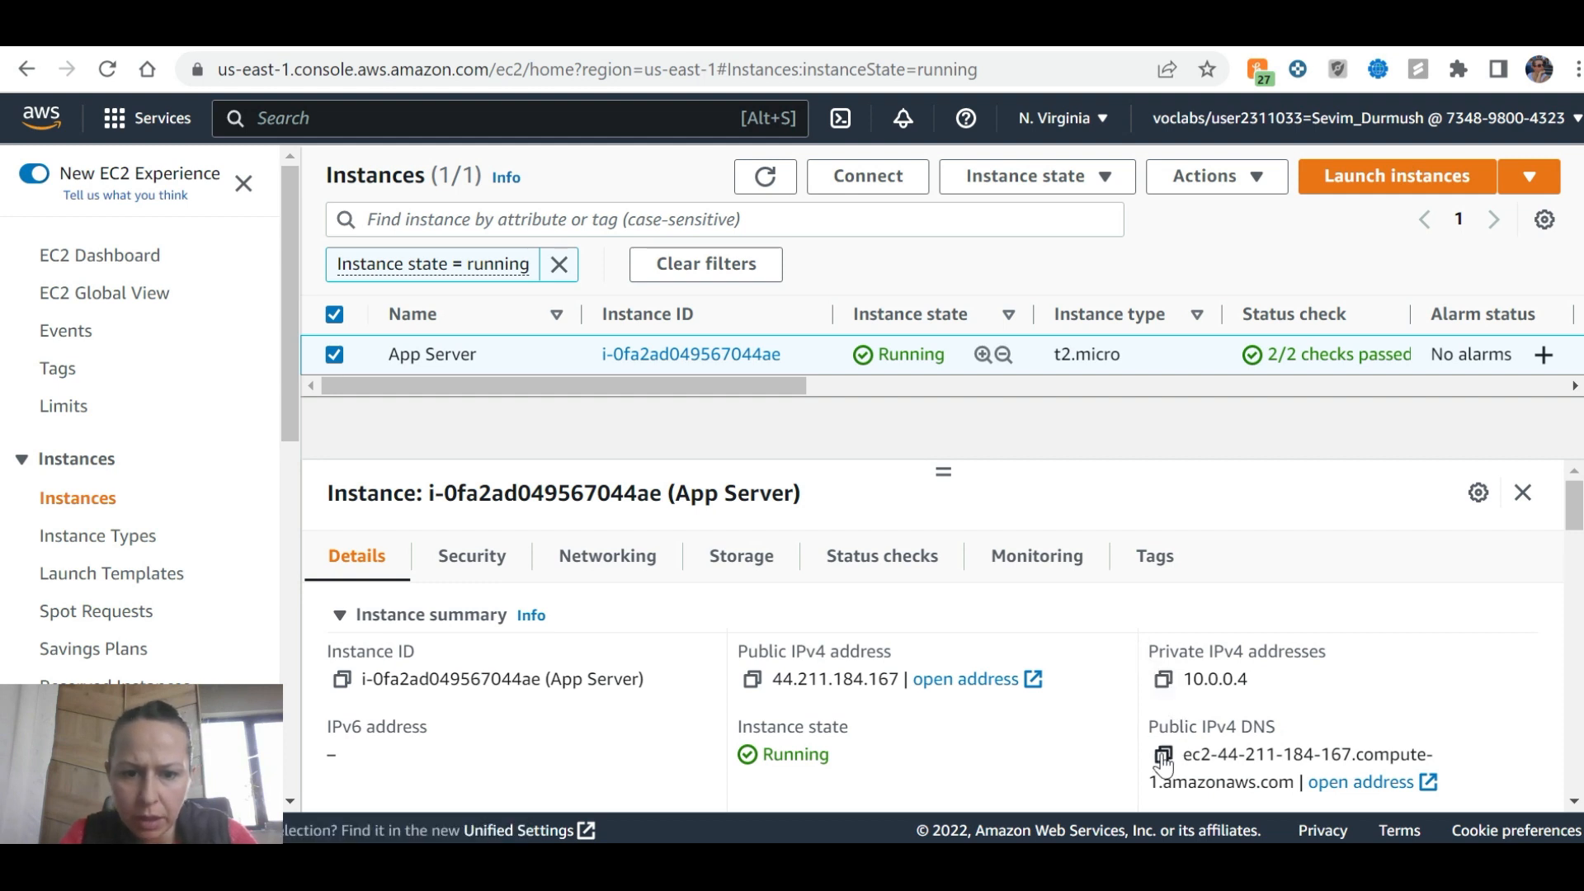
{"action": "mouse_move", "coordinate": [751, 685]}
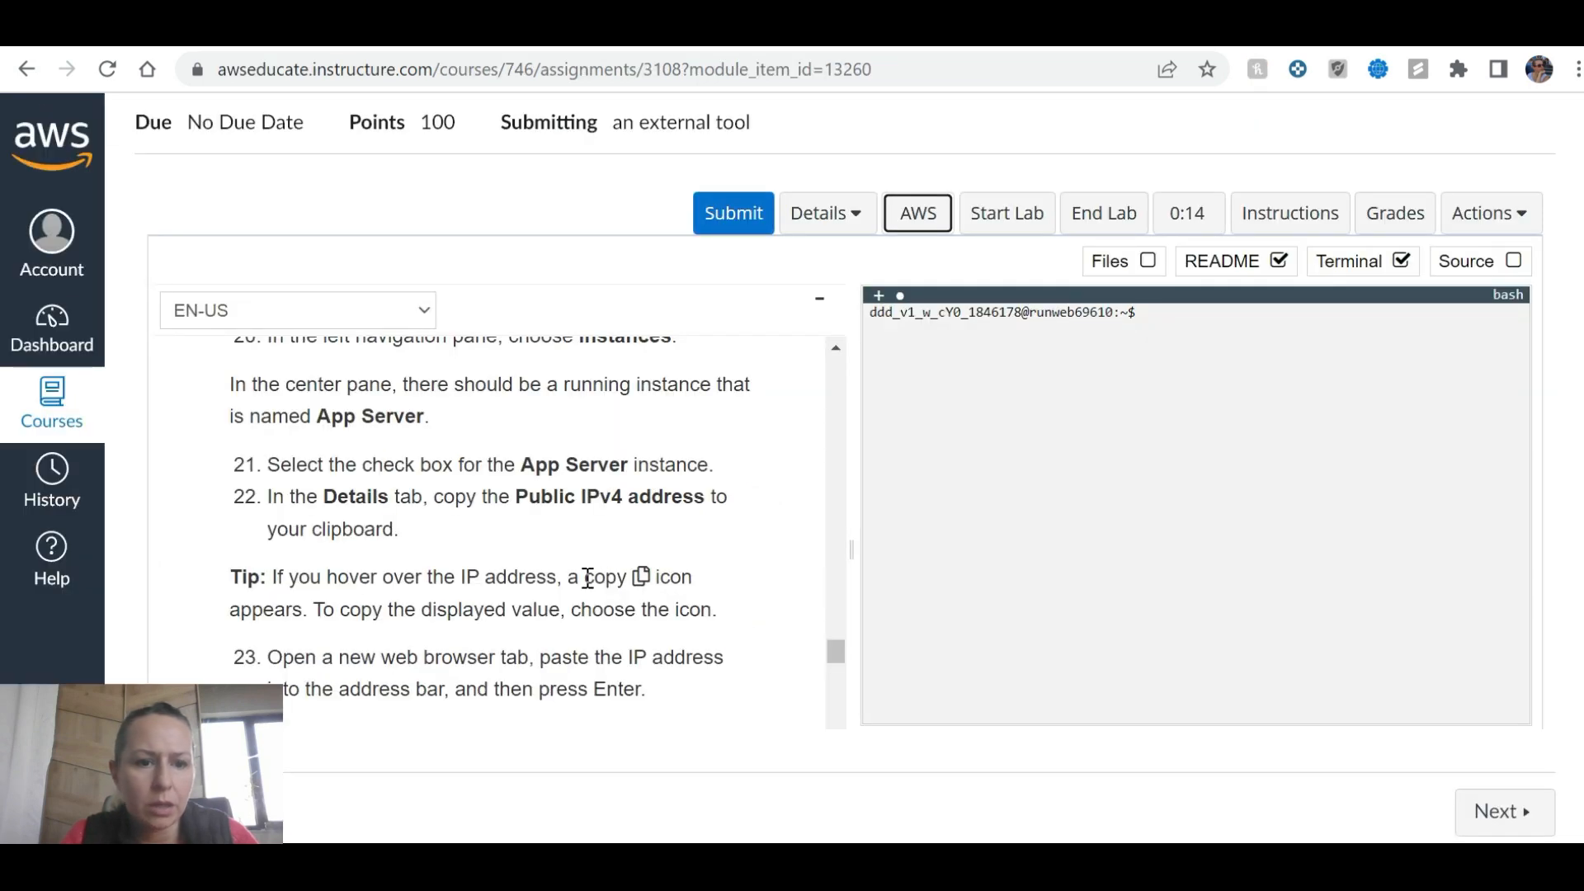
Scroll the README through steps 21–29 on the database endpoint before copying the IPv4 address.
{"action": "scroll", "scroll_direction": "down", "scroll_amount": 3}
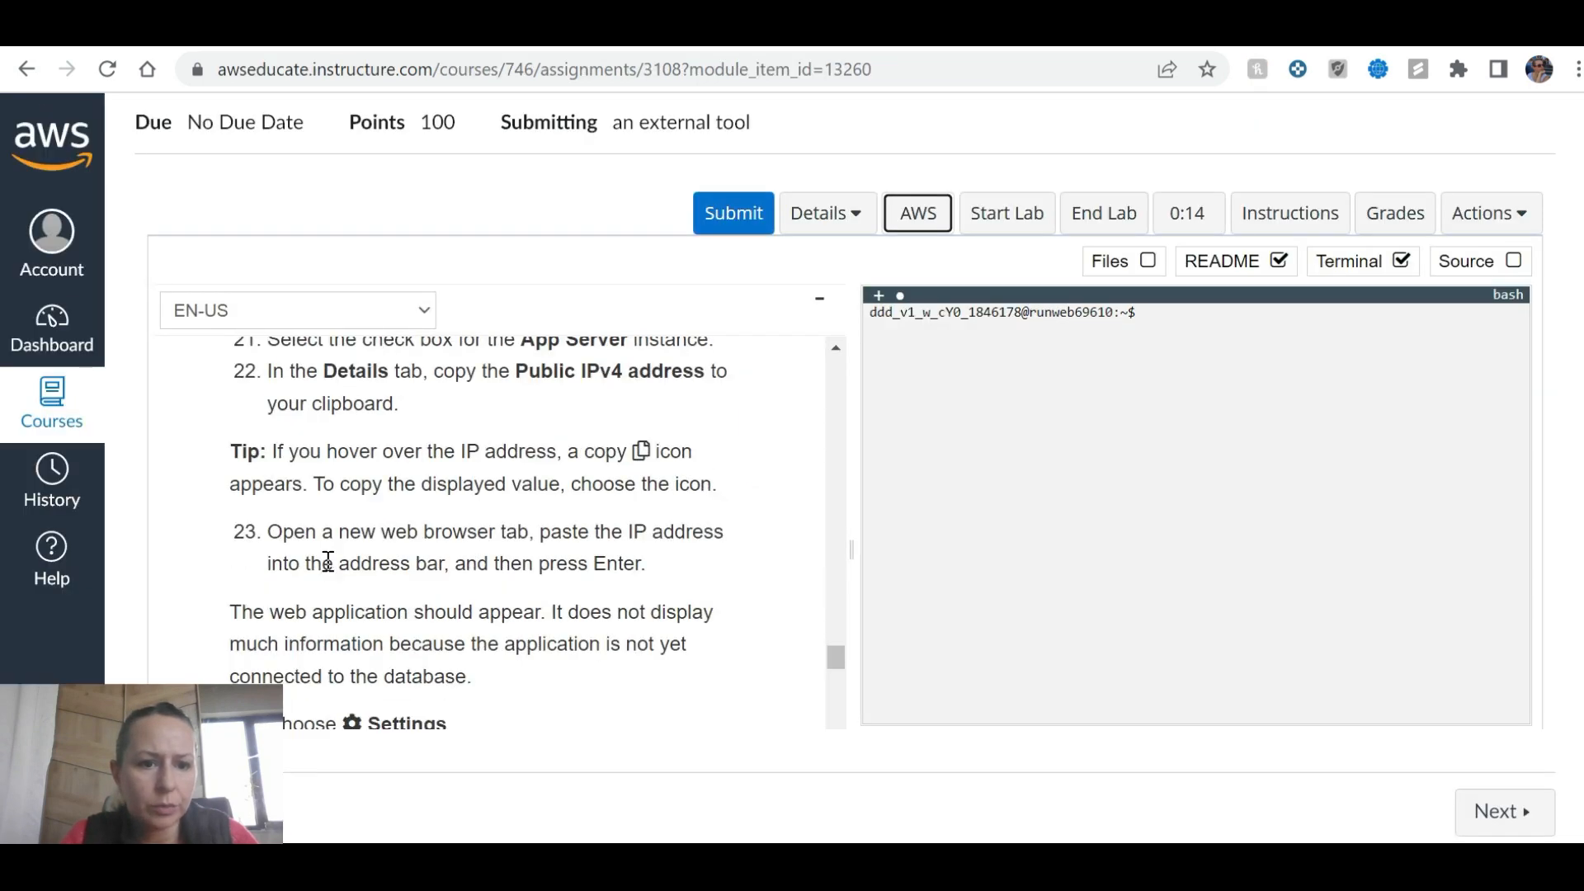
{"action": "scroll", "scroll_direction": "down", "scroll_amount": 3}
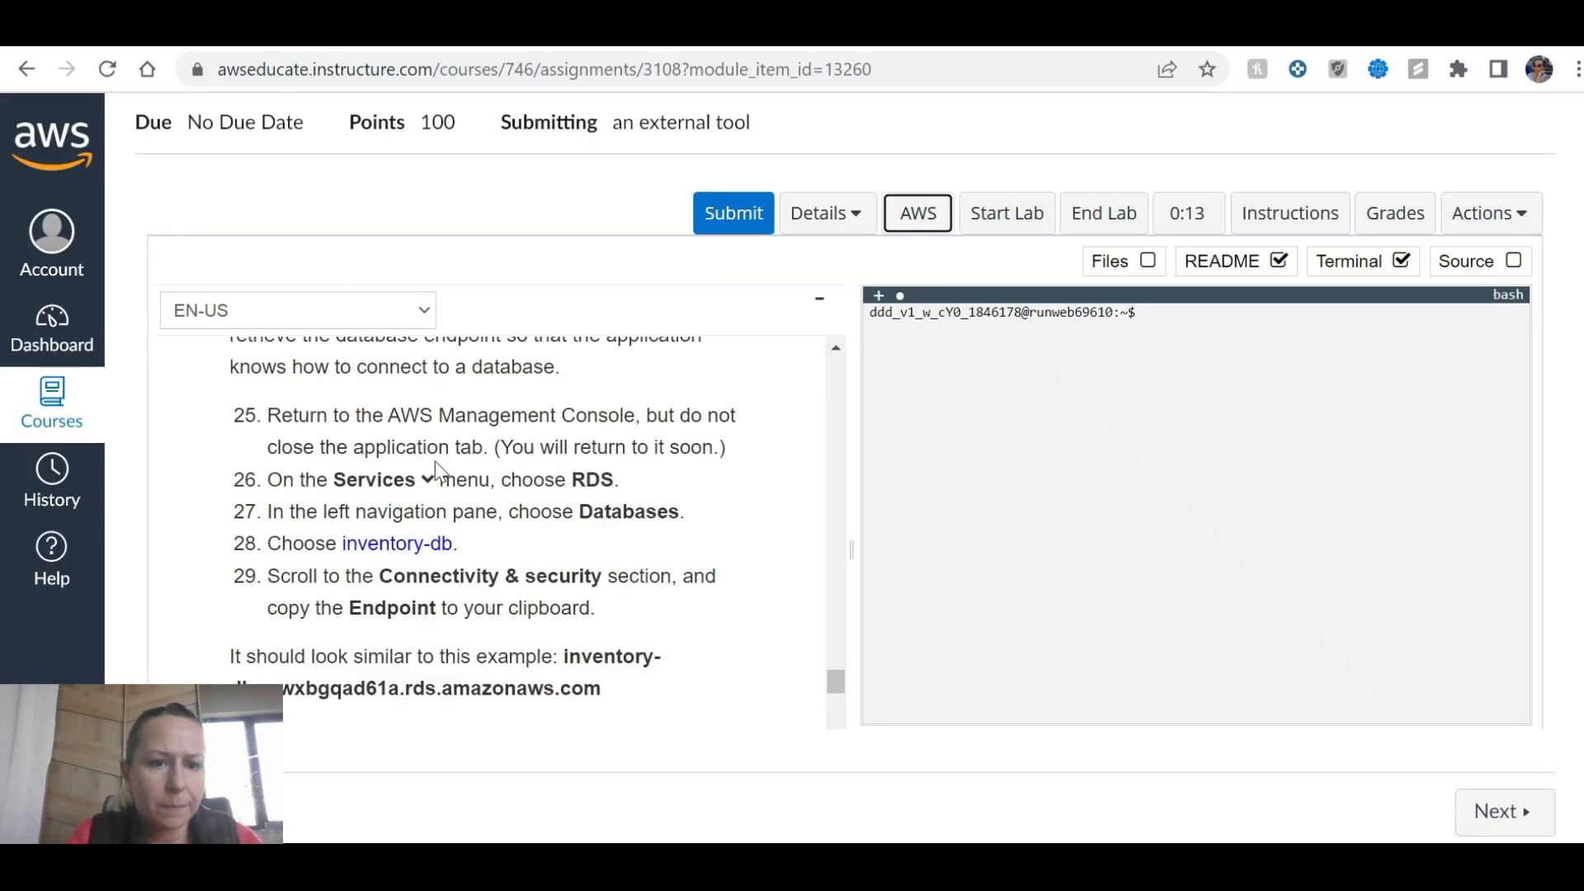
{"action": "scroll", "scroll_direction": "up", "scroll_amount": 3}
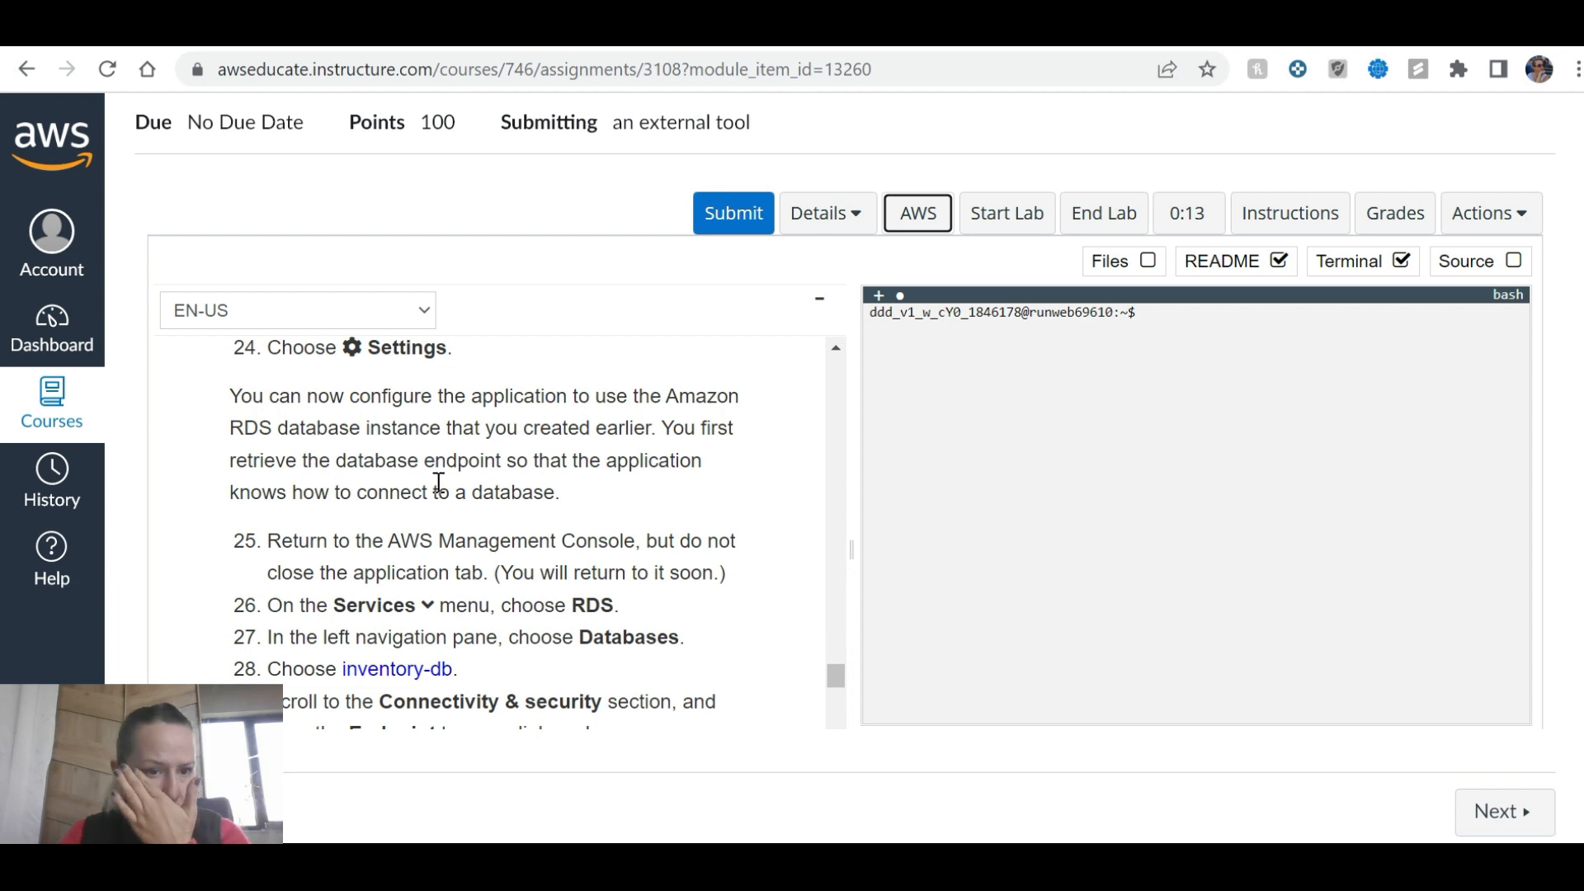
{"action": "mouse_move", "coordinate": [698, 452]}
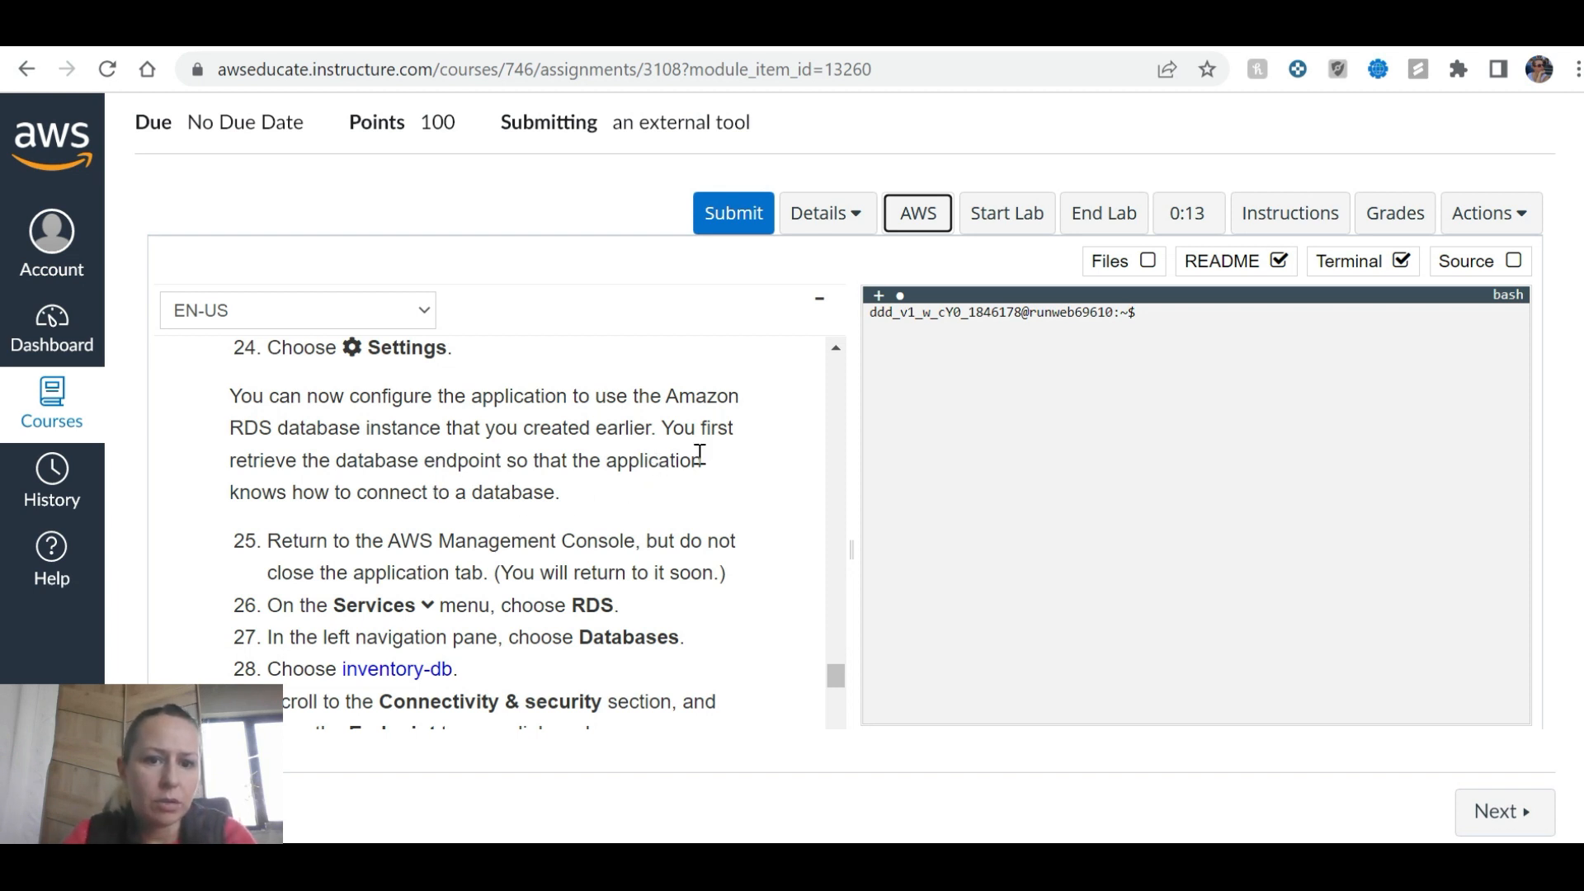
{"action": "mouse_move", "coordinate": [617, 489]}
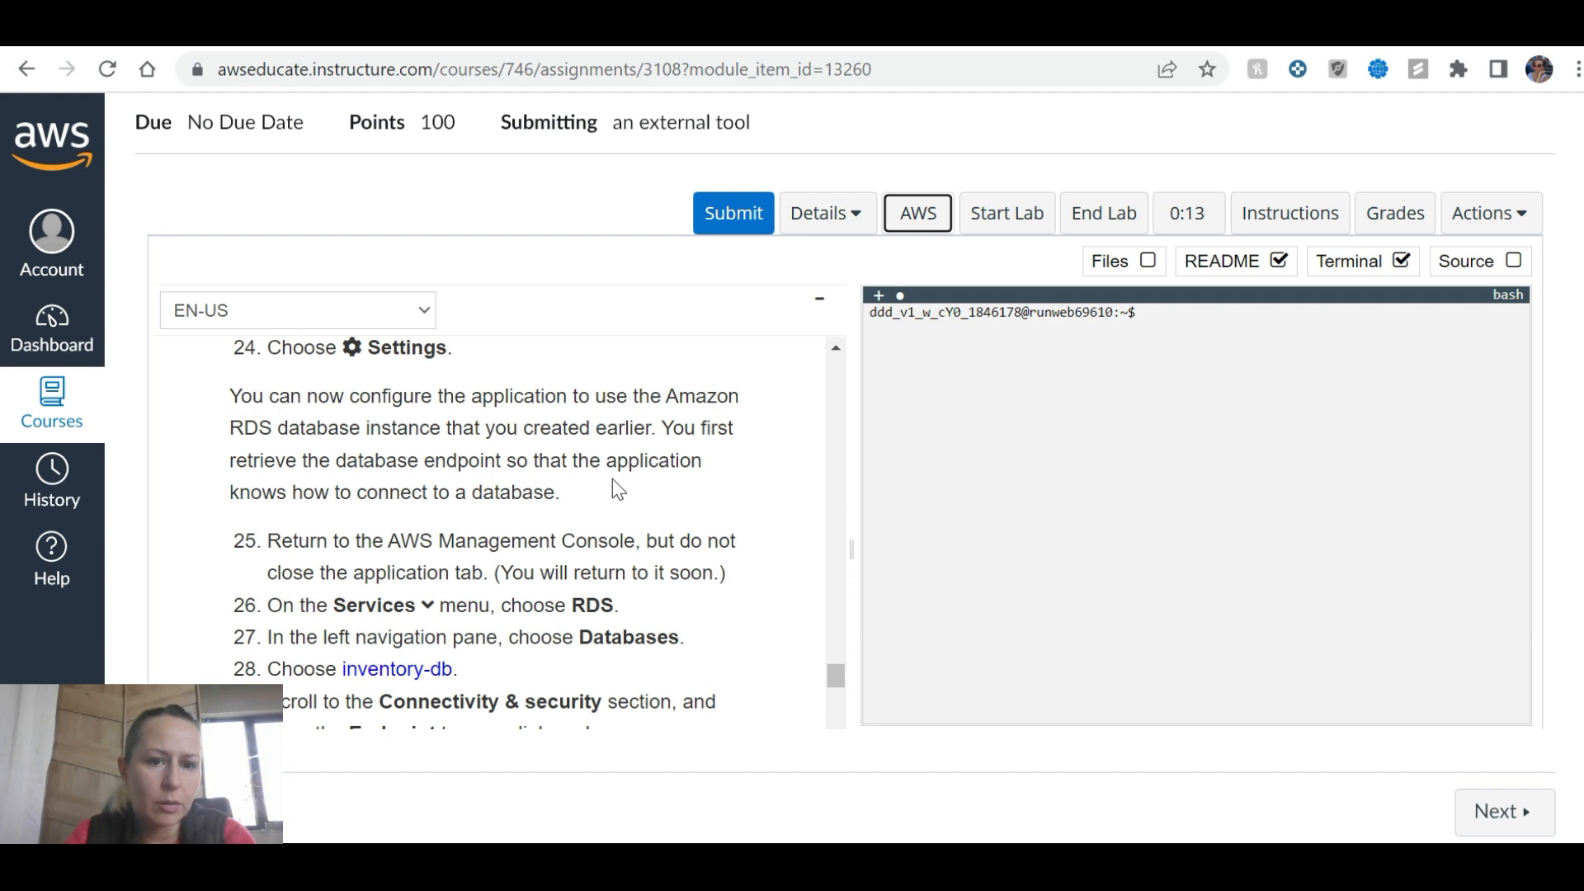
{"action": "mouse_move", "coordinate": [708, 481]}
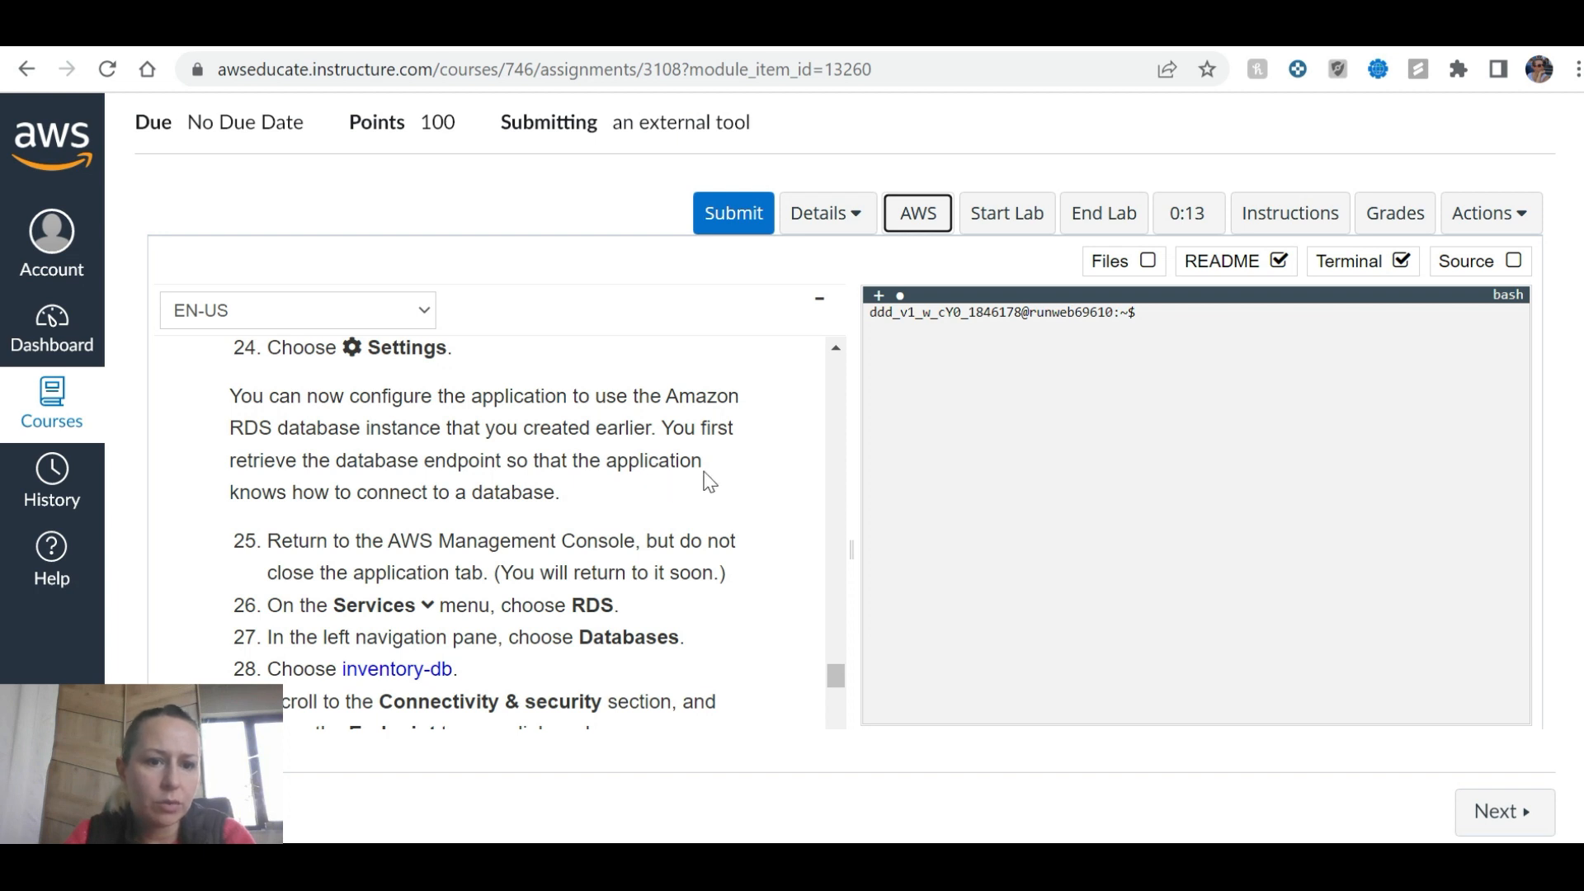
{"action": "mouse_move", "coordinate": [392, 536]}
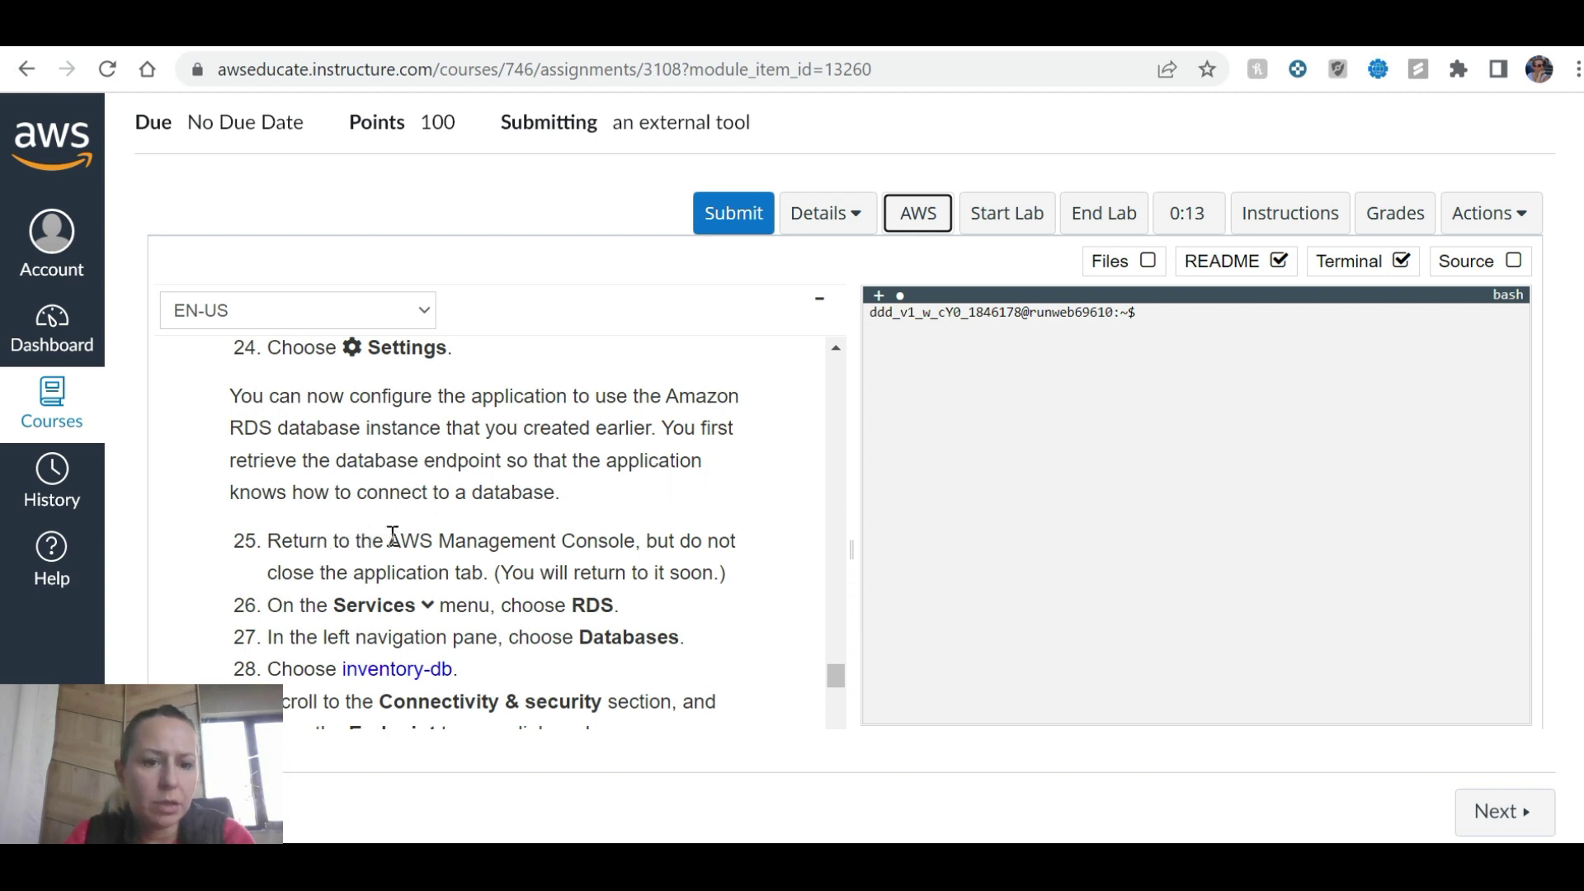
{"action": "scroll", "scroll_direction": "down", "scroll_amount": 3}
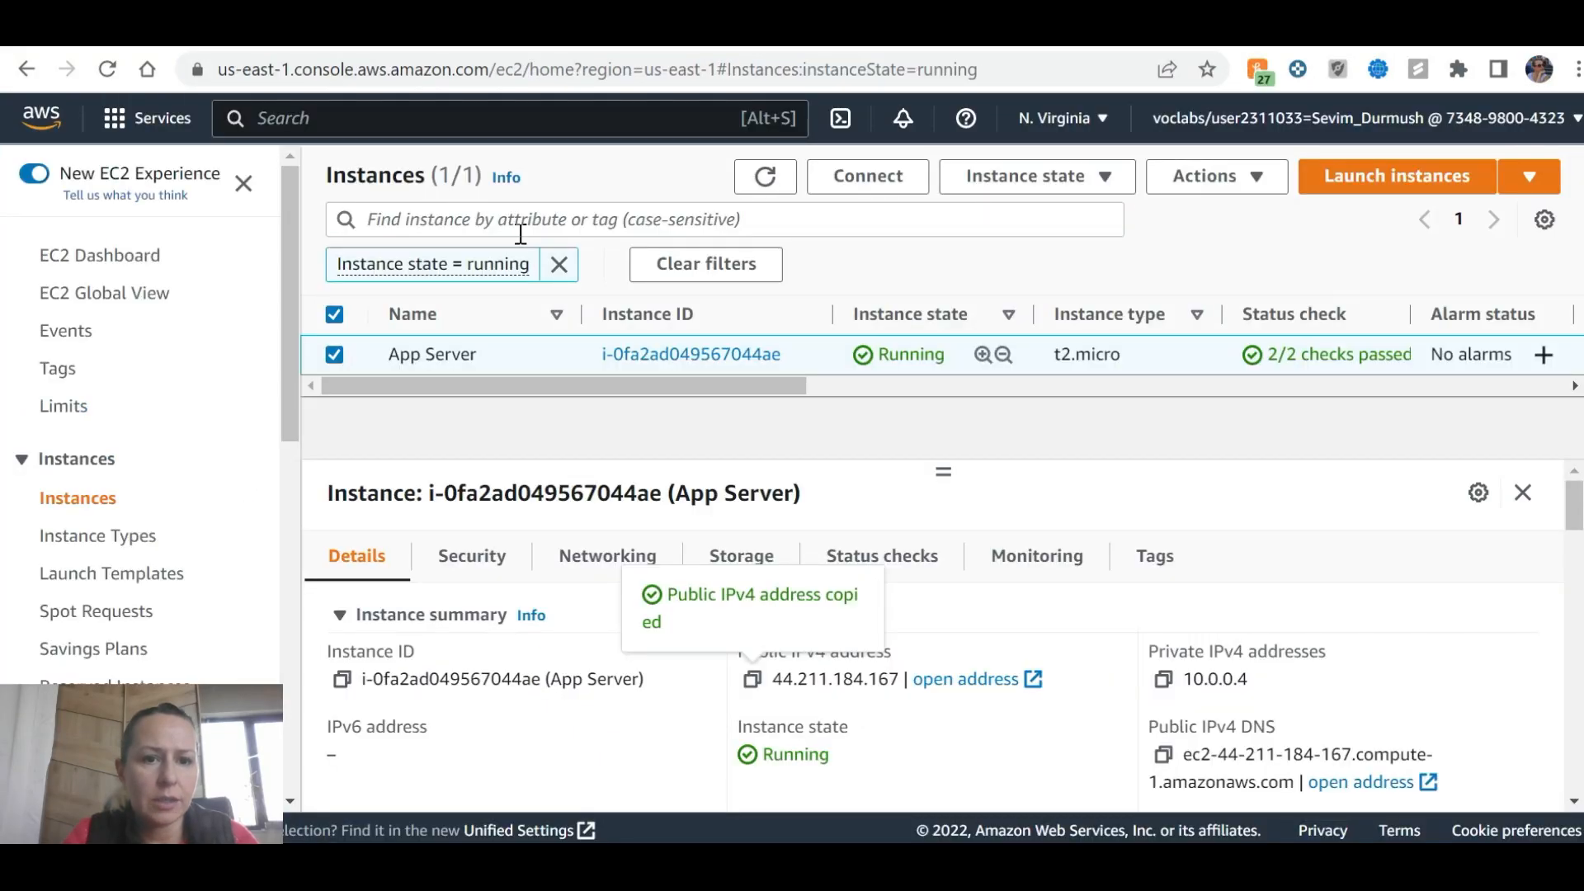
Go to RDS DB Instances, open inventory-db and select its endpoint address on port 3306 for copying.
{"action": "type", "text": "rds"}
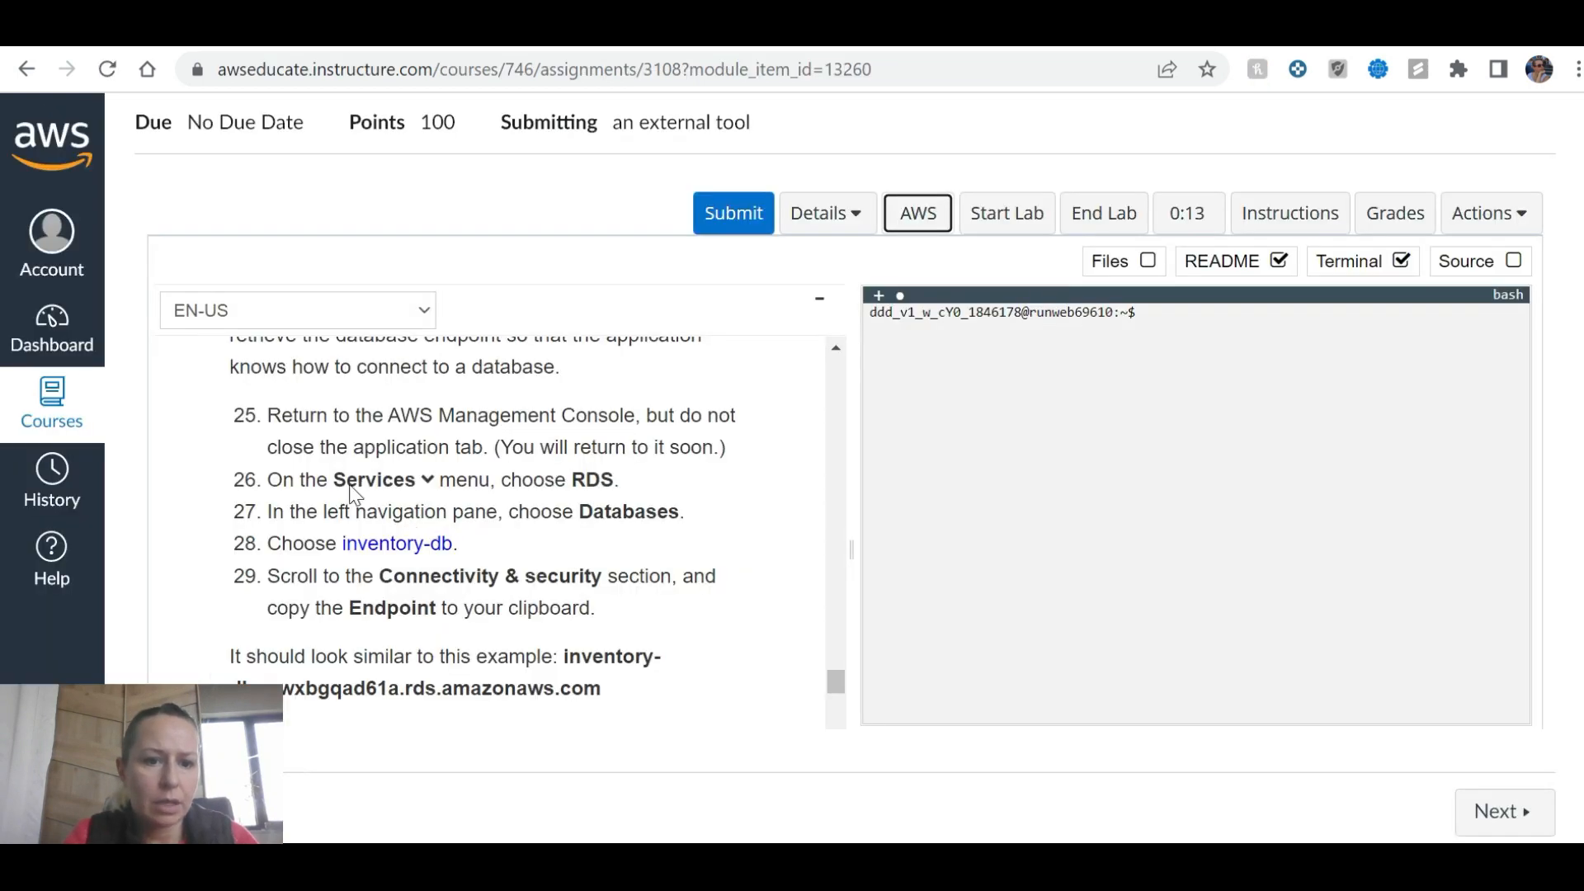
{"action": "mouse_move", "coordinate": [479, 564]}
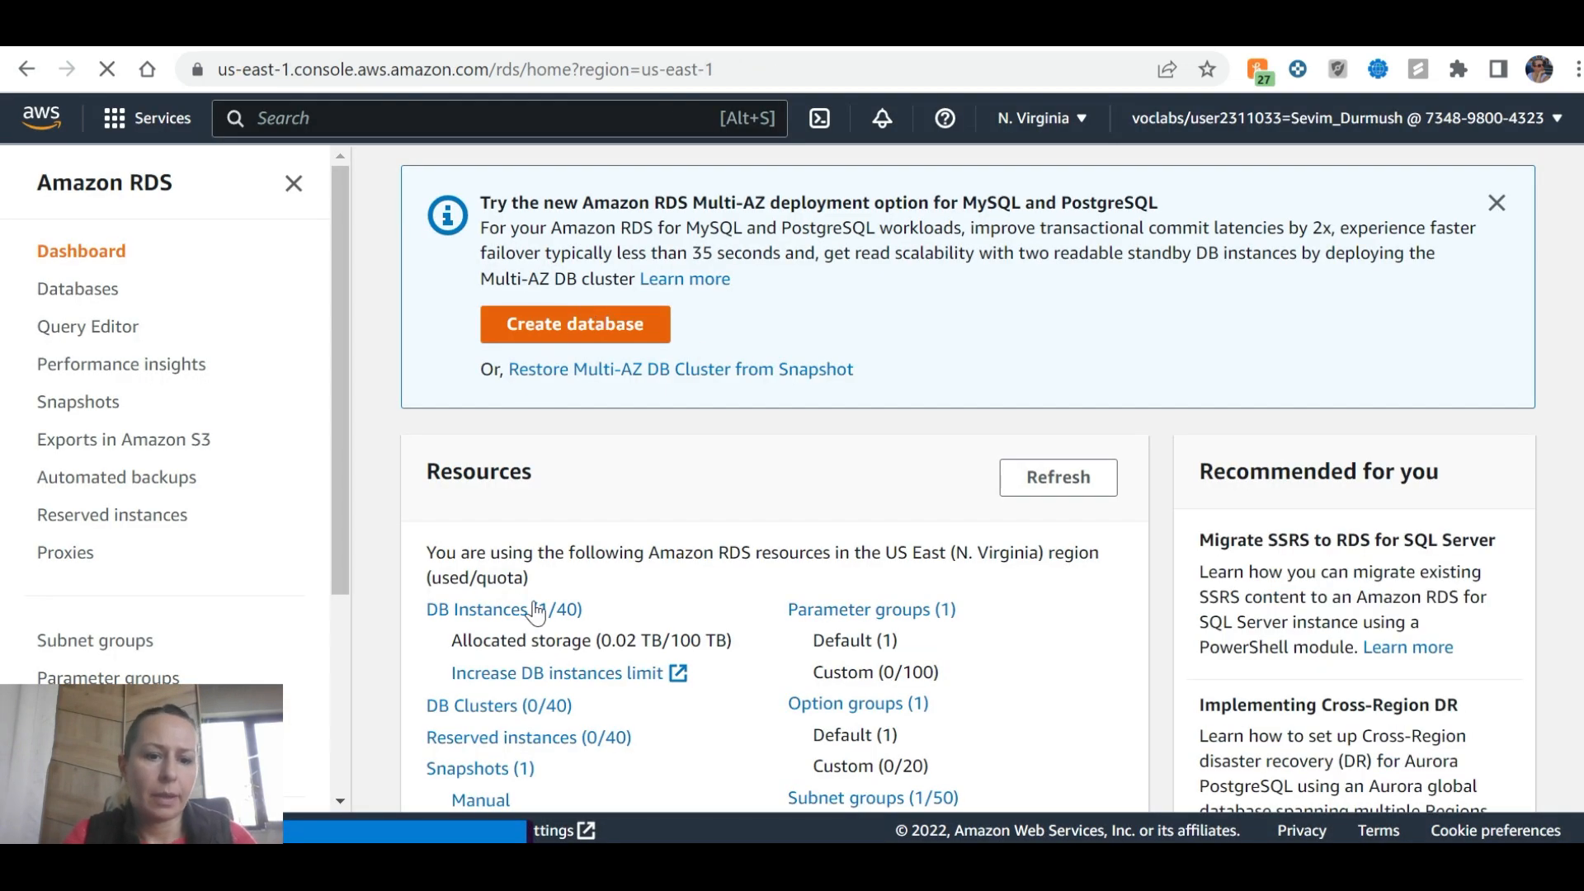
{"action": "left_click", "coordinate": [77, 287]}
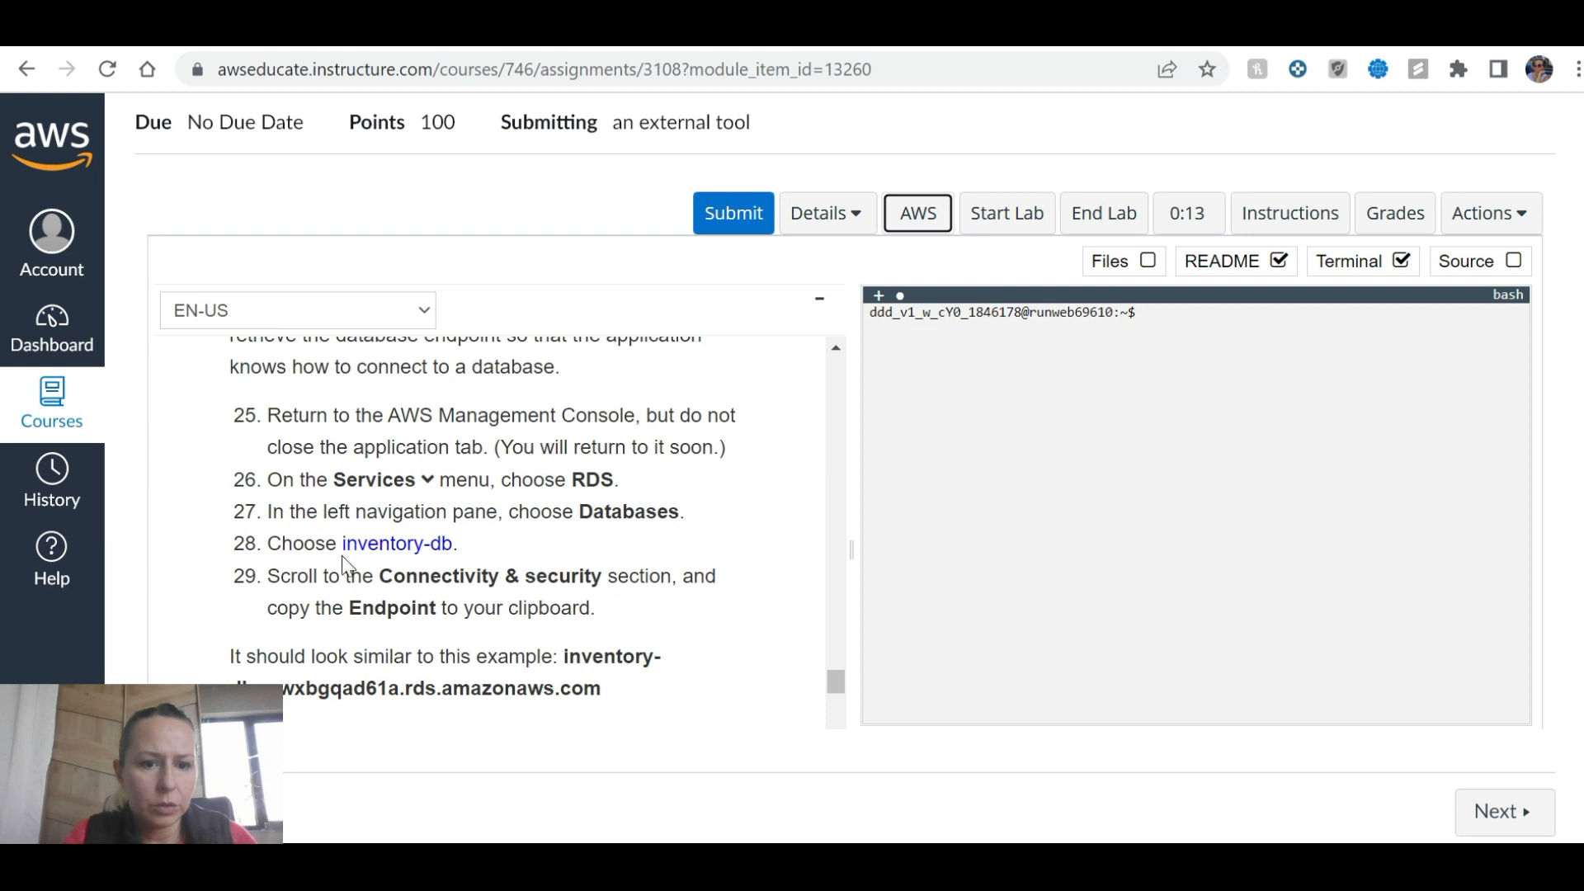
{"action": "mouse_move", "coordinate": [571, 586]}
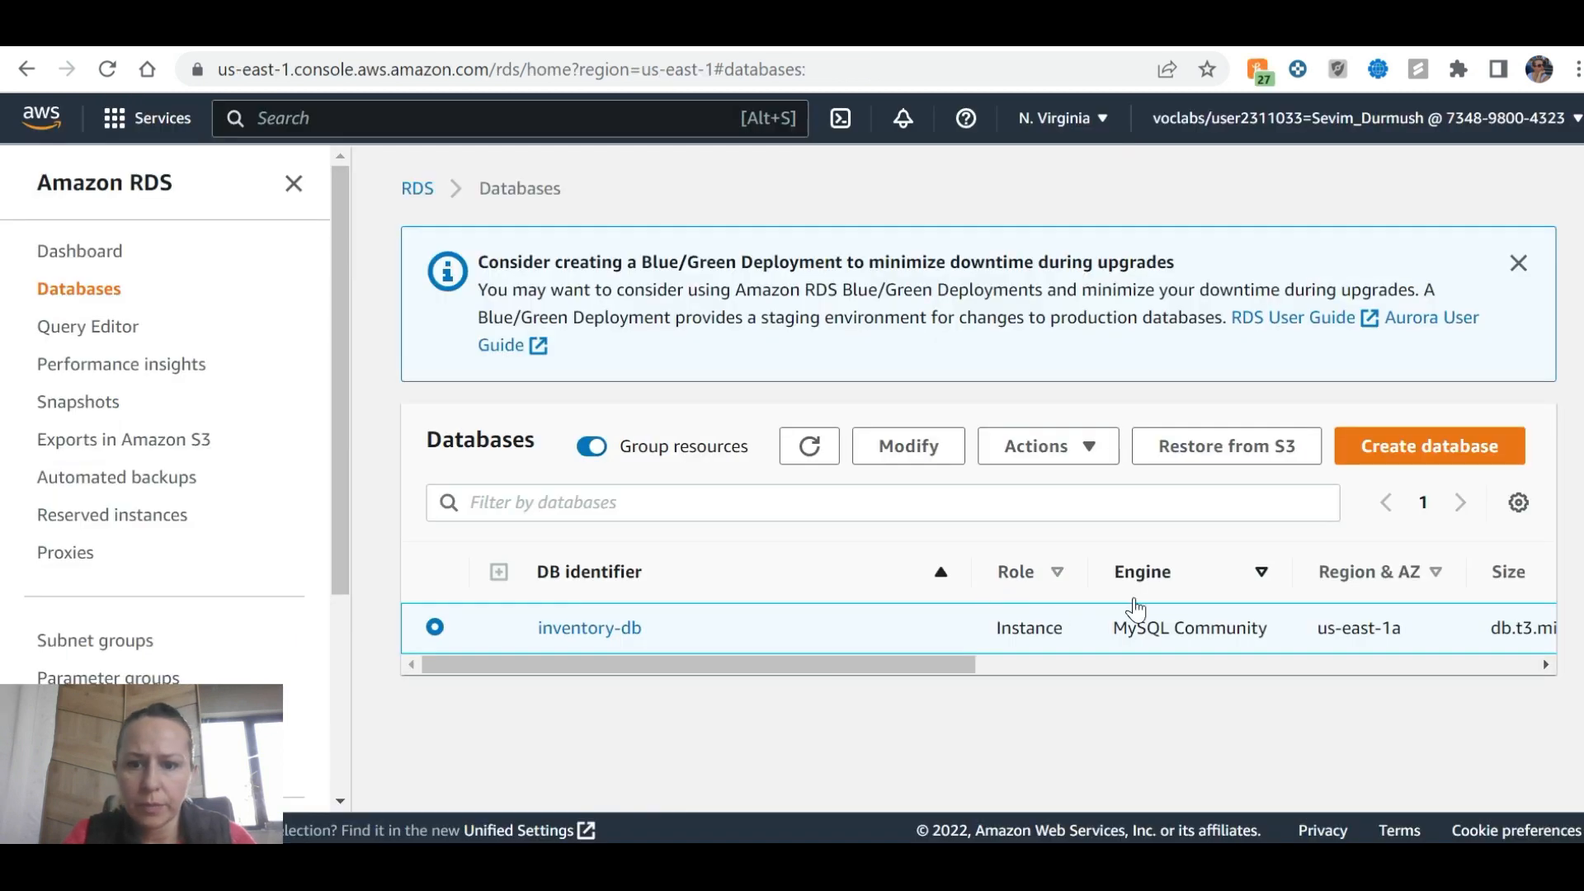
{"action": "scroll", "scroll_direction": "right", "scroll_amount": 3}
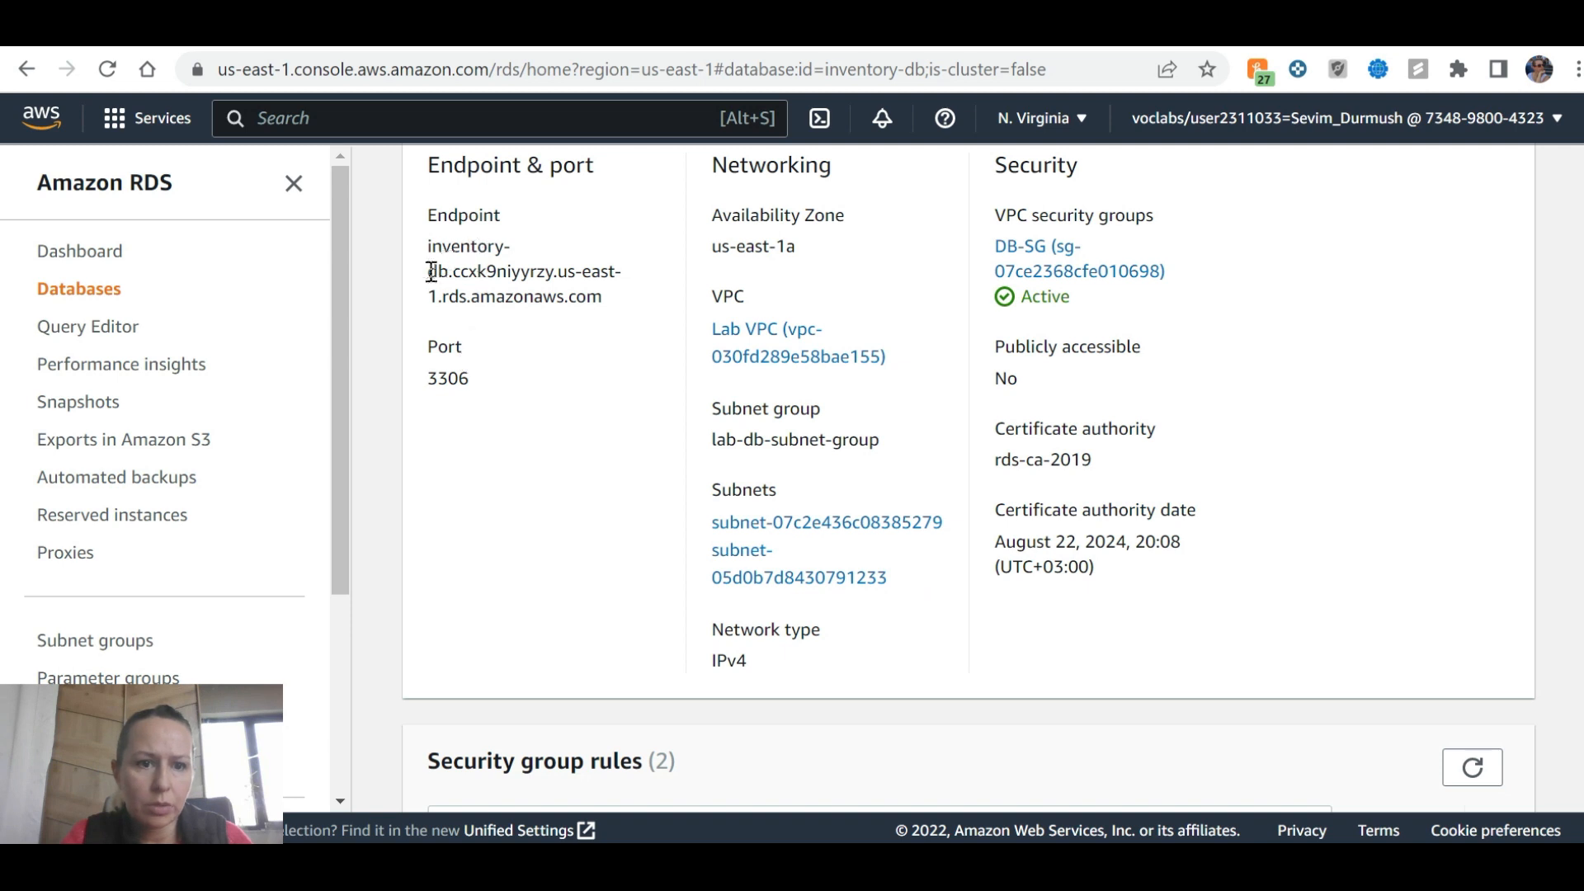
{"action": "double_click", "coordinate": [523, 282]}
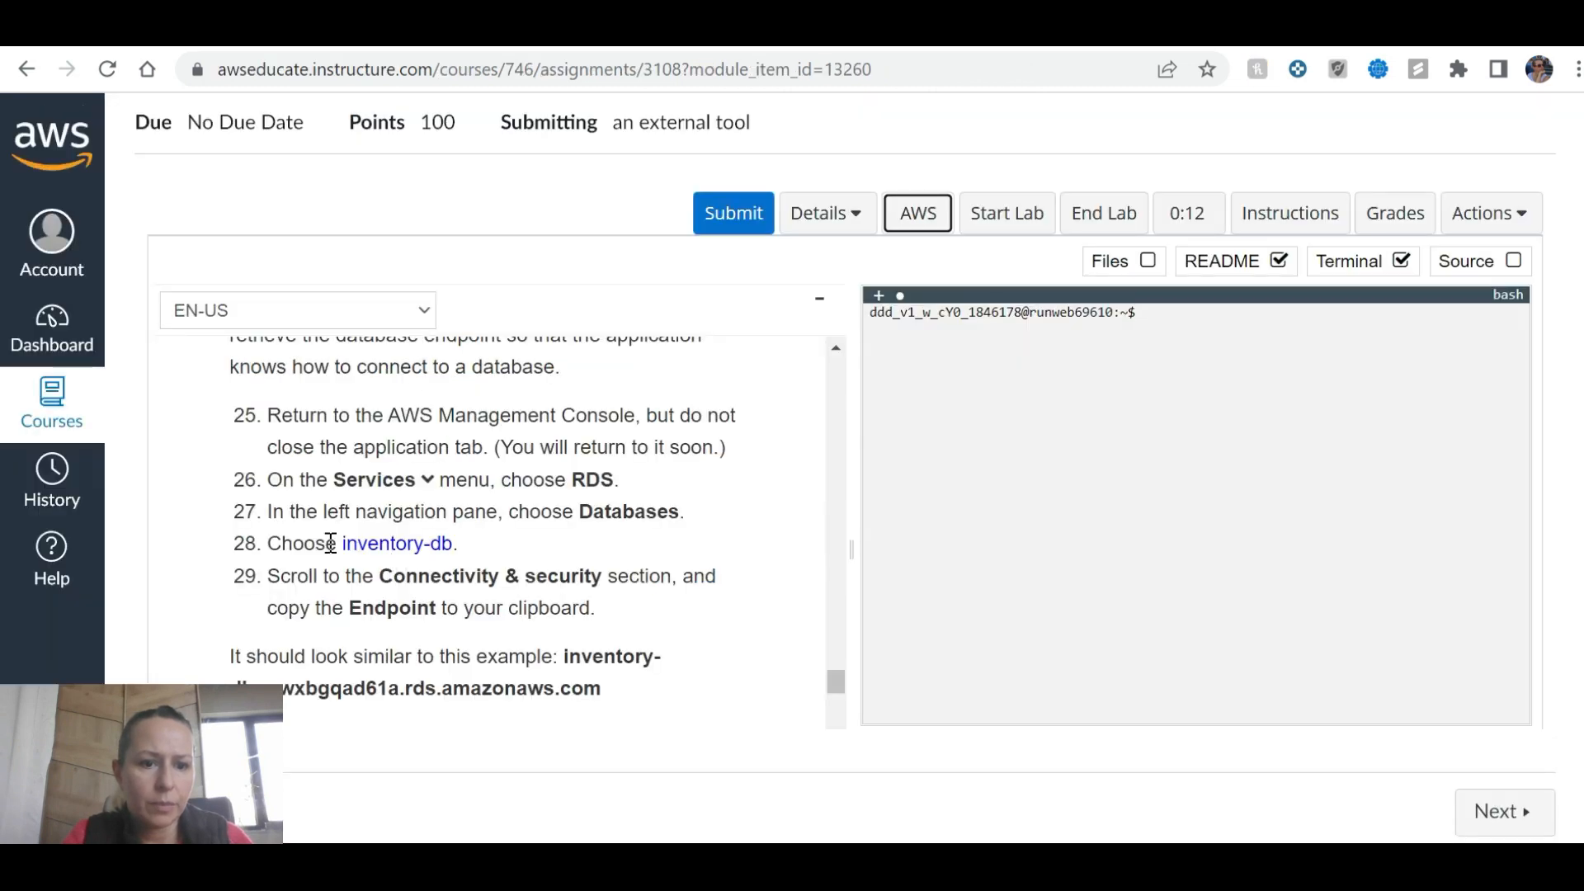
{"action": "mouse_move", "coordinate": [510, 611]}
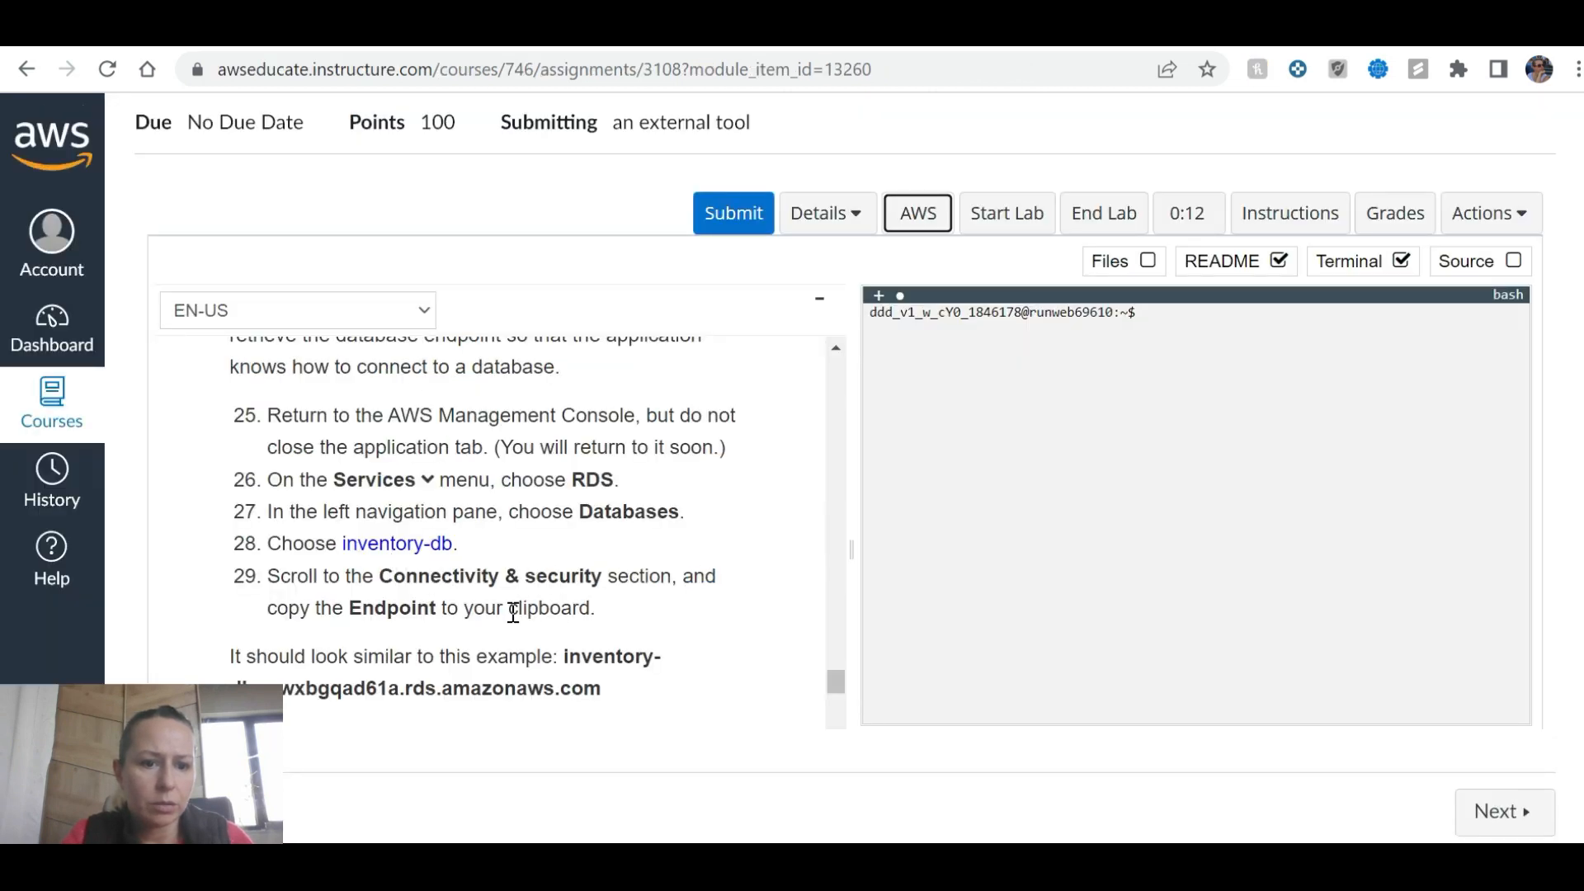
{"action": "scroll", "scroll_direction": "down", "scroll_amount": 3}
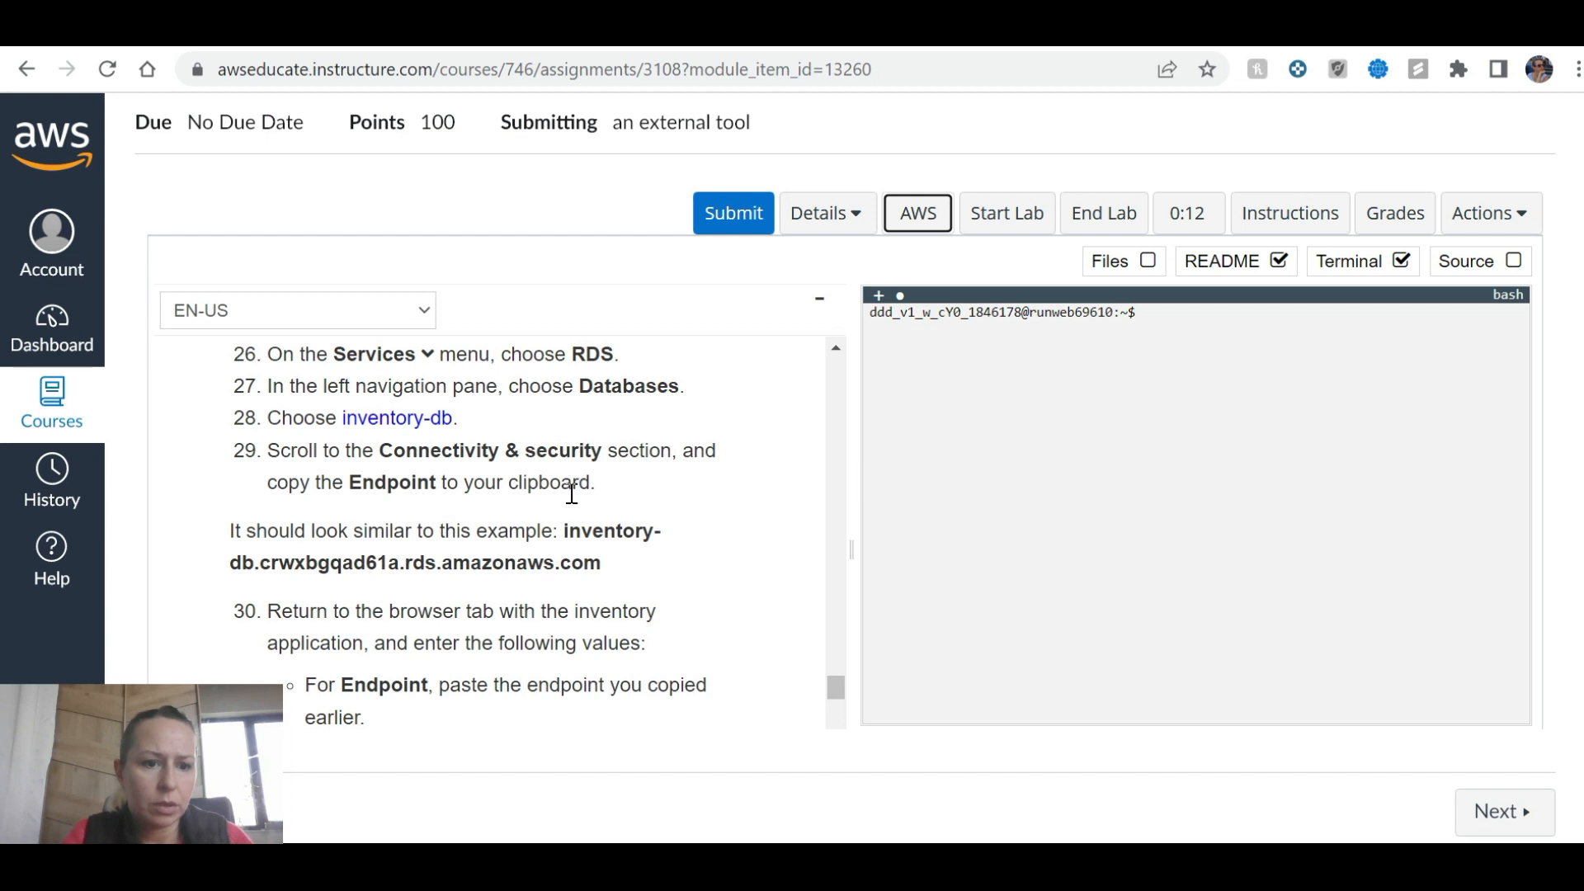
{"action": "mouse_move", "coordinate": [596, 562]}
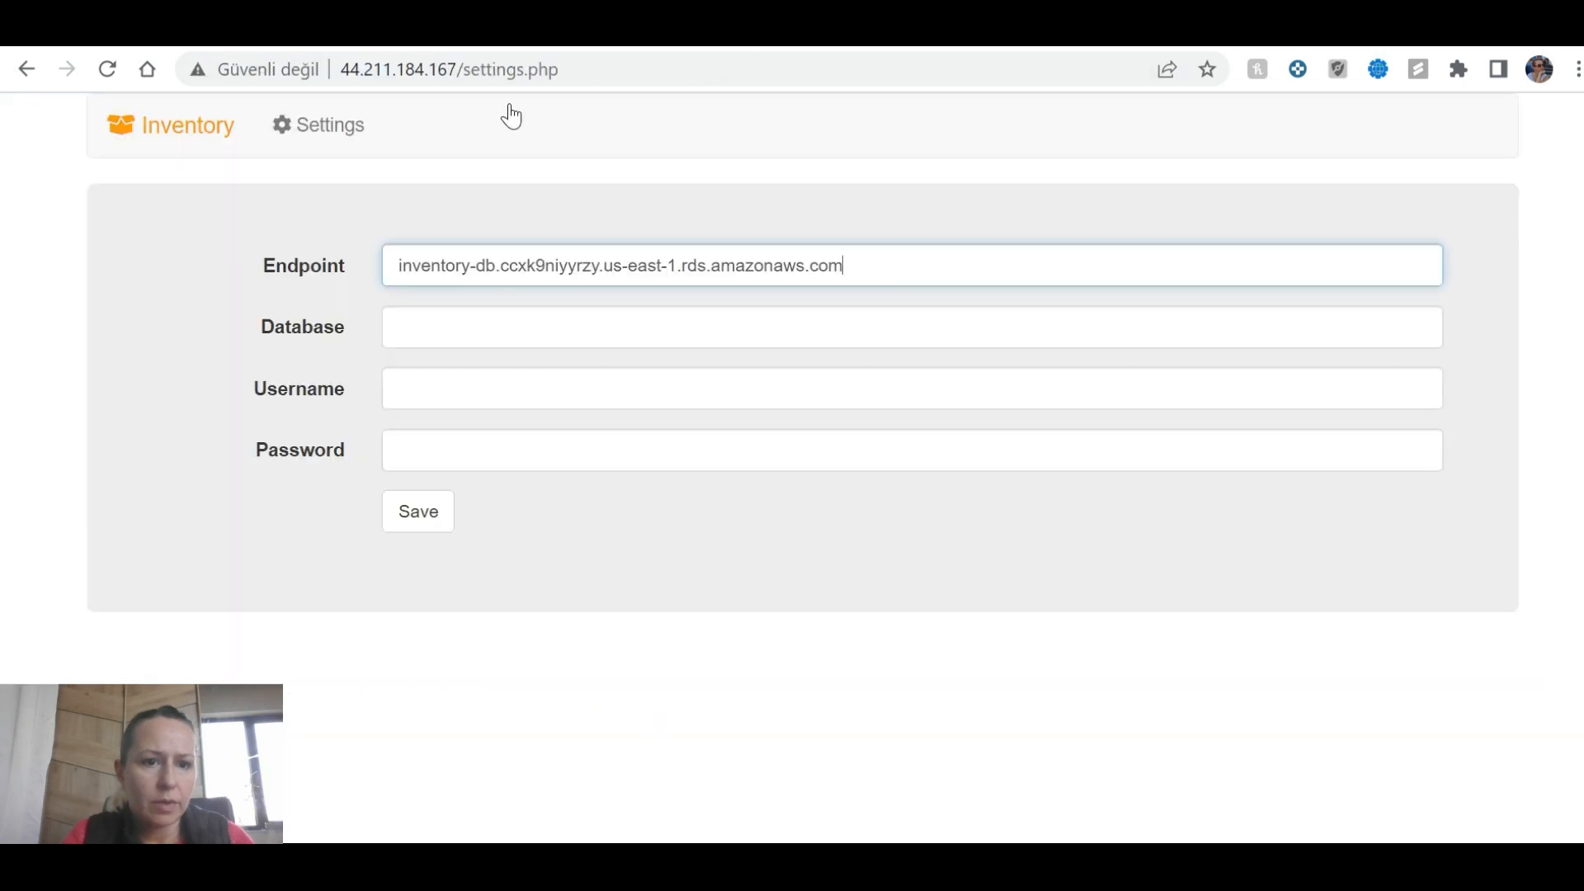
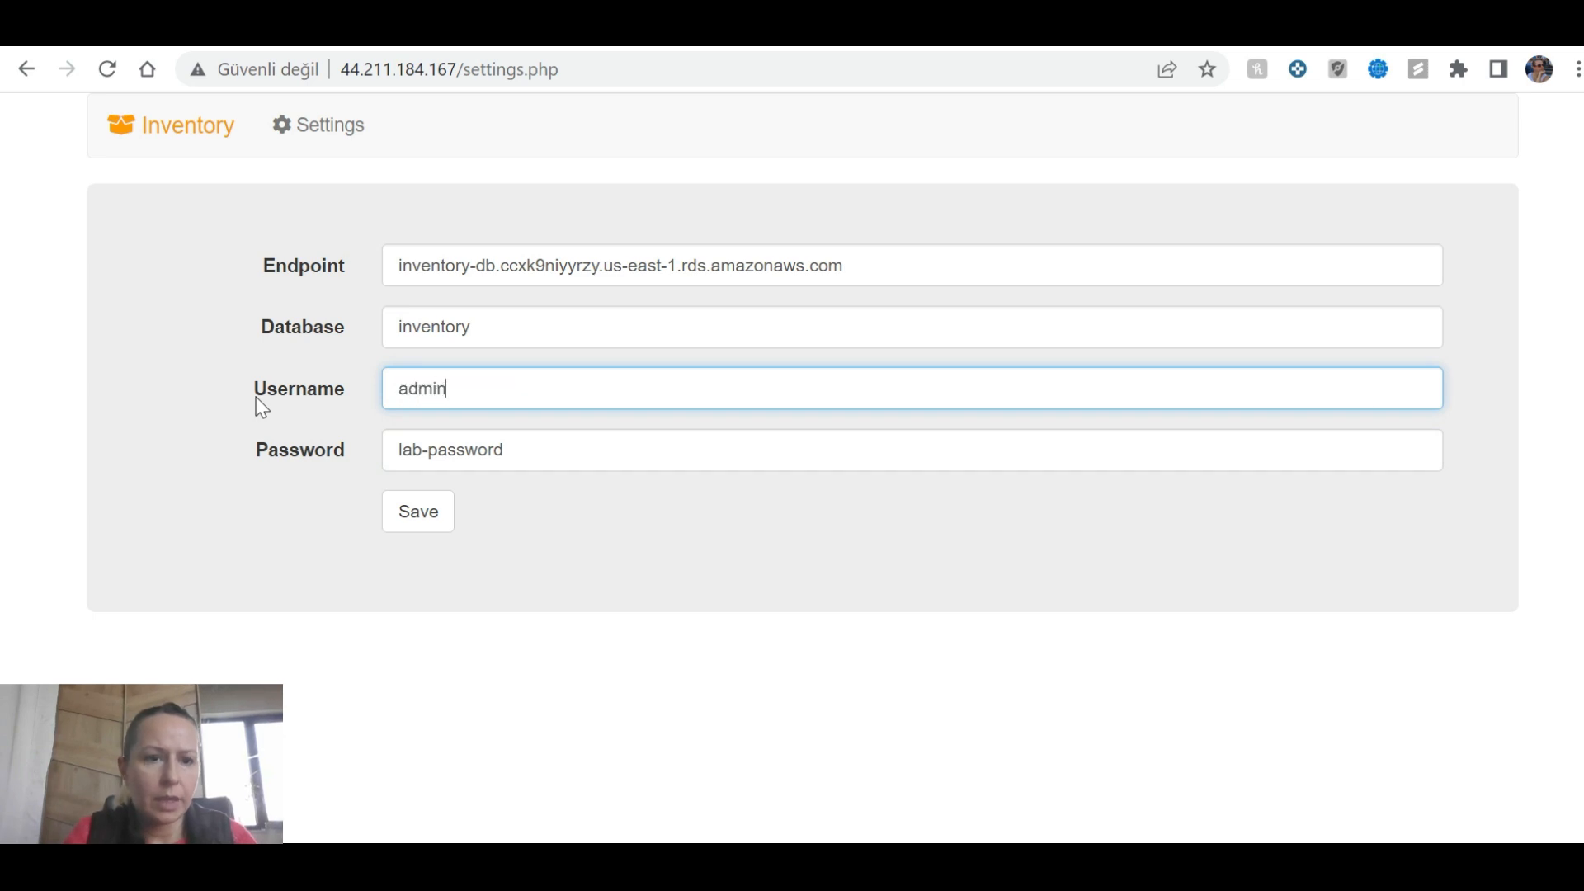
{"action": "mouse_move", "coordinate": [442, 56]}
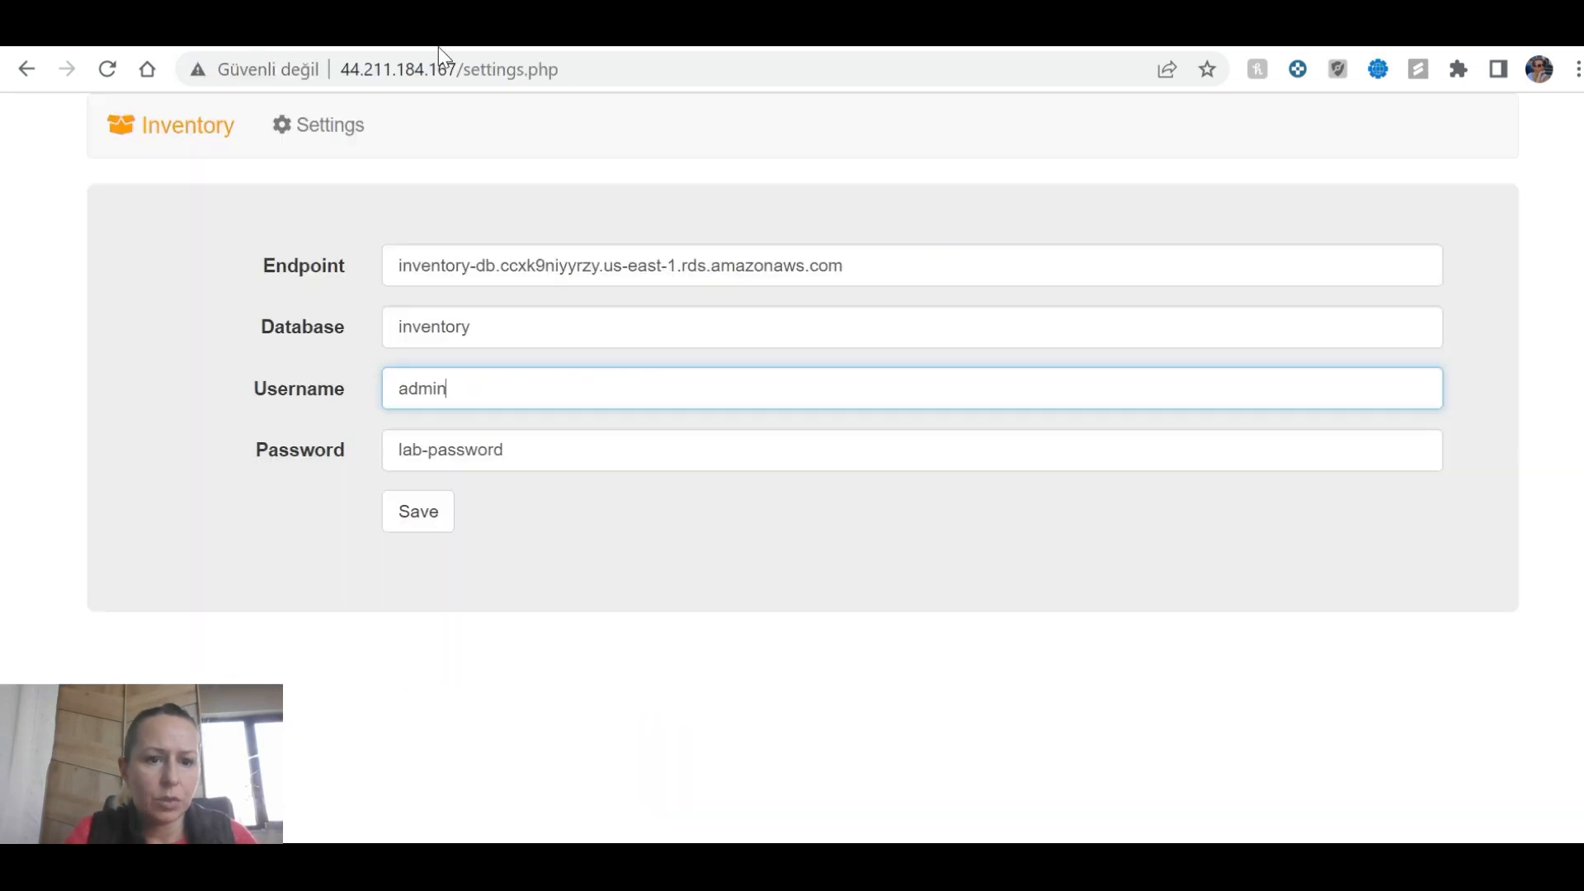
{"action": "left_click", "coordinate": [417, 510]}
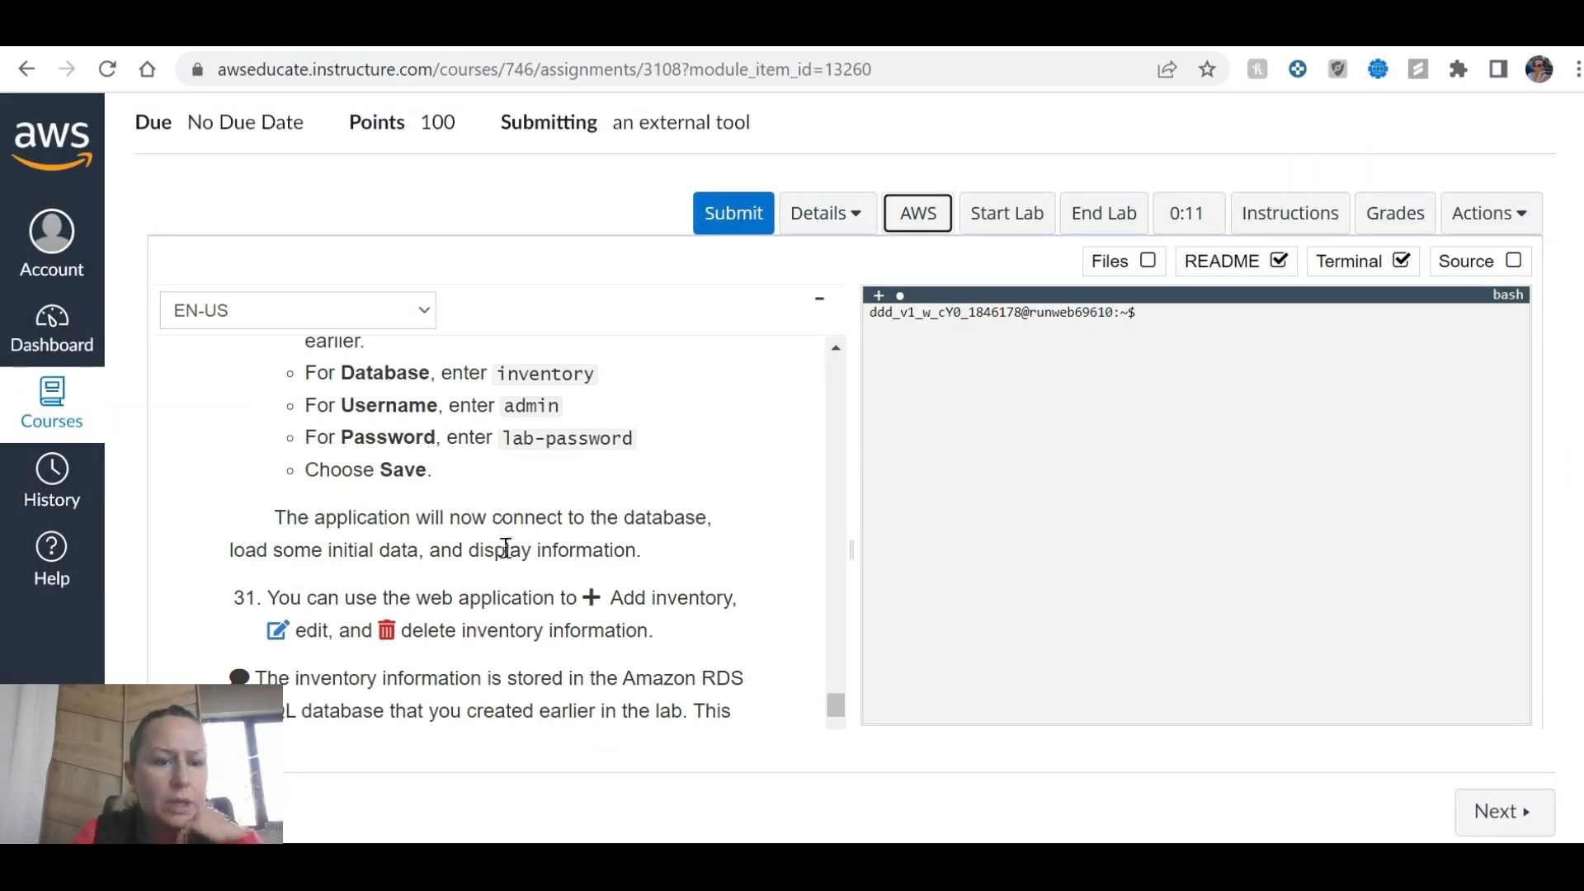
{"action": "mouse_move", "coordinate": [622, 596]}
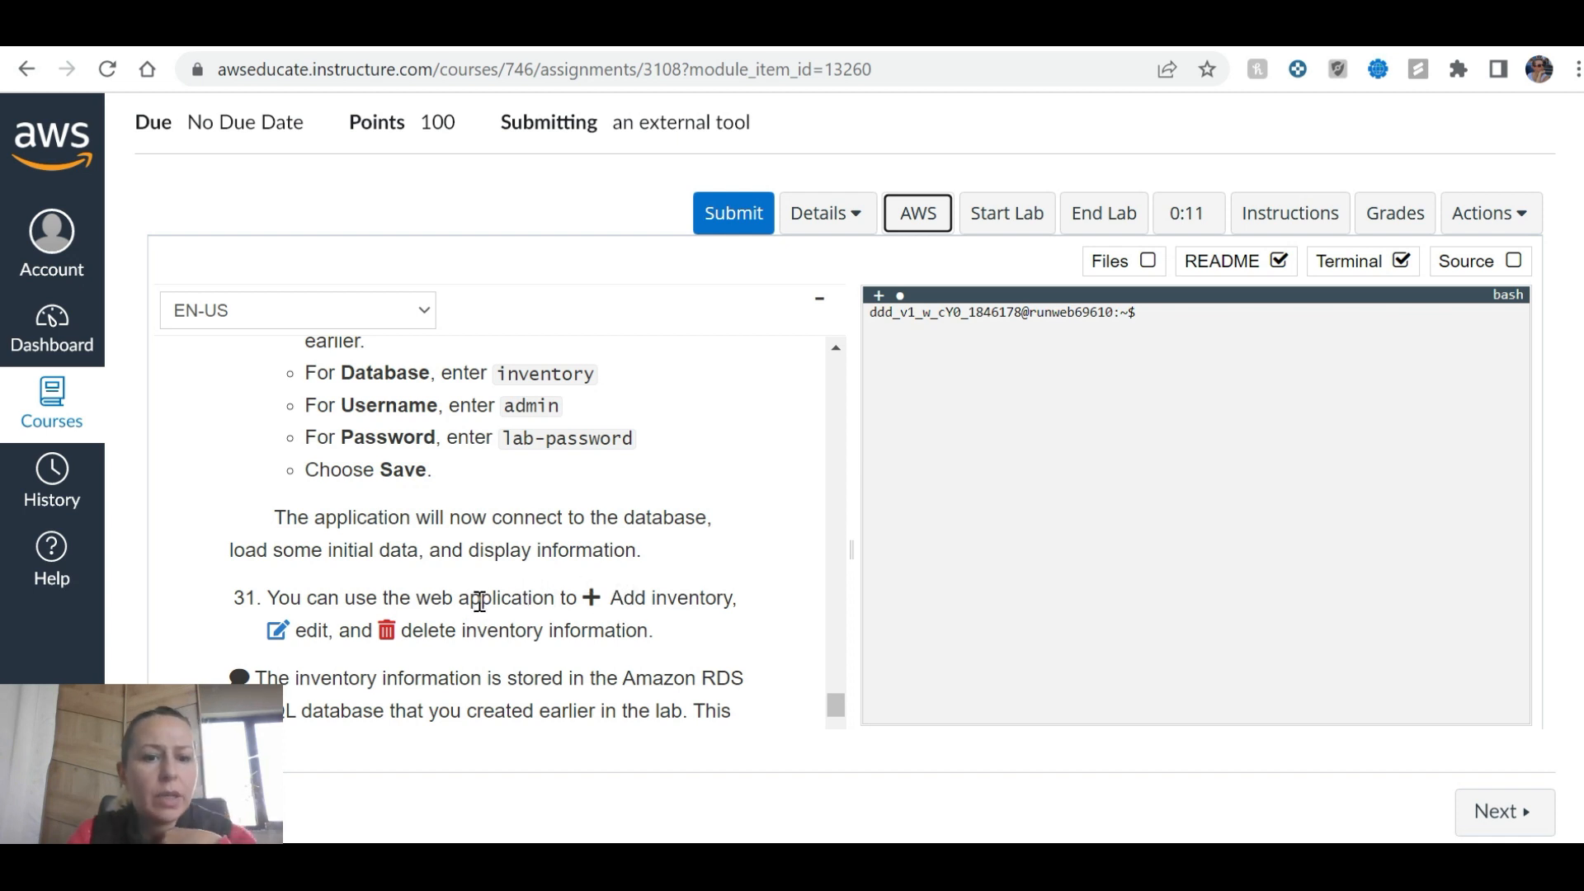
Scroll the README to steps 31–32 about adding inventory records.
{"action": "scroll", "scroll_direction": "down", "scroll_amount": 3}
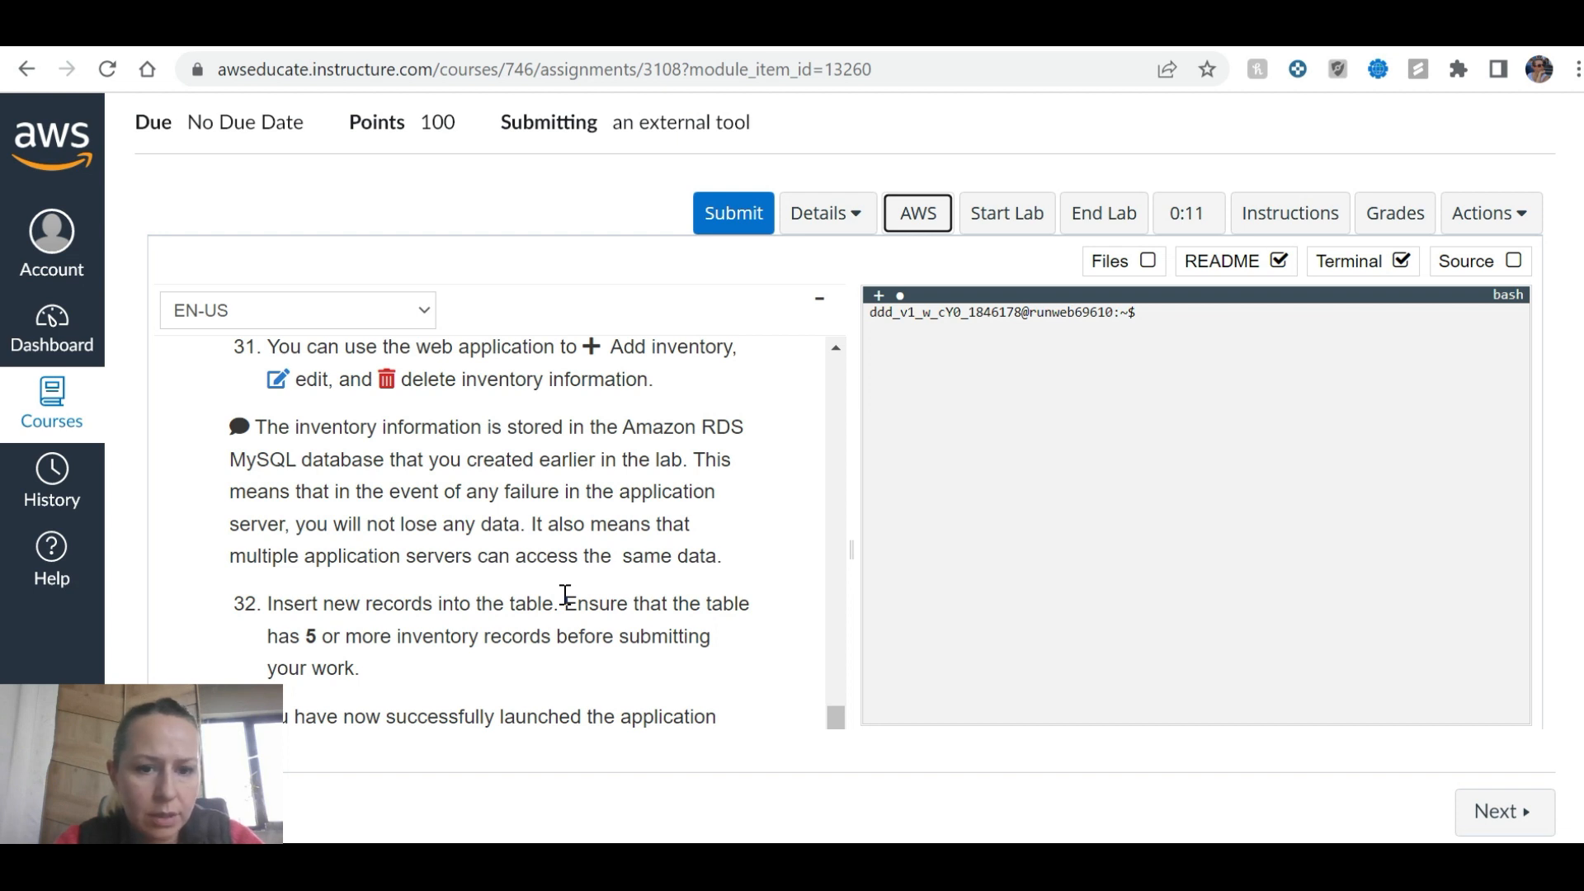
{"action": "scroll", "scroll_direction": "down", "scroll_amount": 3}
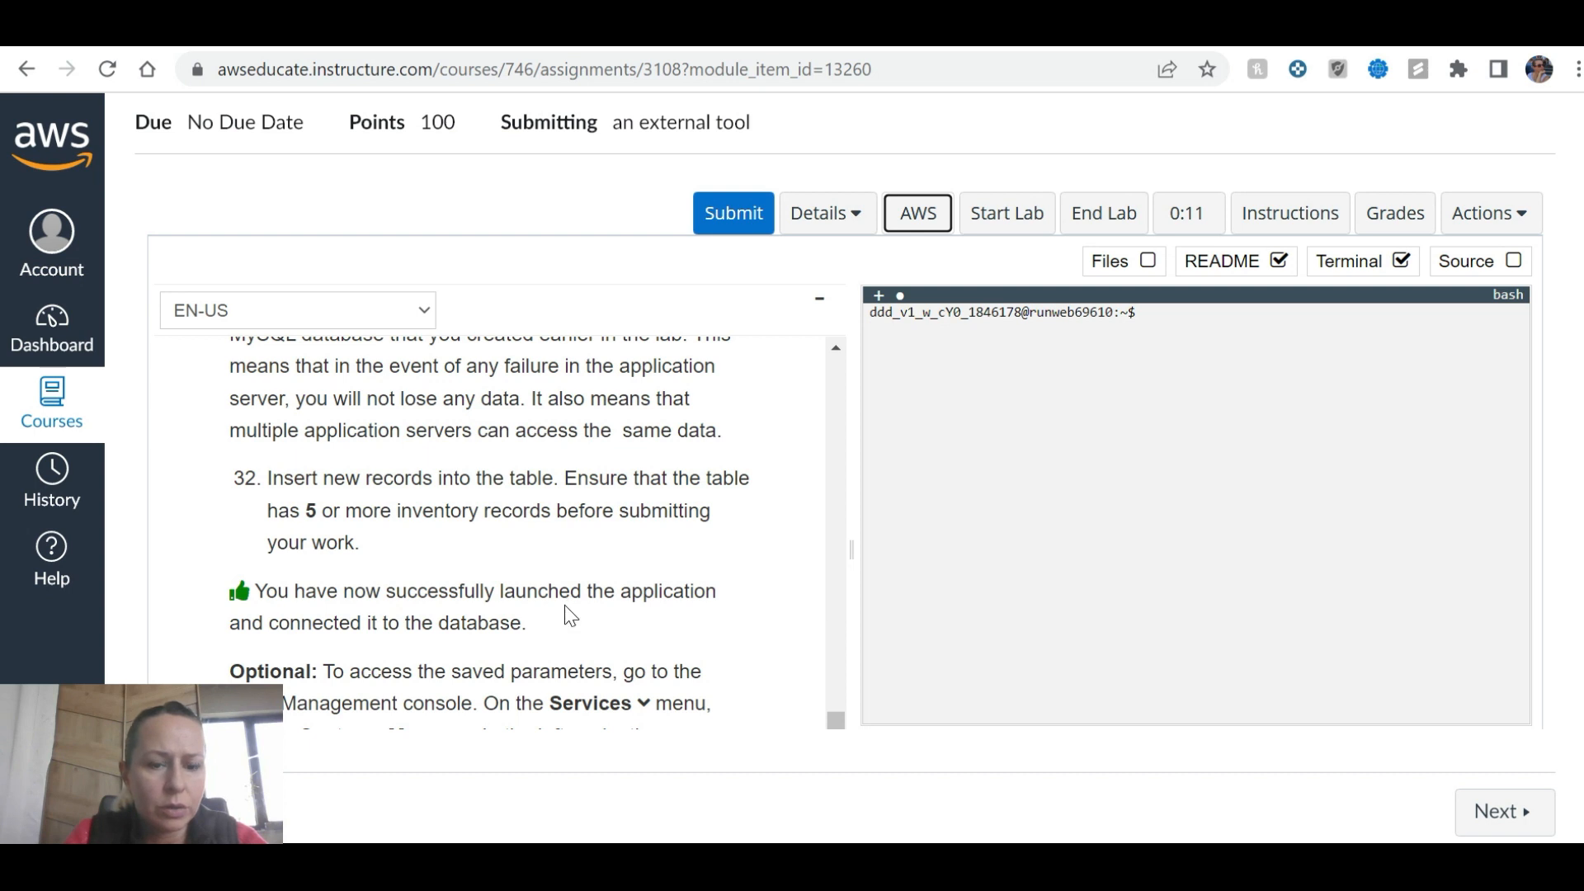
{"action": "mouse_move", "coordinate": [579, 586]}
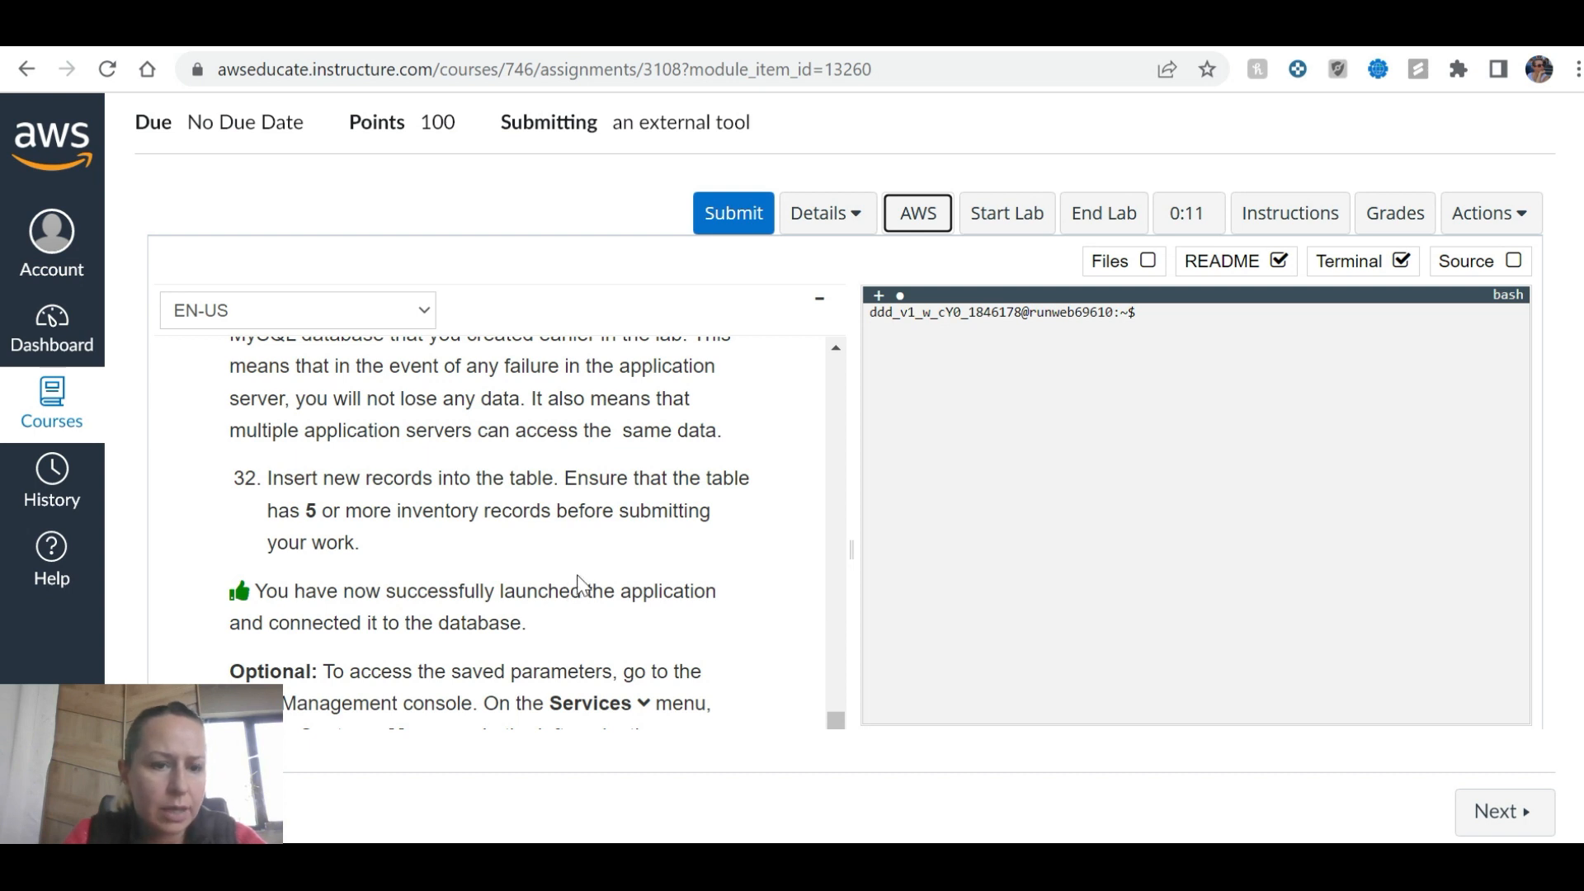
{"action": "mouse_move", "coordinate": [705, 578]}
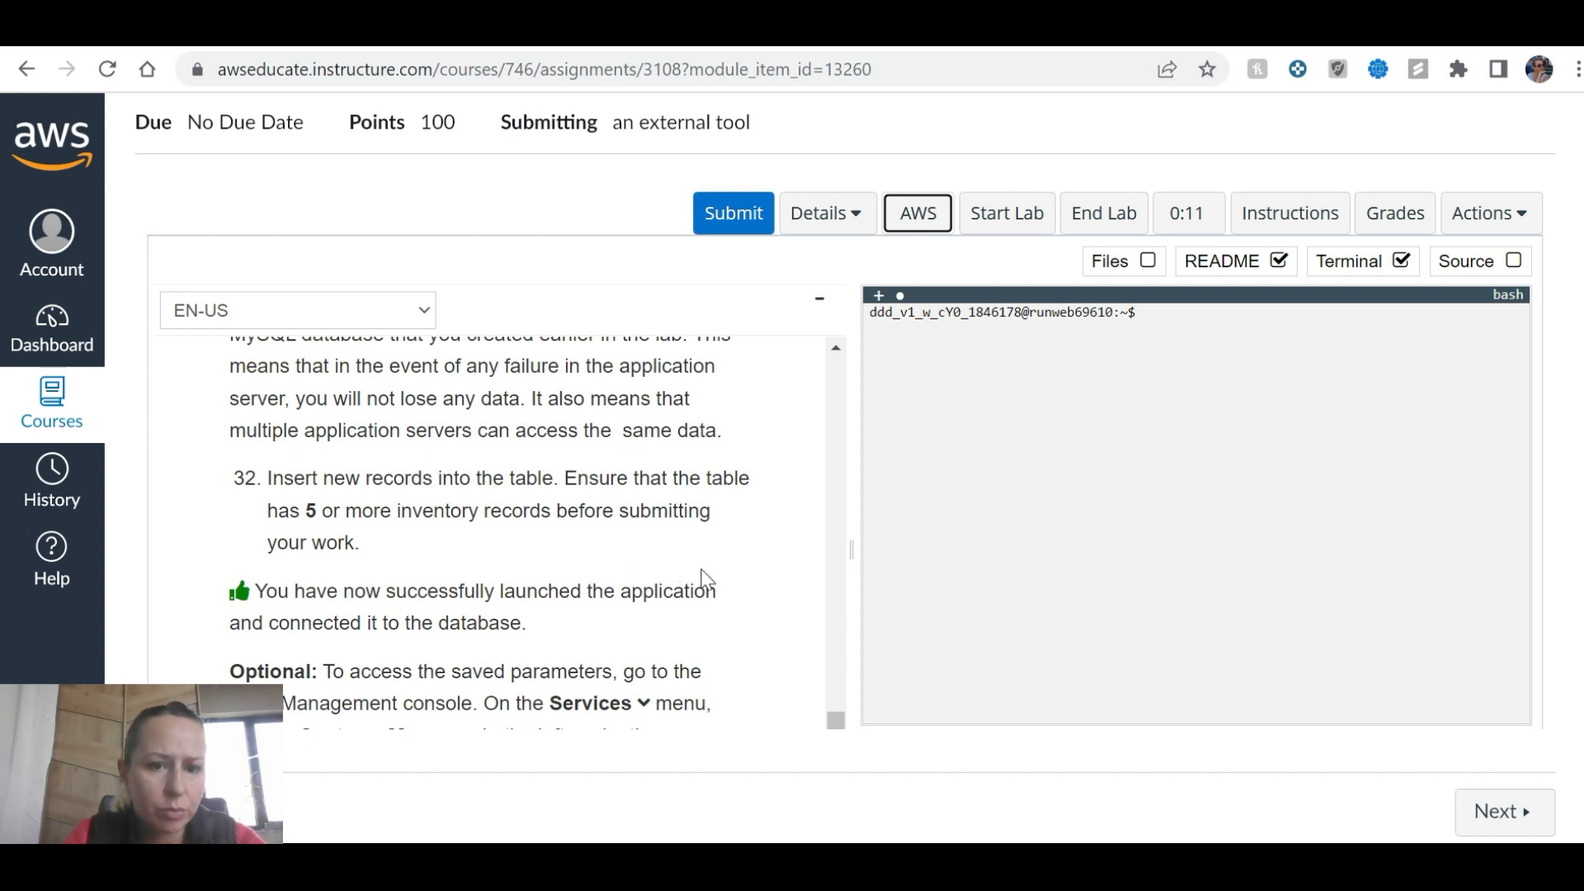
{"action": "scroll", "scroll_direction": "up", "scroll_amount": 3}
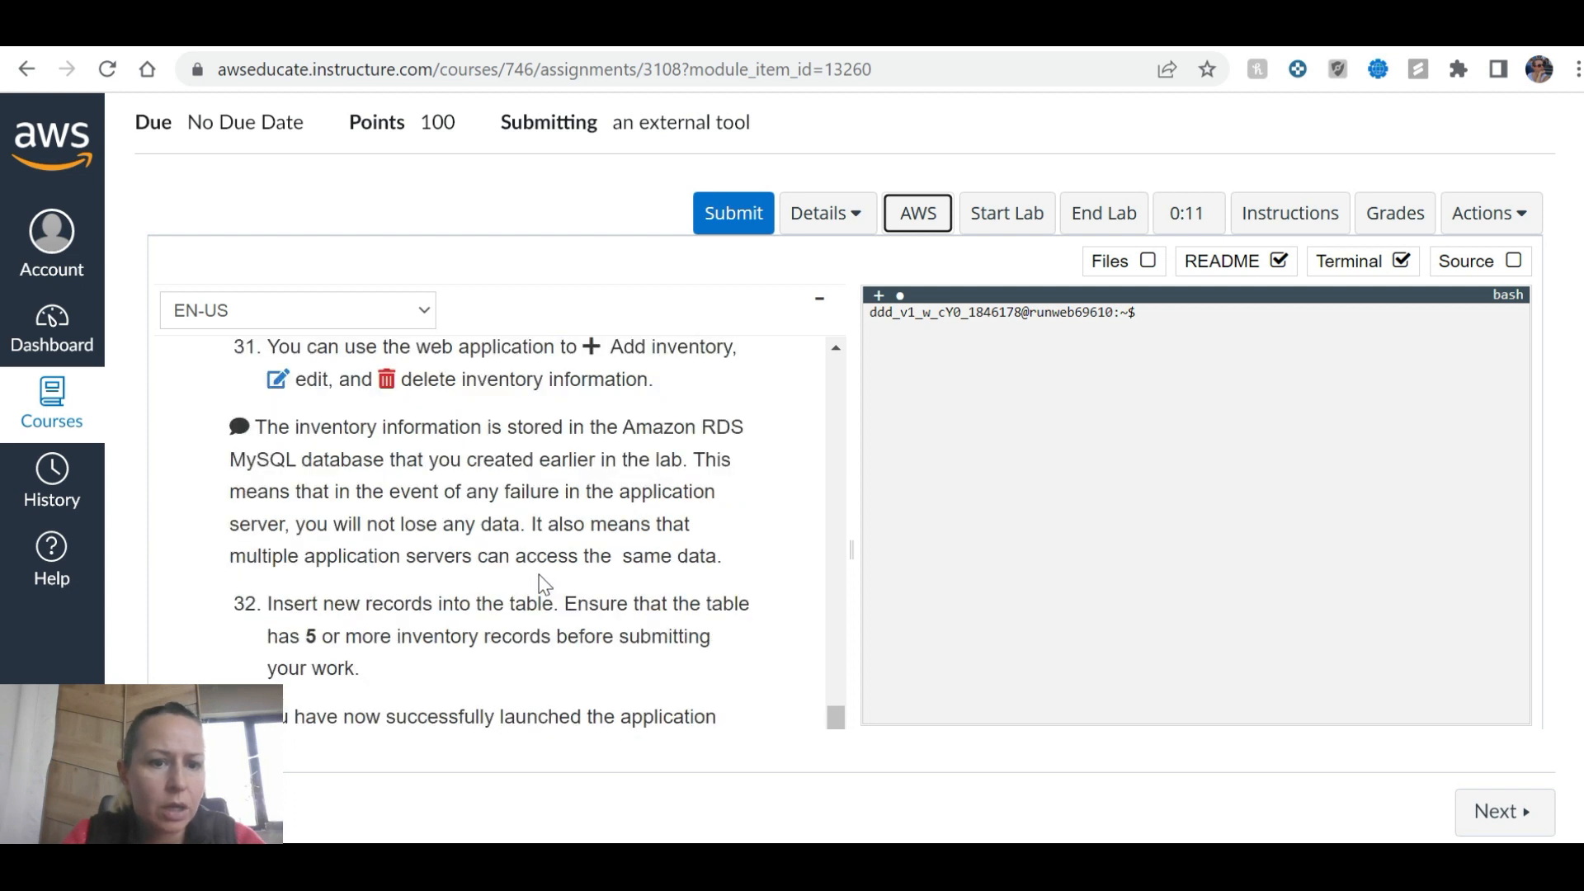
{"action": "mouse_move", "coordinate": [476, 485]}
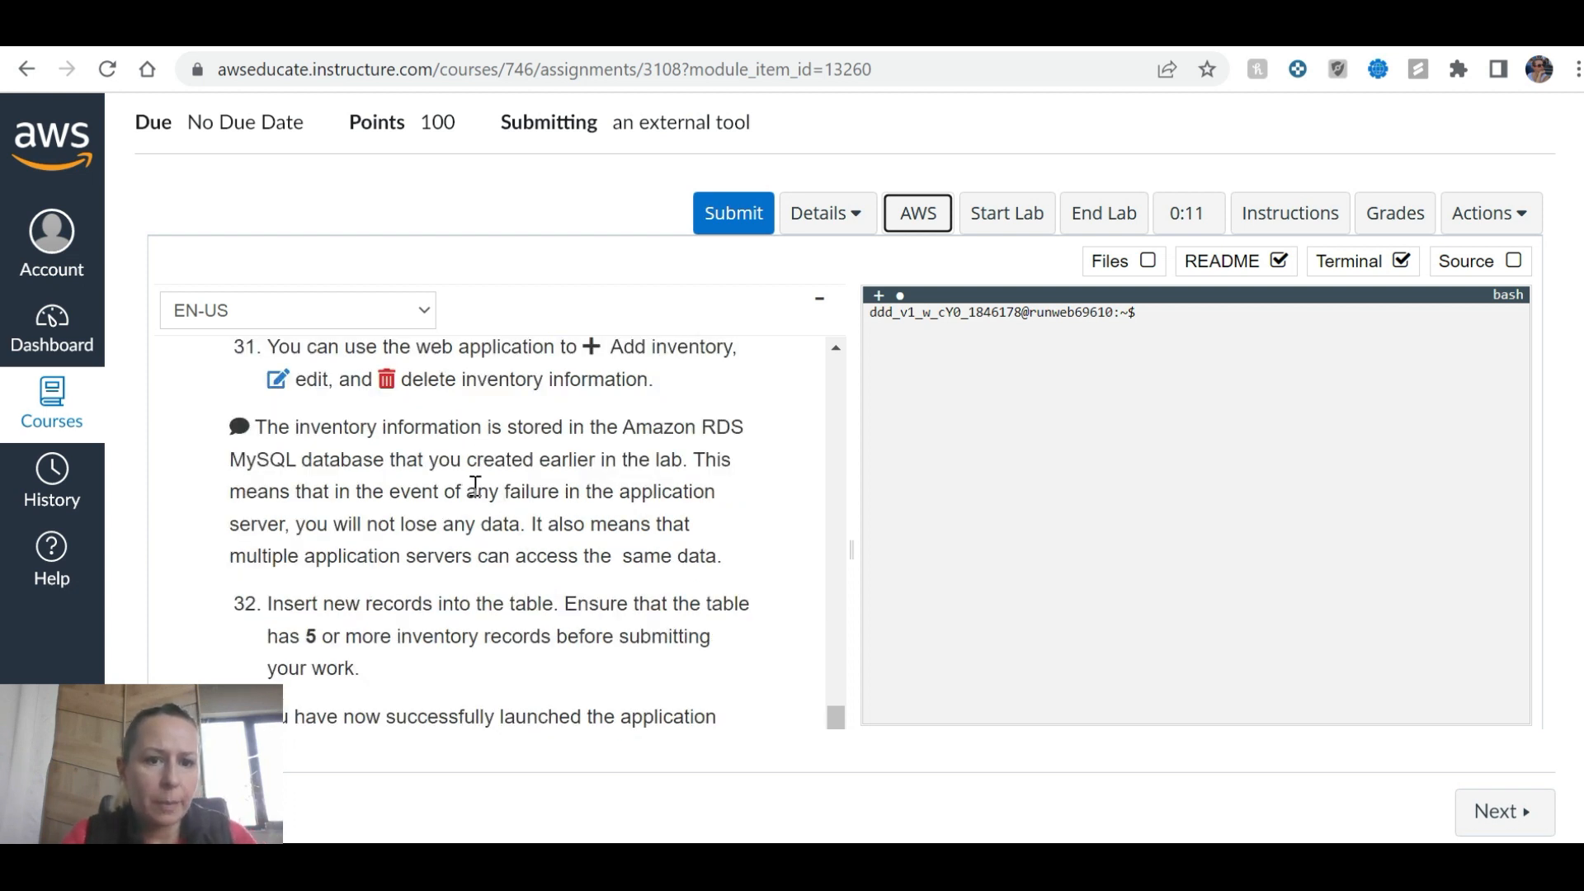
{"action": "scroll", "scroll_direction": "up", "scroll_amount": 3}
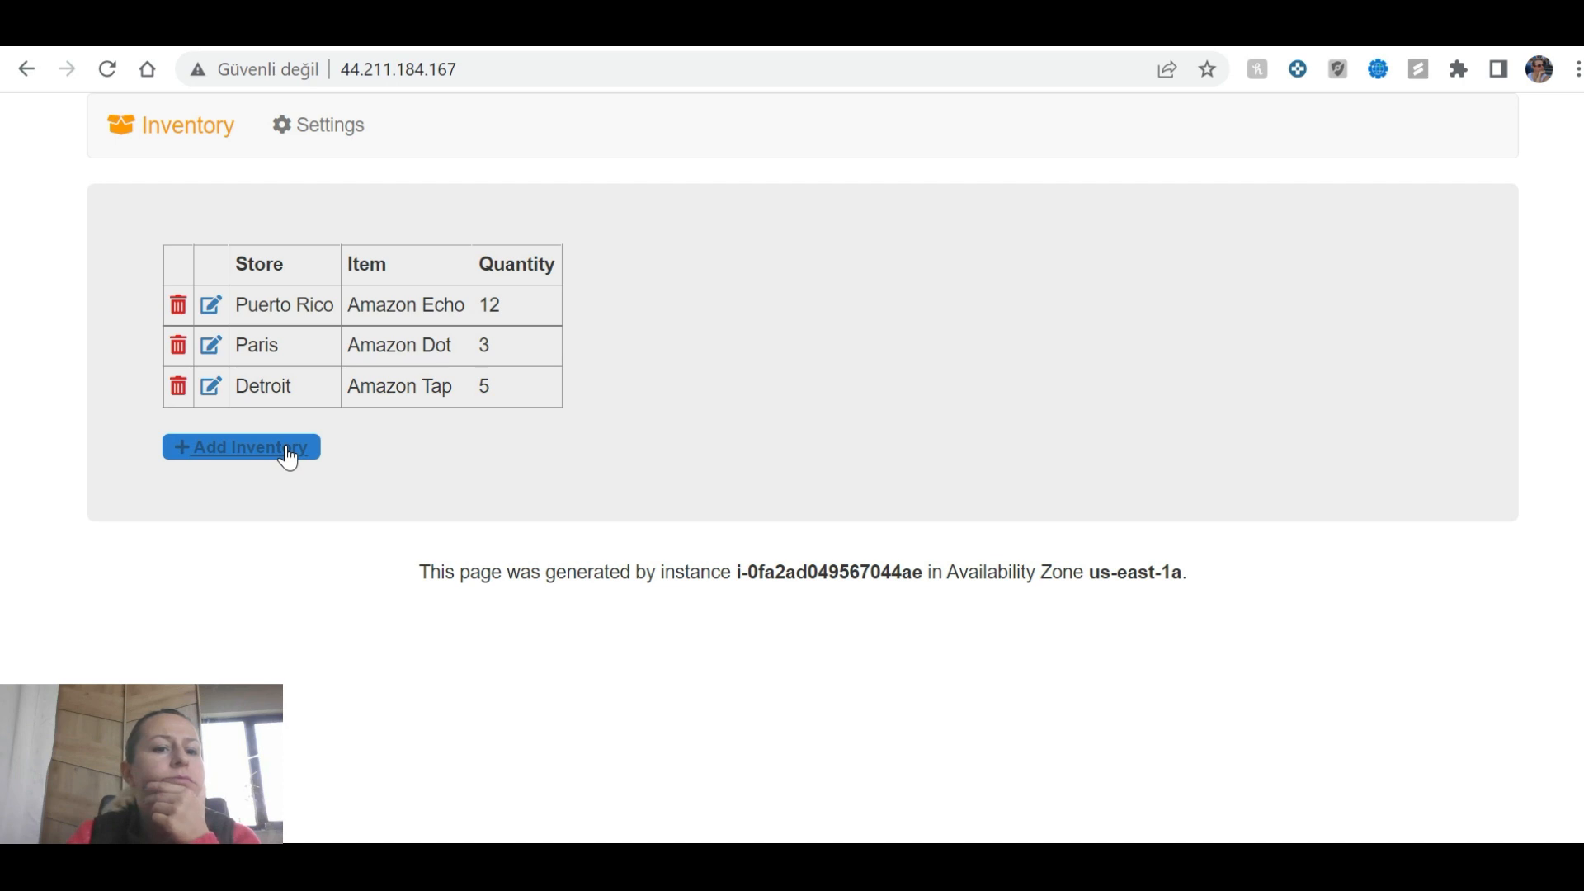
Add a record Store London, Item Amazon RDS, Quantity 3 and submit it.
{"action": "left_click", "coordinate": [241, 448]}
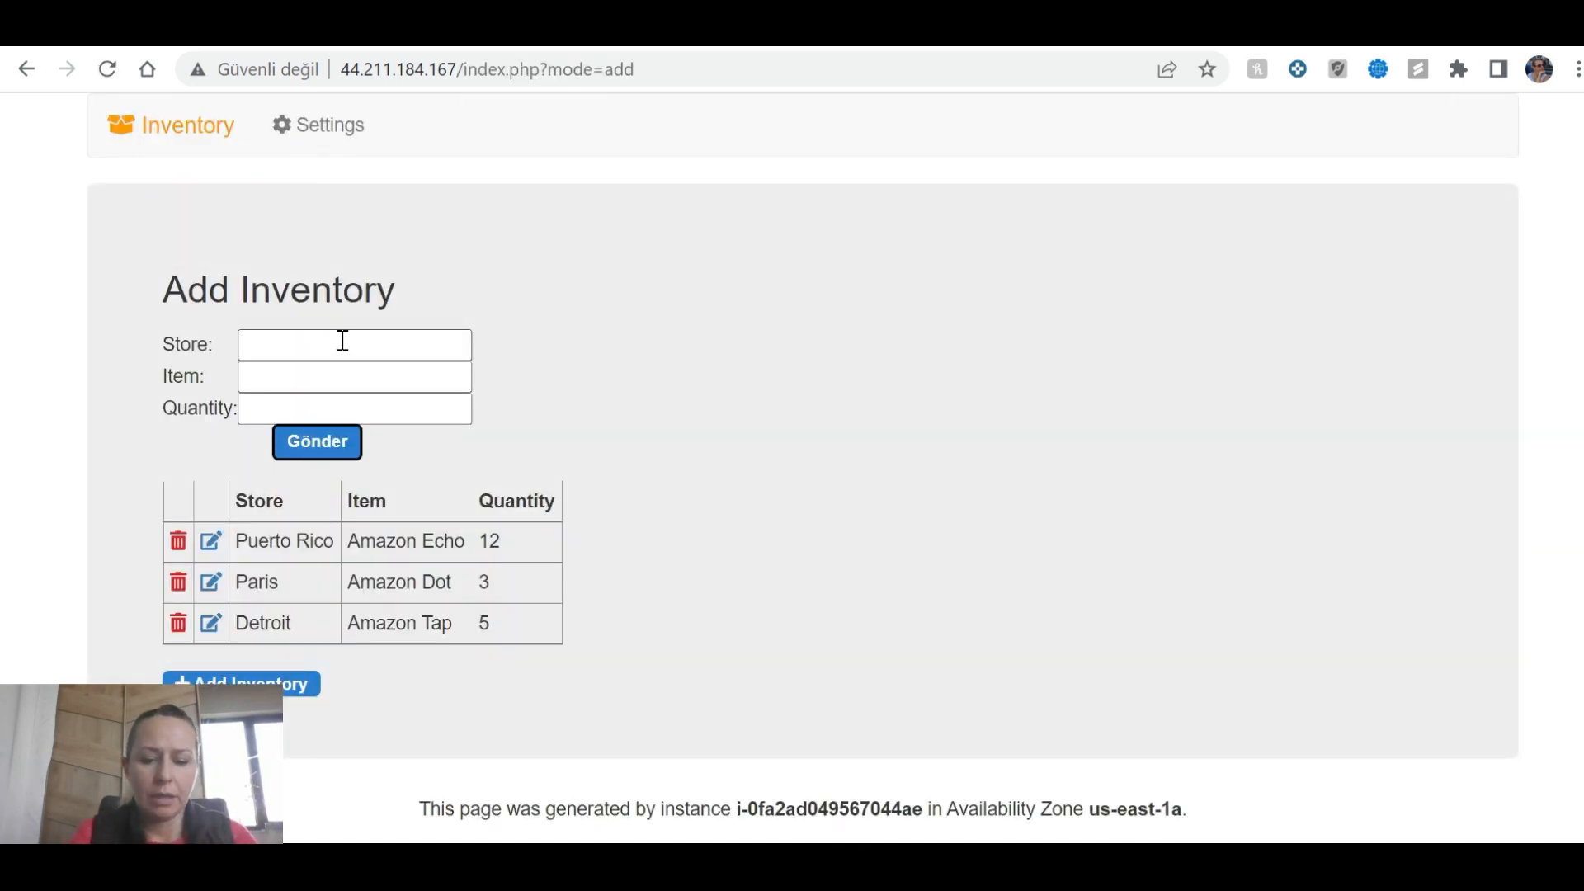
{"action": "type", "text": "London"}
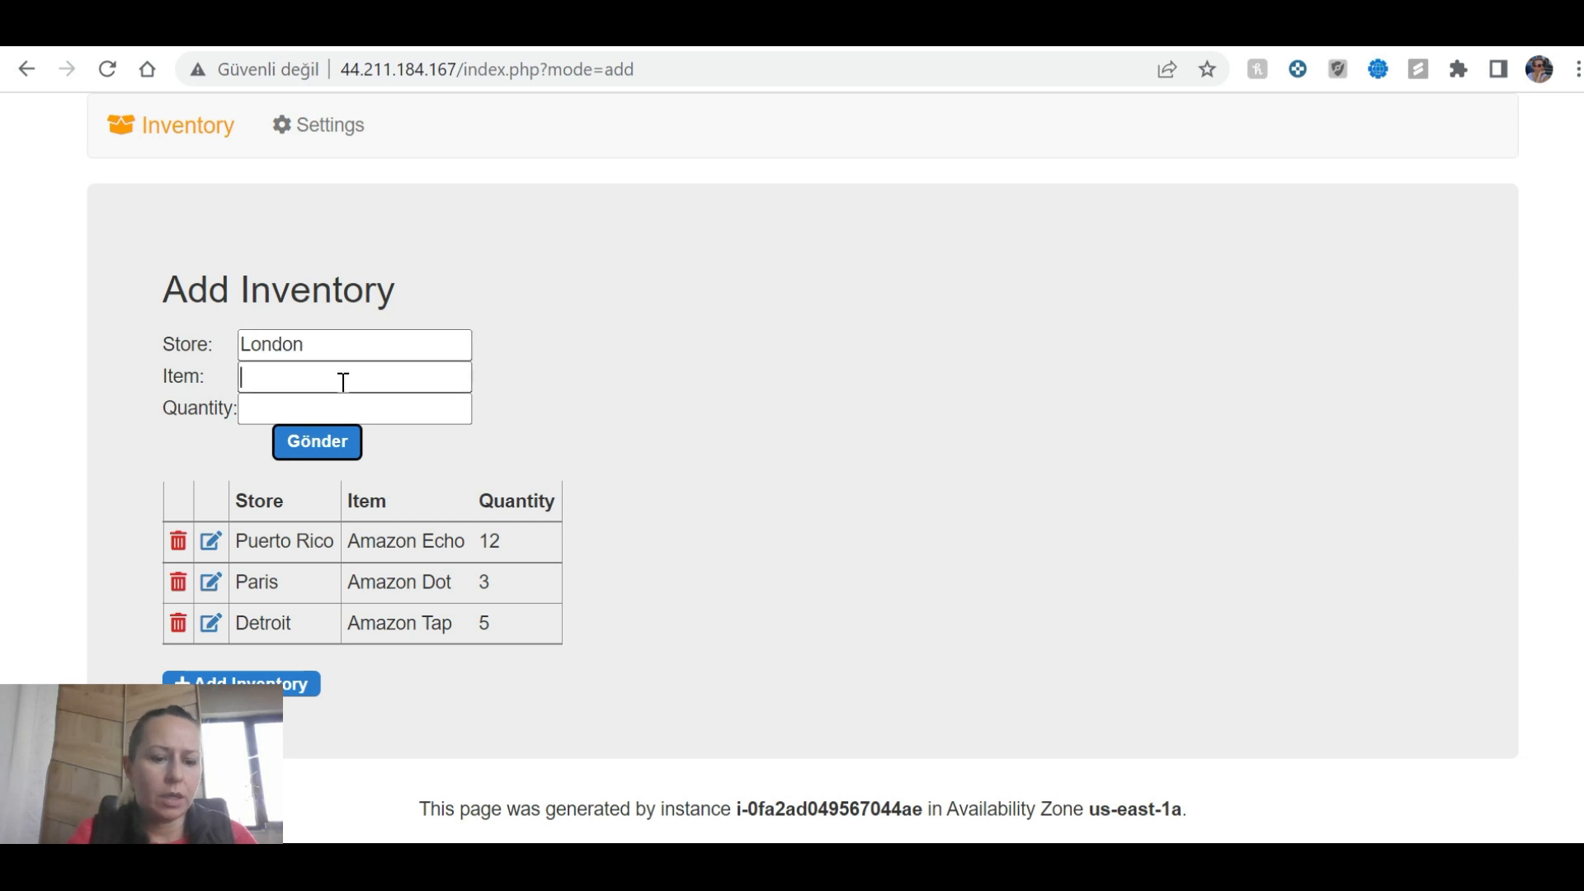
{"action": "type", "text": "2"}
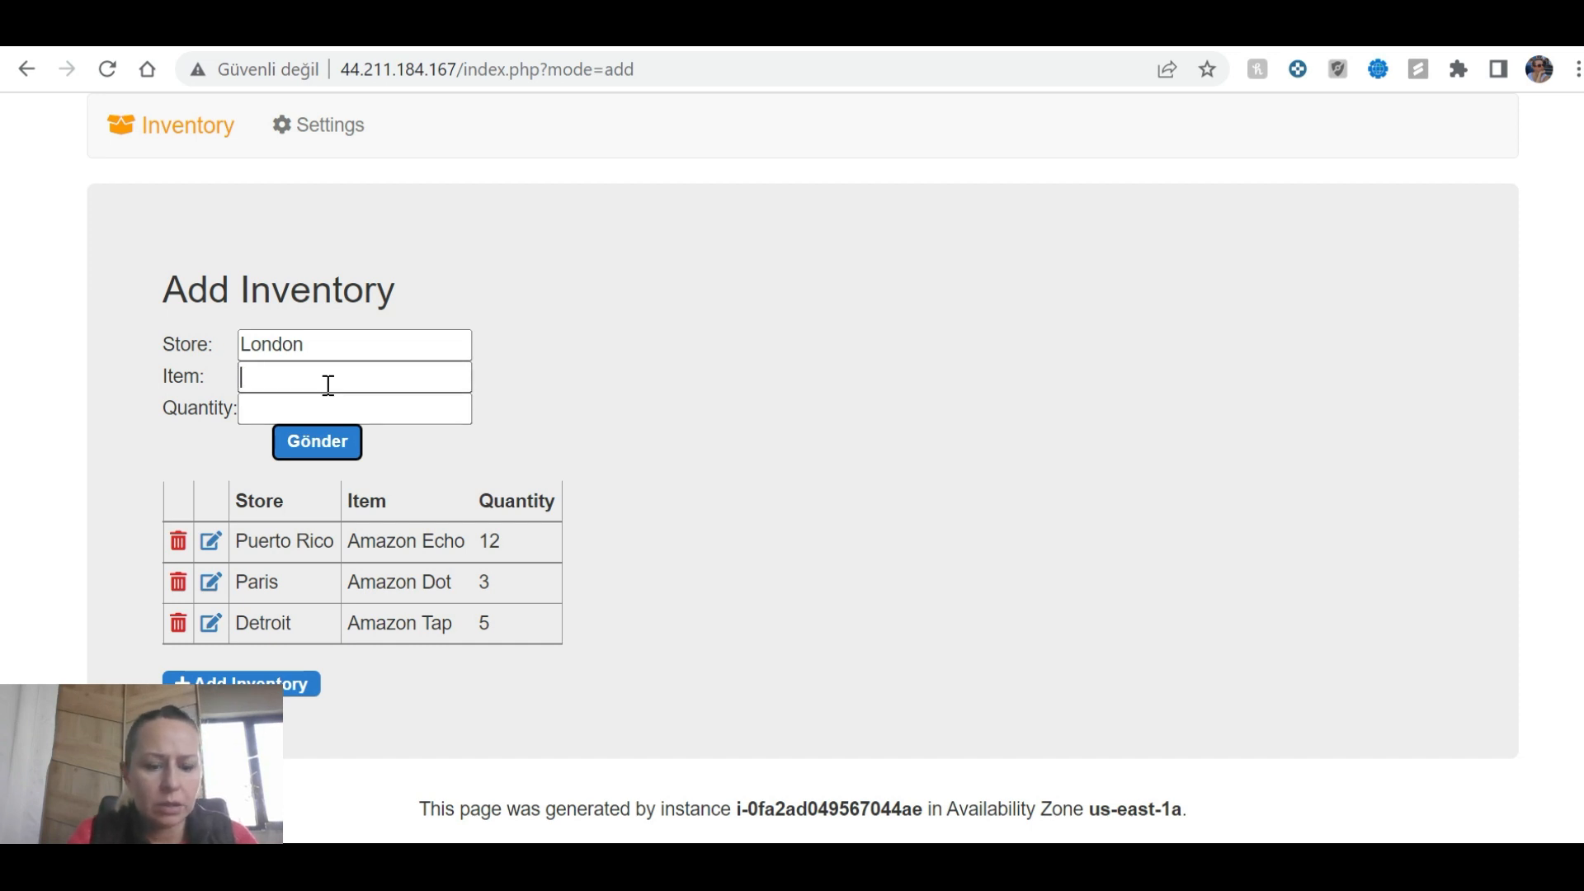
{"action": "type", "text": "Amazon RDS"}
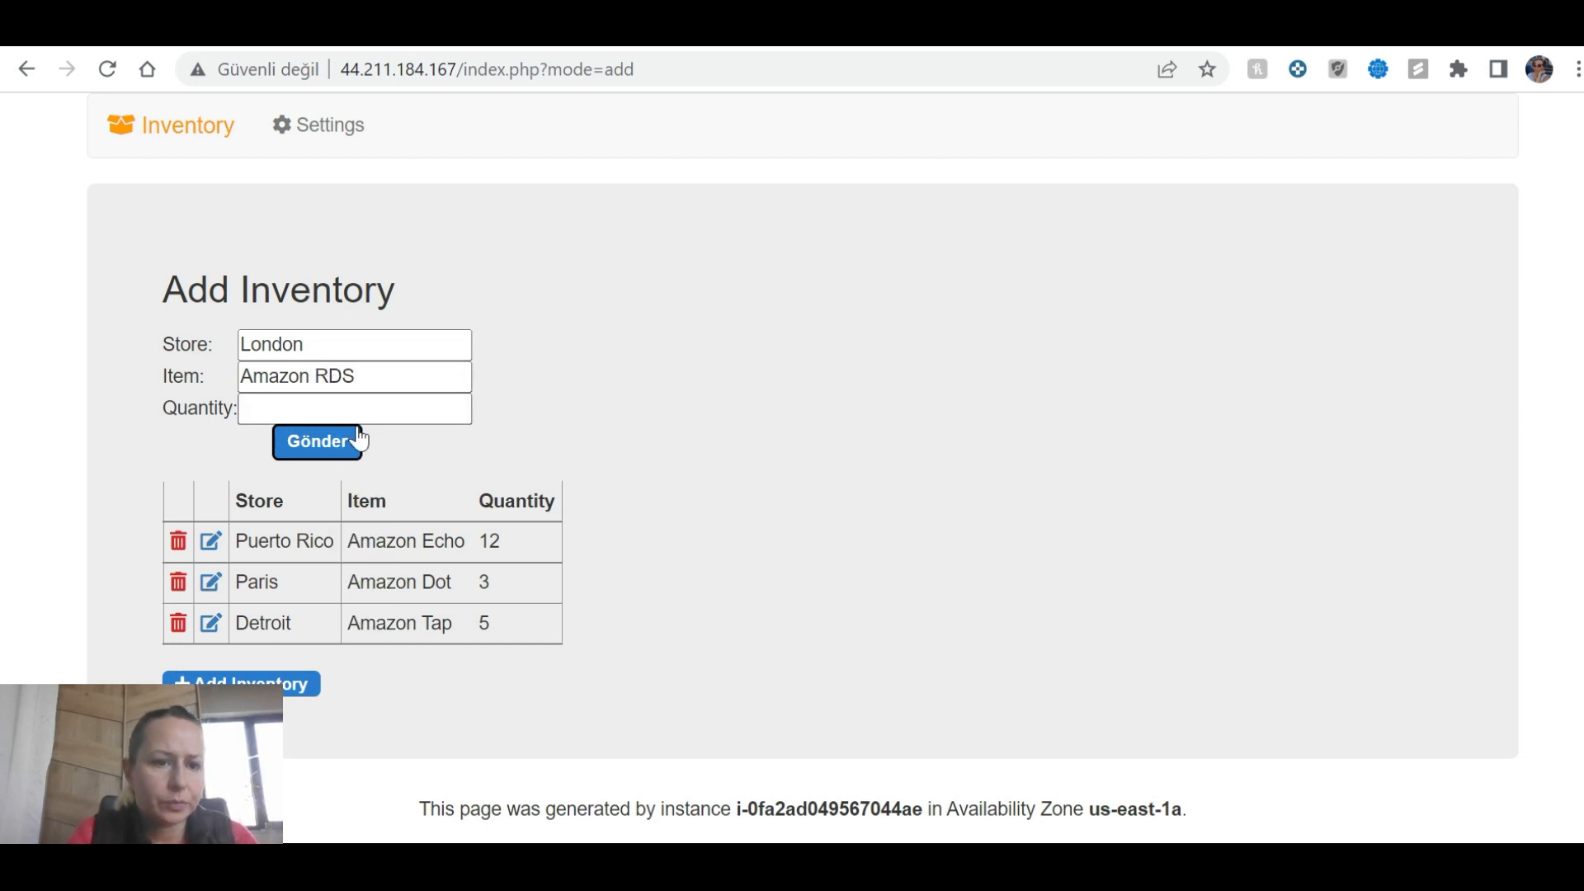
{"action": "type", "text": "3"}
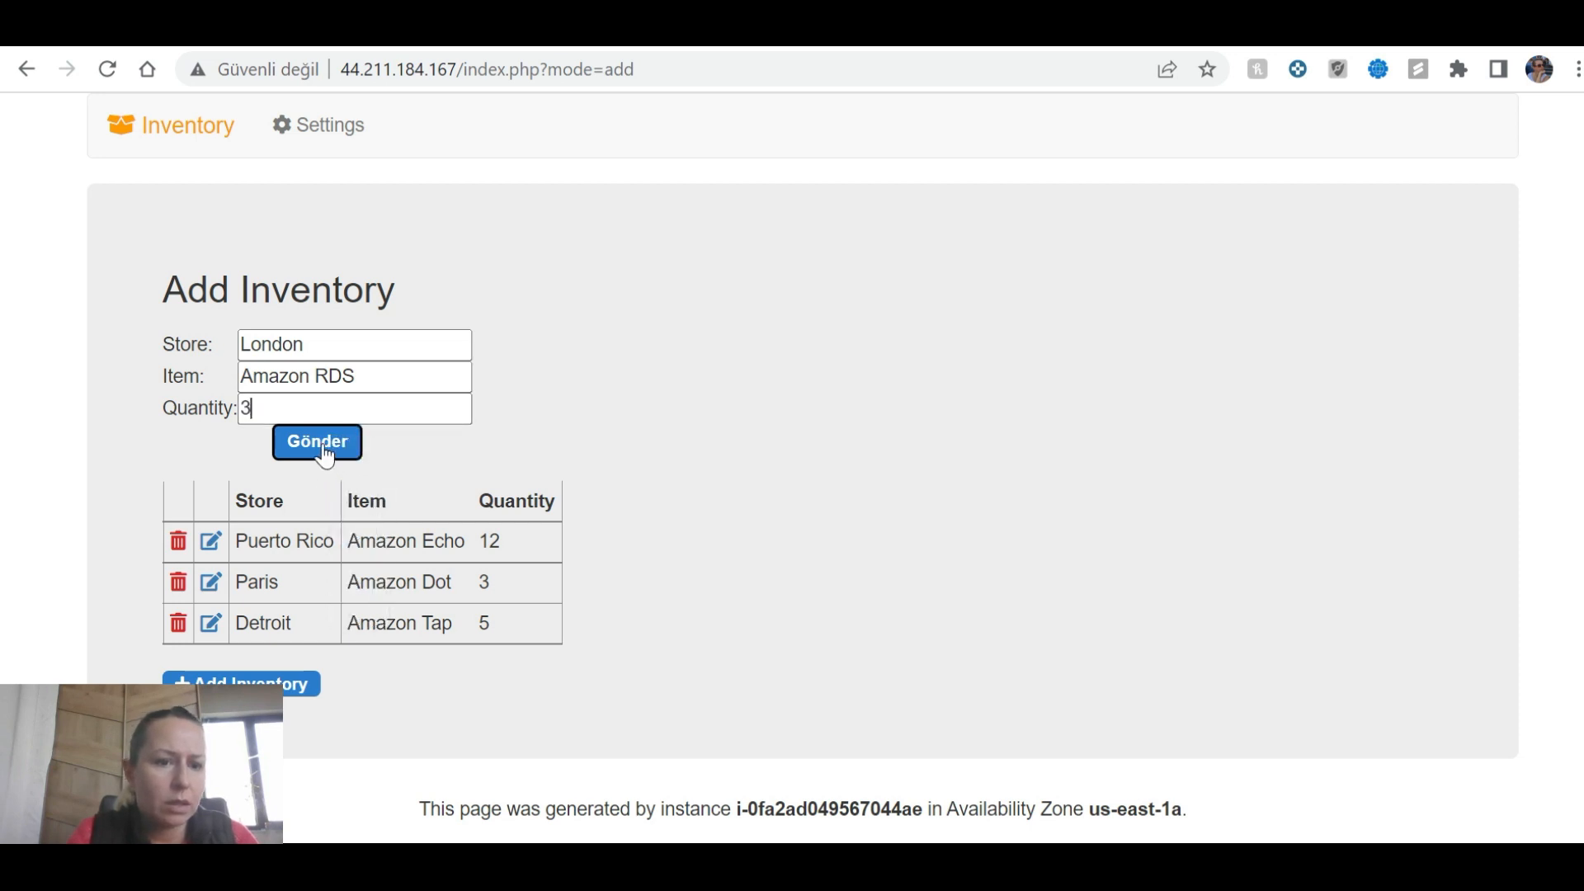
{"action": "left_click", "coordinate": [317, 443]}
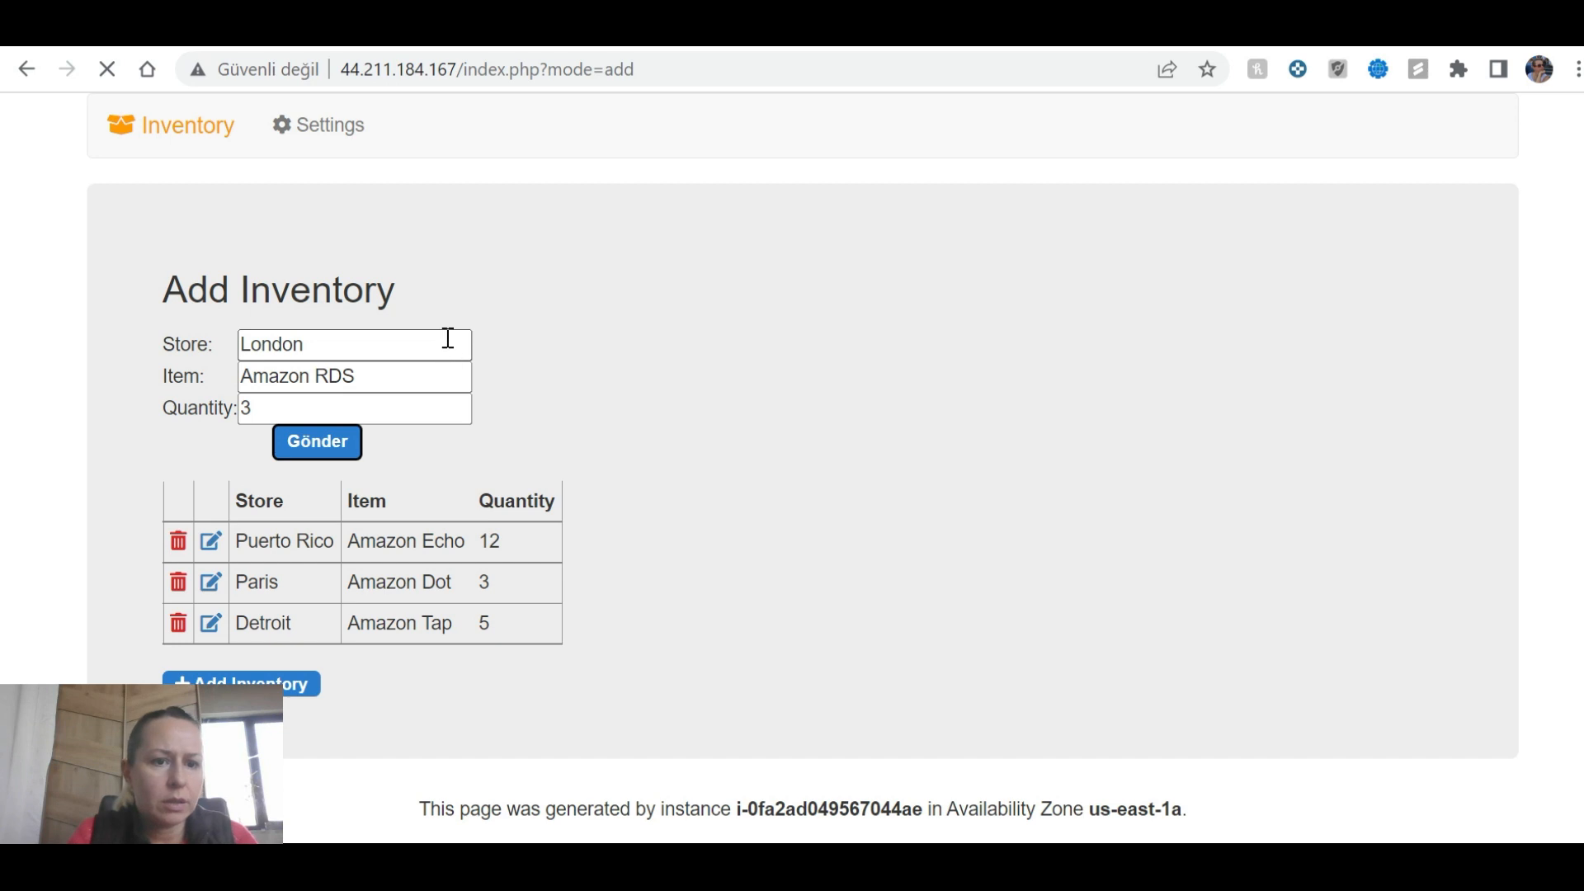
{"action": "left_click", "coordinate": [317, 442]}
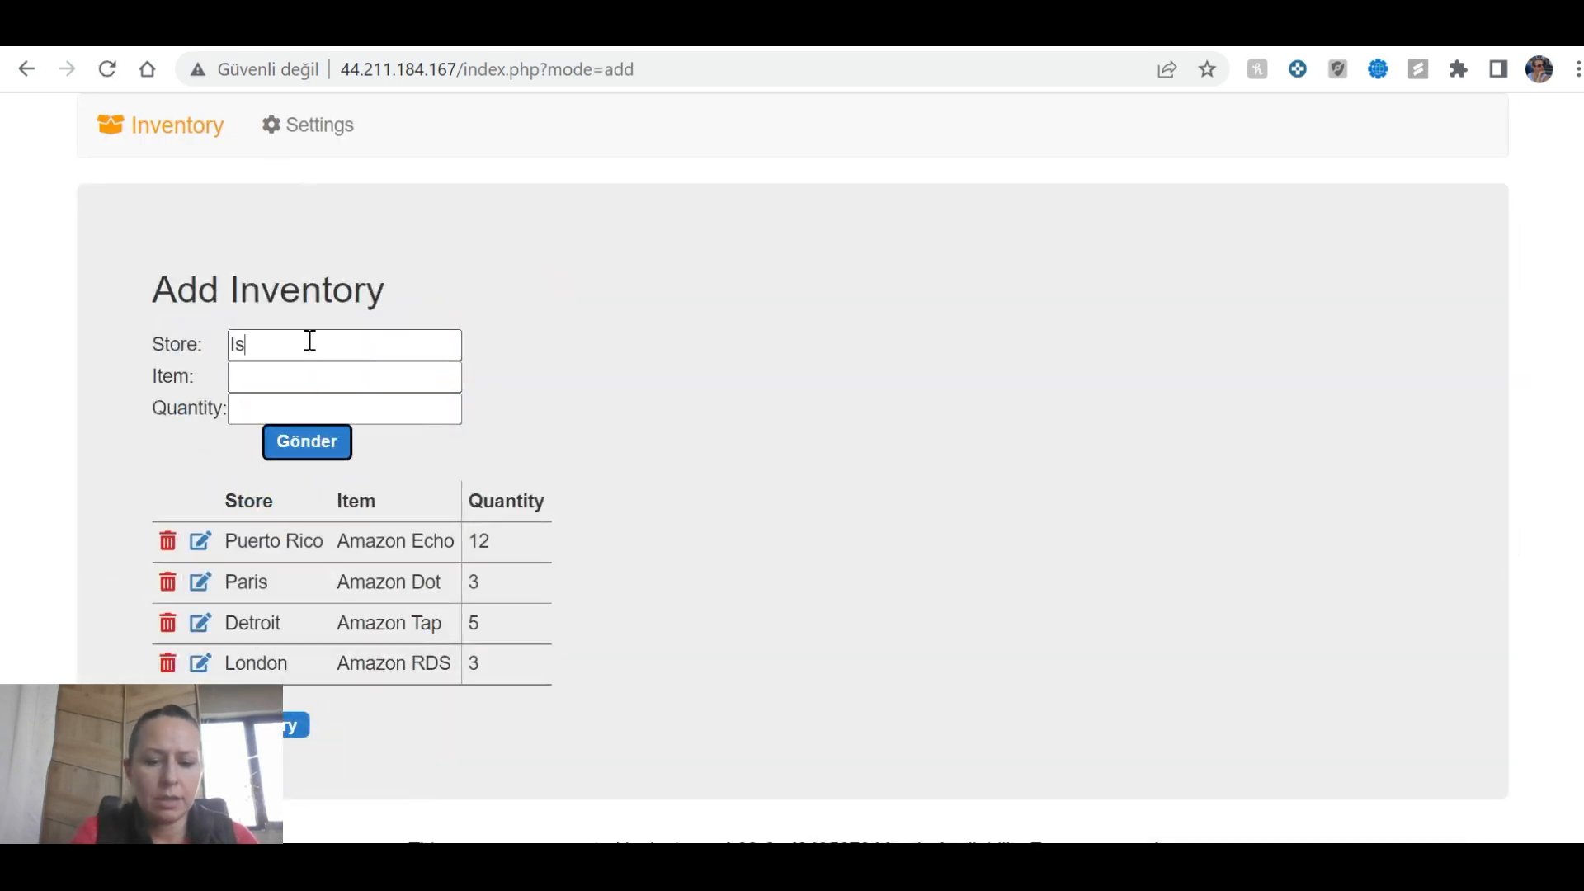
Add a record Store Istanbul, Item Amazon TR, Quantity 10 and submit it.
{"action": "type", "text": "tanbul"}
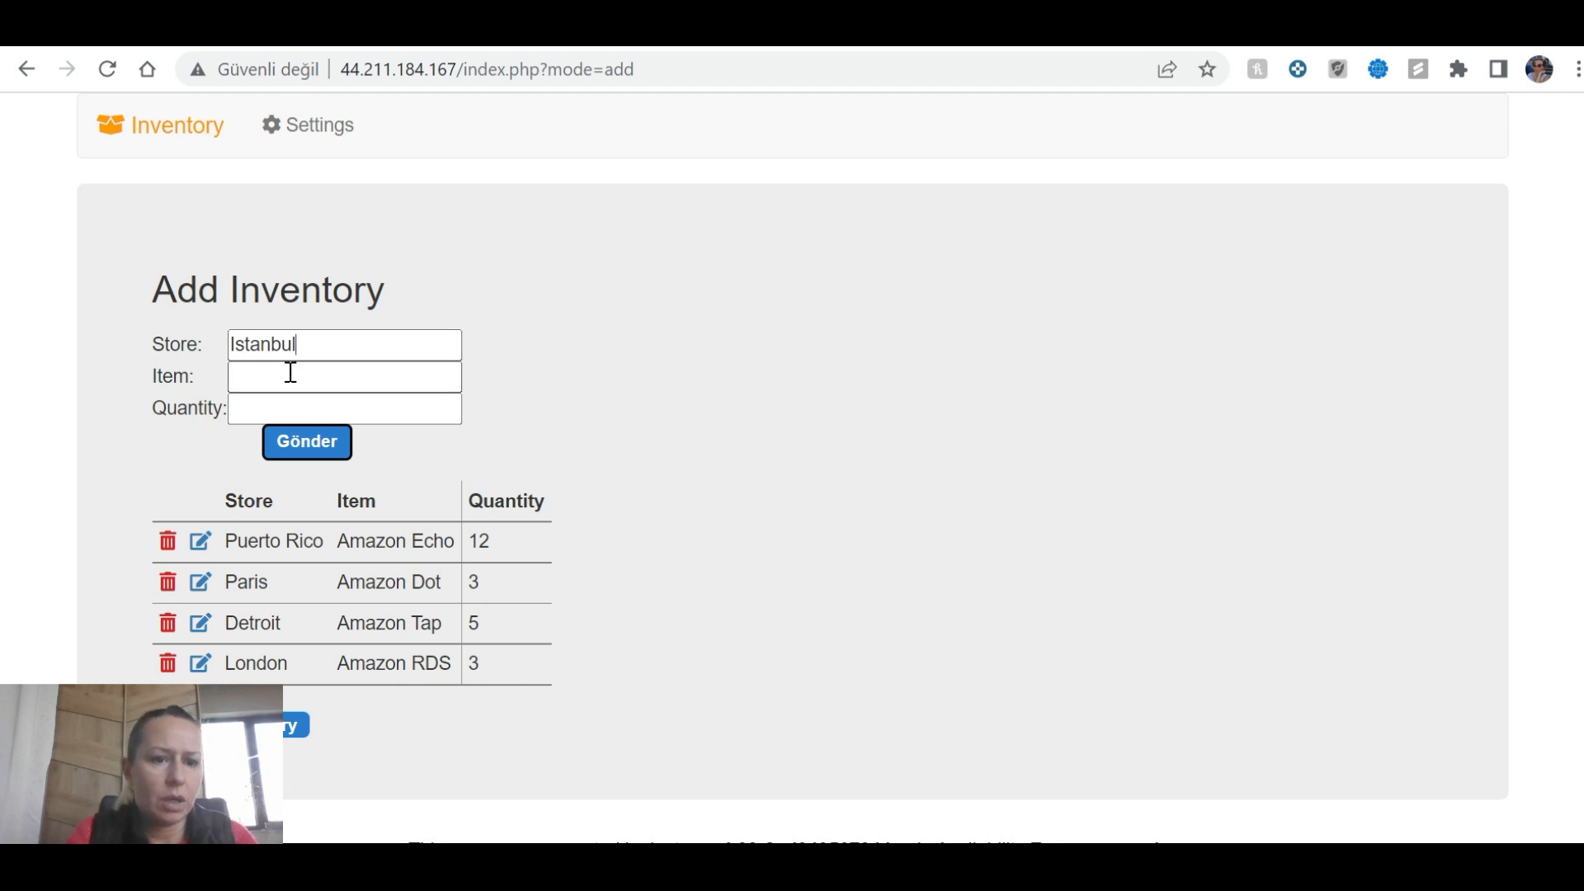
{"action": "type", "text": "10"}
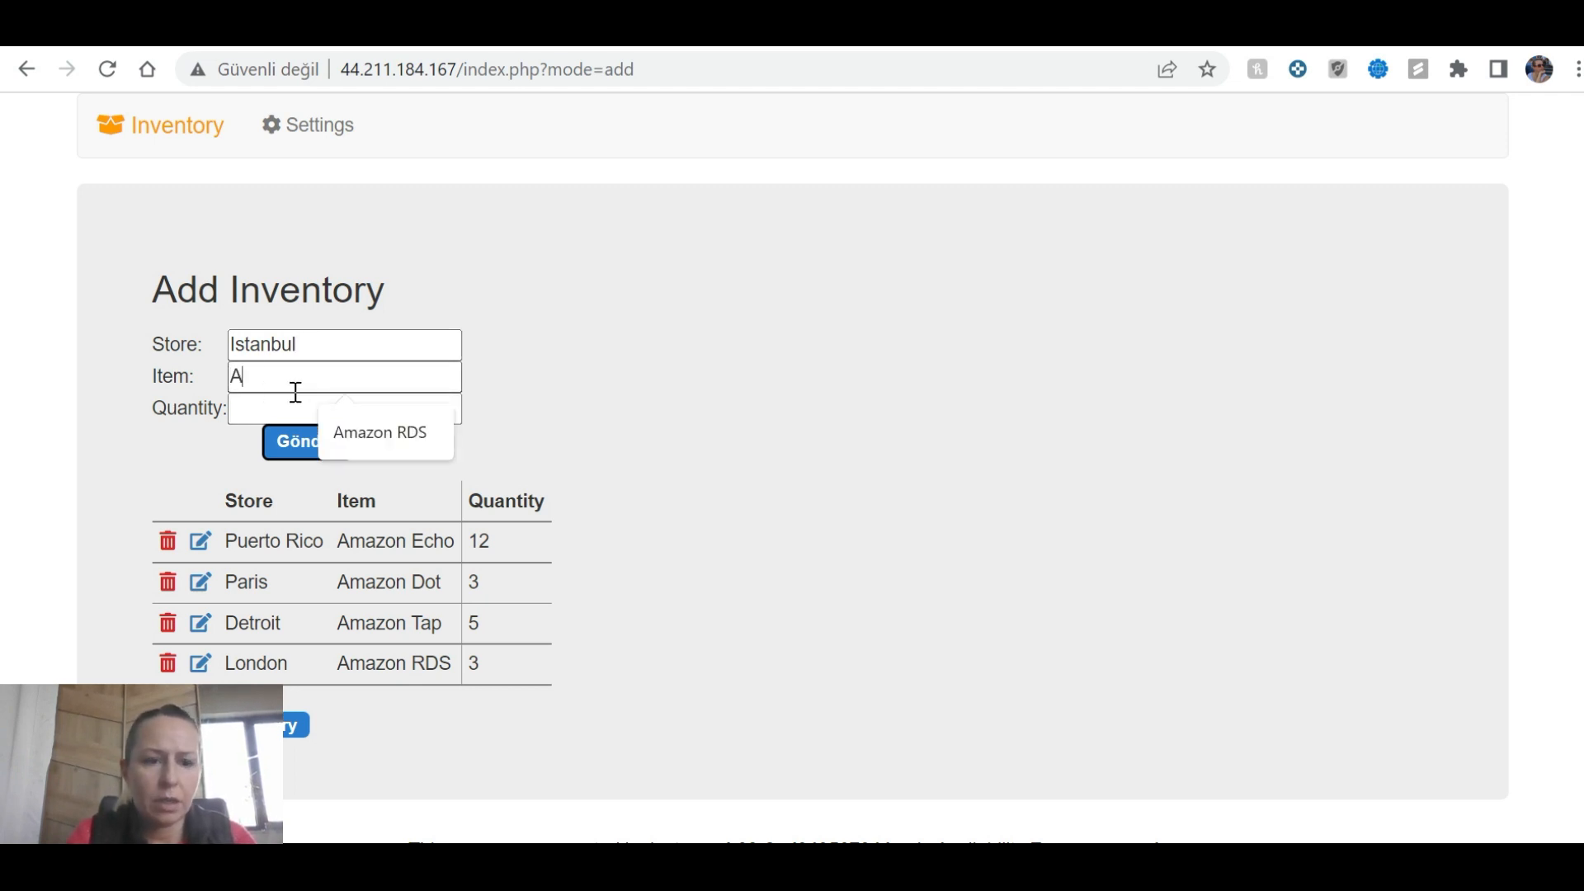
{"action": "type", "text": "mazon TR"}
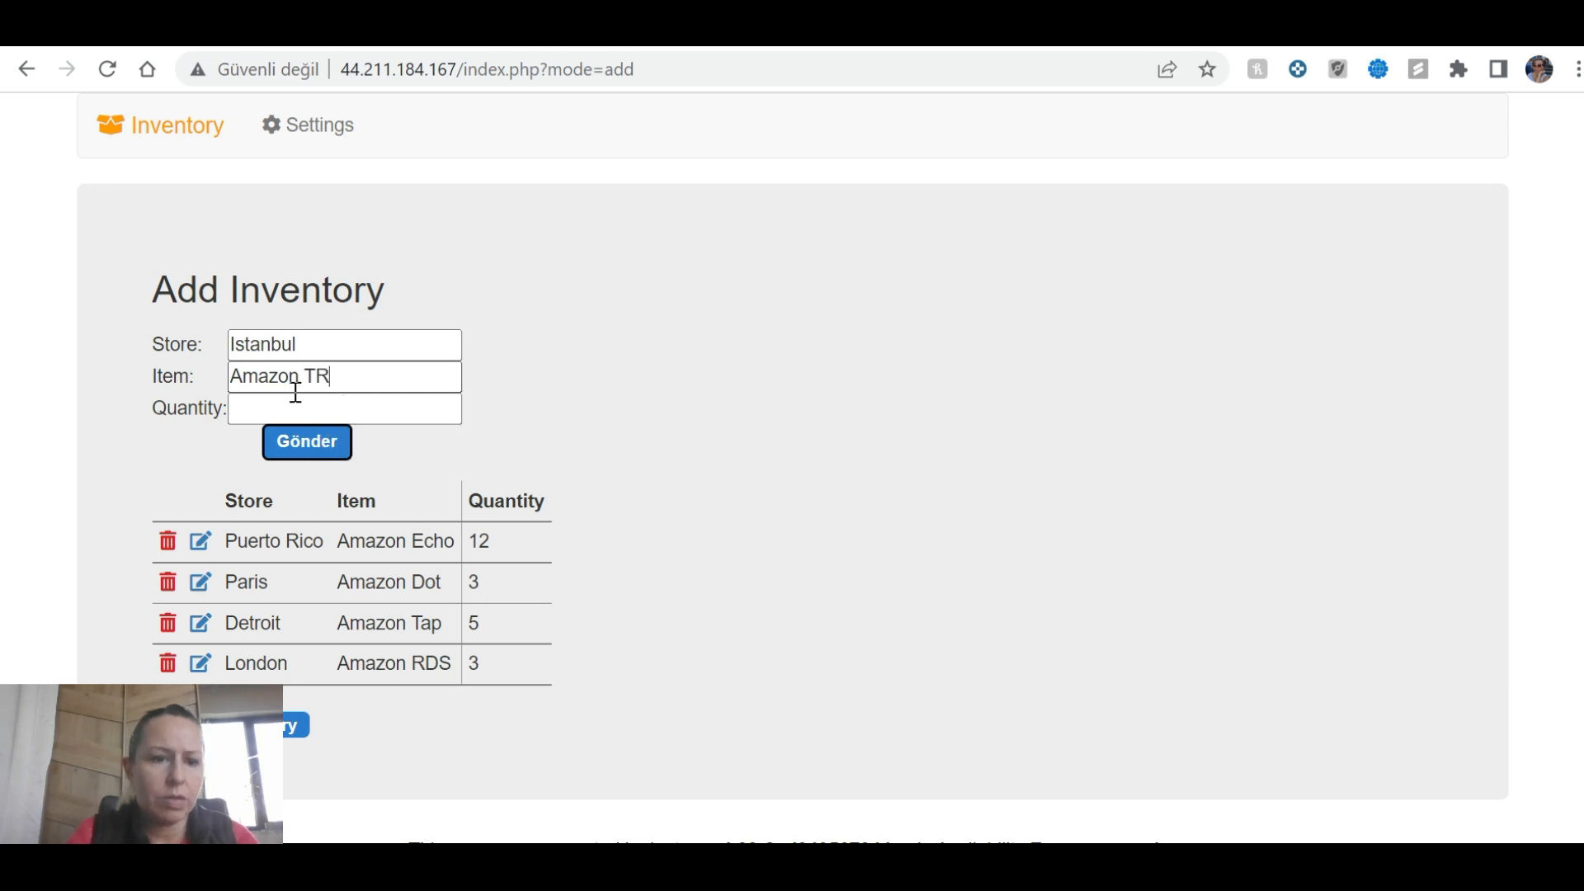
{"action": "type", "text": "1"}
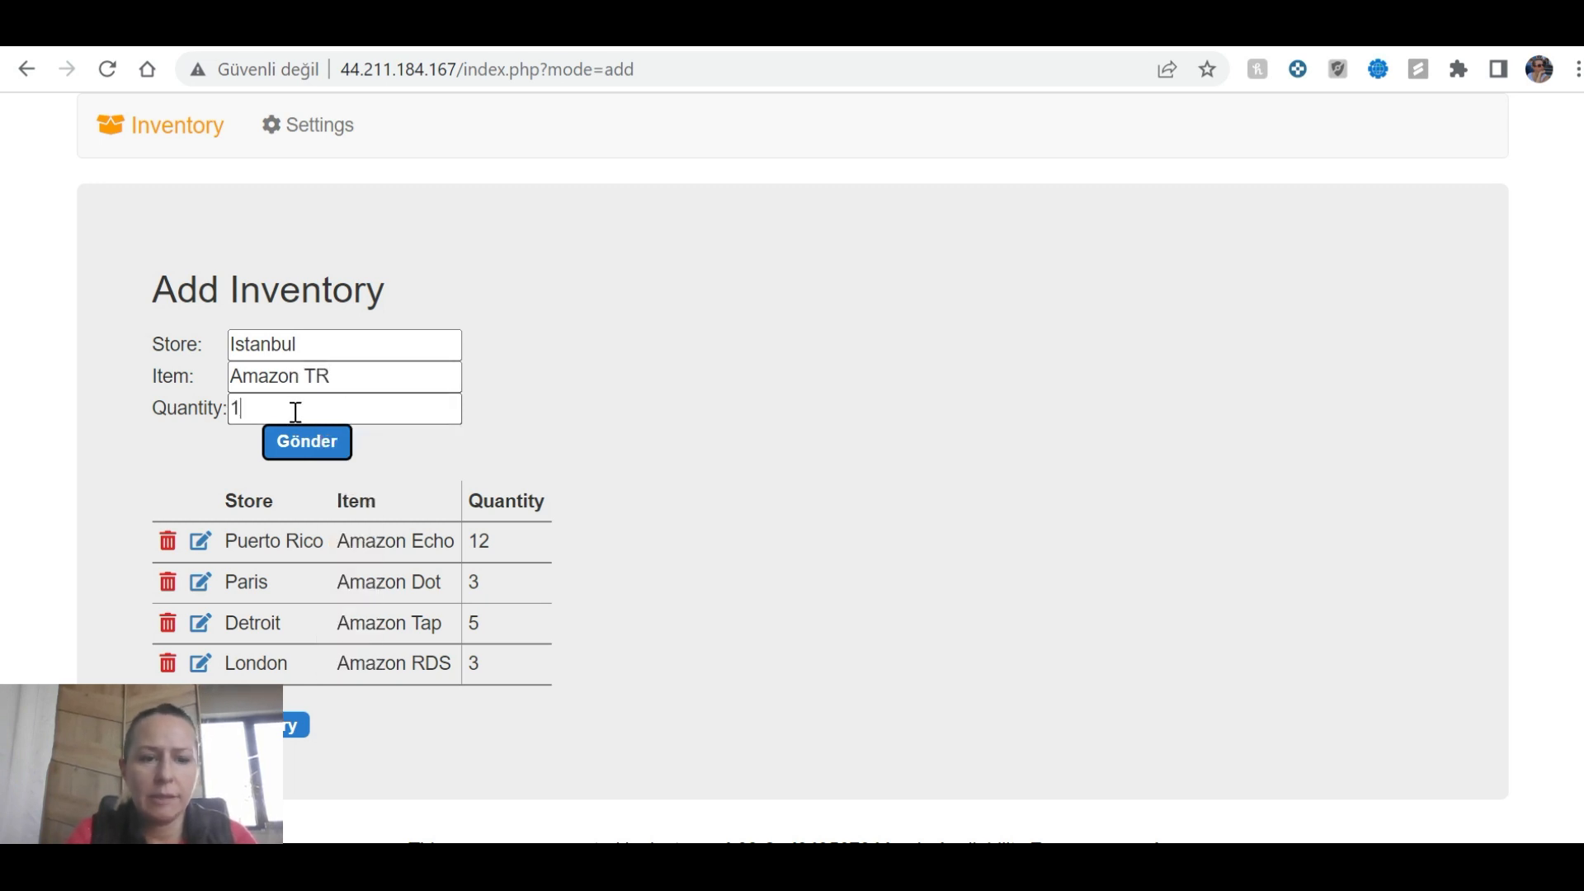
{"action": "left_click", "coordinate": [307, 442]}
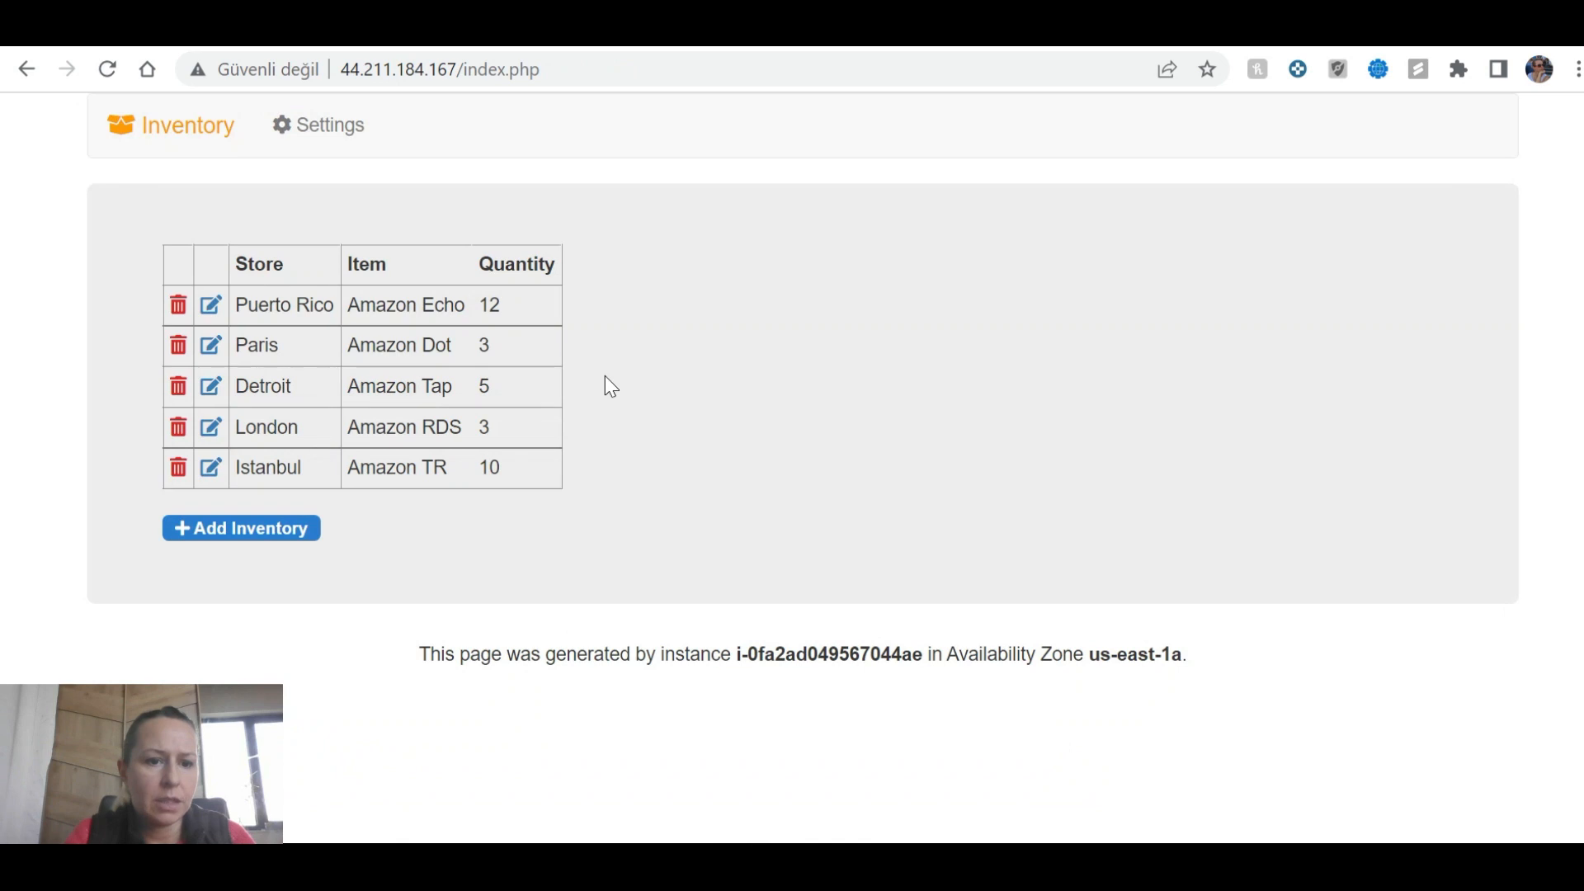
{"action": "mouse_move", "coordinate": [273, 389]}
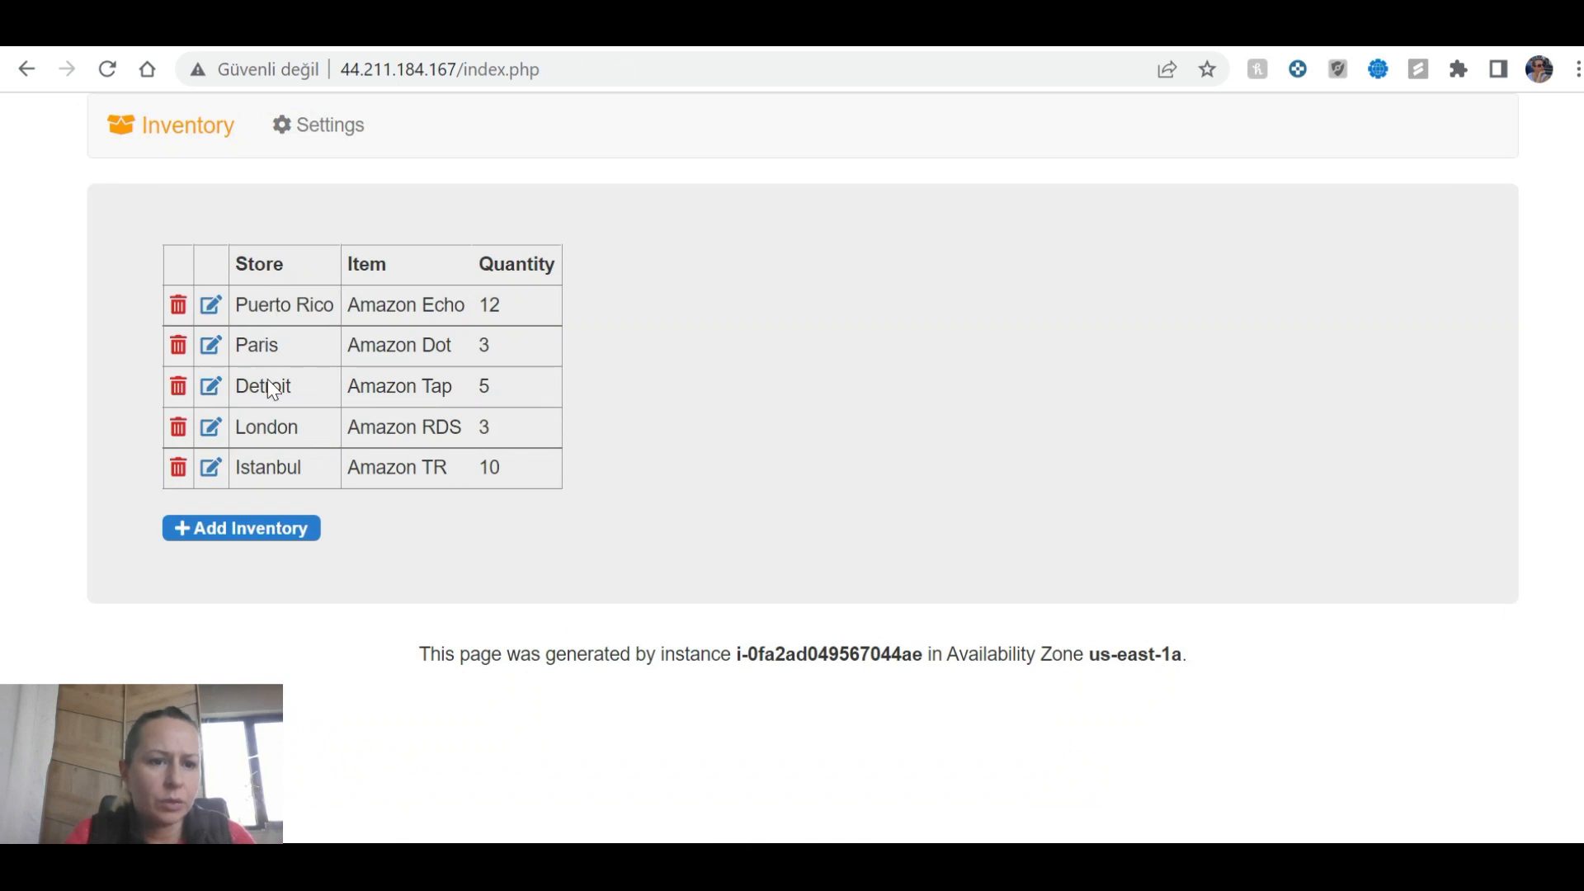
{"action": "mouse_move", "coordinate": [599, 478]}
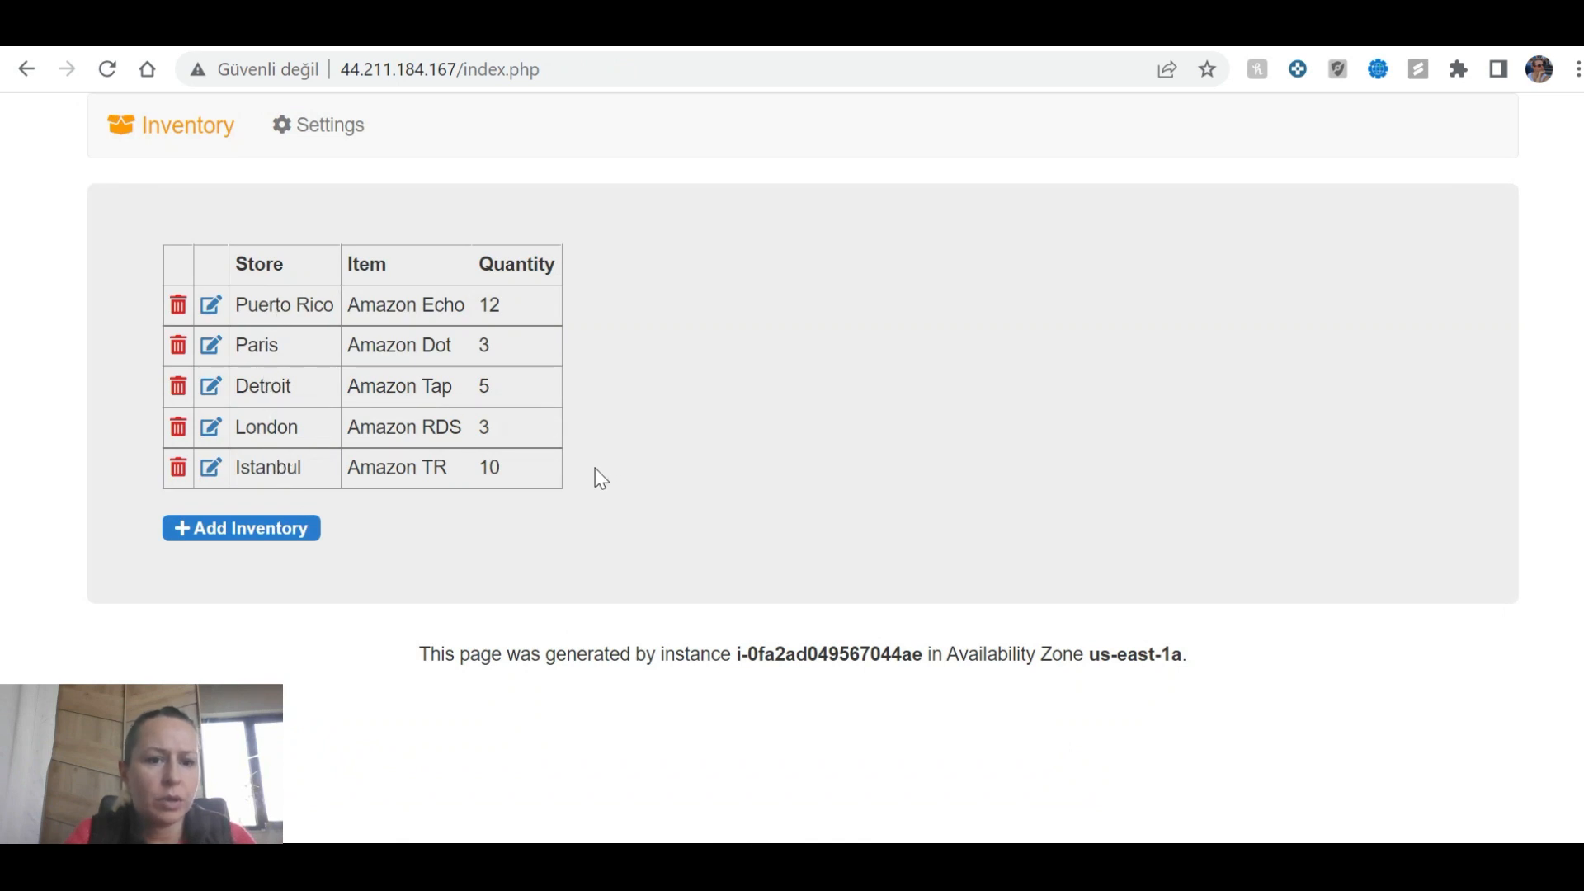
{"action": "mouse_move", "coordinate": [246, 47]}
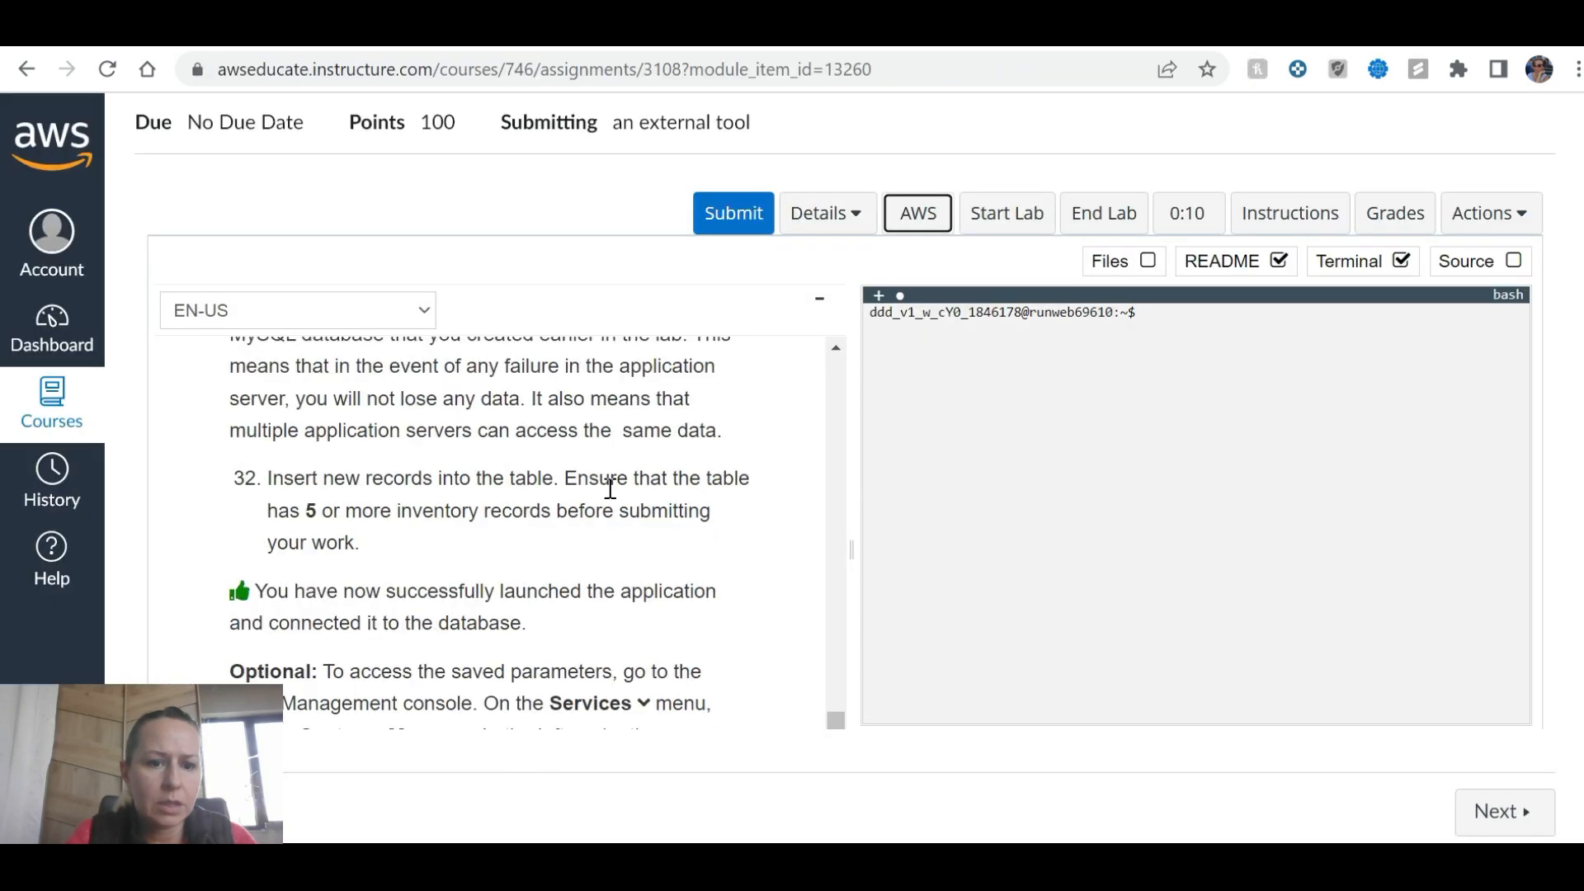
{"action": "scroll", "scroll_direction": "down", "scroll_amount": 3}
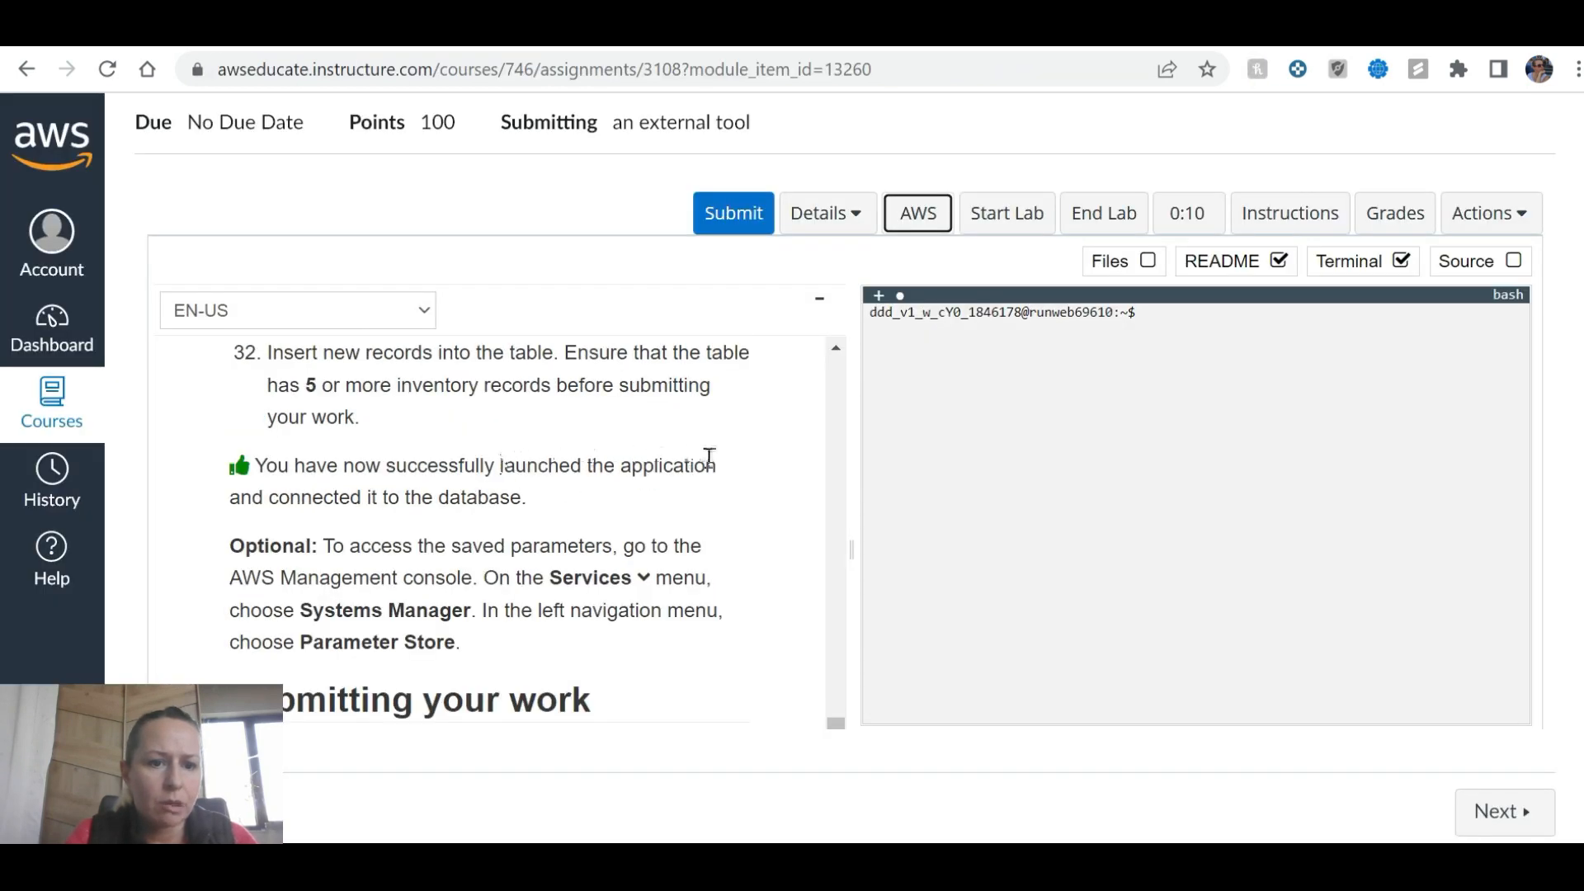
{"action": "mouse_move", "coordinate": [581, 515]}
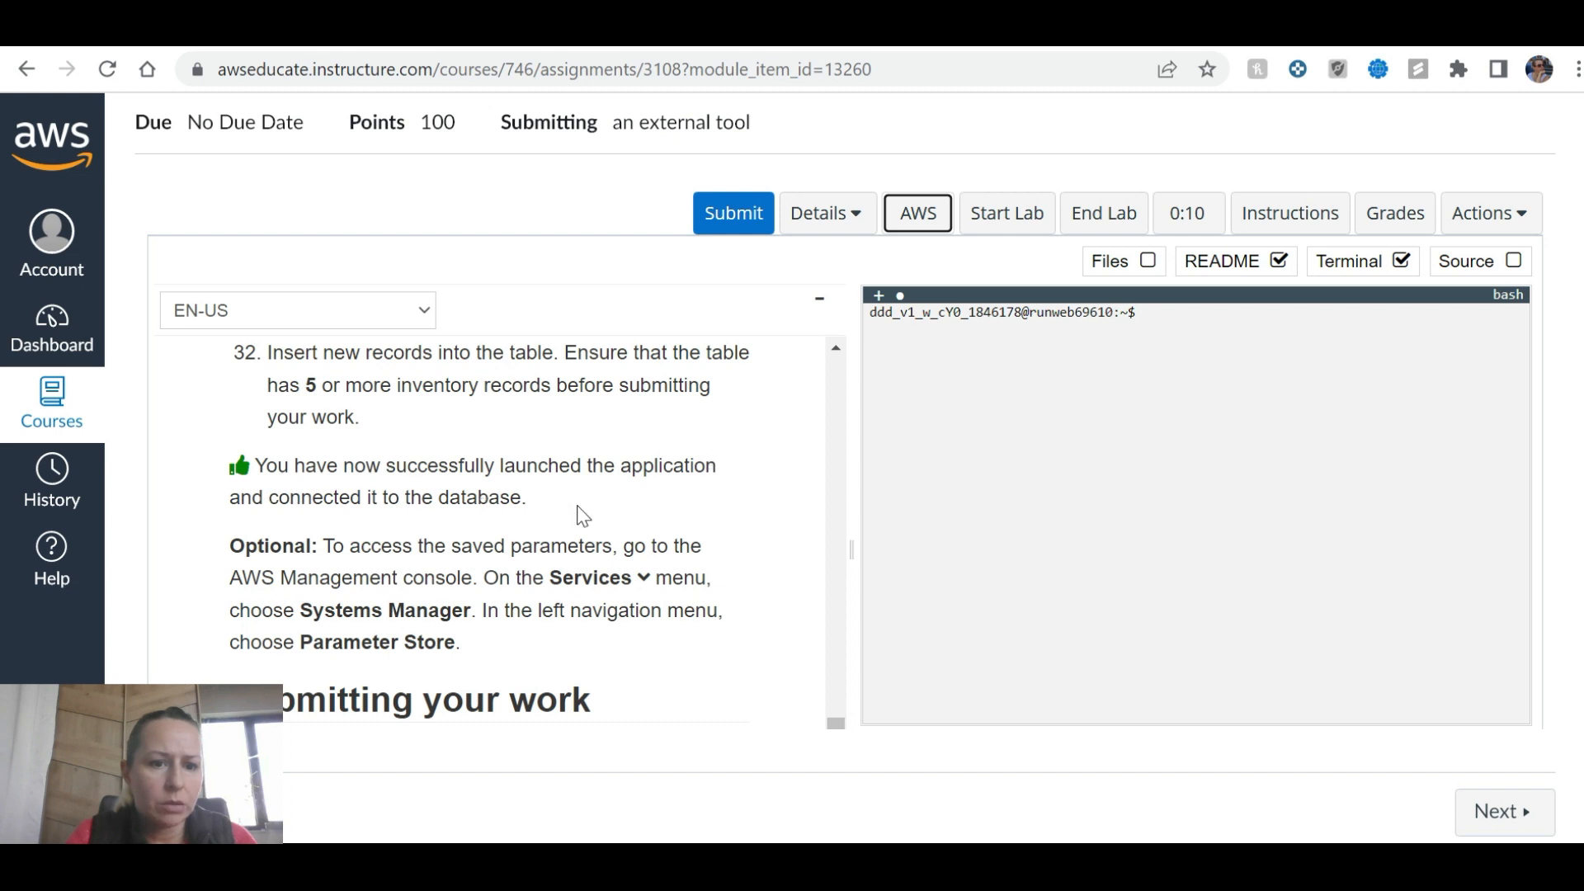
{"action": "scroll", "scroll_direction": "down", "scroll_amount": 3}
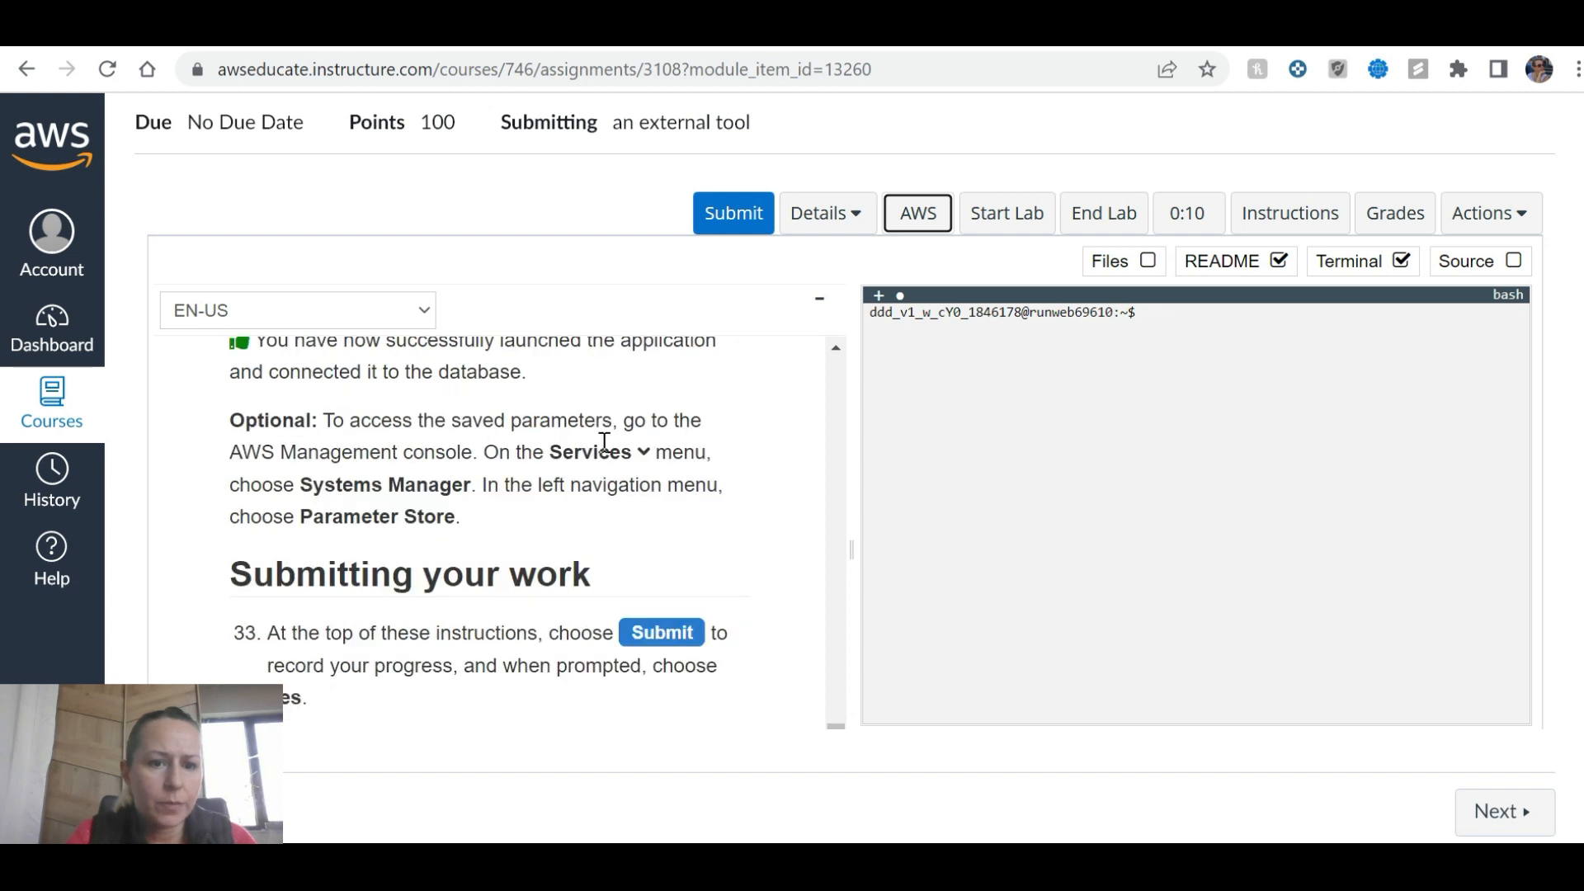
{"action": "mouse_move", "coordinate": [462, 409]}
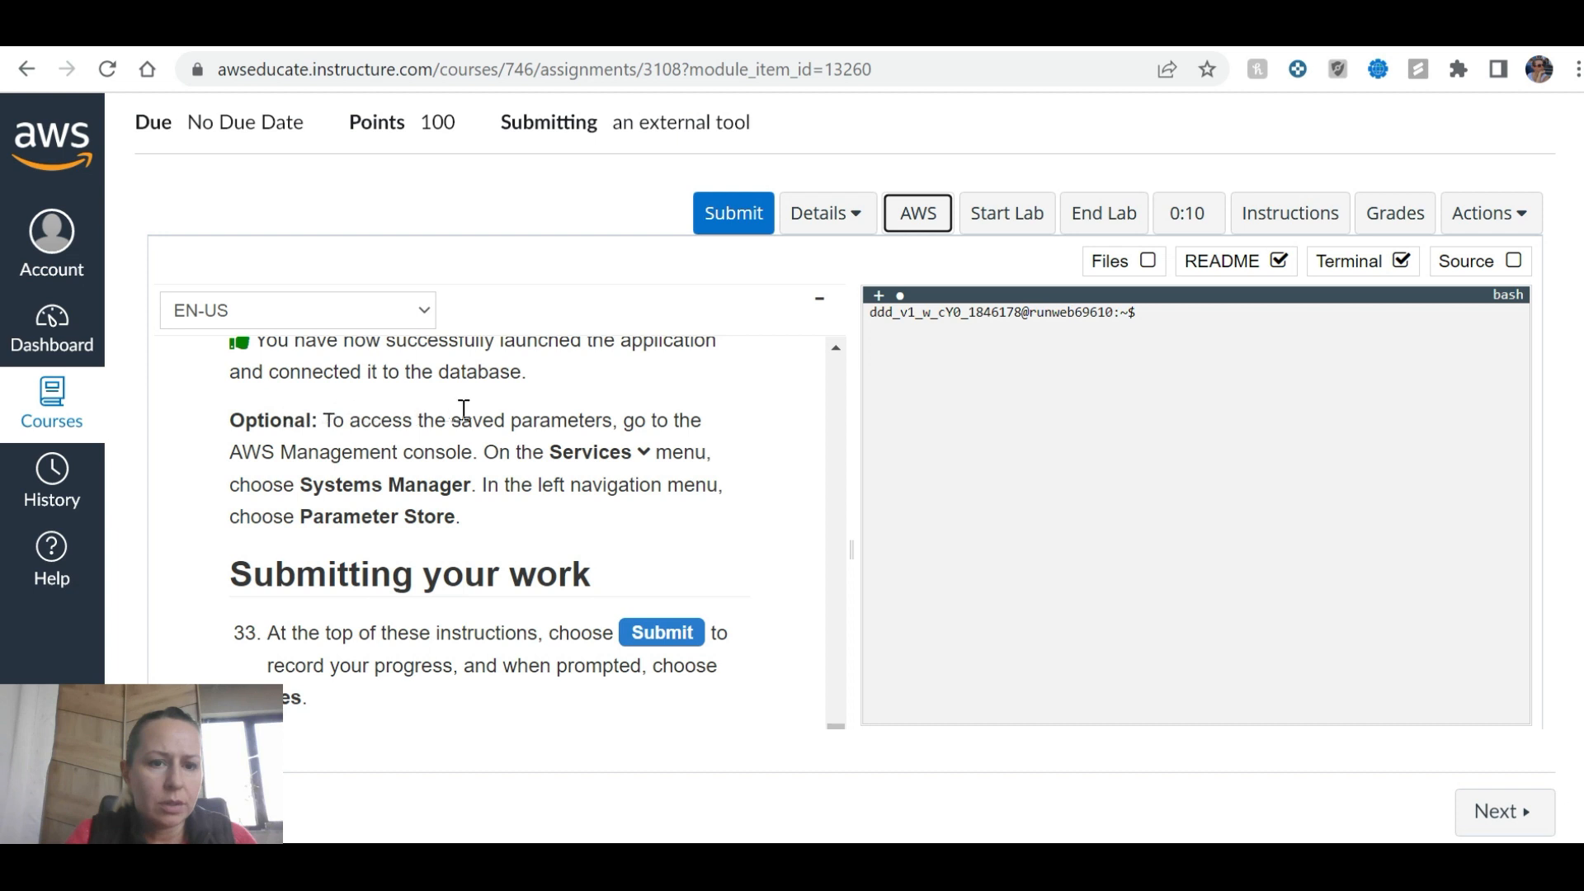
{"action": "mouse_move", "coordinate": [478, 460]}
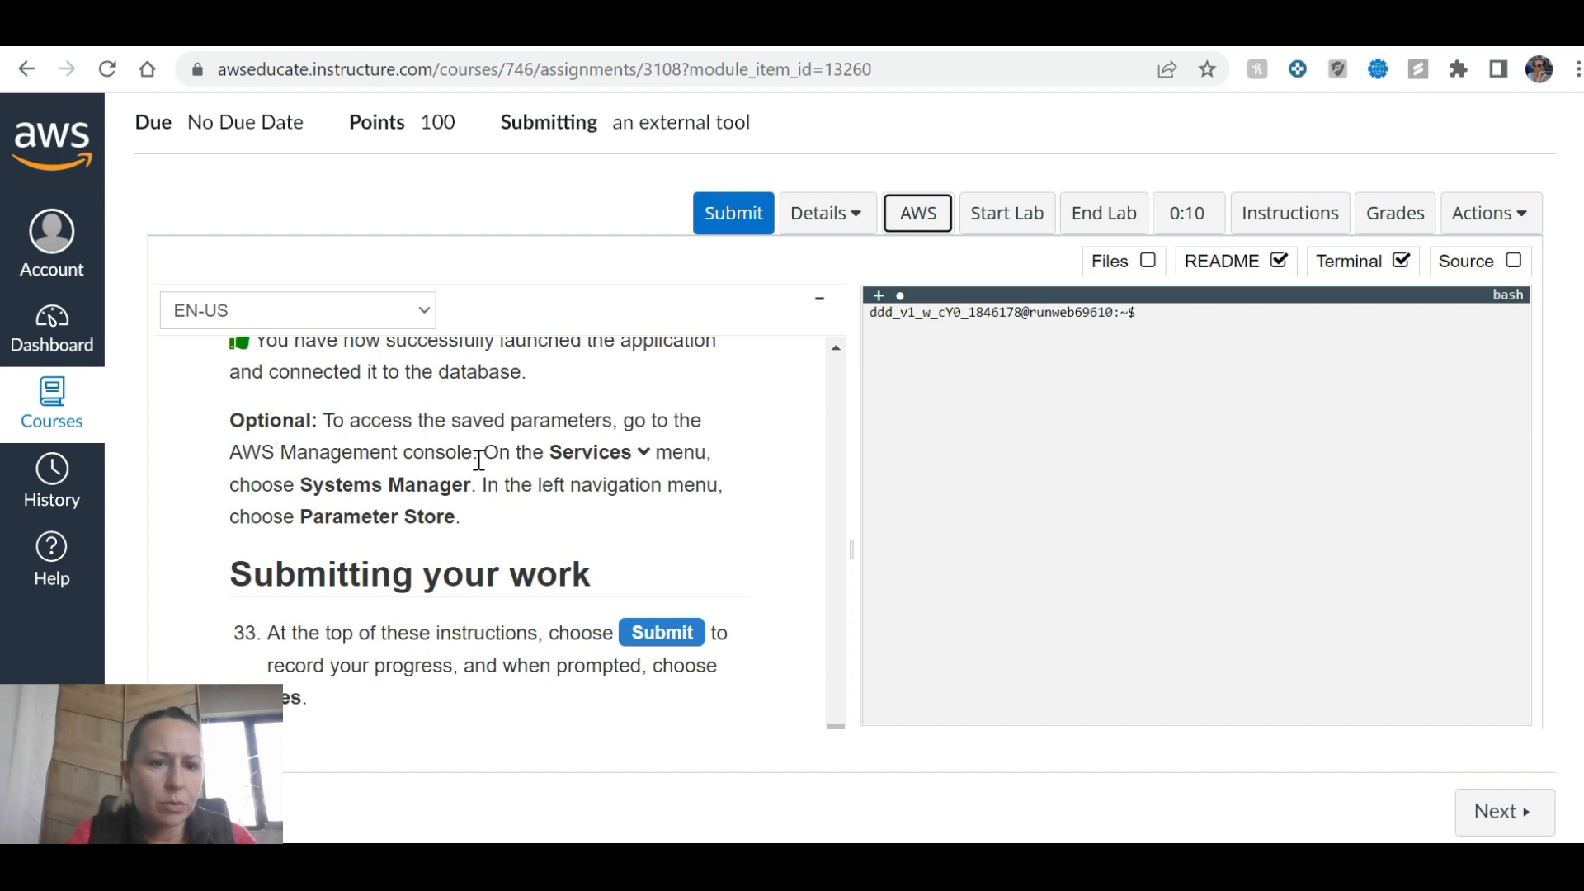
{"action": "mouse_move", "coordinate": [330, 457]}
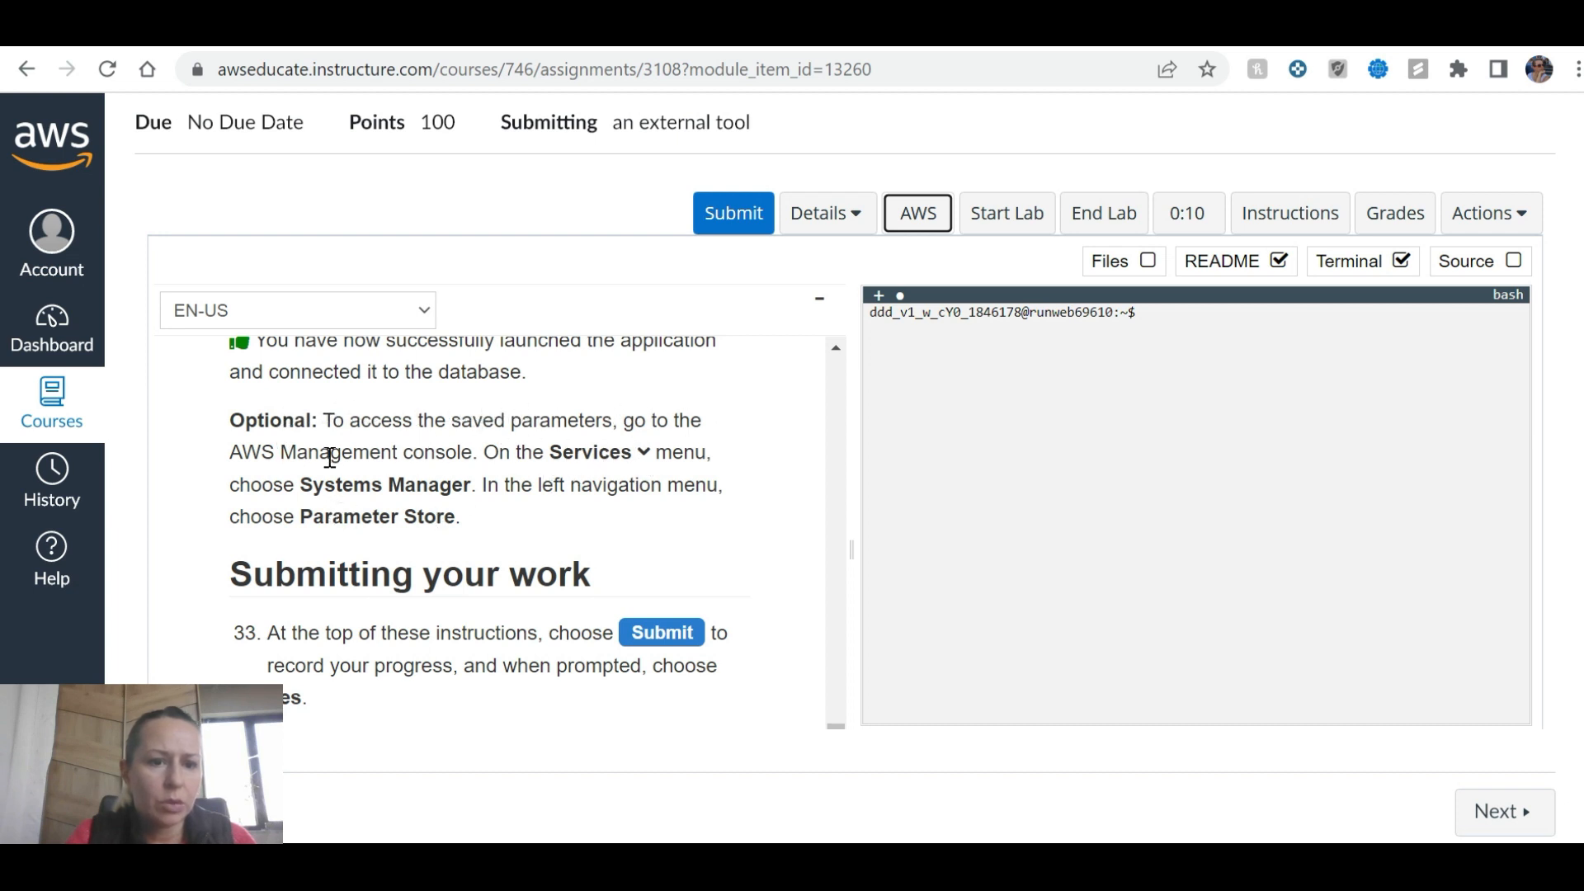
{"action": "mouse_move", "coordinate": [632, 481]}
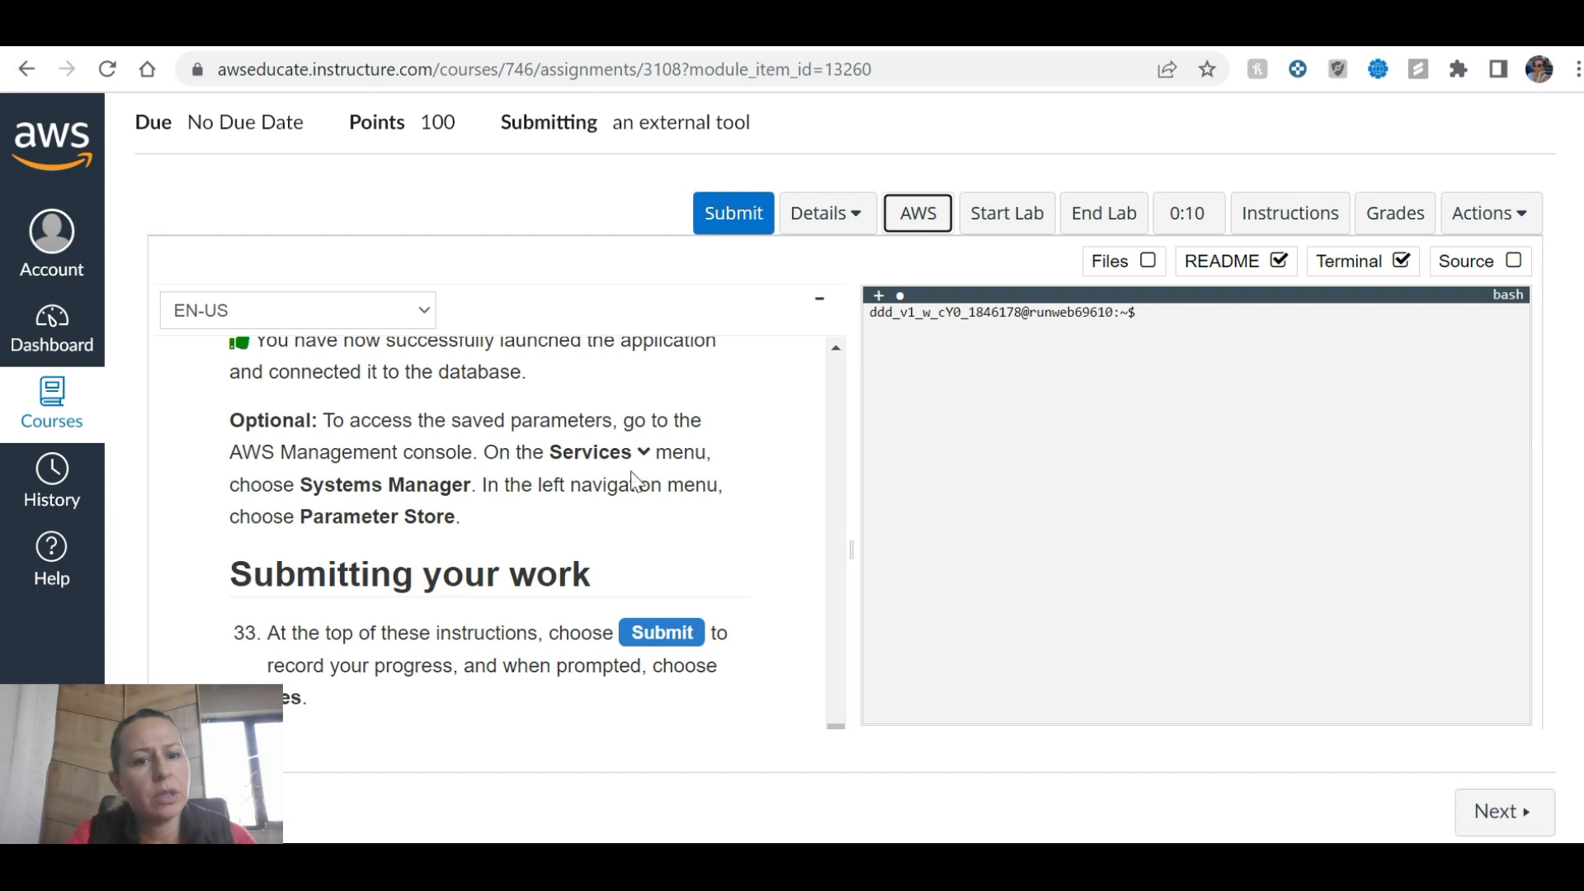
{"action": "mouse_move", "coordinate": [429, 509]}
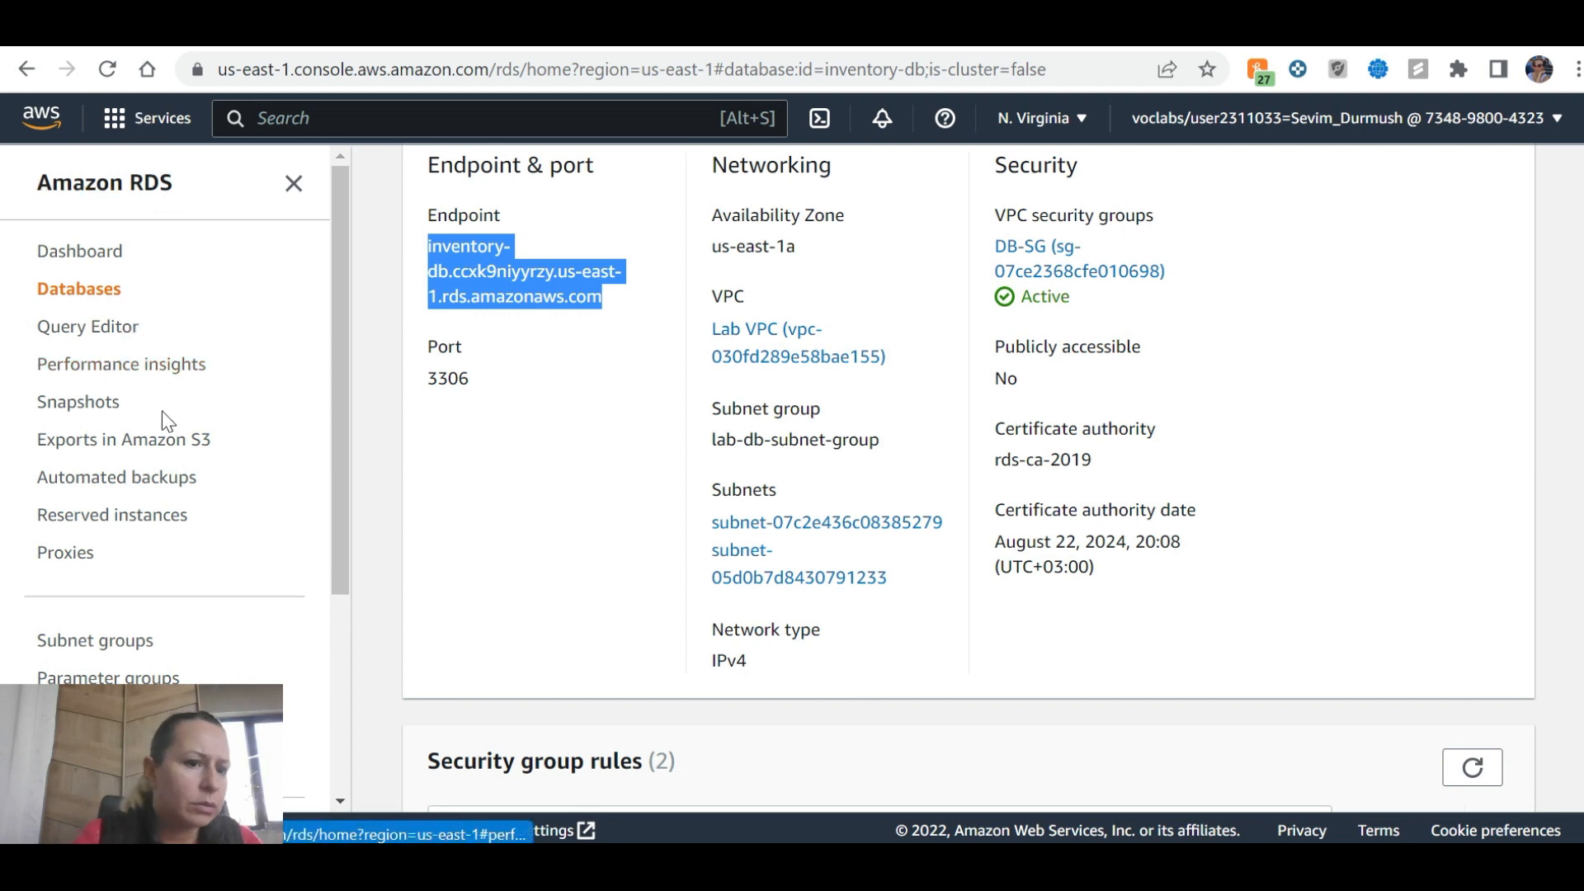
{"action": "scroll", "scroll_direction": "down", "scroll_amount": 3}
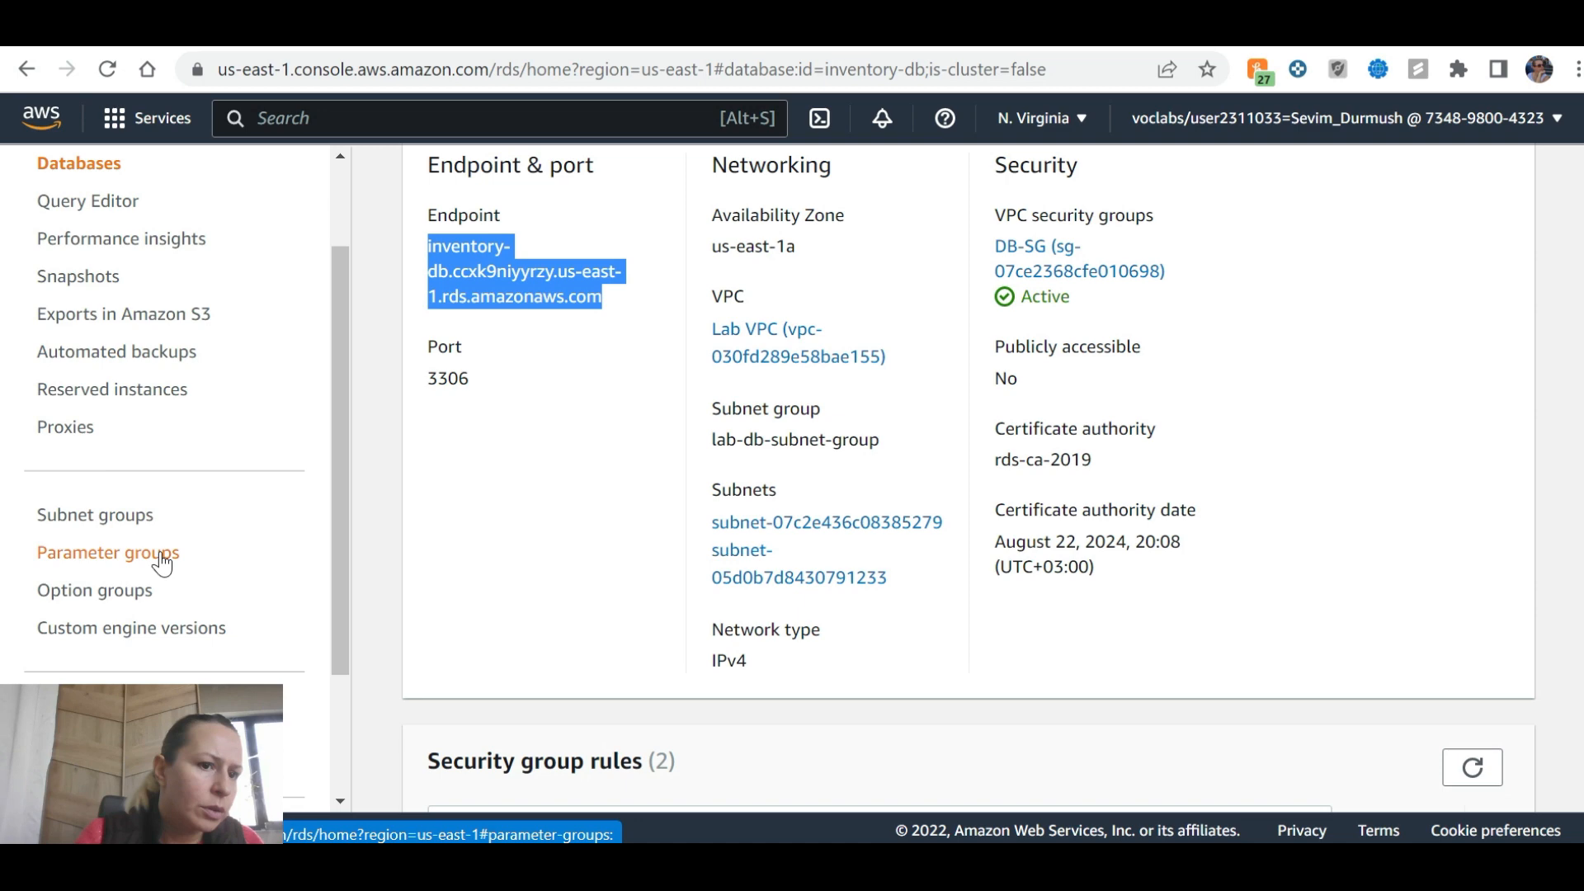
{"action": "scroll", "scroll_direction": "up", "scroll_amount": 3}
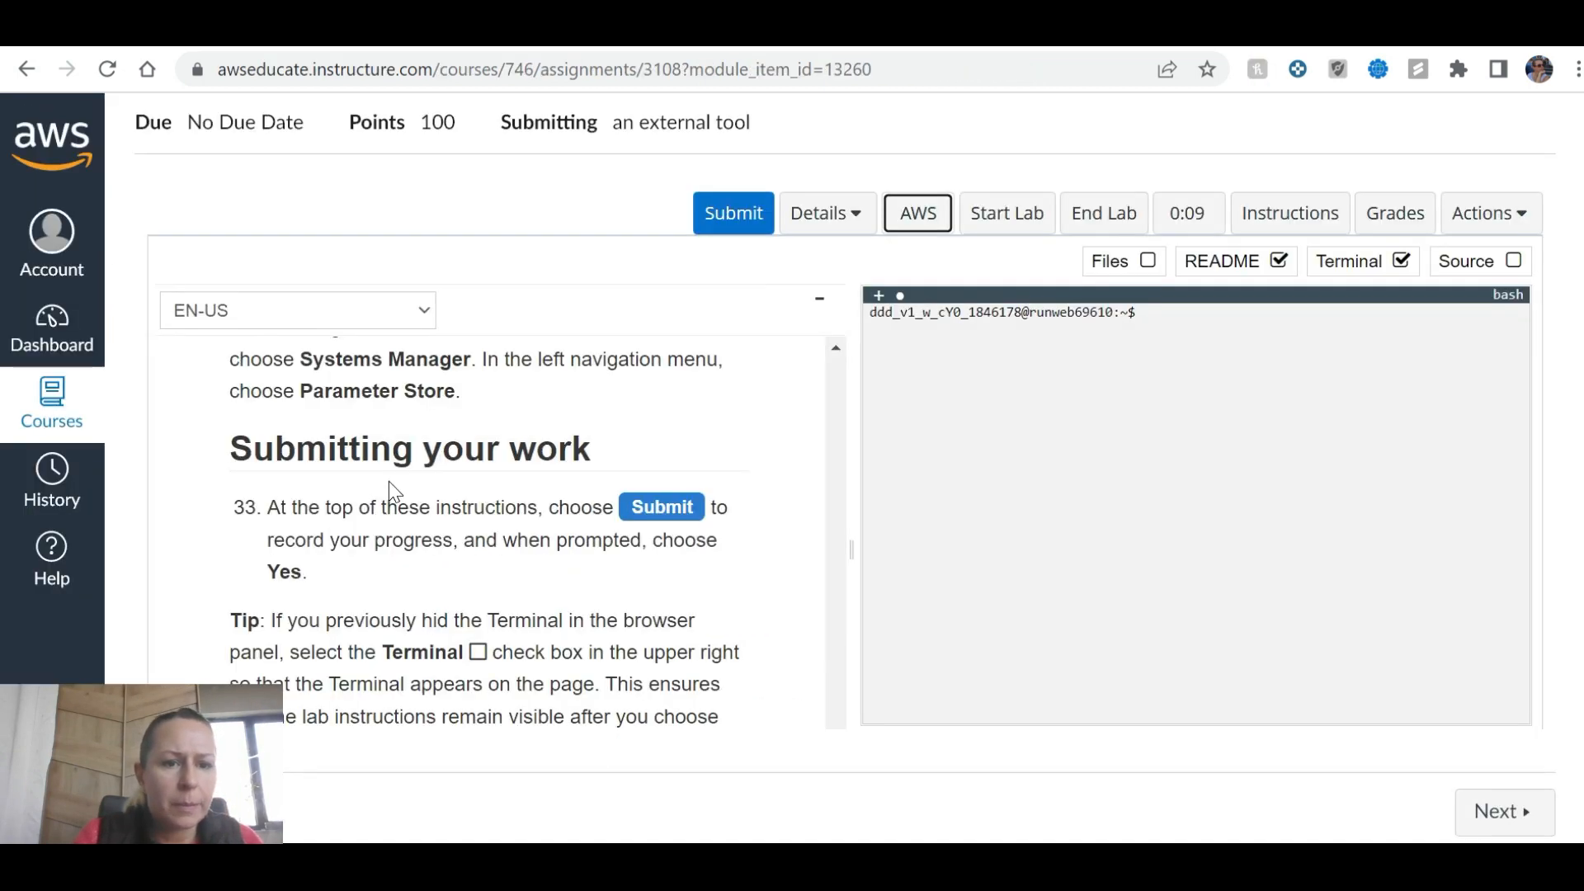
{"action": "scroll", "scroll_direction": "up", "scroll_amount": 3}
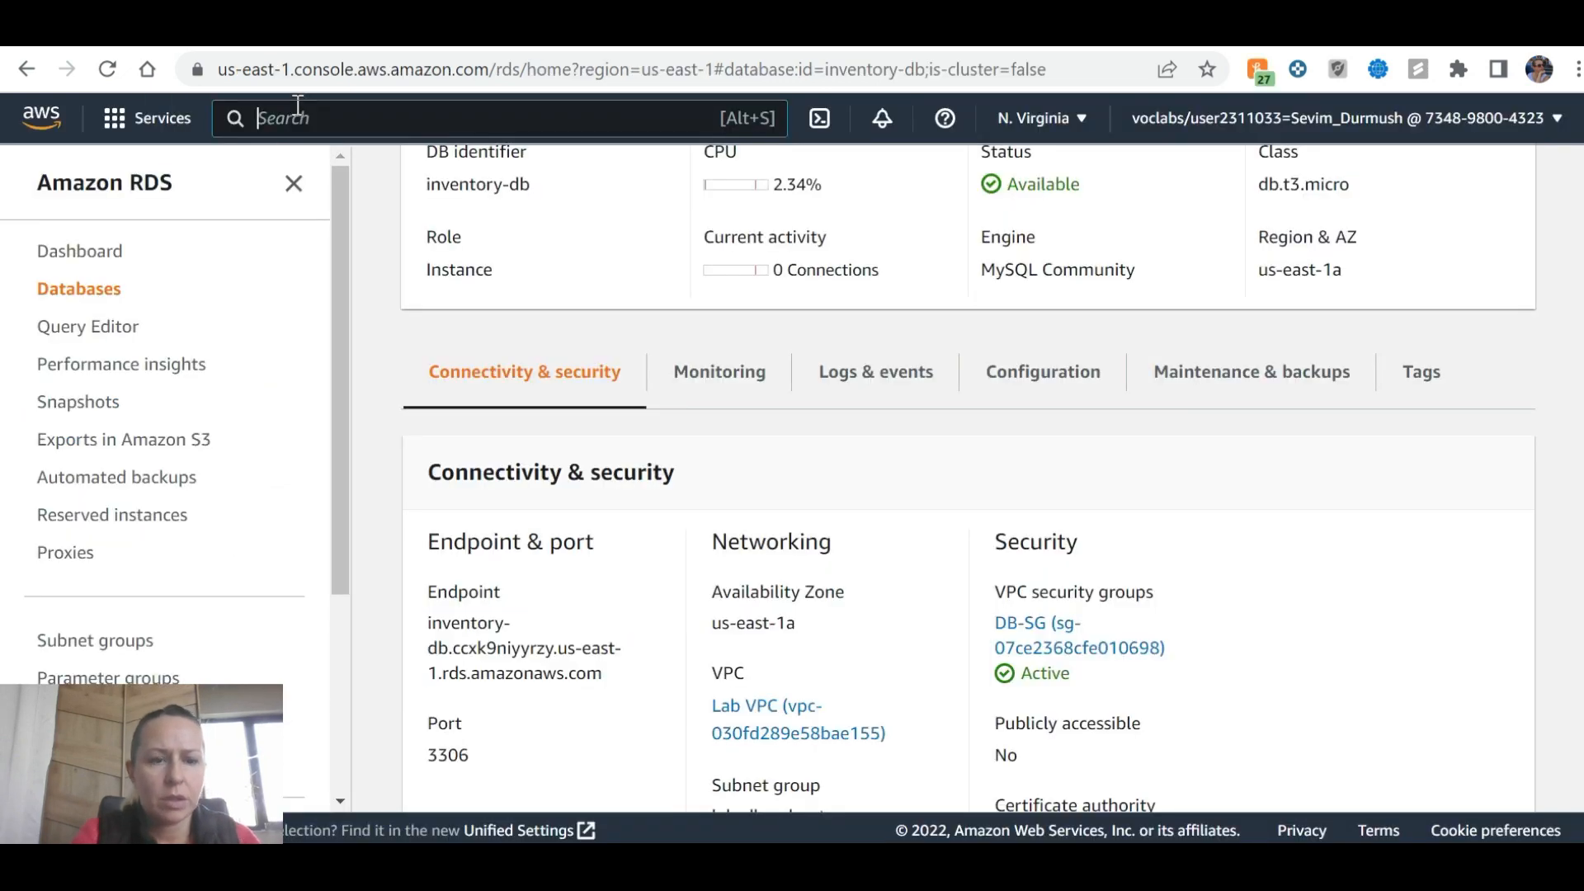
Search 'systems Manager', go to Systems Manager and its Parameter Store.
{"action": "type", "text": "systems"}
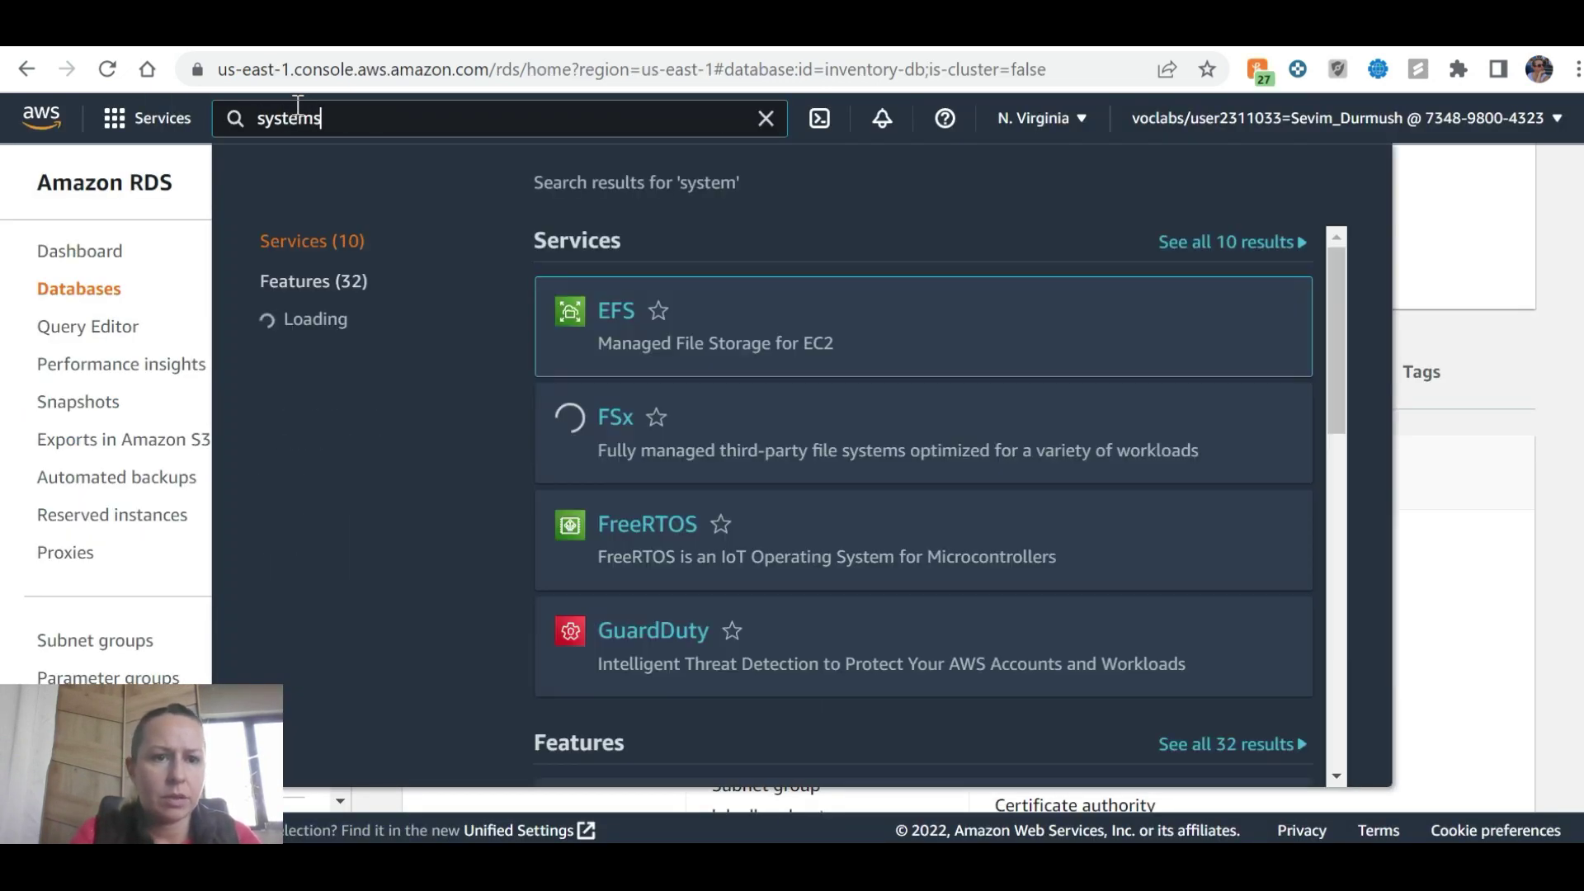
{"action": "type", "text": "Manager"}
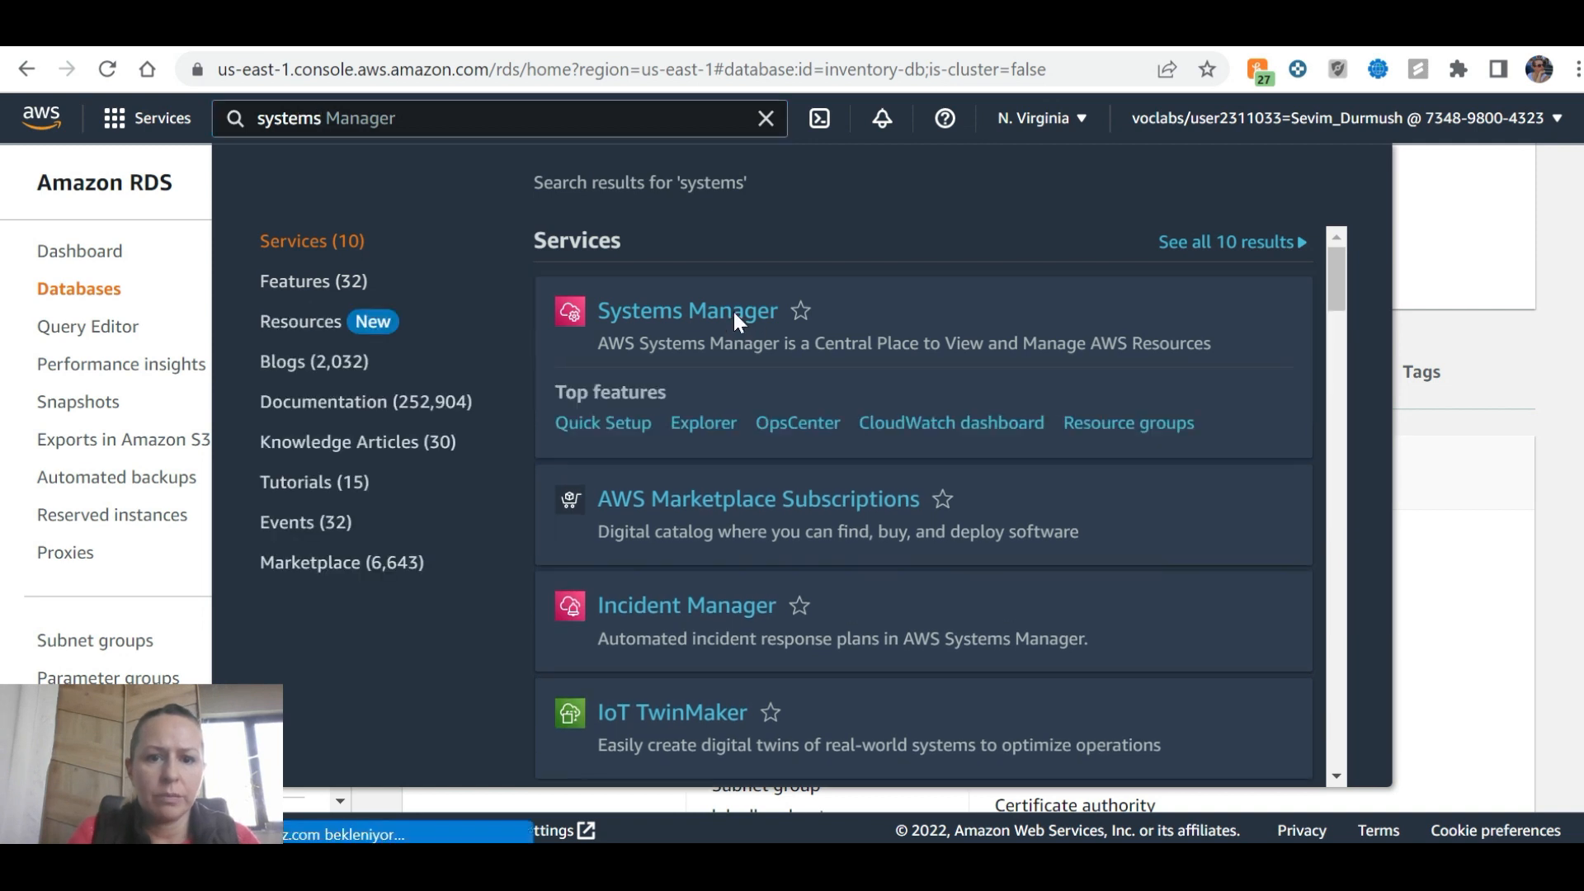
{"action": "left_click", "coordinate": [686, 310]}
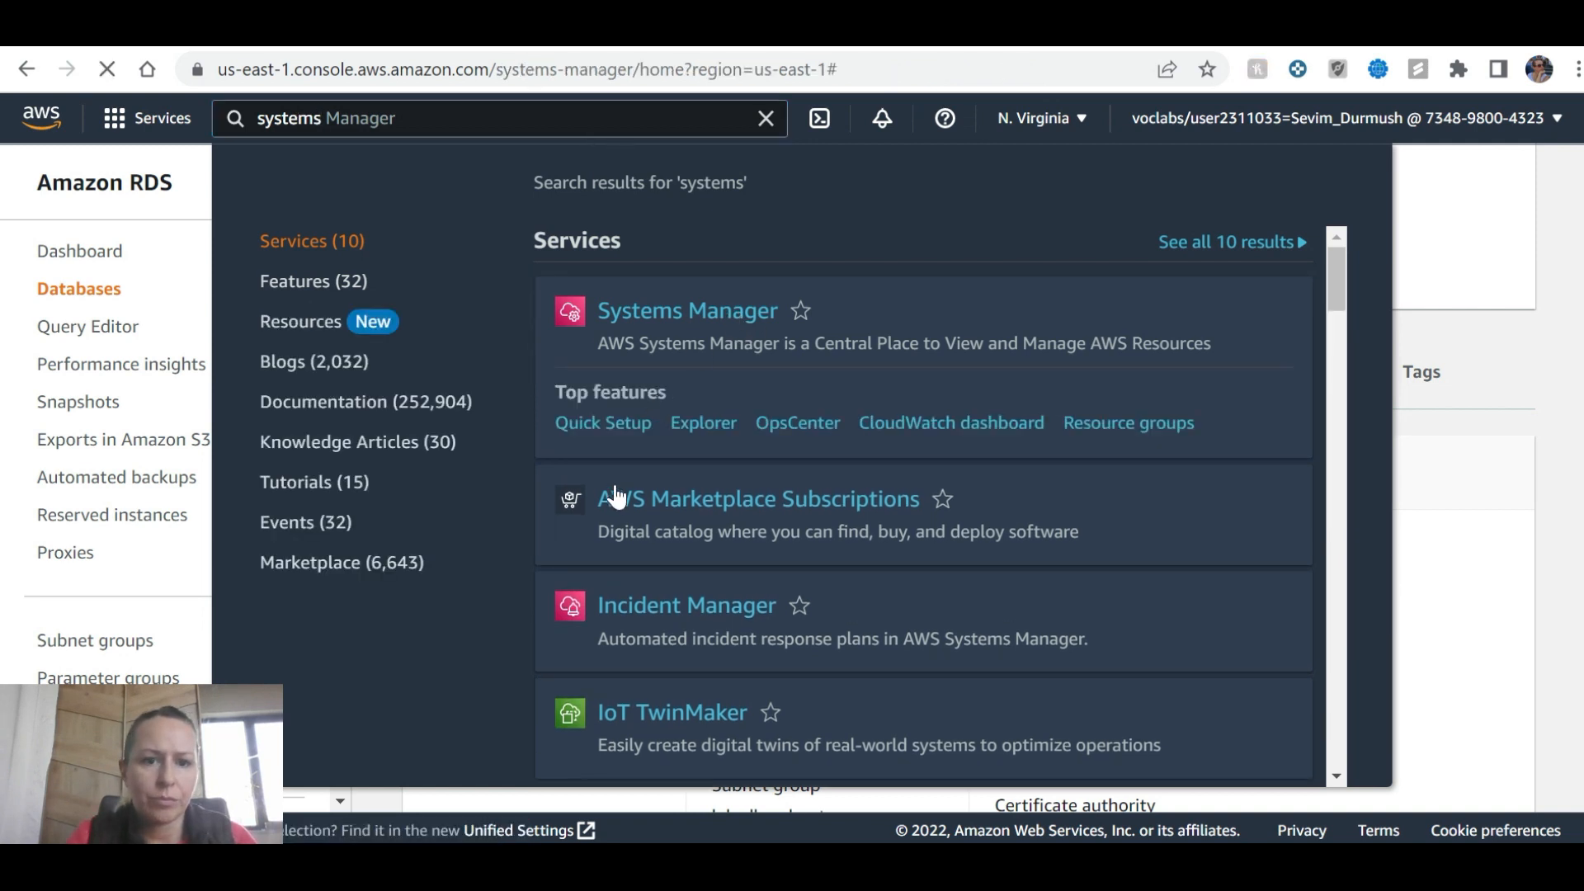
{"action": "left_click", "coordinate": [687, 311]}
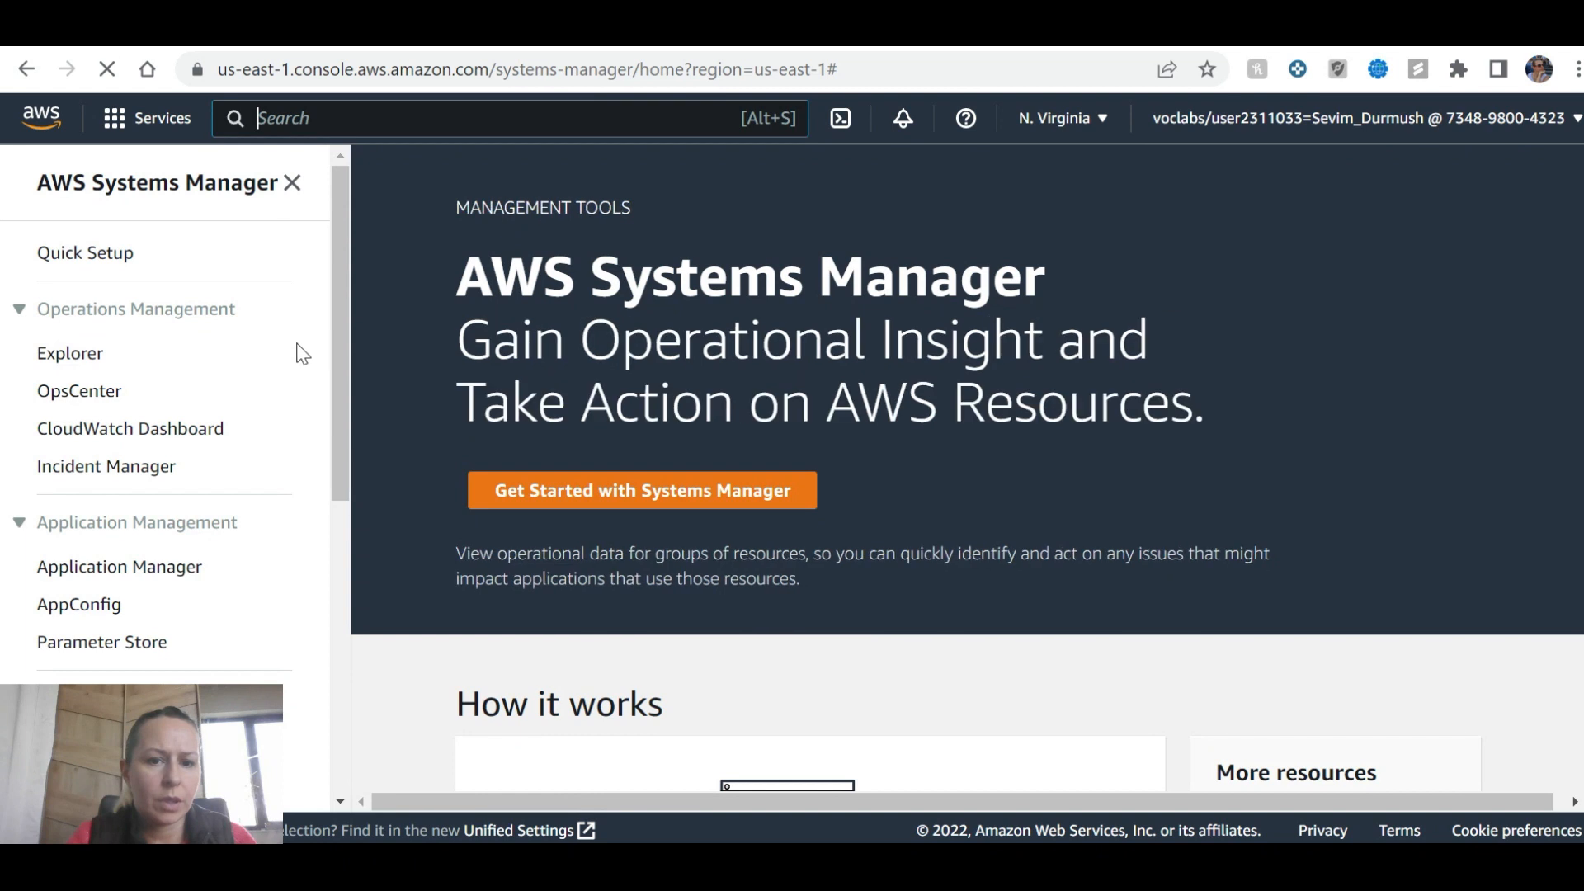
{"action": "mouse_move", "coordinate": [101, 642]}
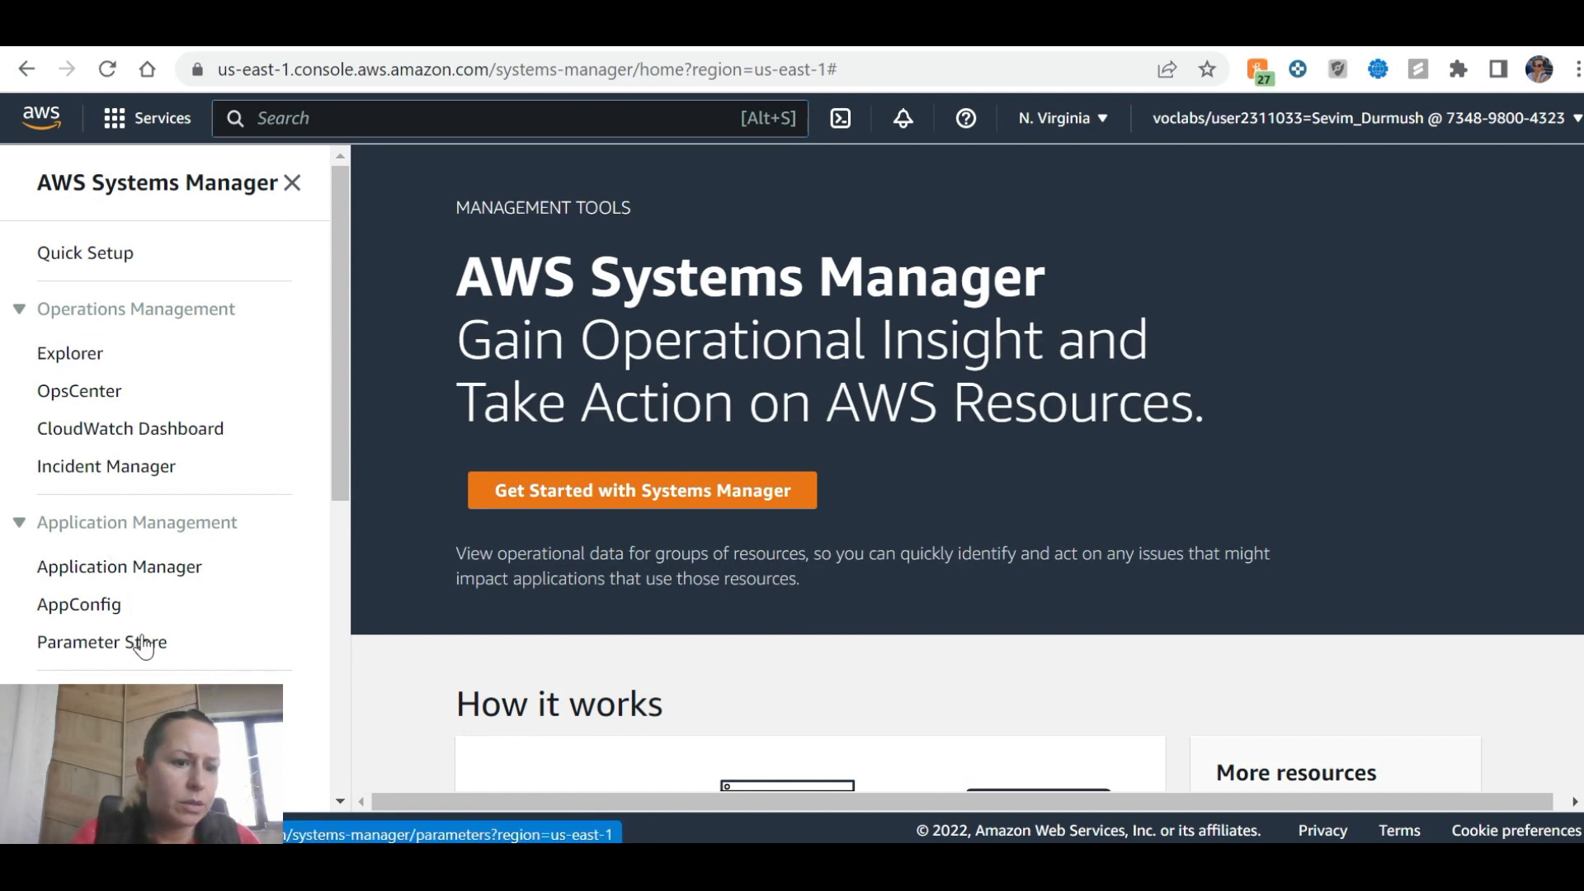
{"action": "left_click", "coordinate": [101, 642]}
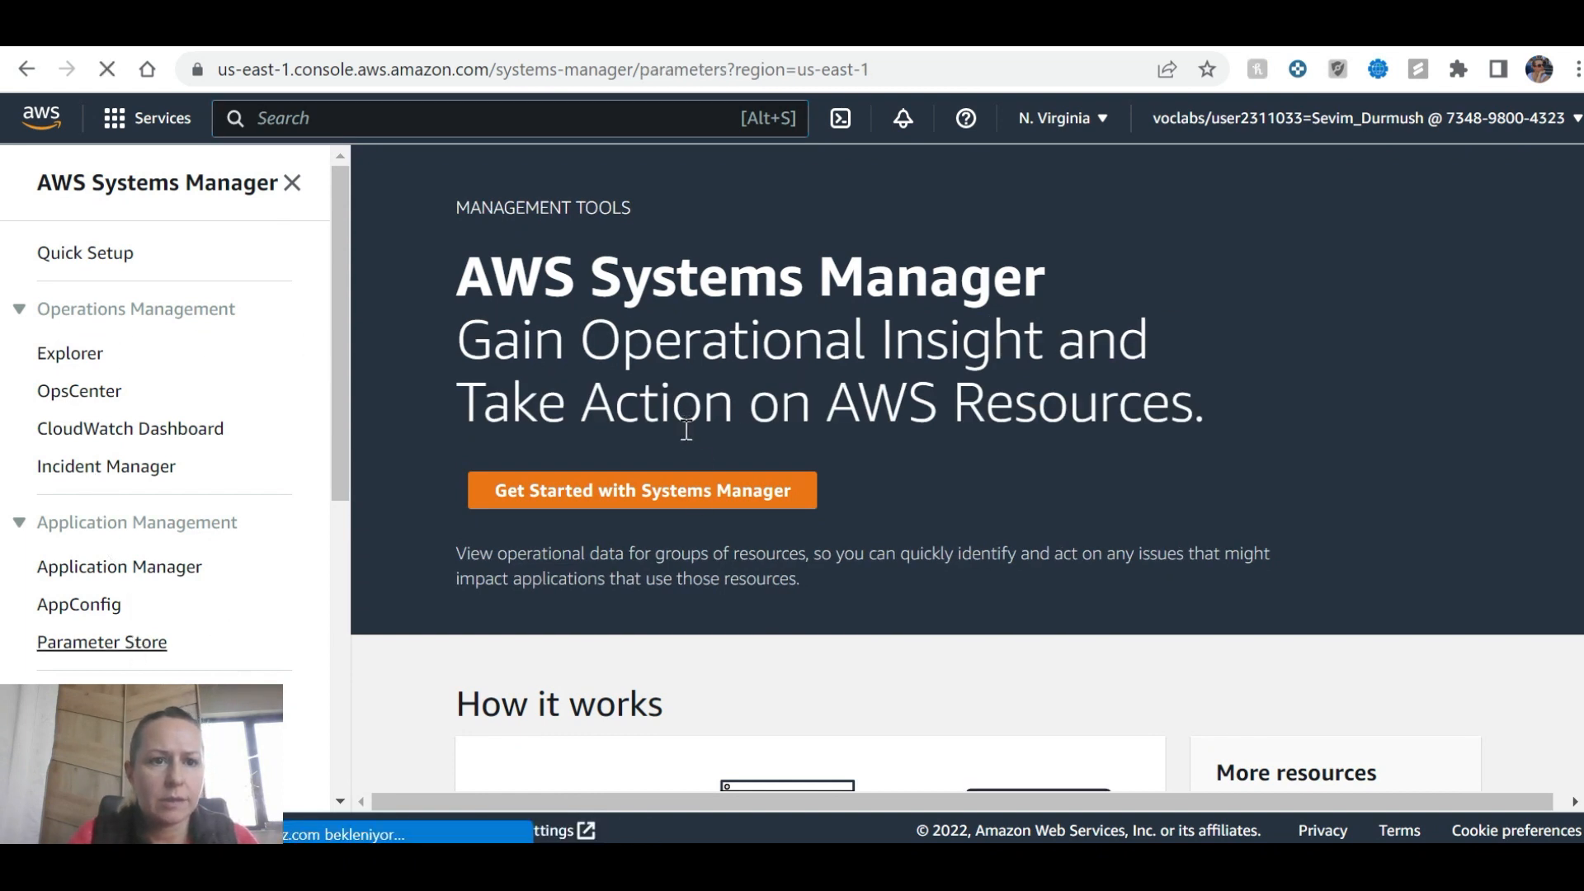
{"action": "left_click", "coordinate": [101, 642]}
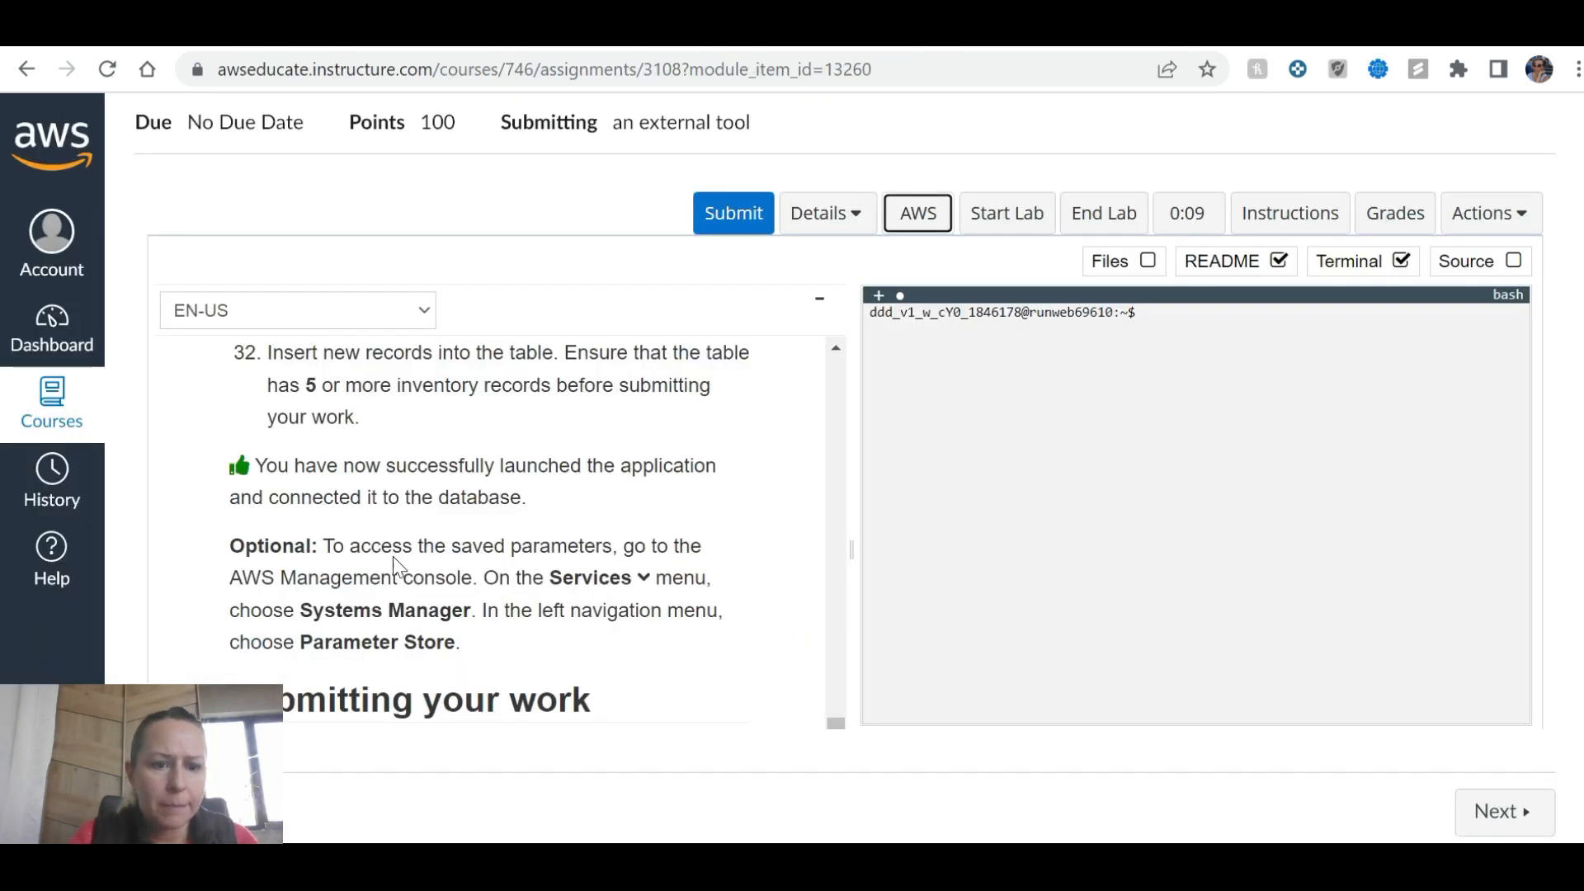
Scroll the lab README to the Submitting your work step.
{"action": "scroll", "scroll_direction": "down", "scroll_amount": 3}
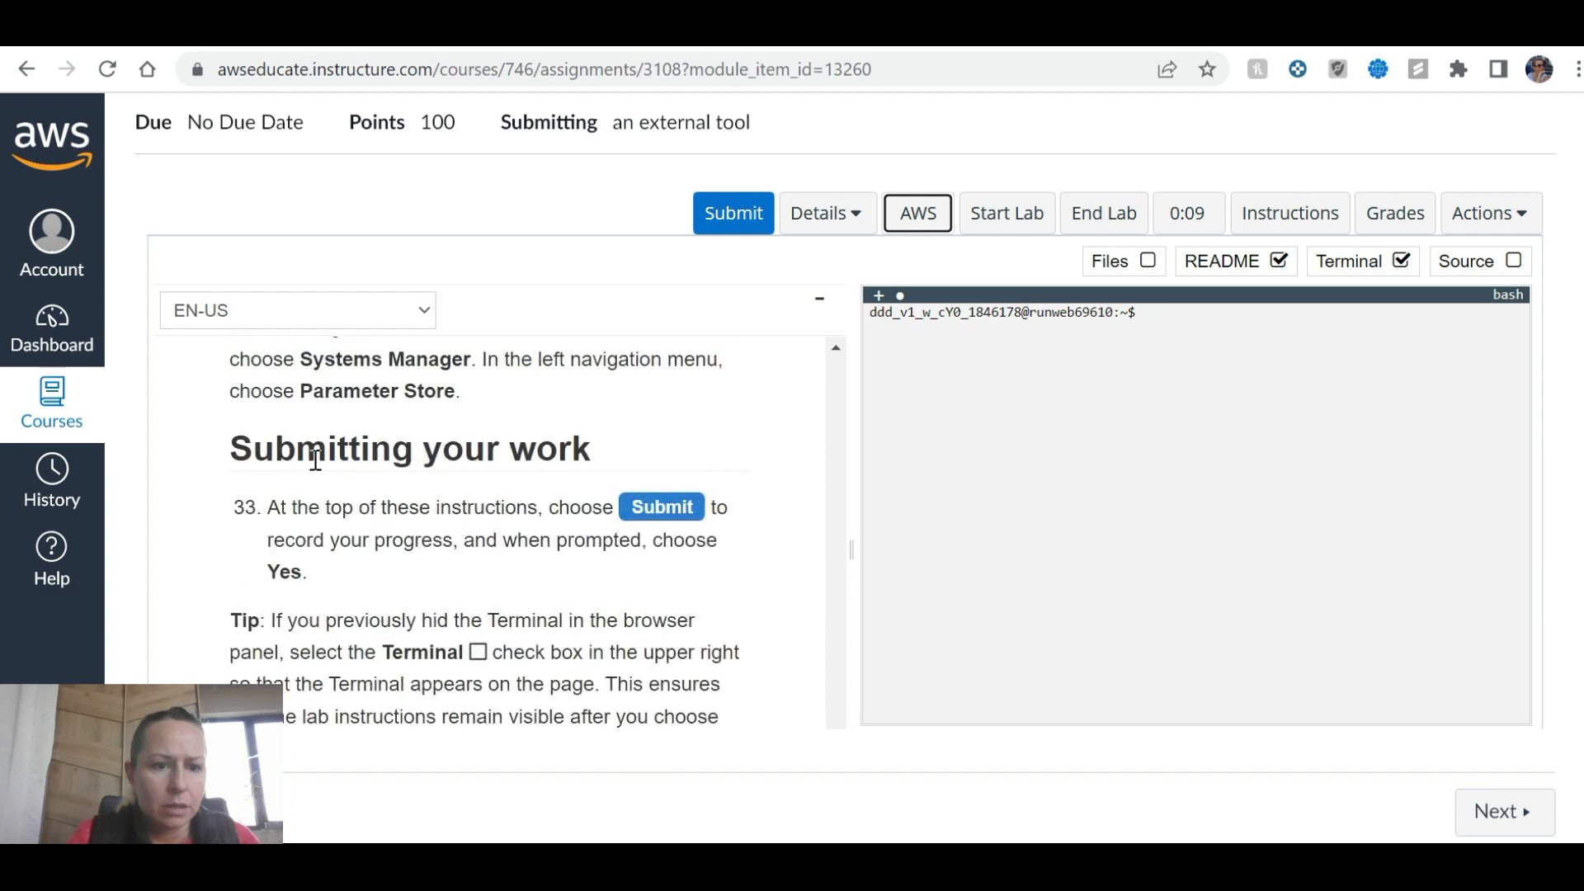
{"action": "scroll", "scroll_direction": "up", "scroll_amount": 3}
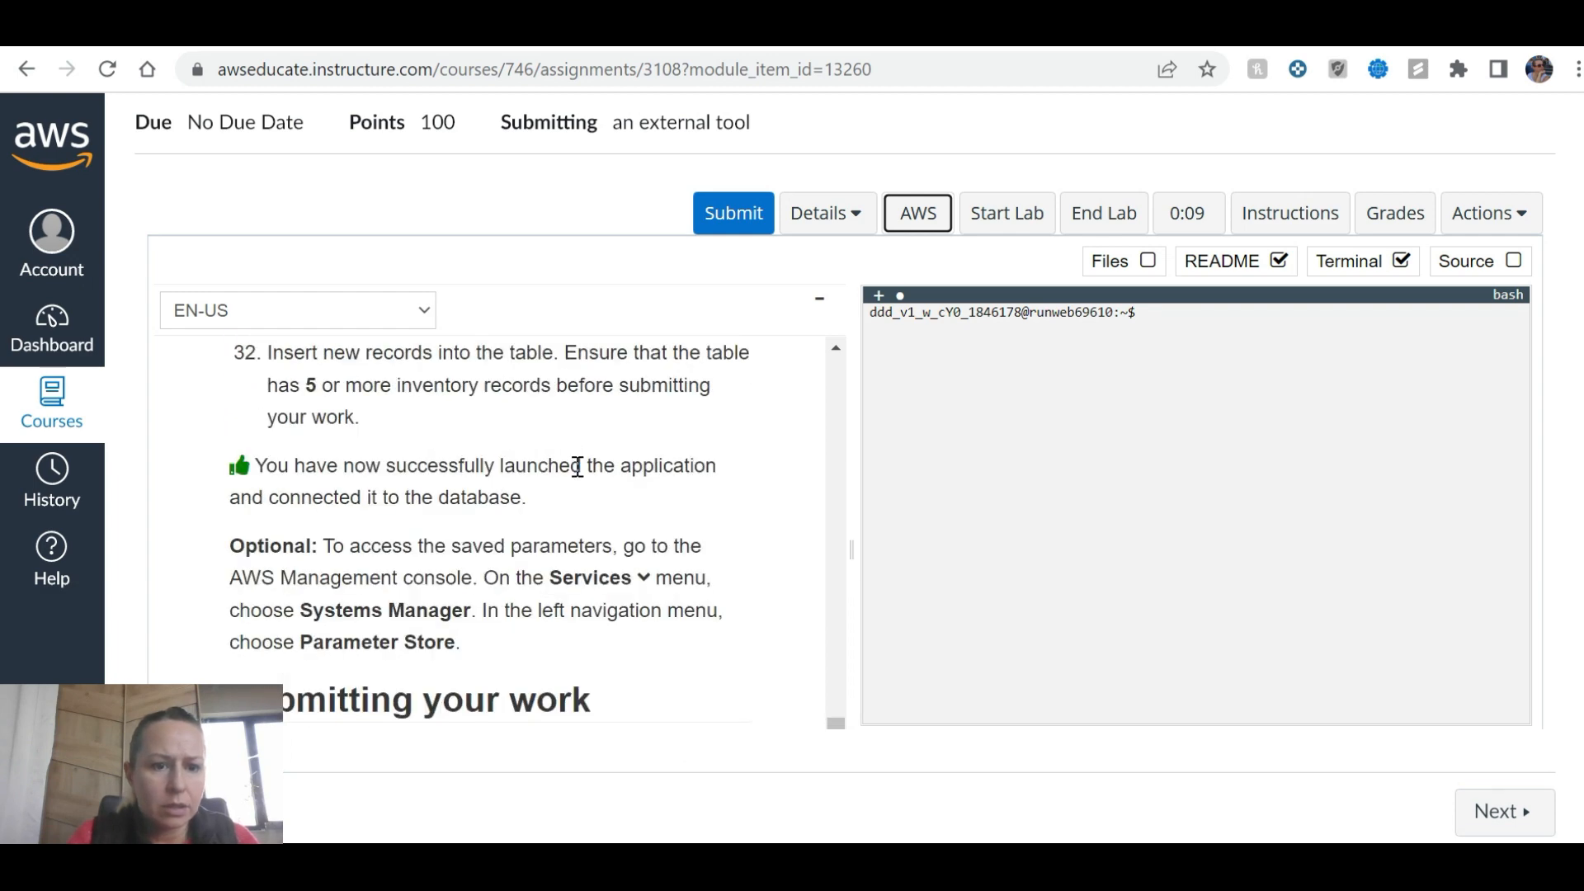
{"action": "scroll", "scroll_direction": "down", "scroll_amount": 3}
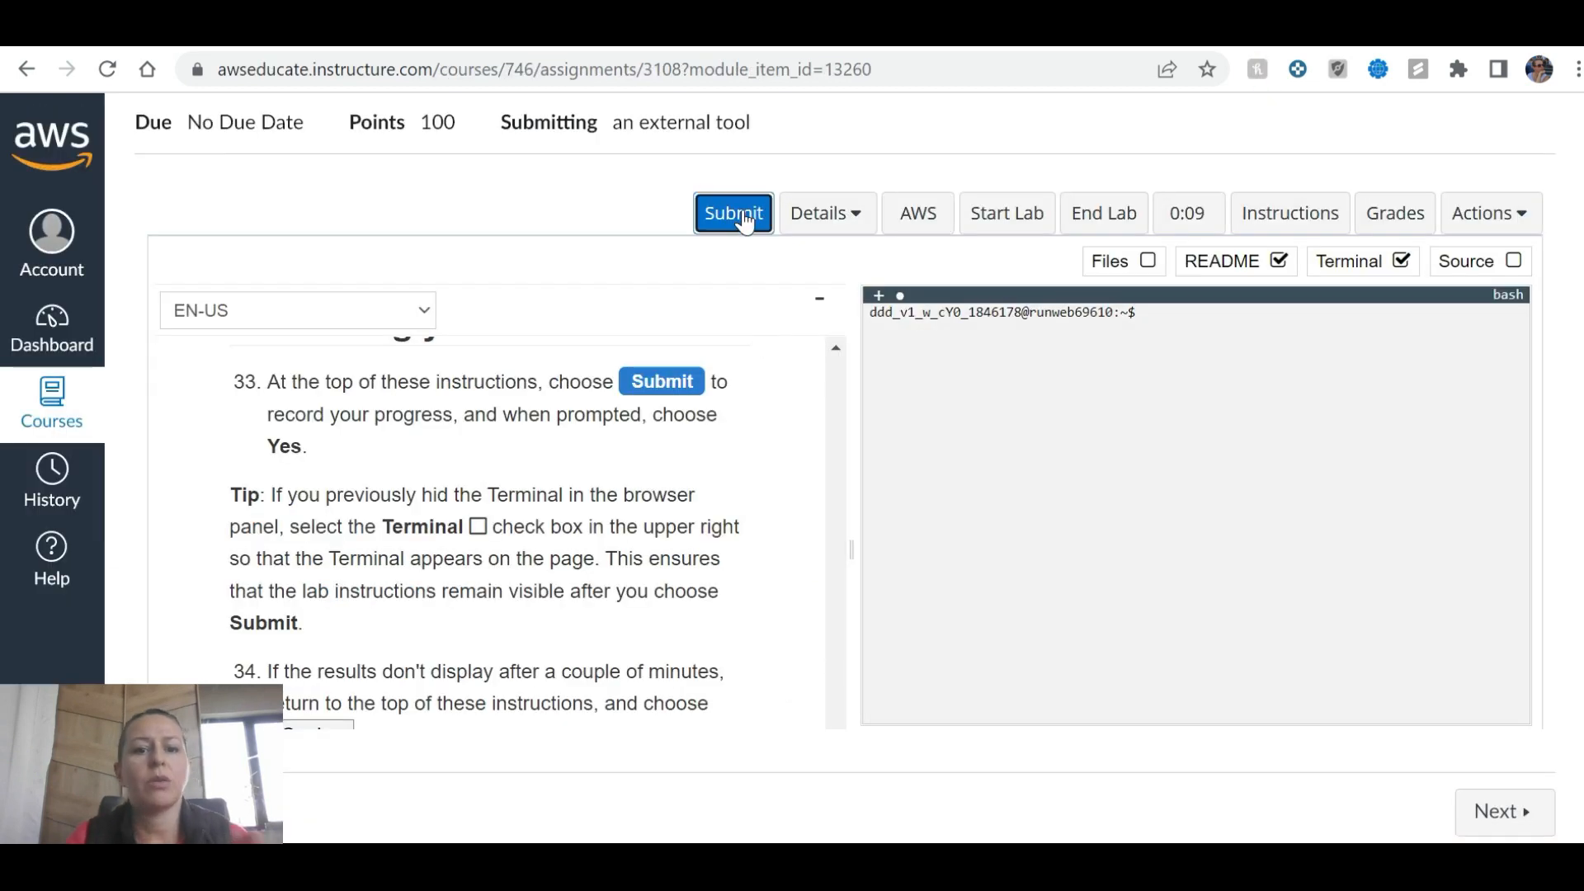
Submit the lab, confirm with Yes, and view the 20/20 score report in Grades.
{"action": "left_click", "coordinate": [732, 213]}
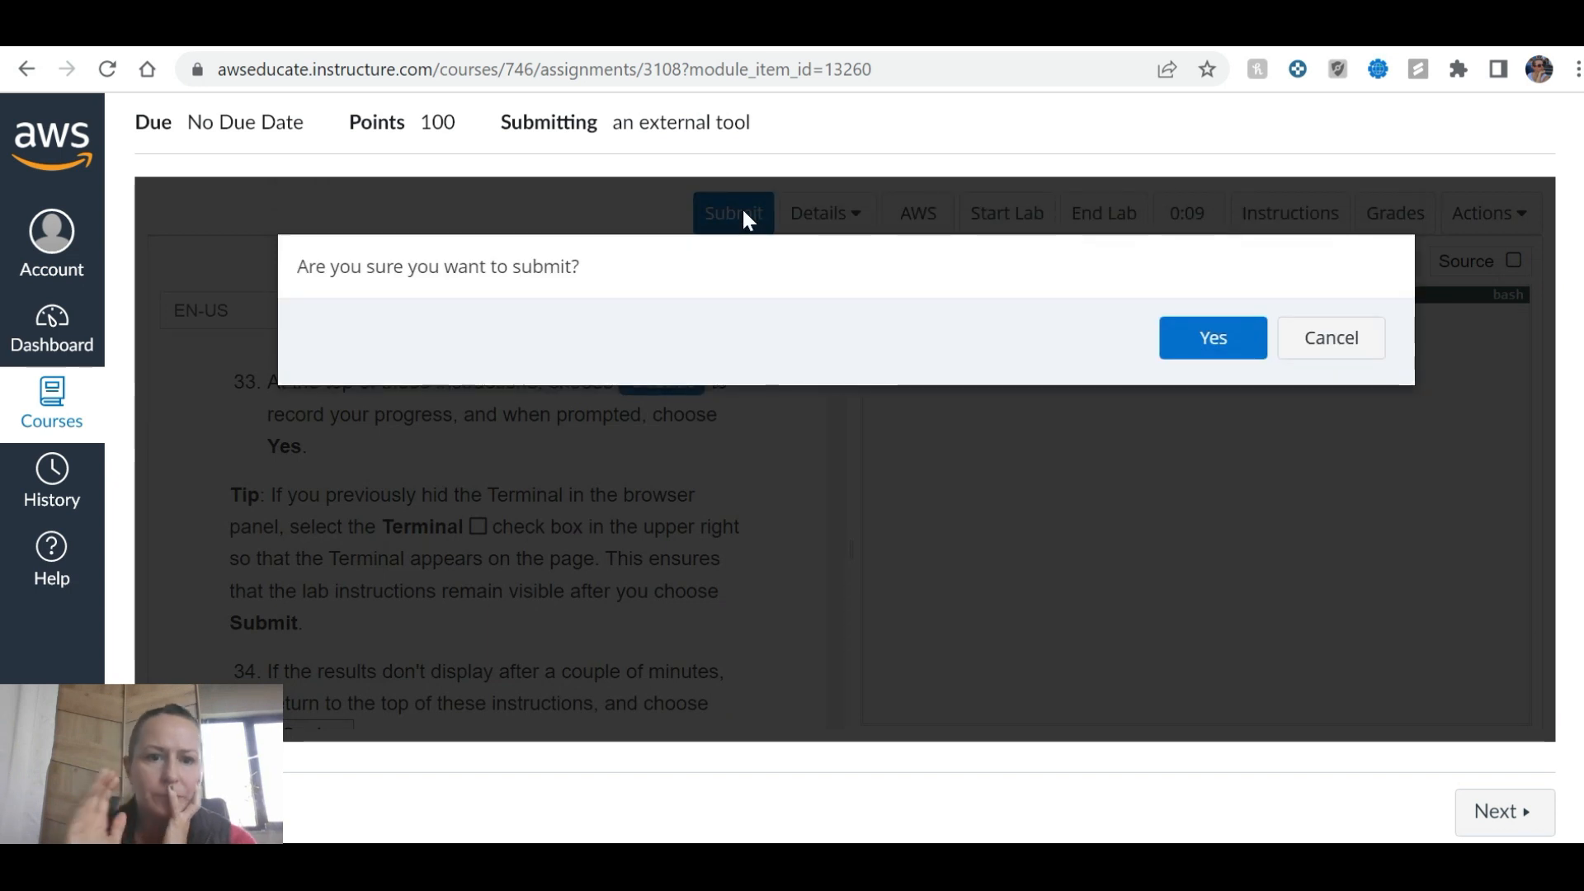
{"action": "left_click", "coordinate": [1211, 336]}
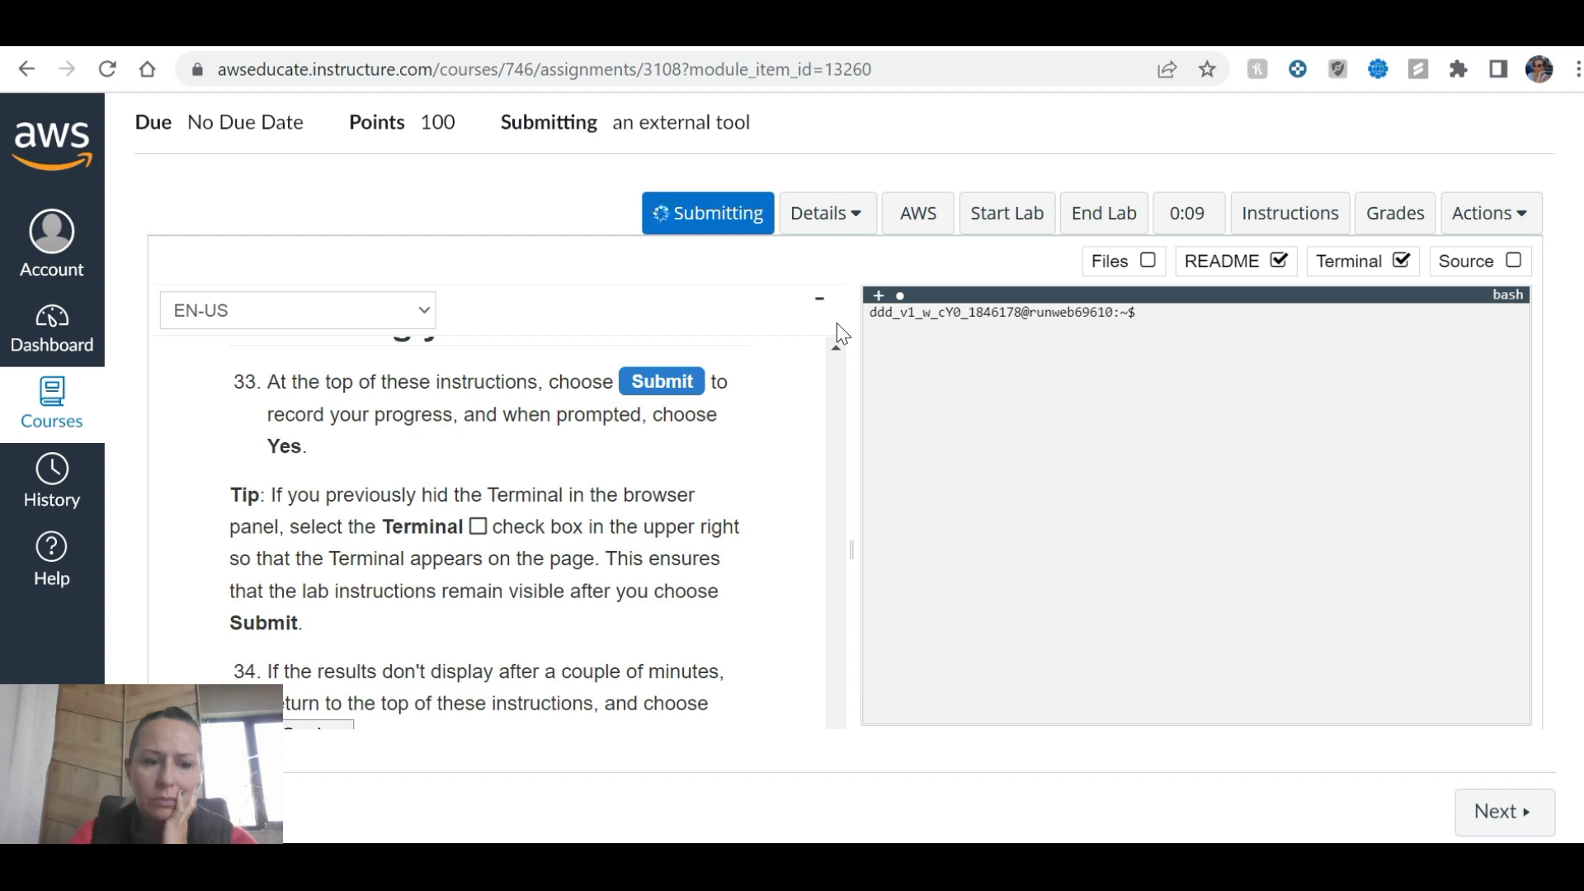
{"action": "left_click", "coordinate": [708, 213]}
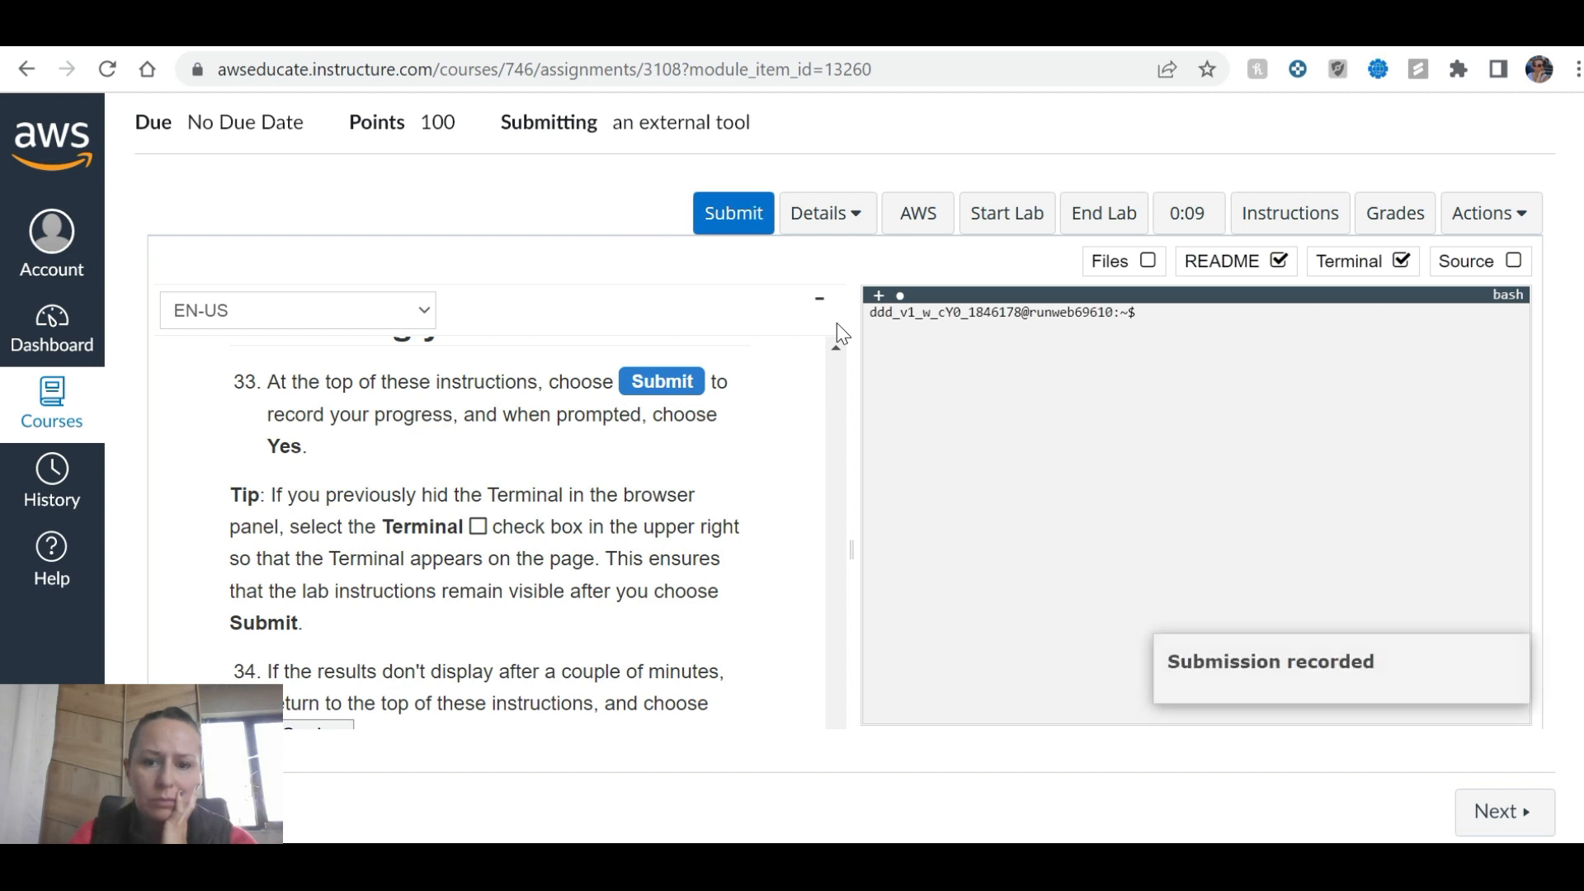
{"action": "left_click", "coordinate": [821, 213]}
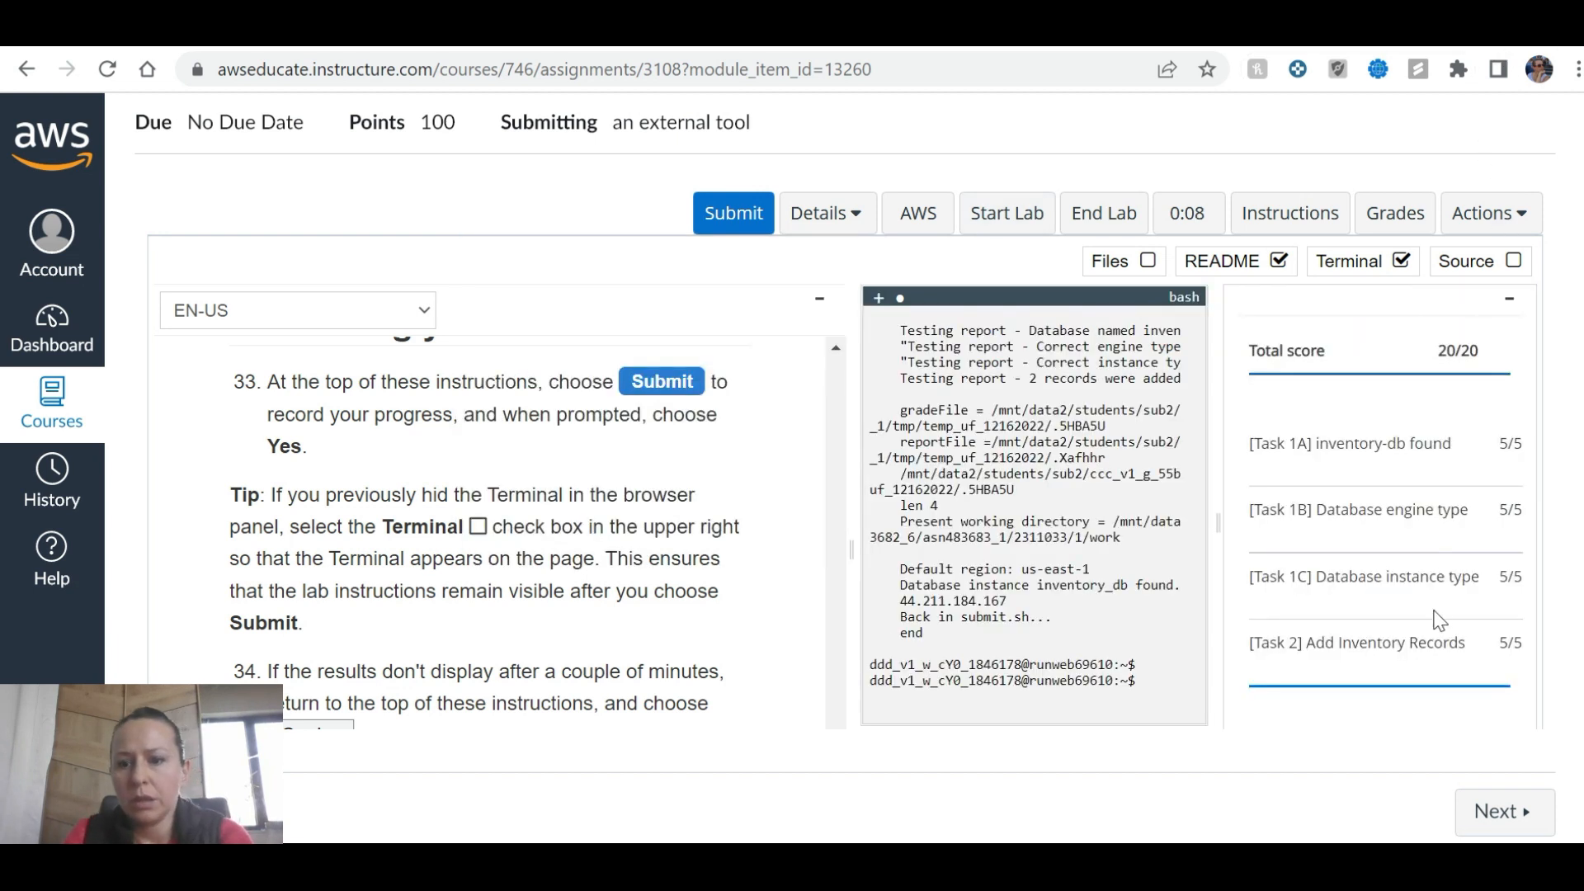
{"action": "mouse_move", "coordinate": [1363, 470]}
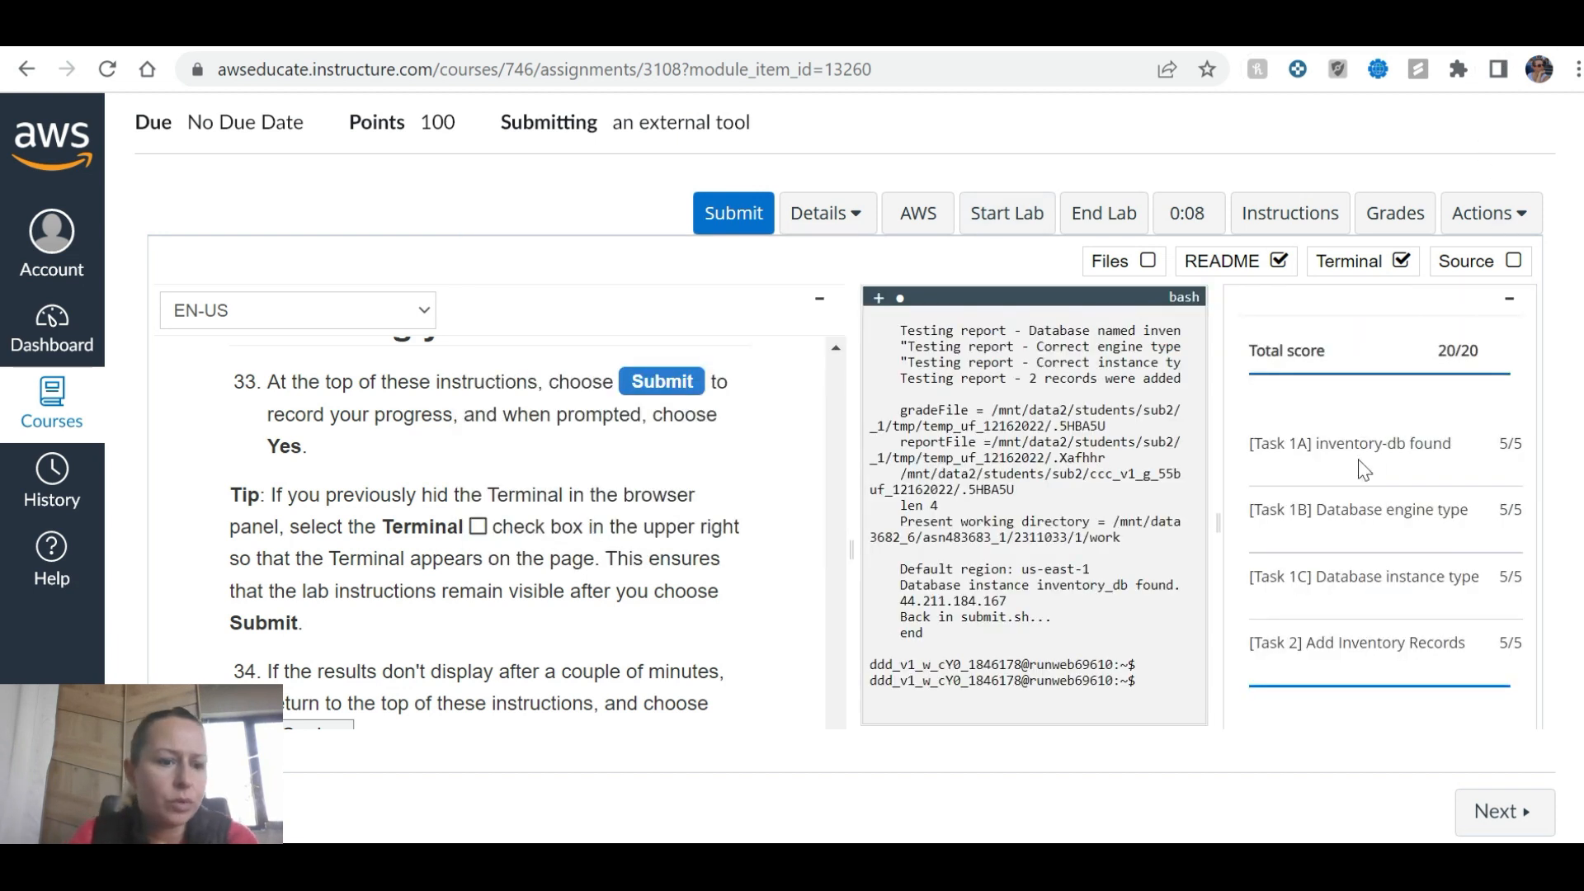